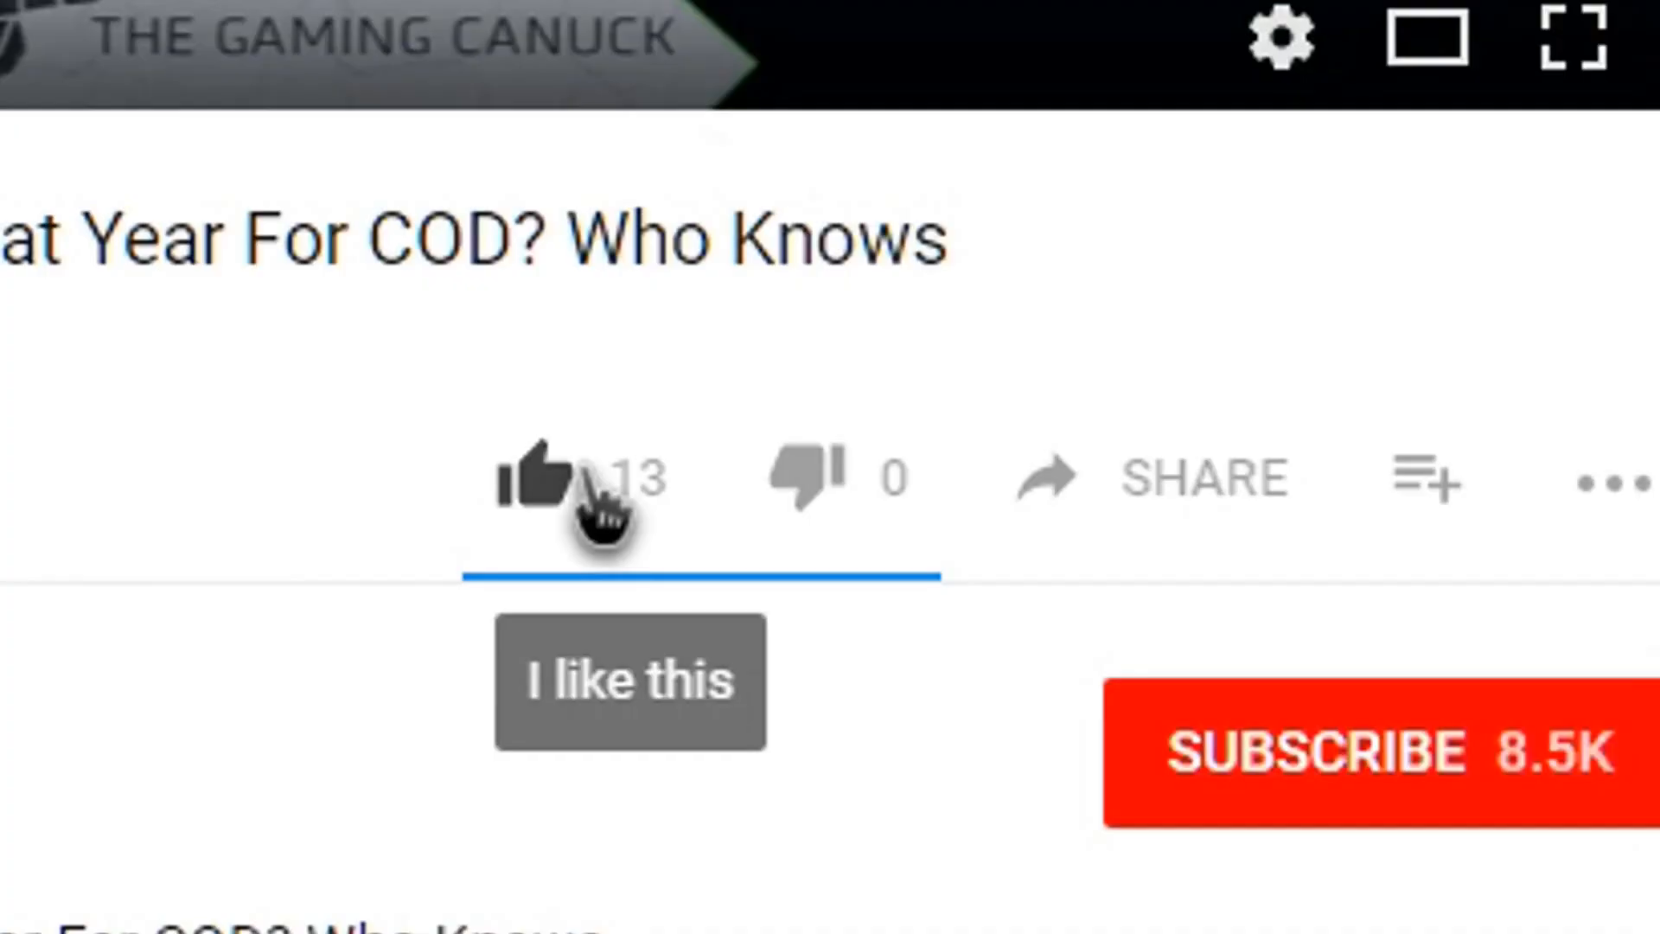
# Step: Bring up the EGC_Library folder listing the recording folders and the Timeshift folder
pyautogui.scroll(-3)
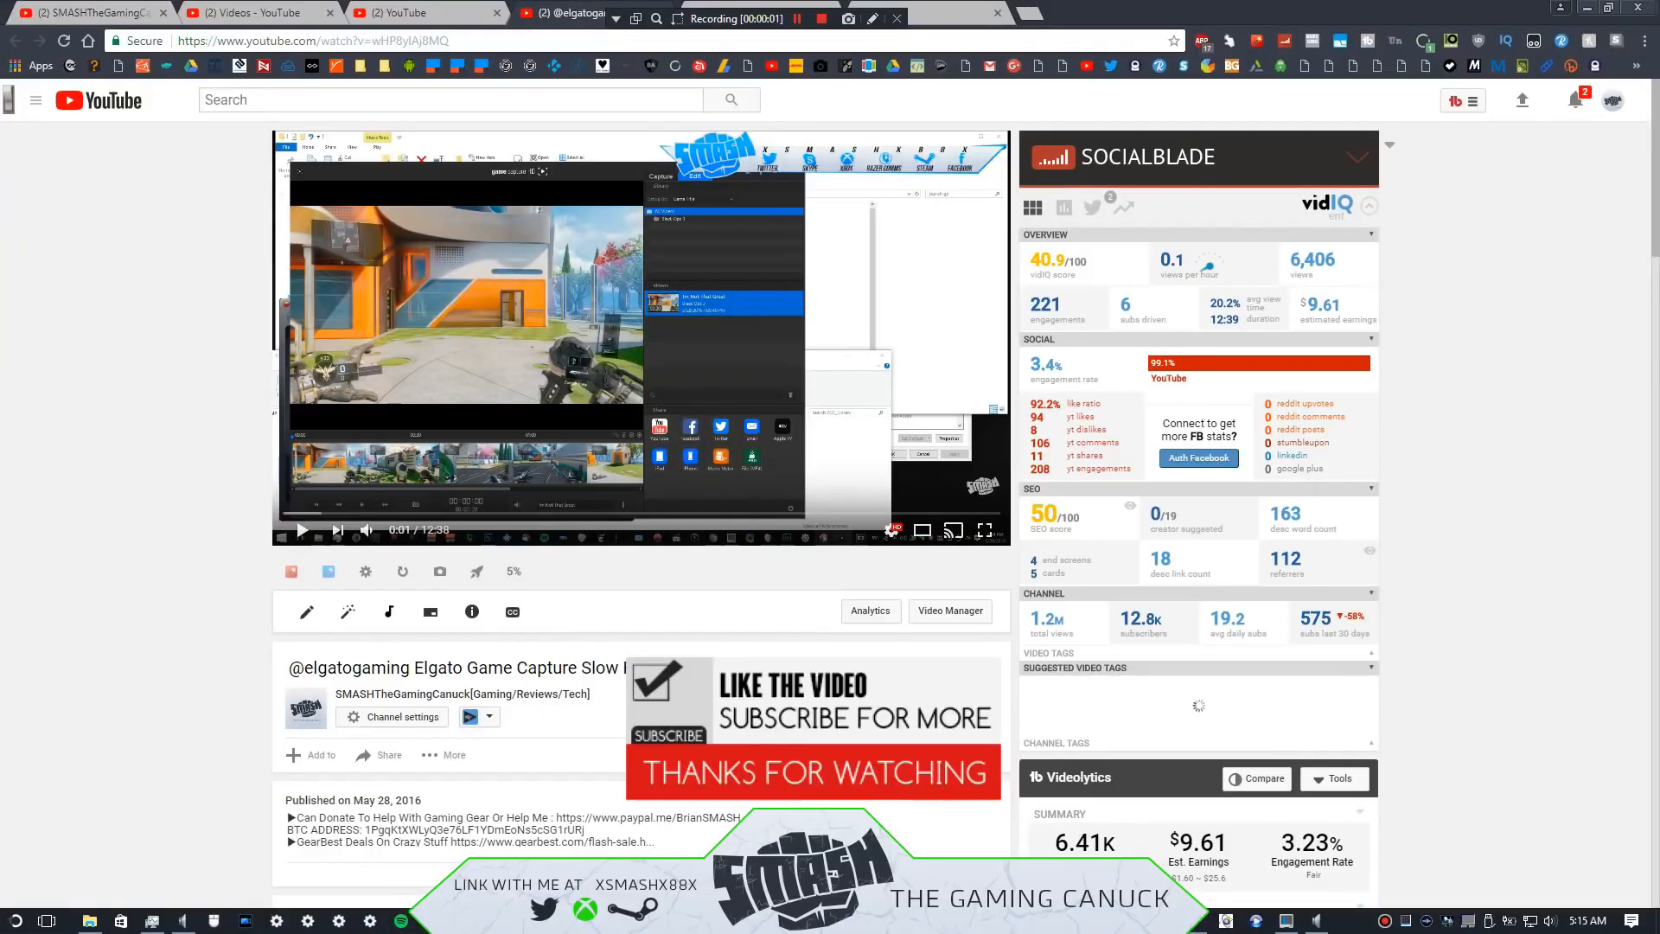
pyautogui.moveTo(572, 553)
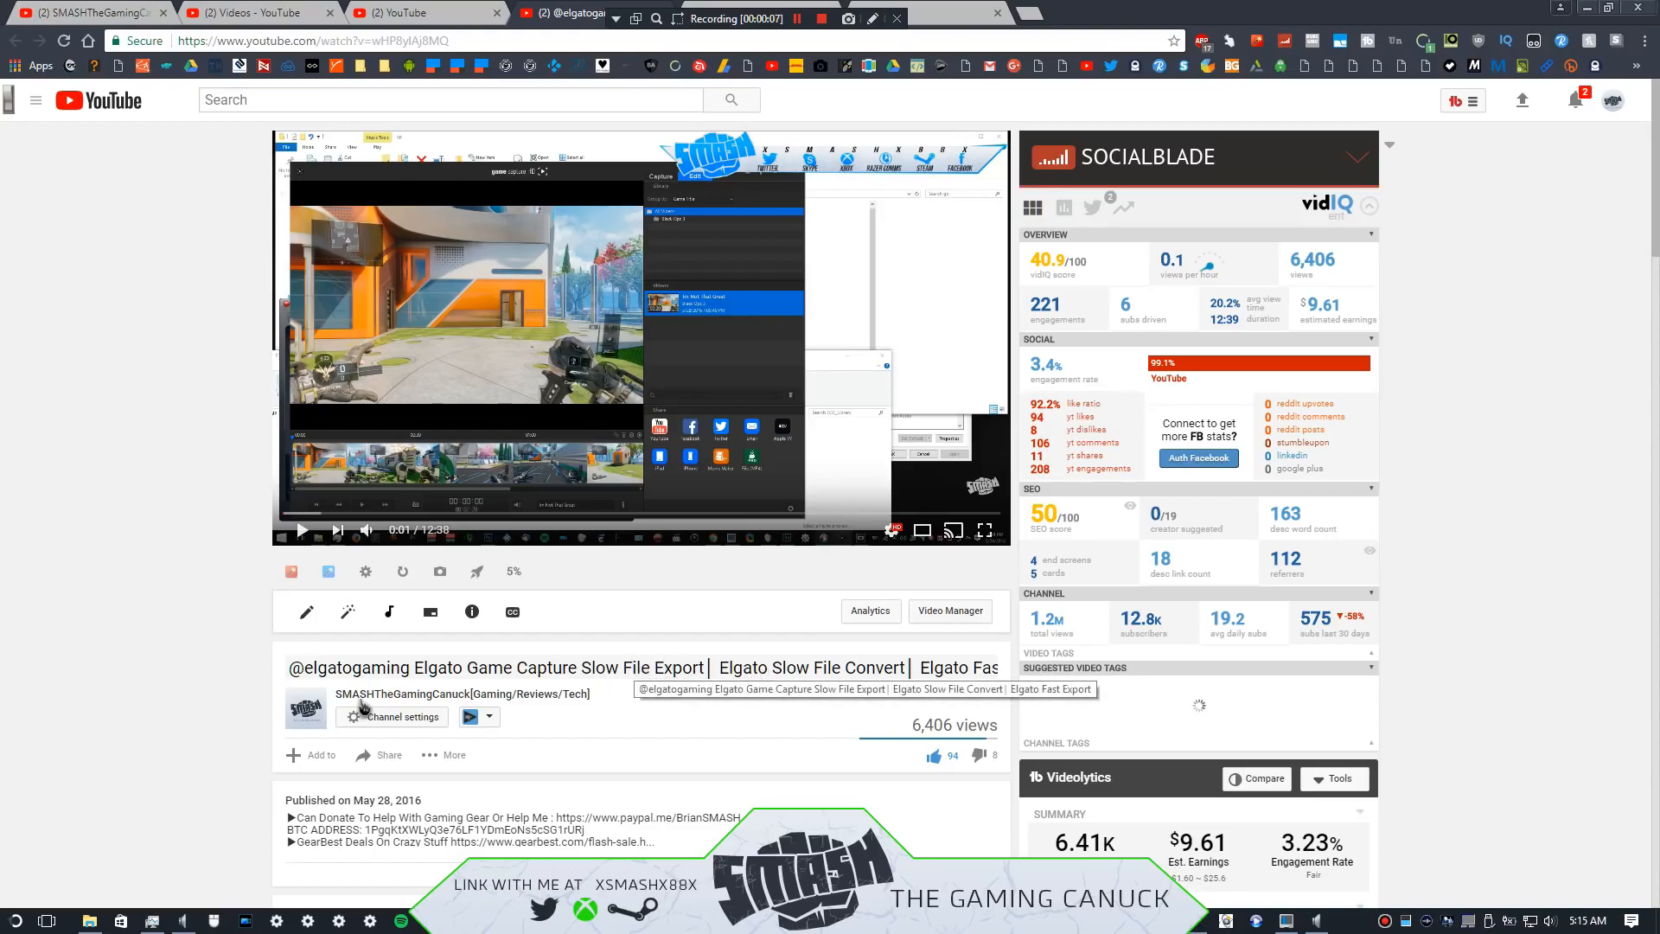
pyautogui.moveTo(180, 535)
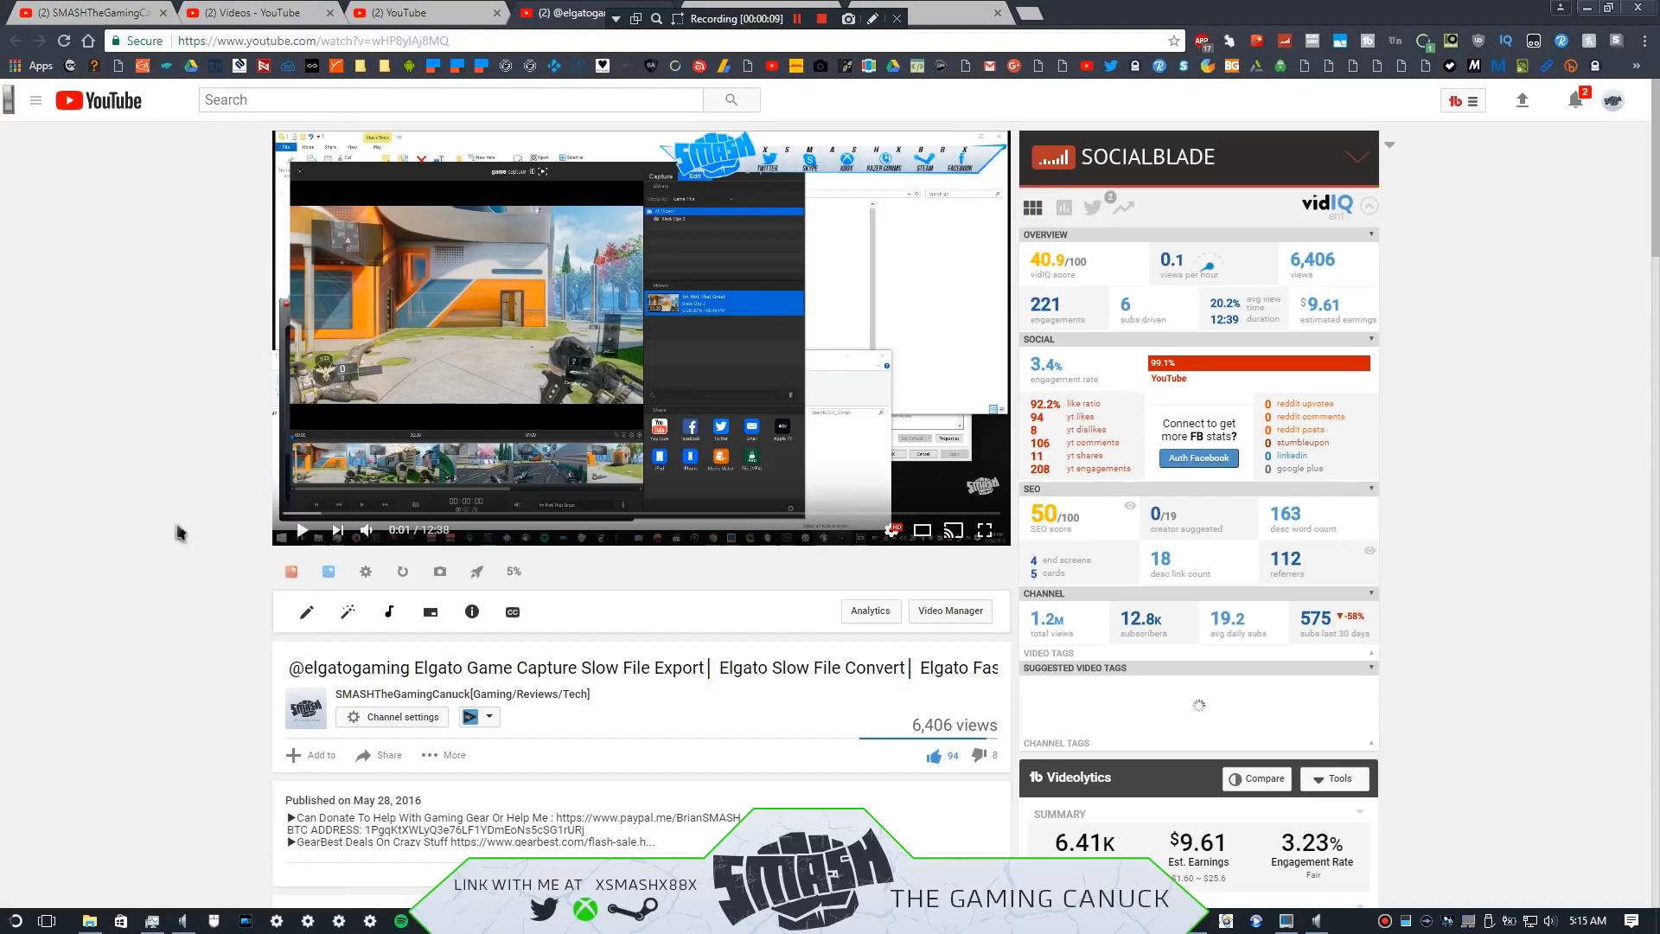
pyautogui.moveTo(173, 431)
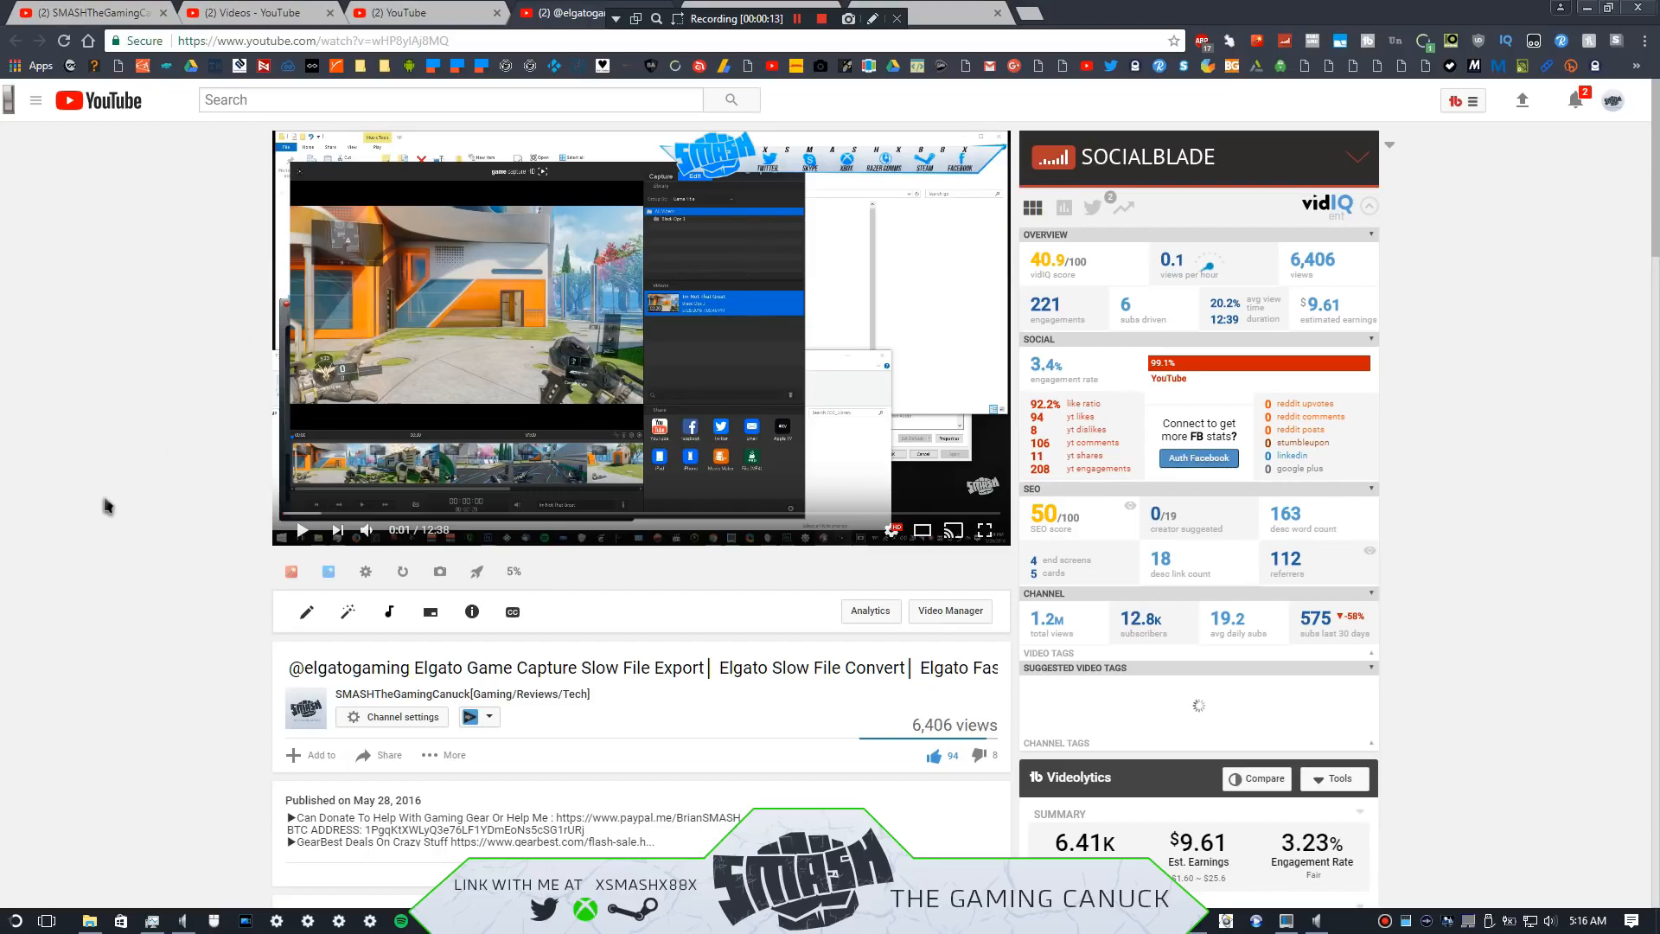
pyautogui.moveTo(603, 490)
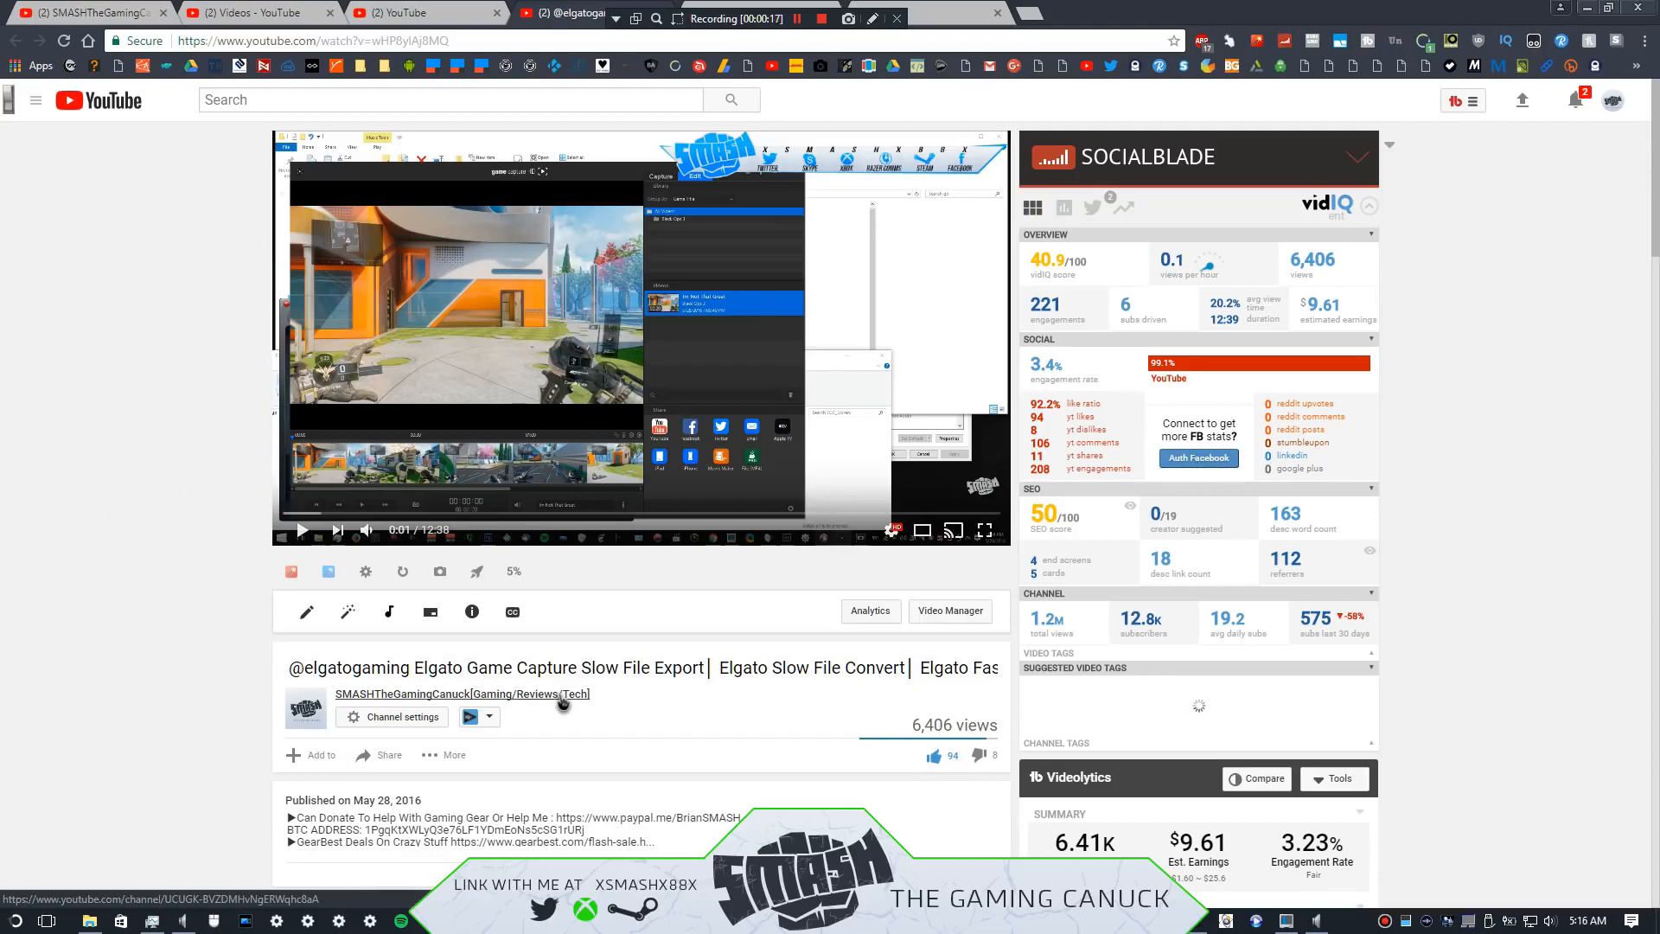
pyautogui.moveTo(180, 530)
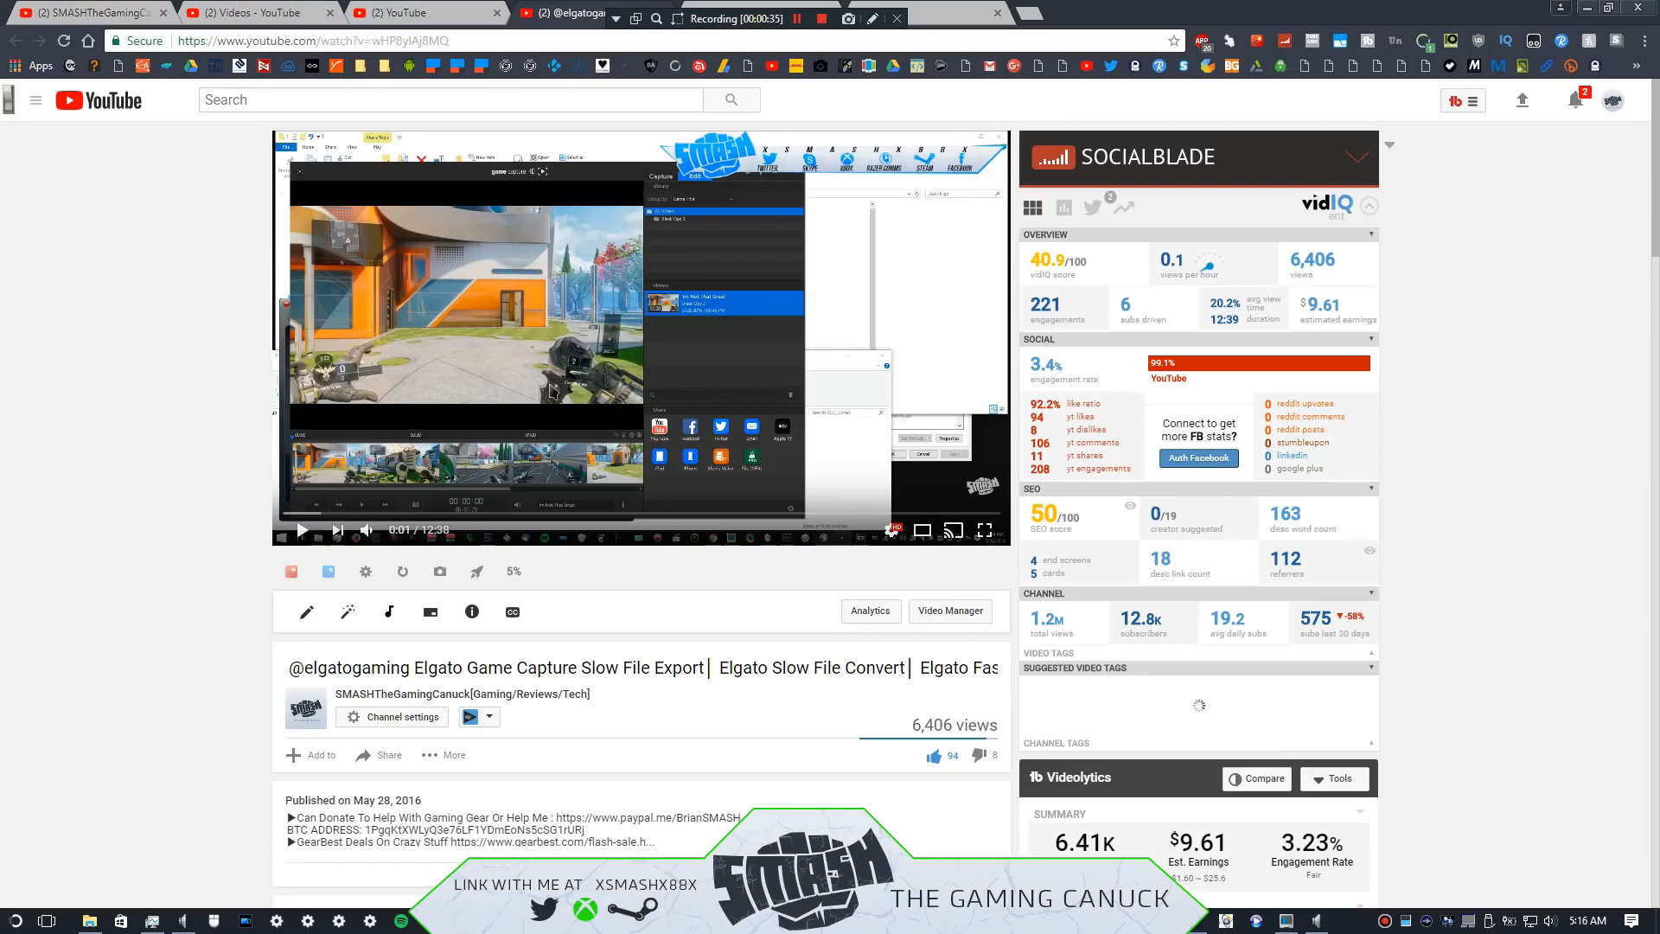
pyautogui.moveTo(1571, 95)
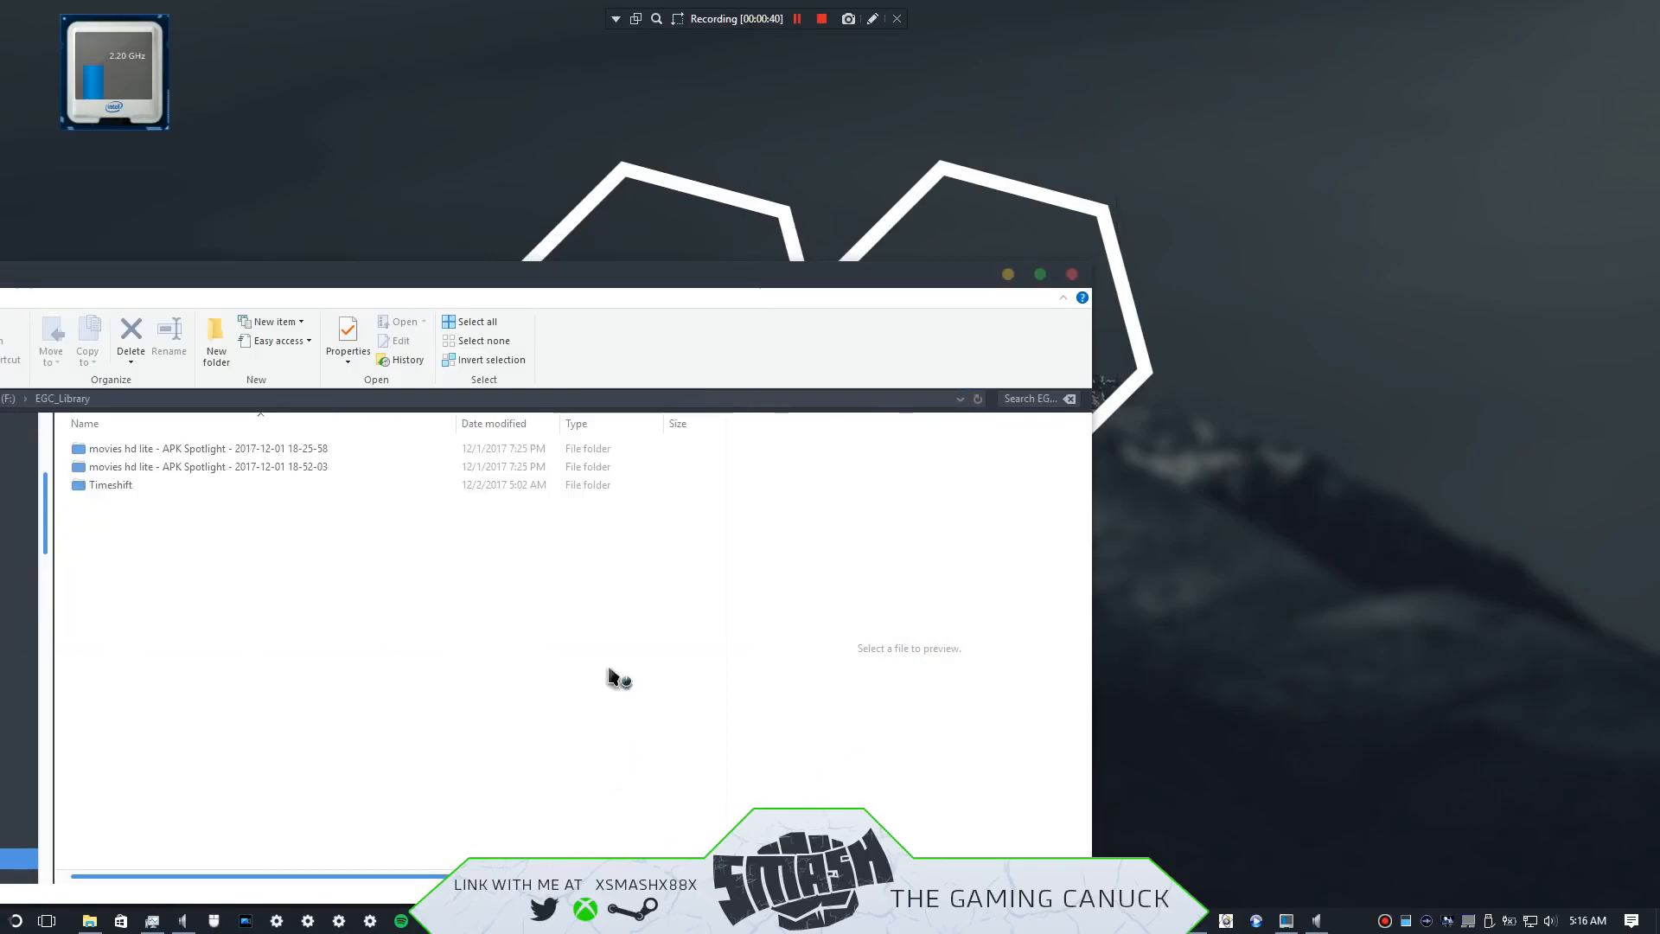
pyautogui.click(1072, 275)
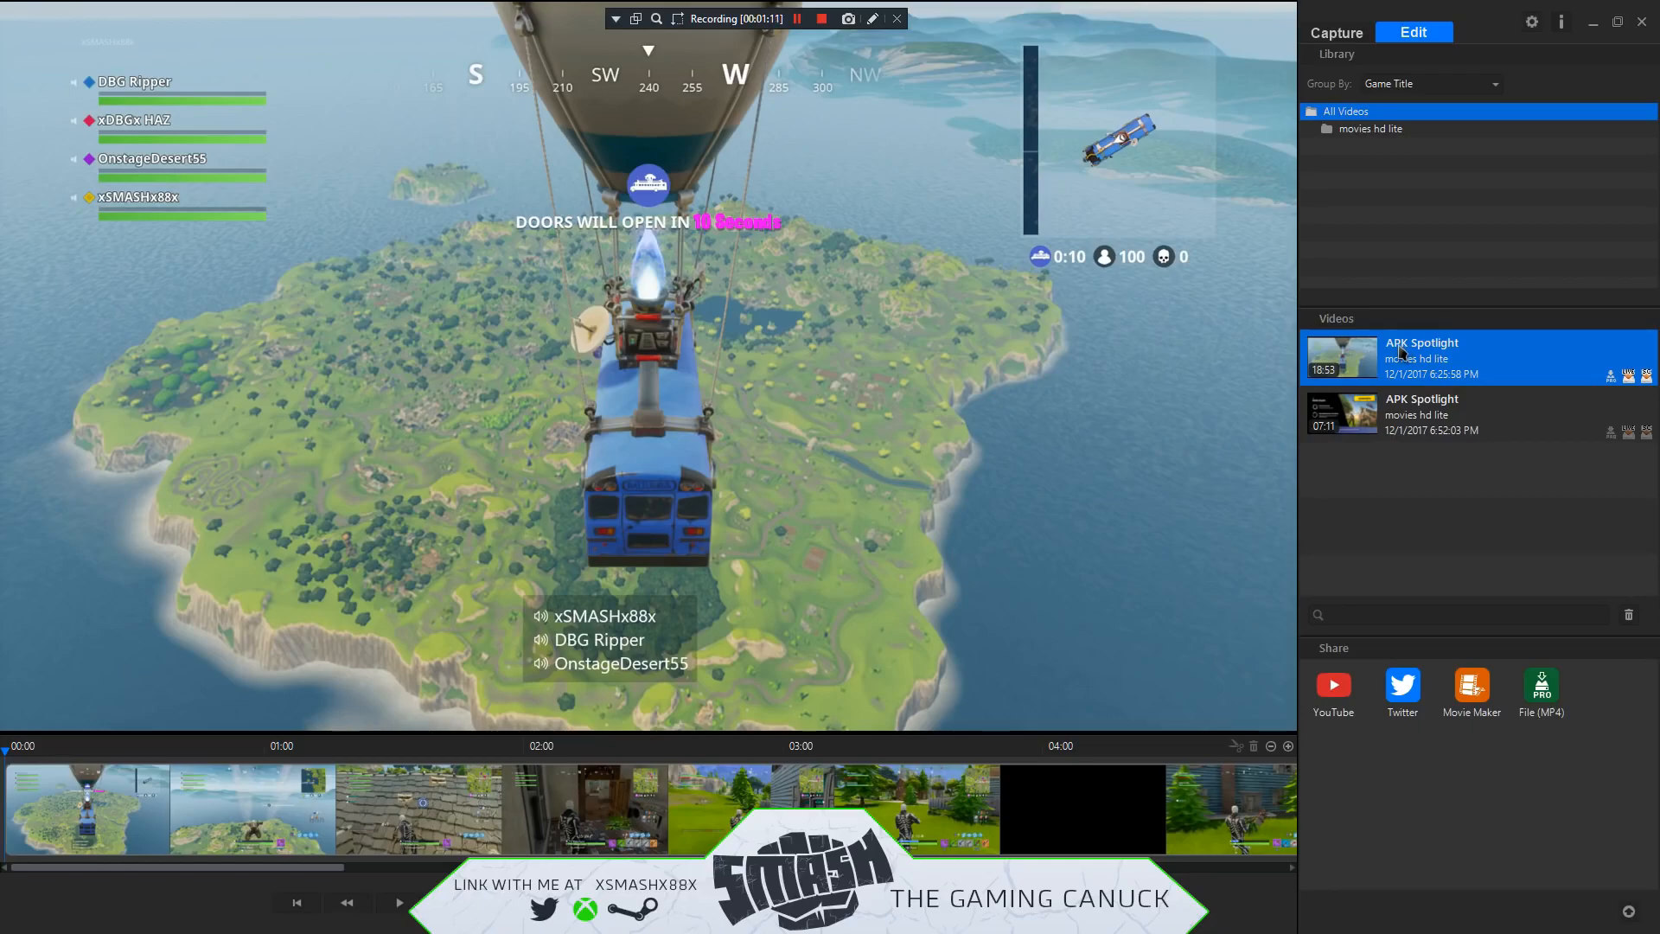
pyautogui.moveTo(1046, 467)
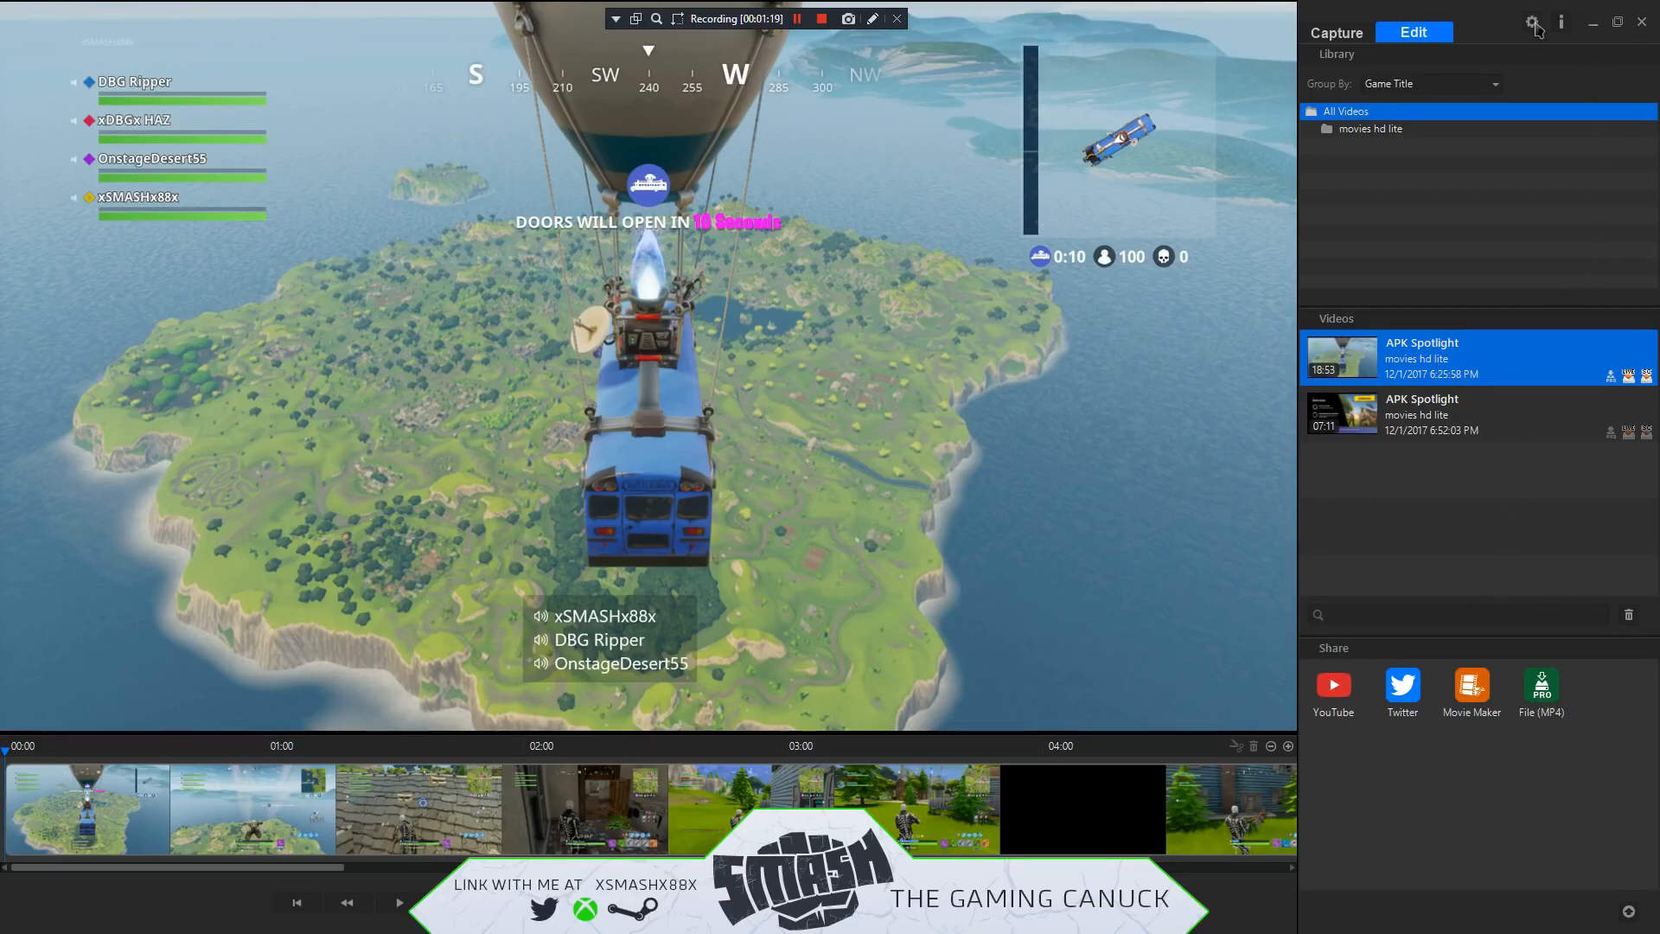
pyautogui.click(1530, 22)
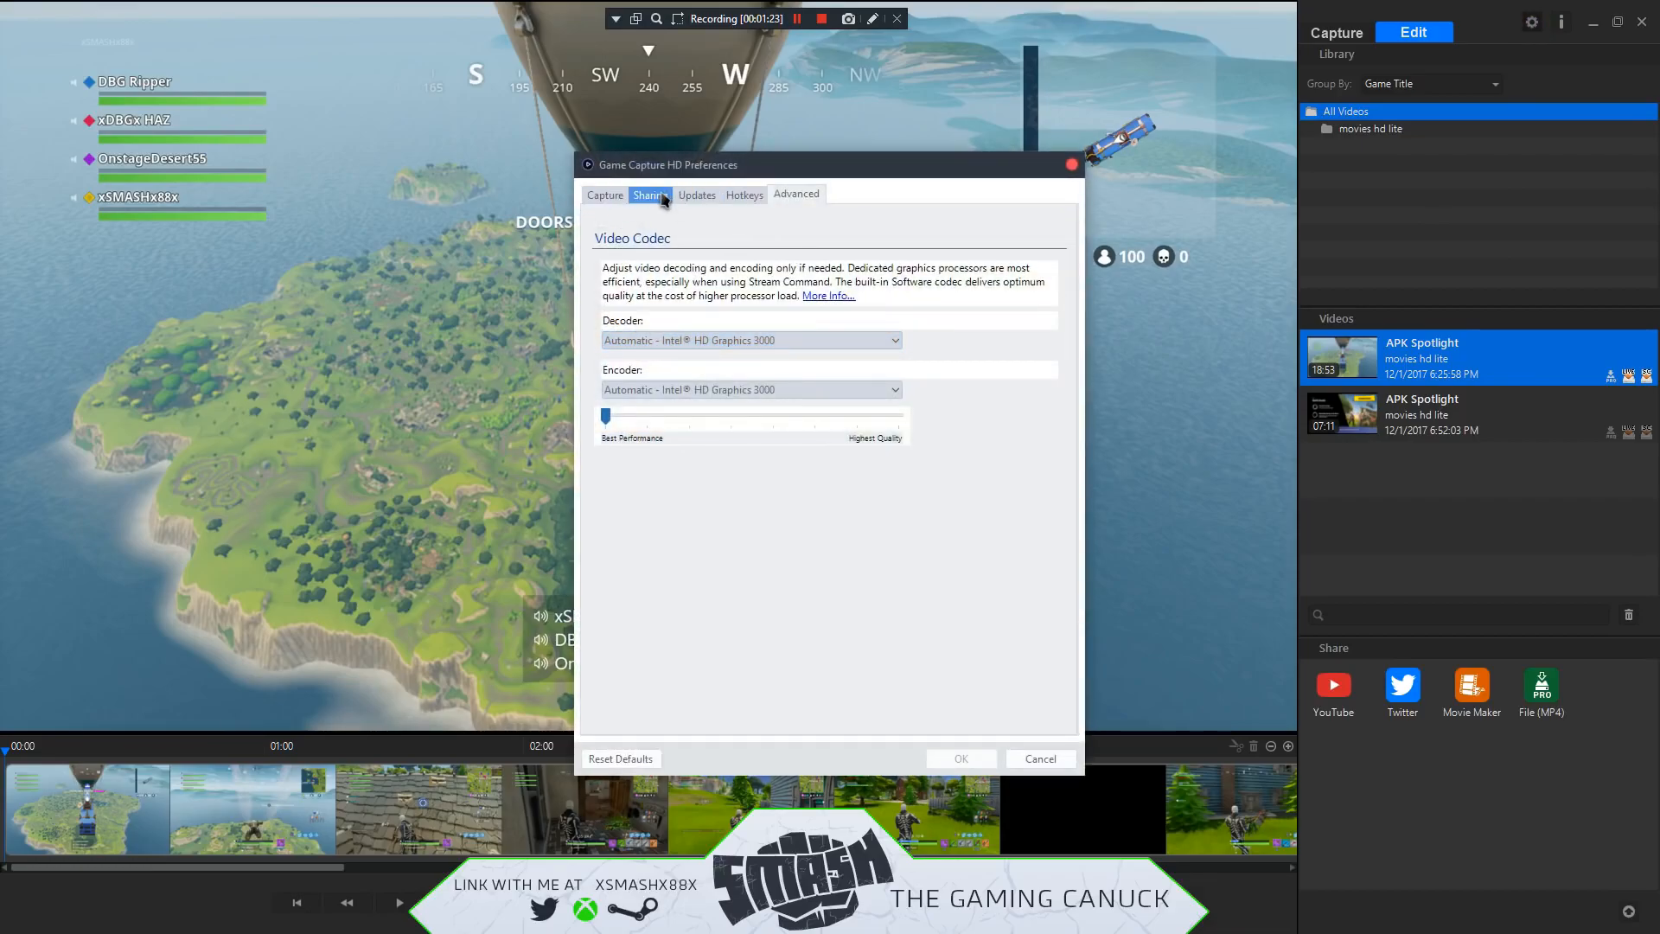
pyautogui.click(650, 194)
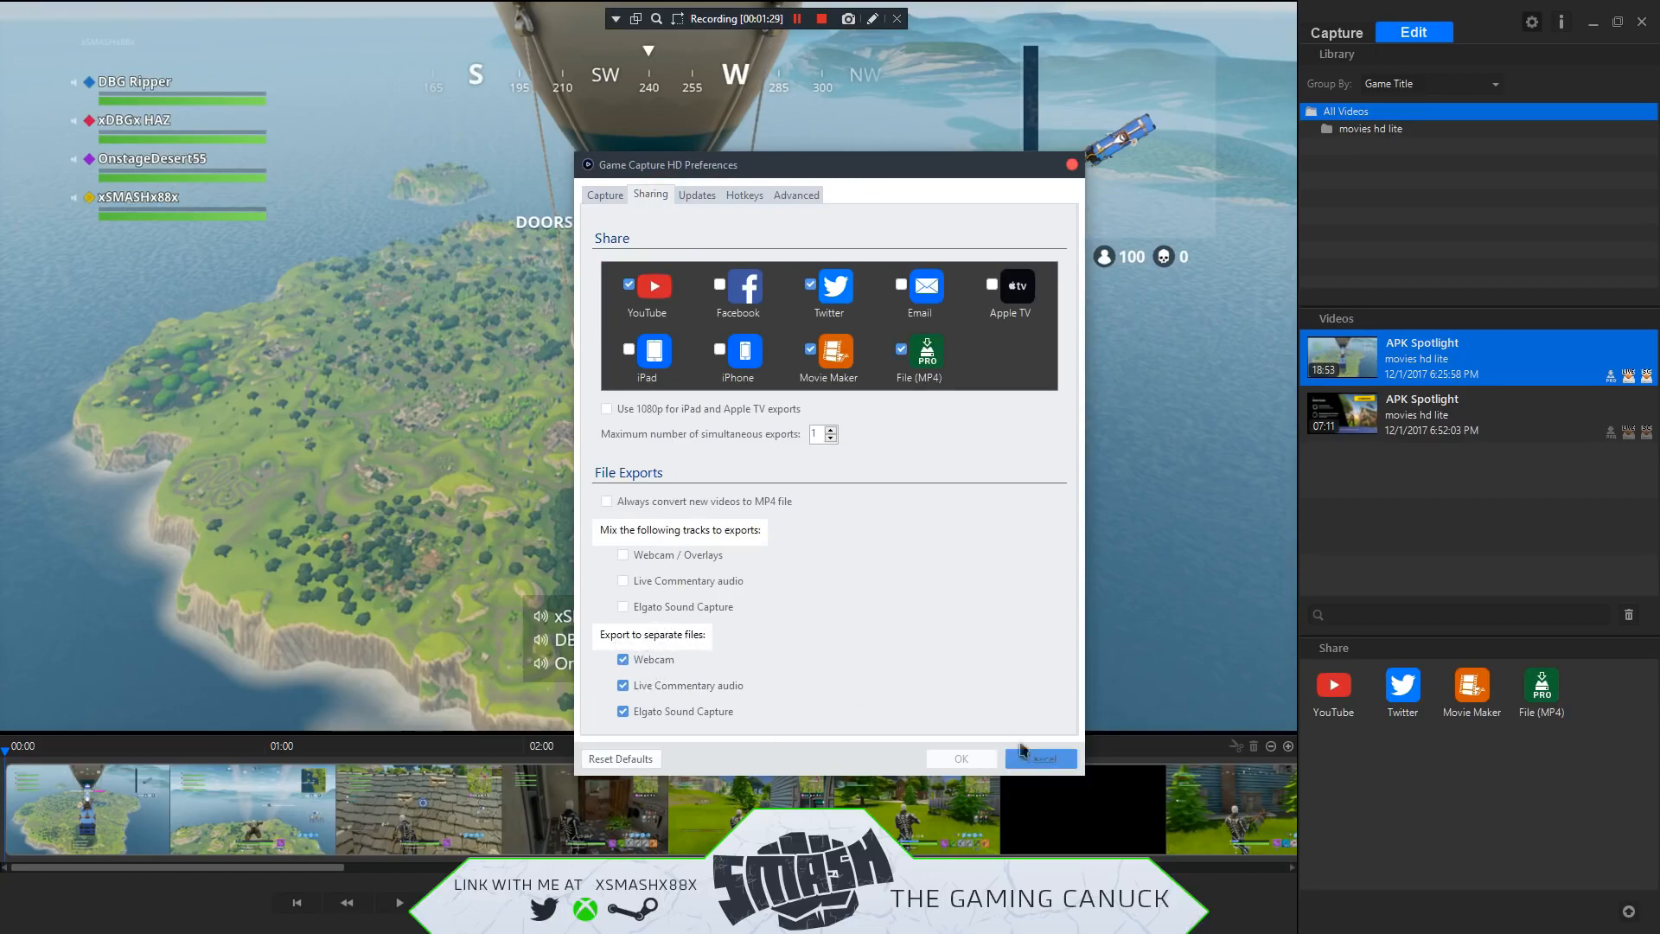
pyautogui.click(624, 685)
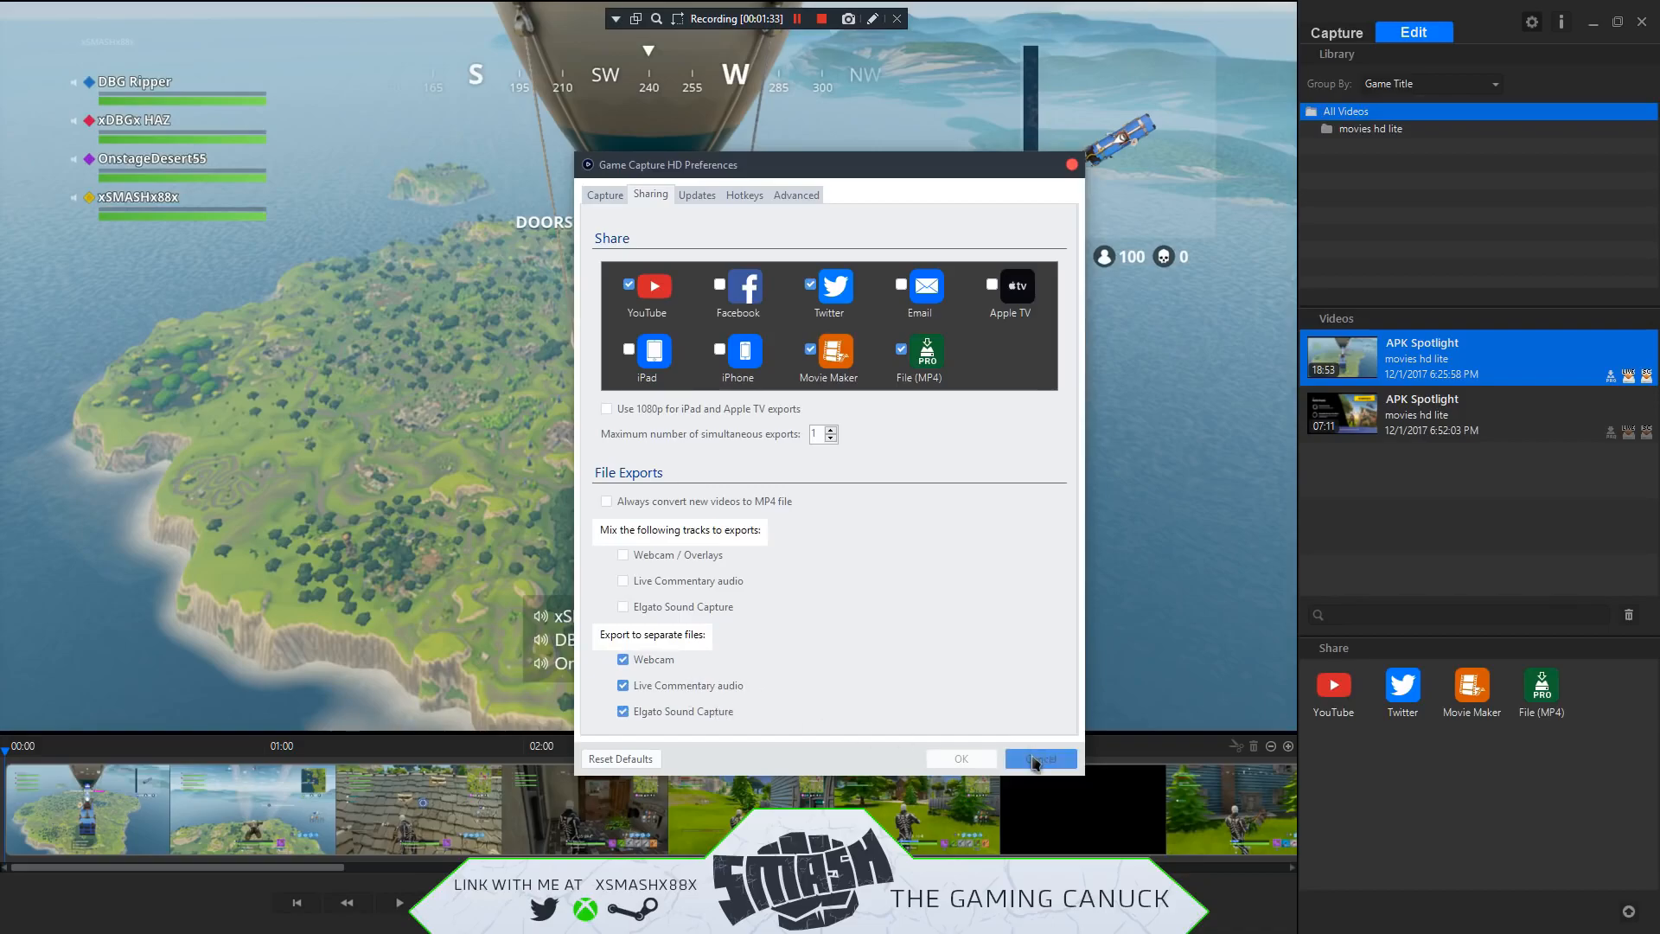
pyautogui.click(1039, 759)
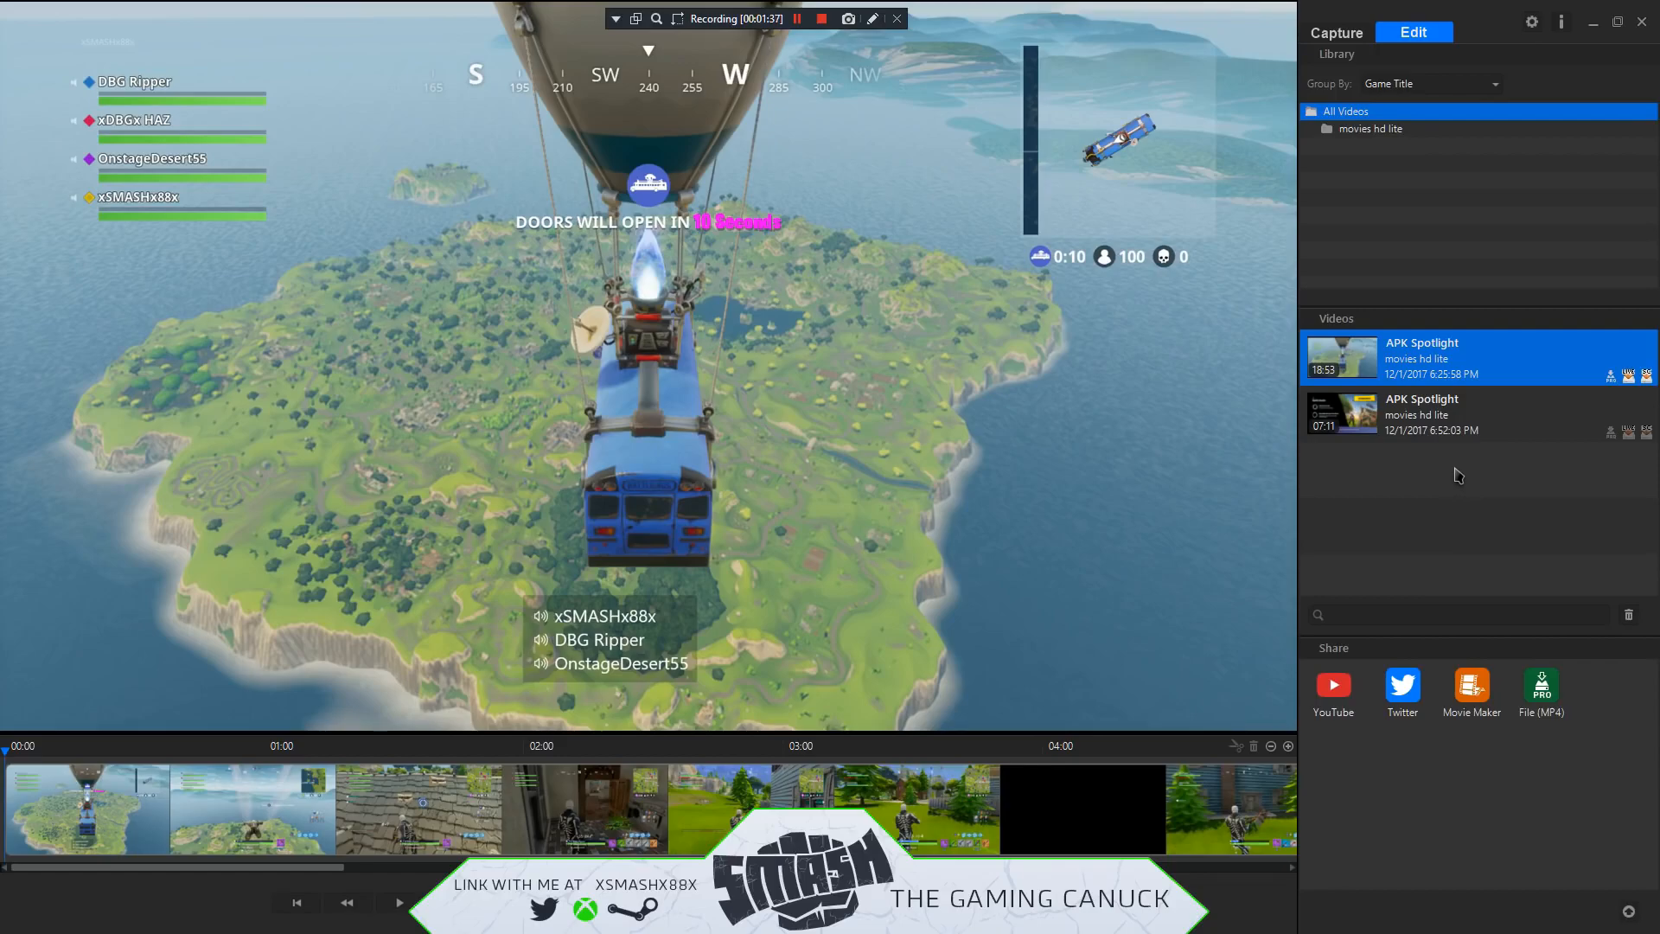
pyautogui.moveTo(1472, 441)
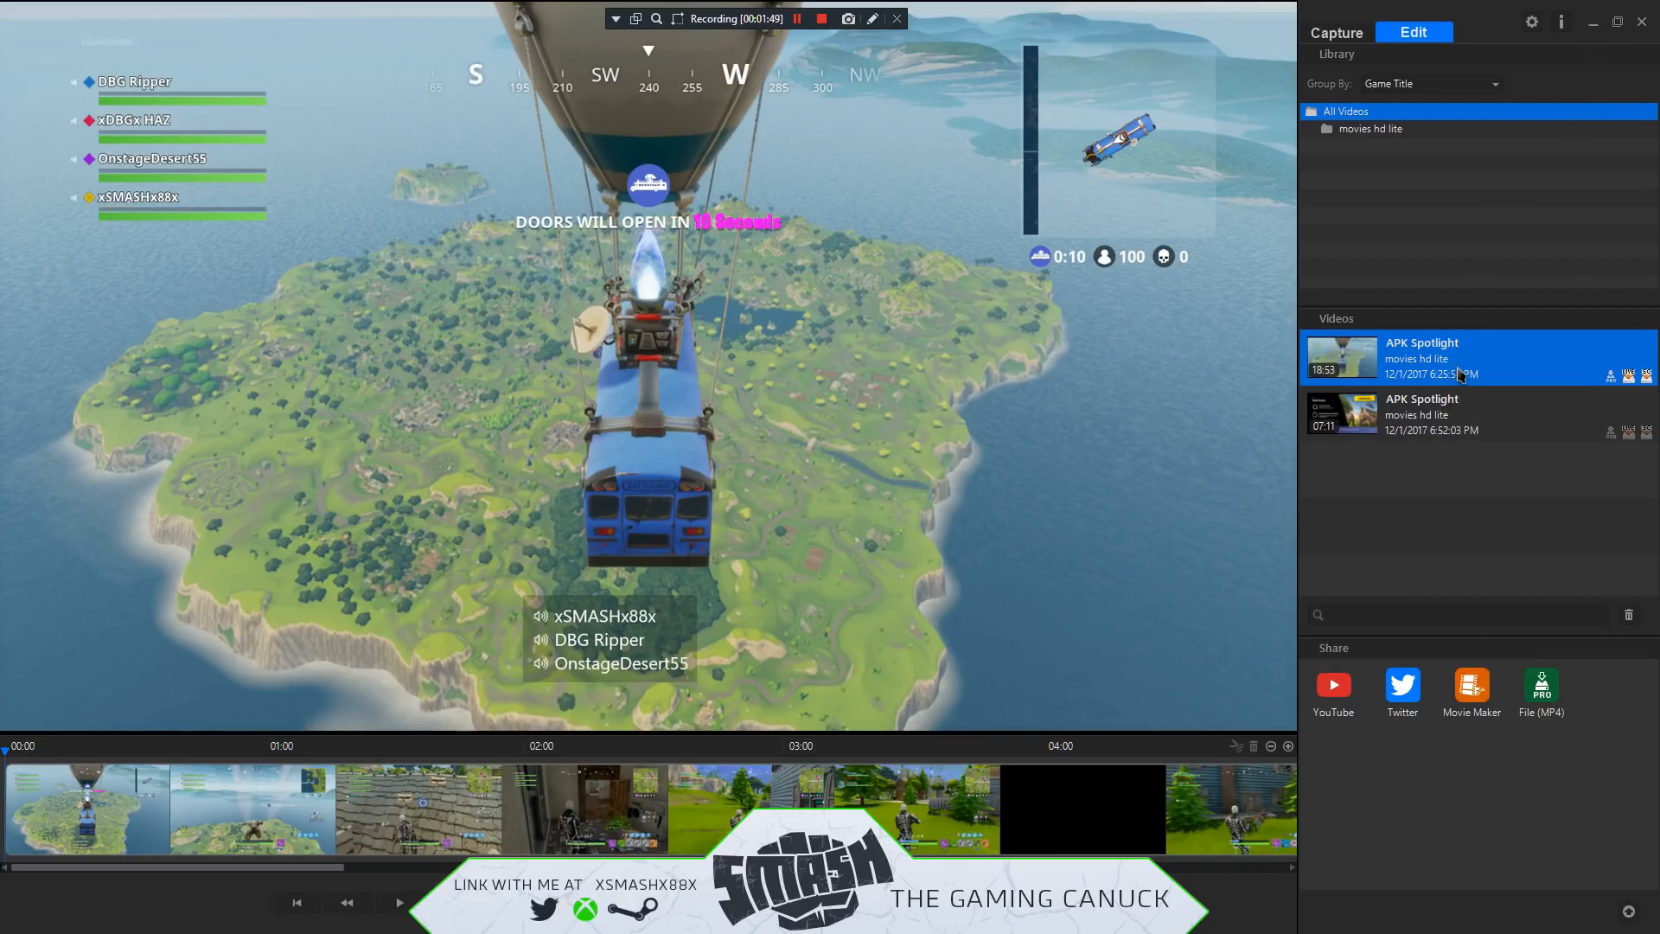
pyautogui.moveTo(1445, 548)
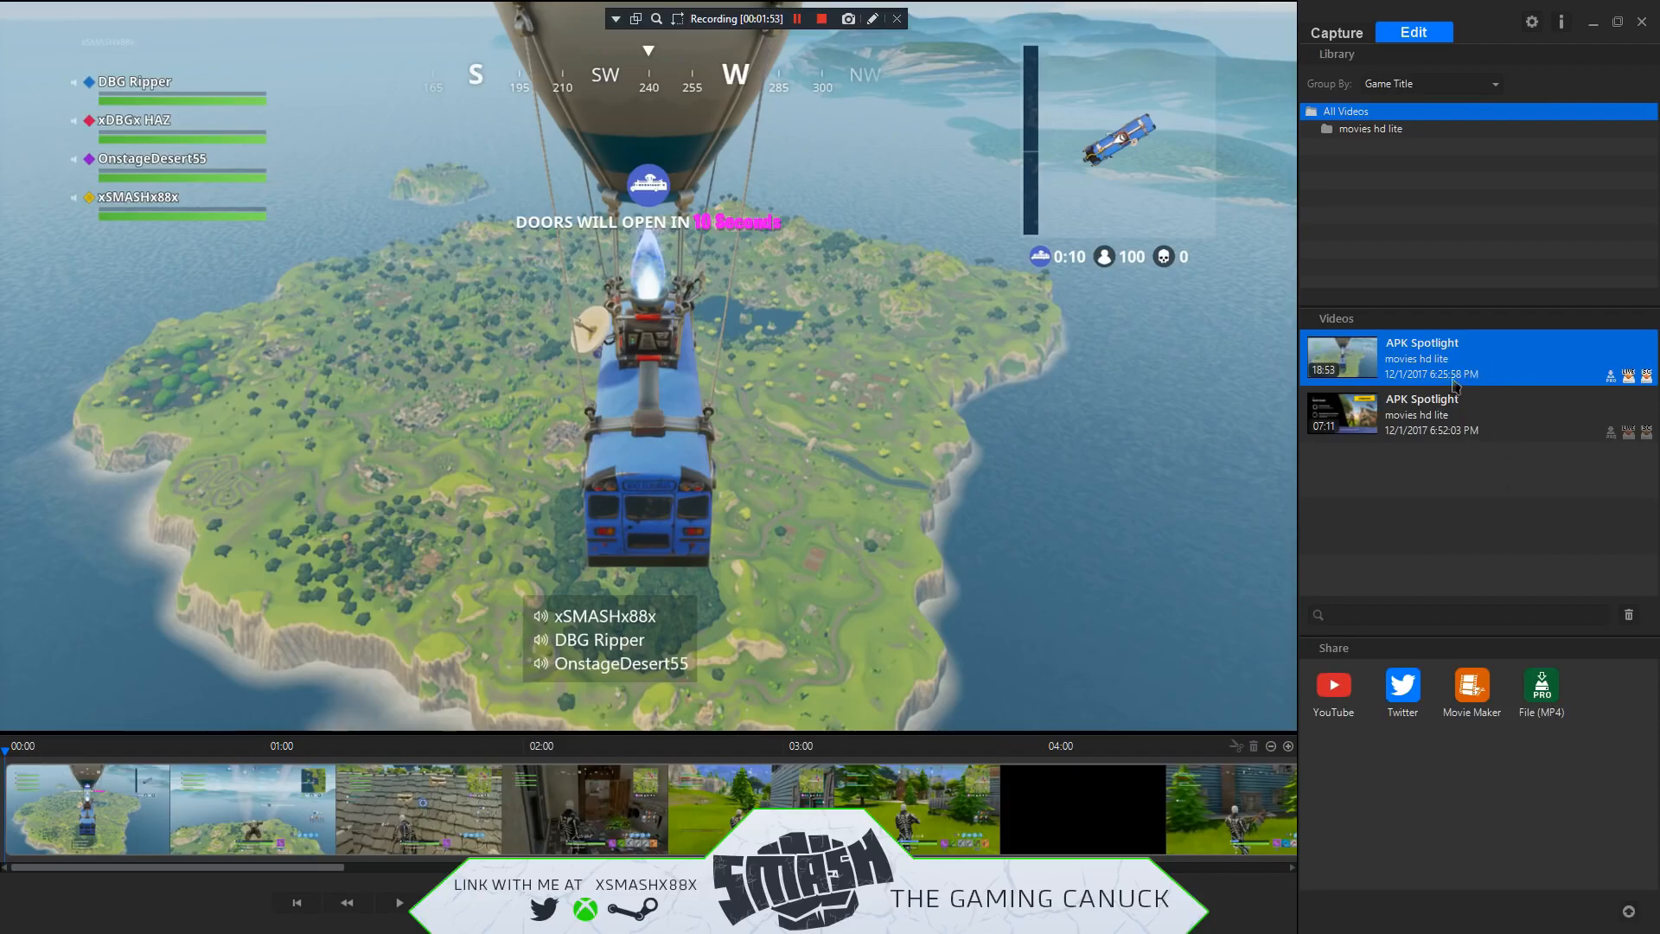
pyautogui.moveTo(1293, 534)
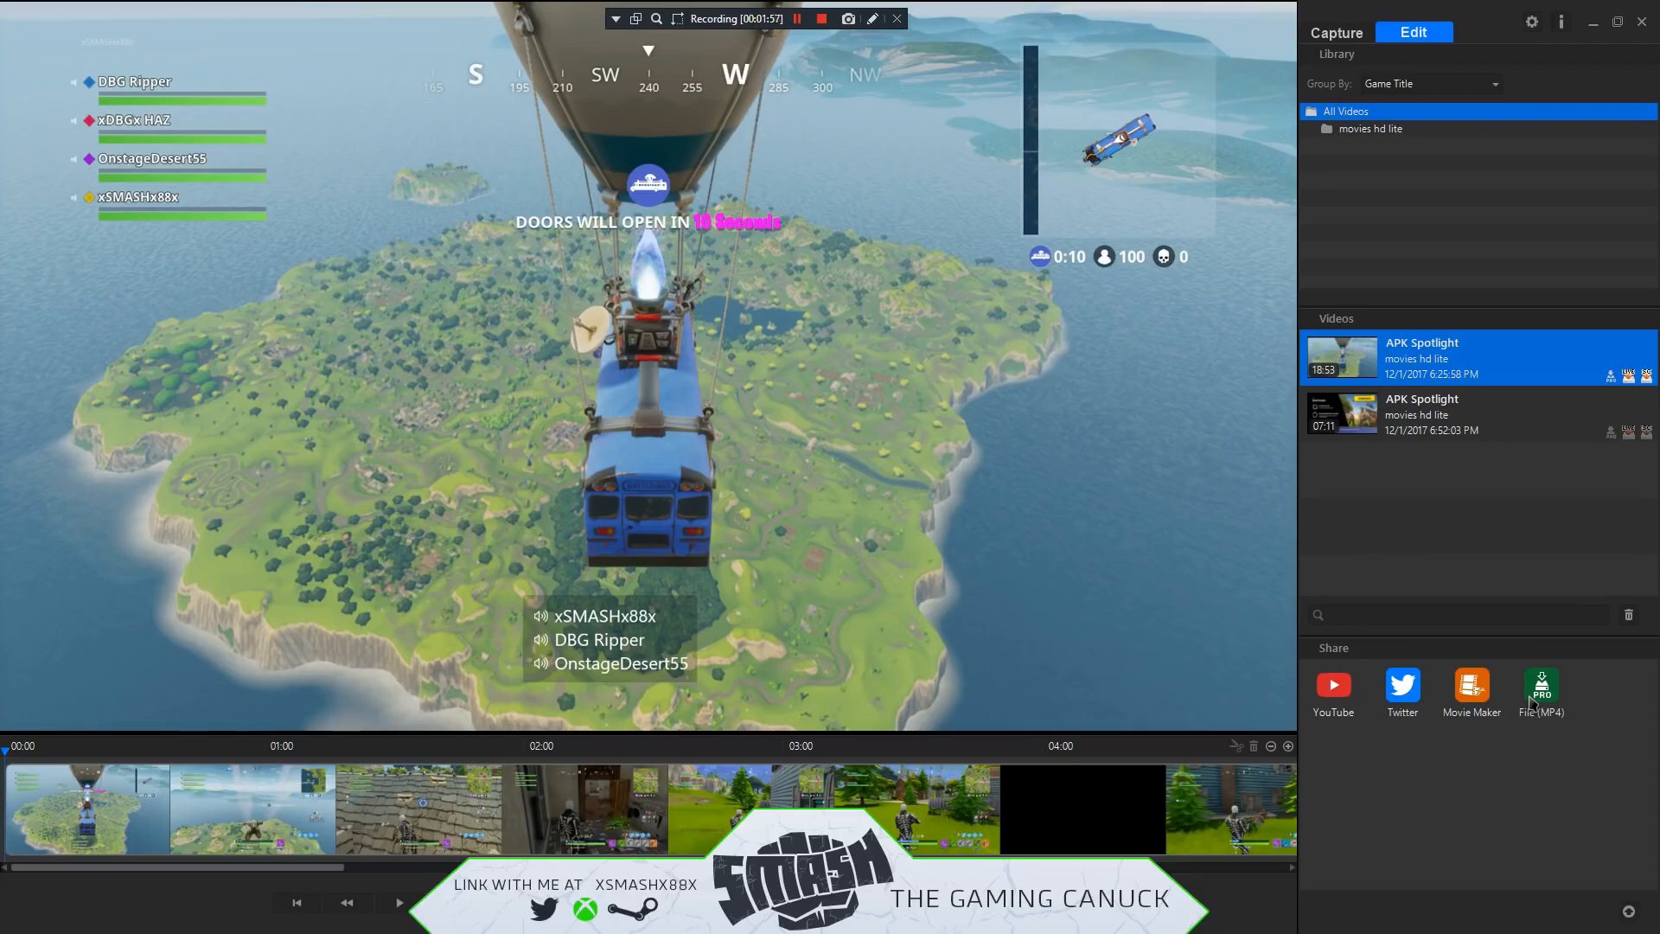
pyautogui.moveTo(1601, 32)
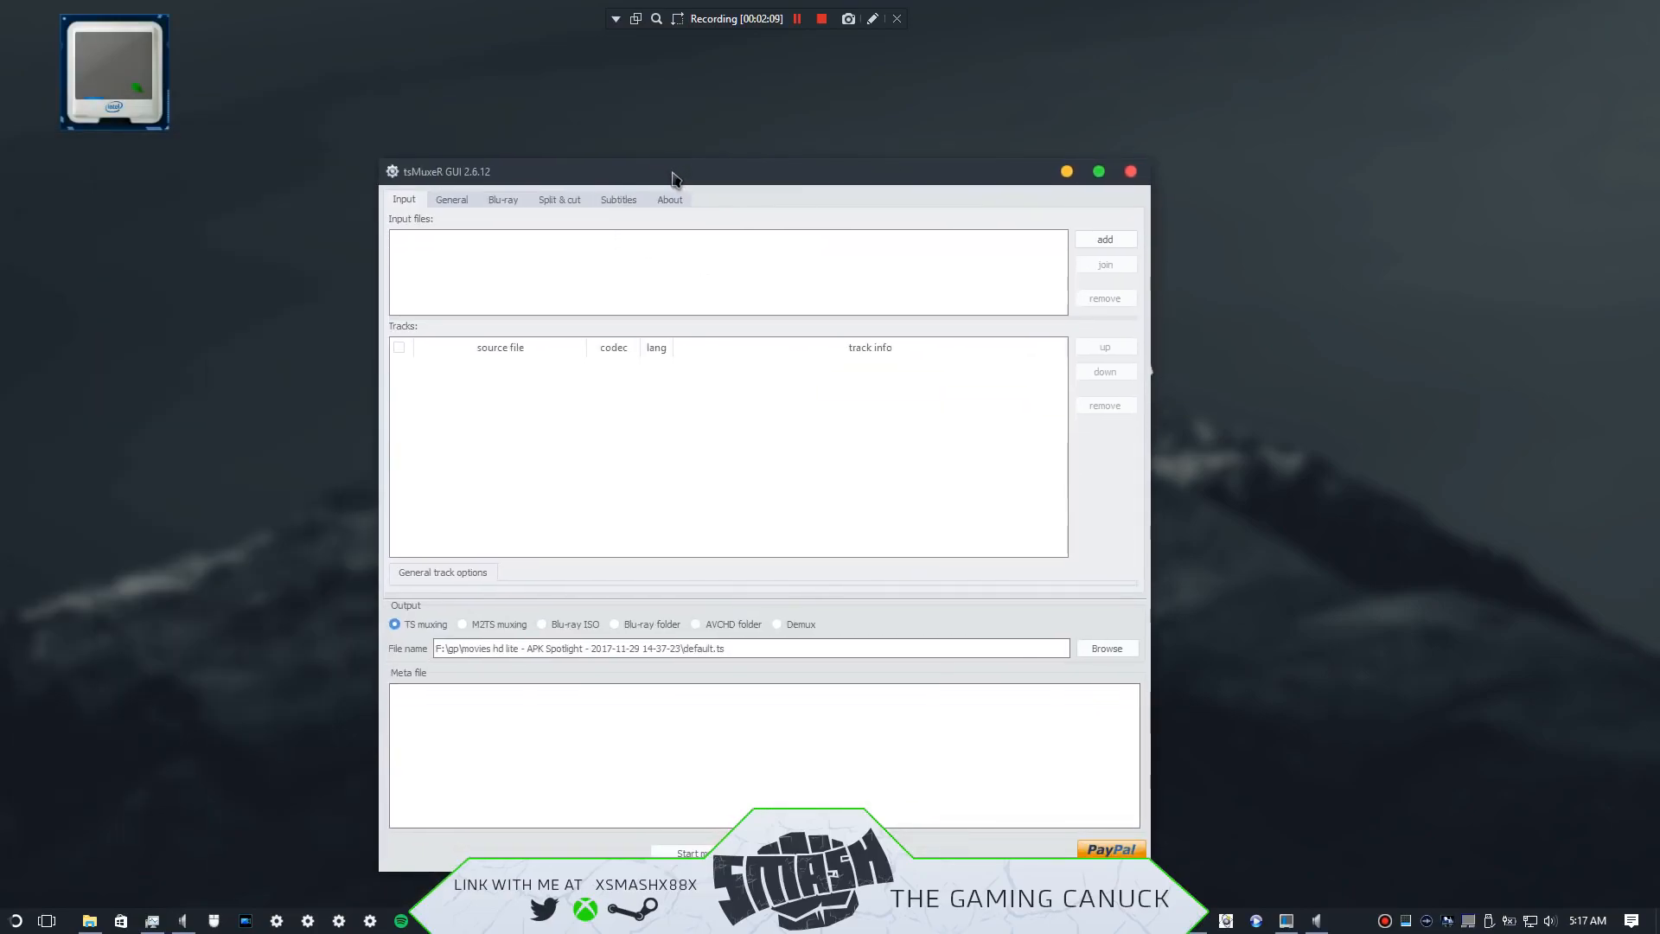
pyautogui.moveTo(568, 344)
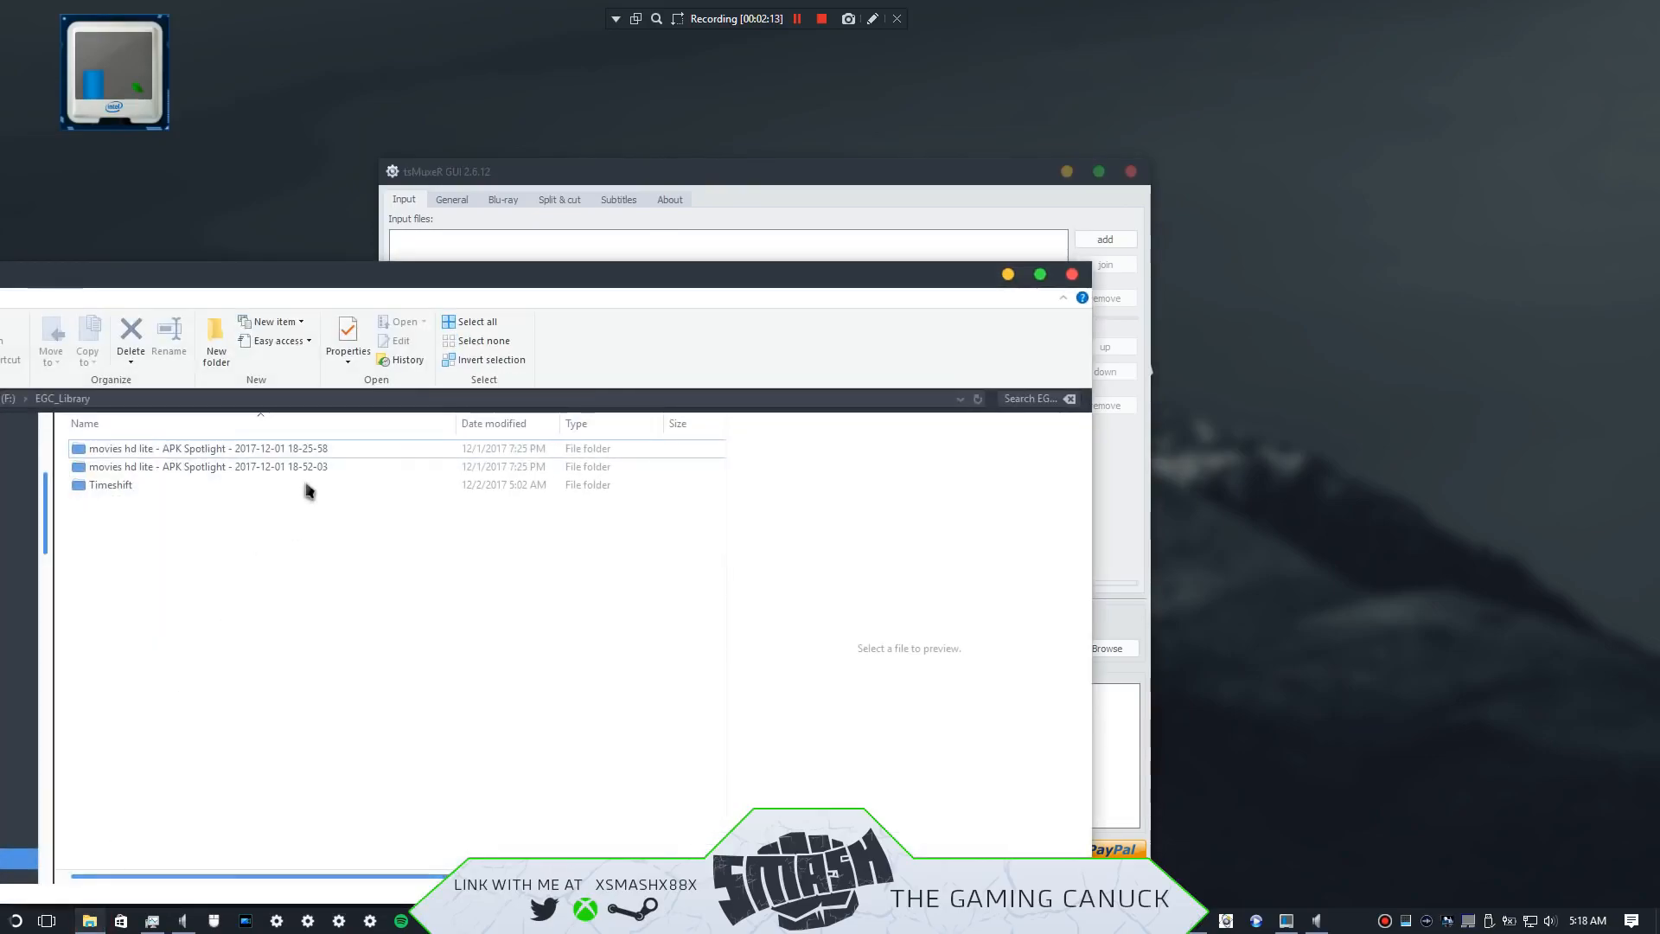
# Step: Start adding an input media file from the tsMuxeR Input files panel
pyautogui.click(207, 467)
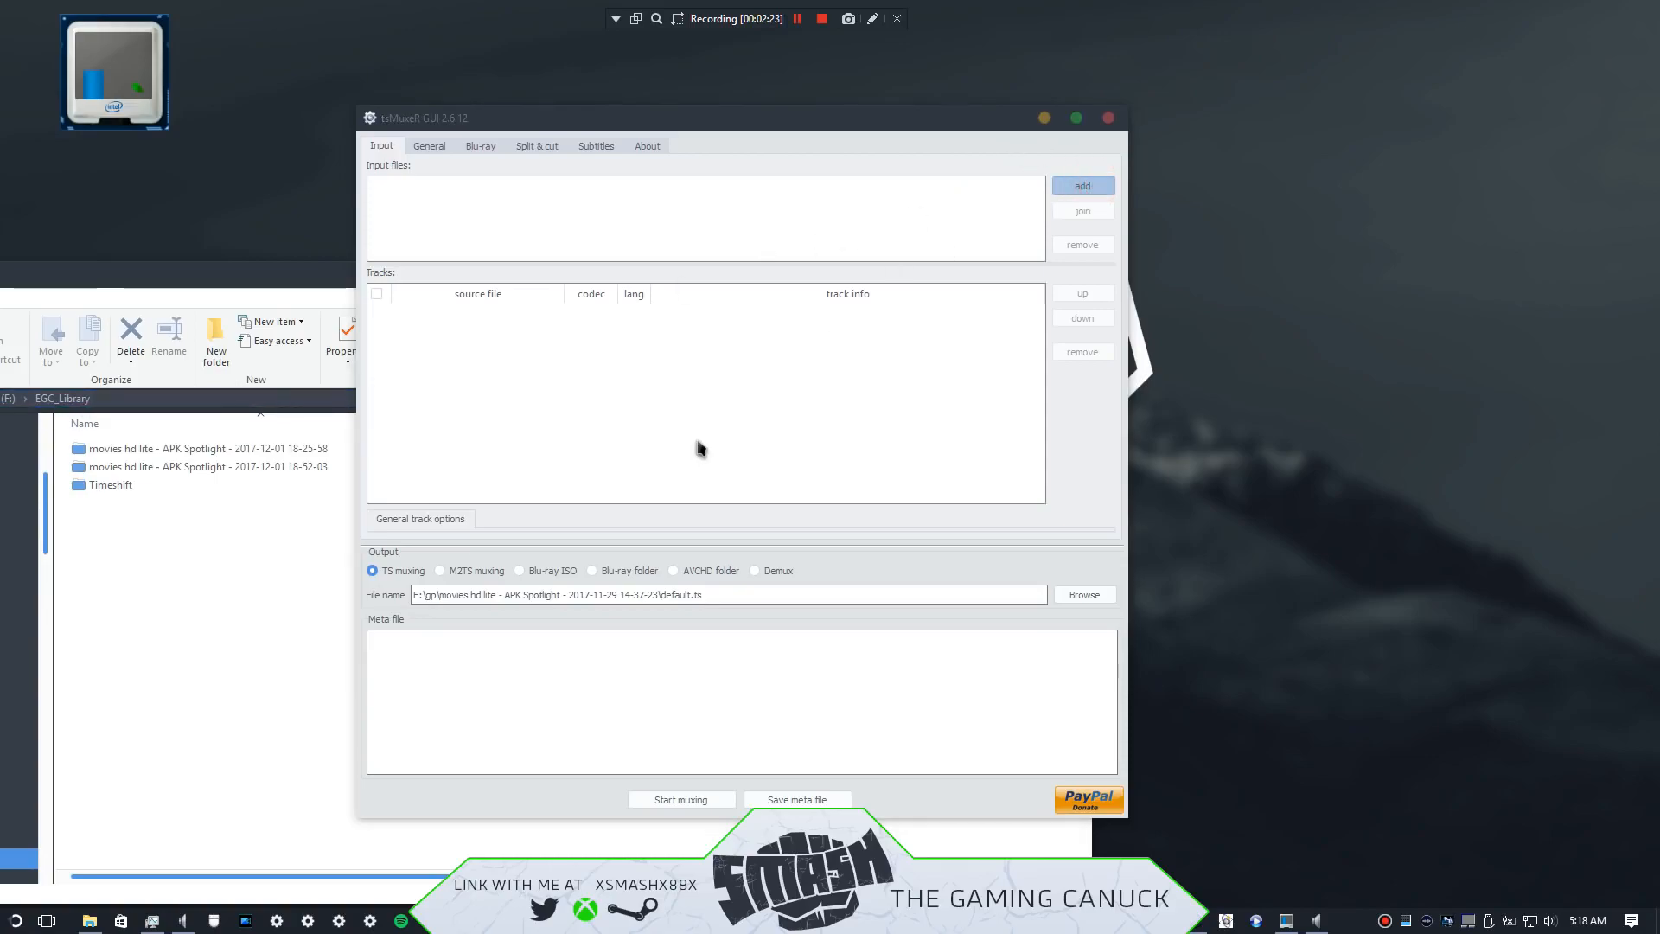
pyautogui.click(1080, 185)
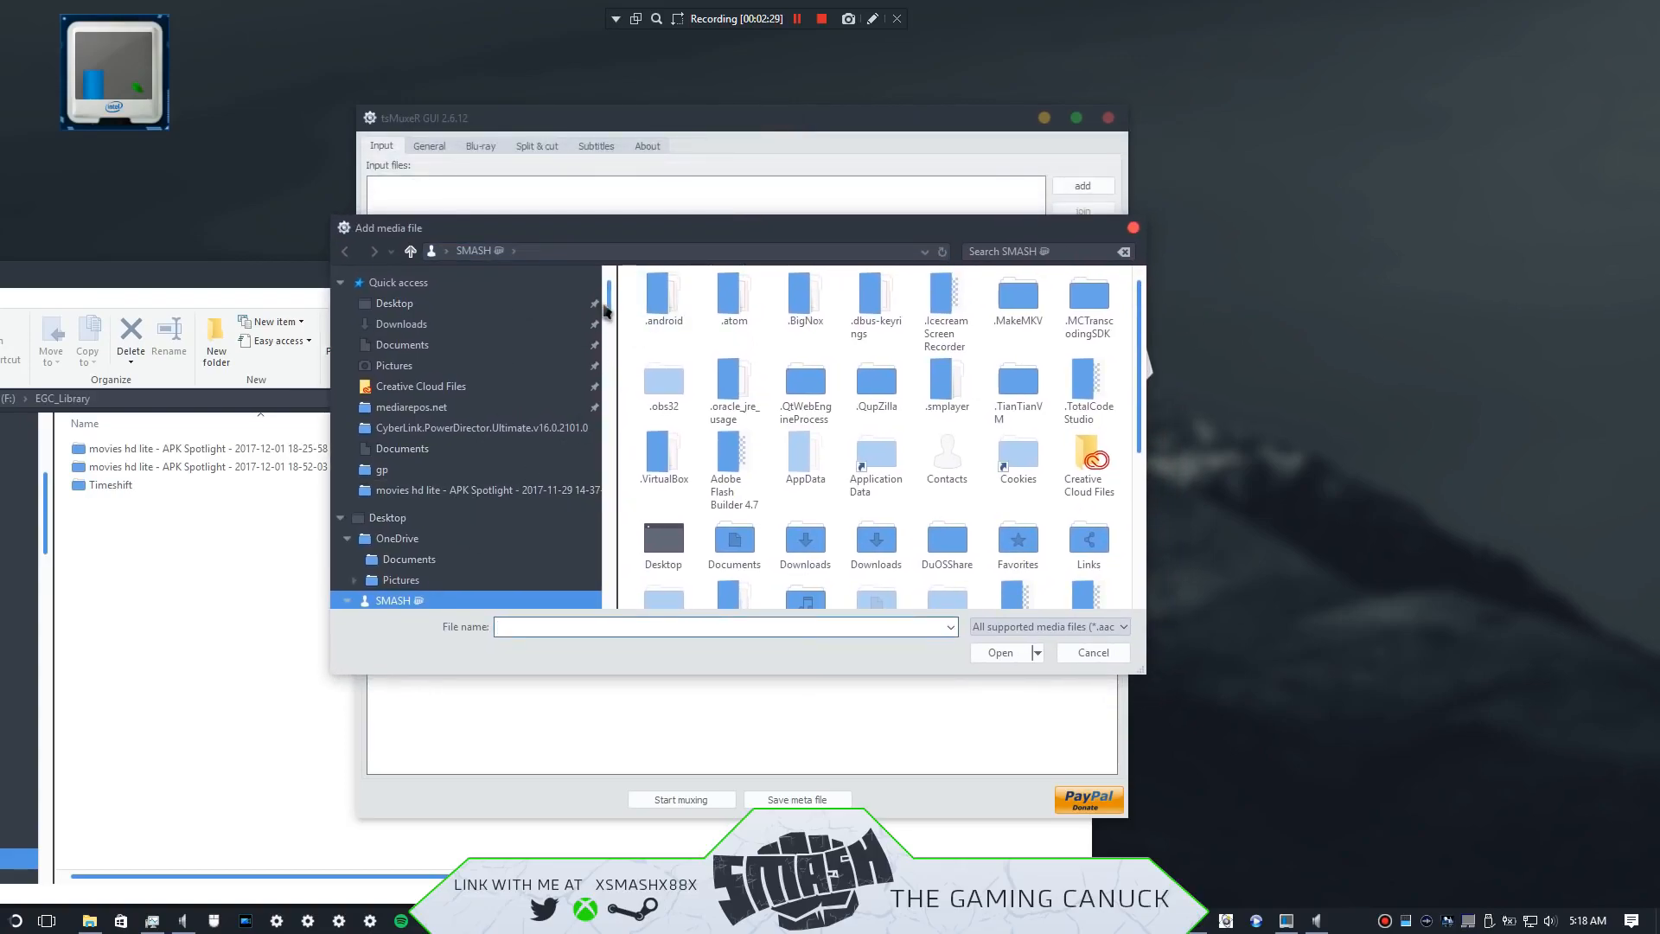
pyautogui.scroll(-3)
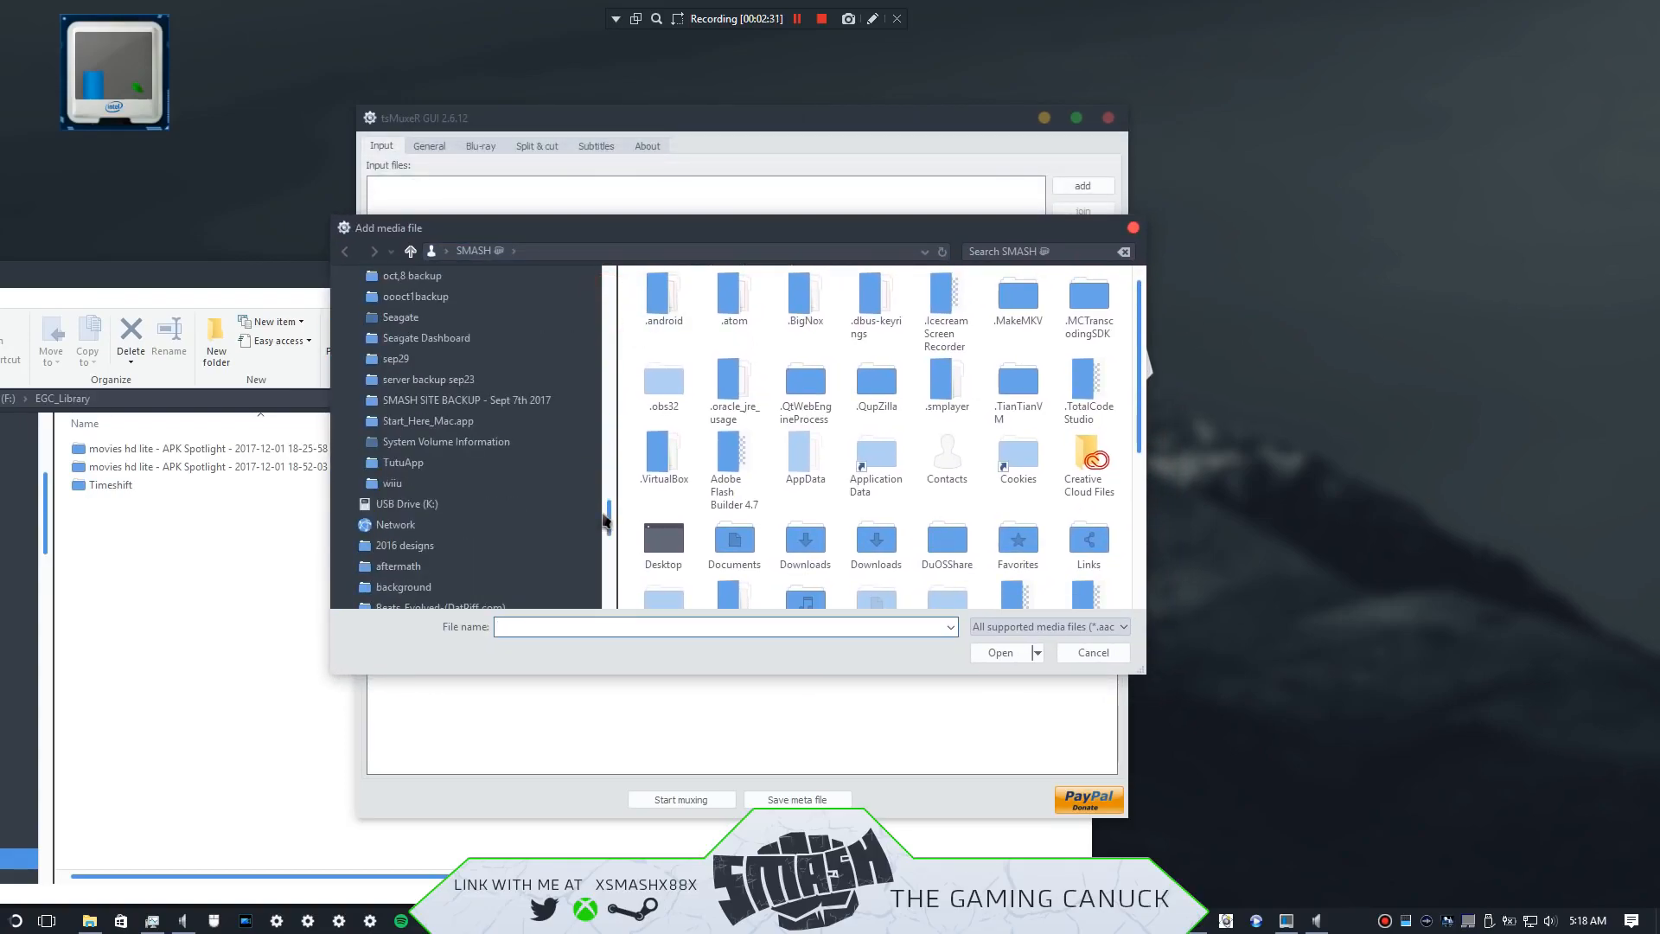
pyautogui.scroll(-3)
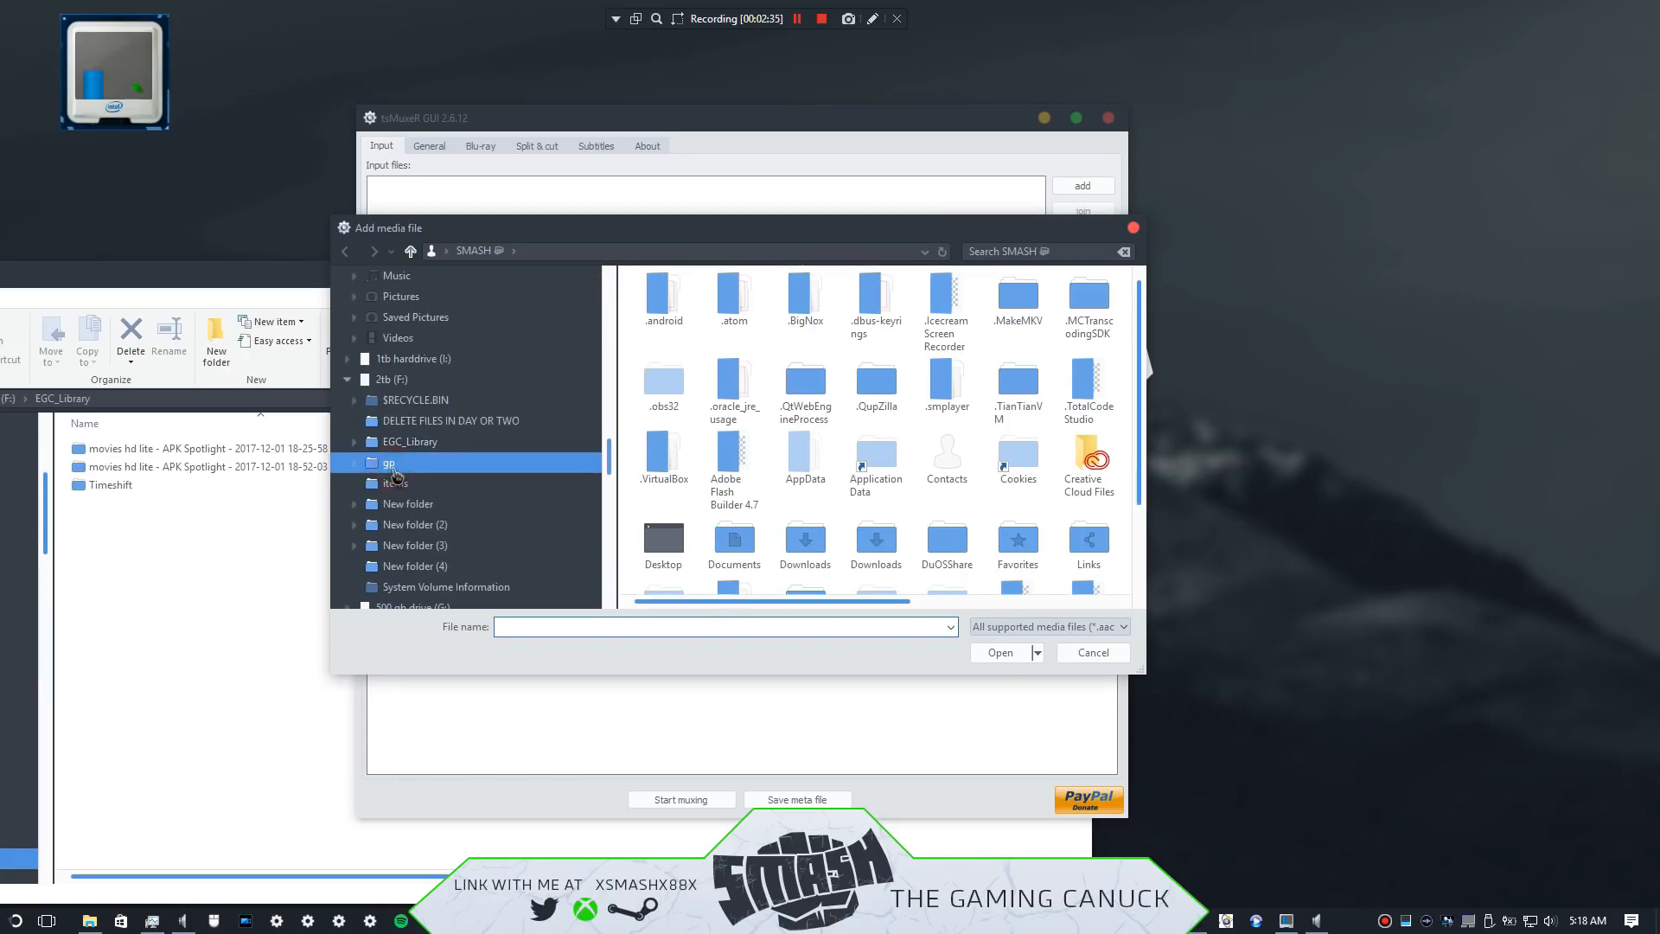
pyautogui.doubleClick(389, 464)
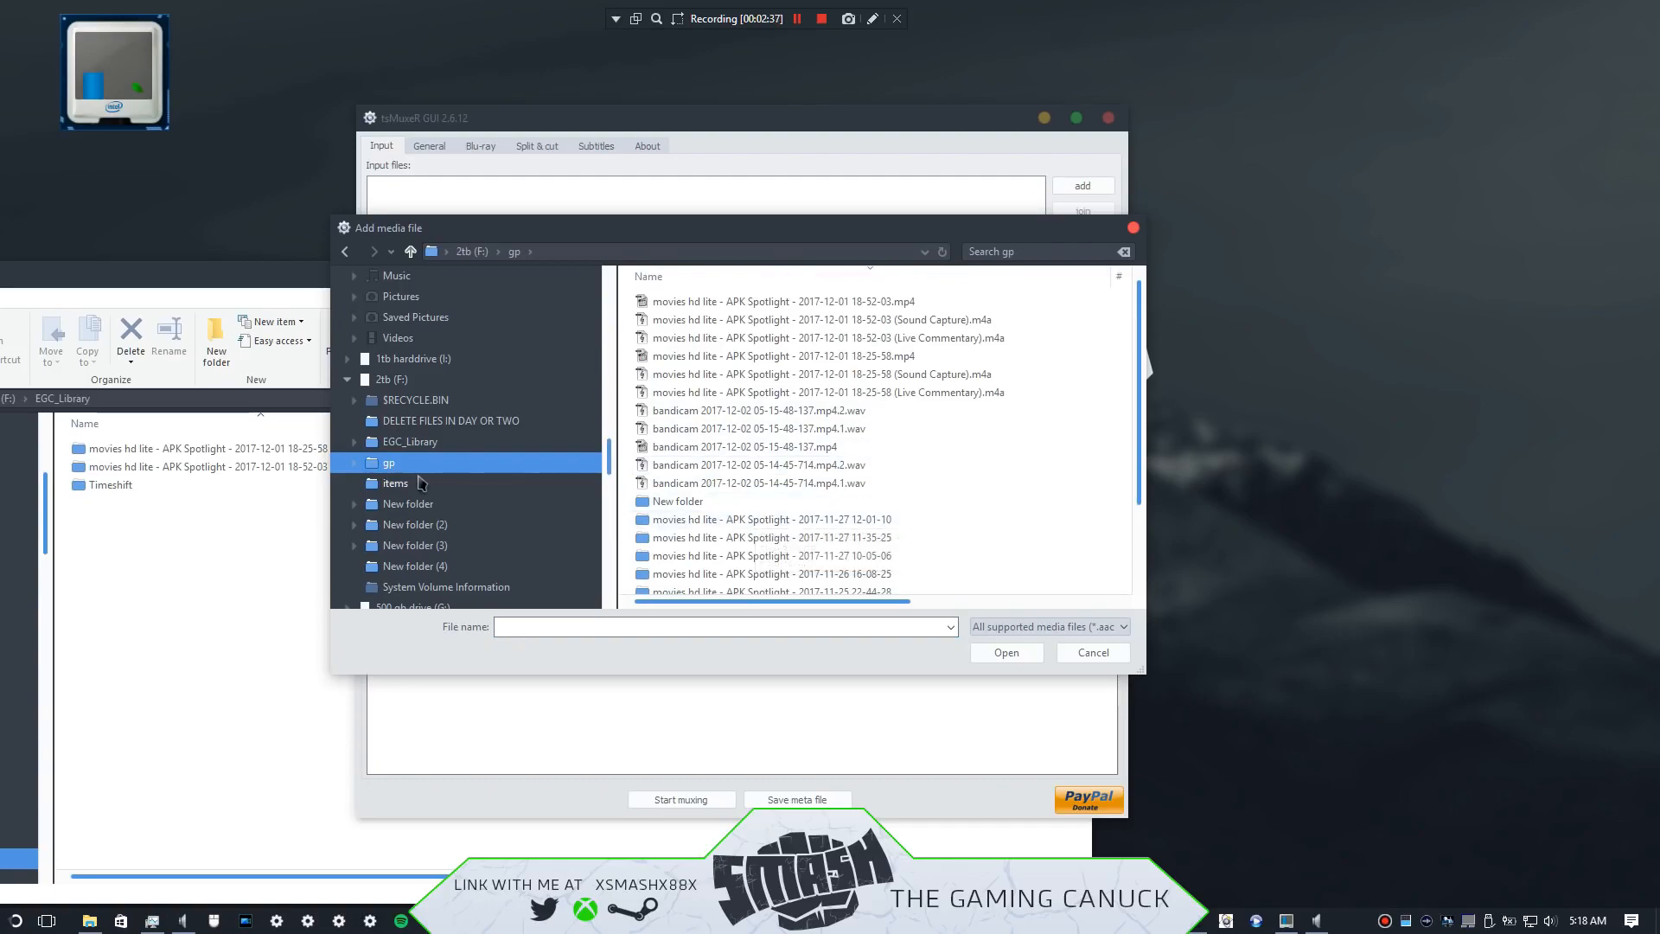
pyautogui.click(410, 441)
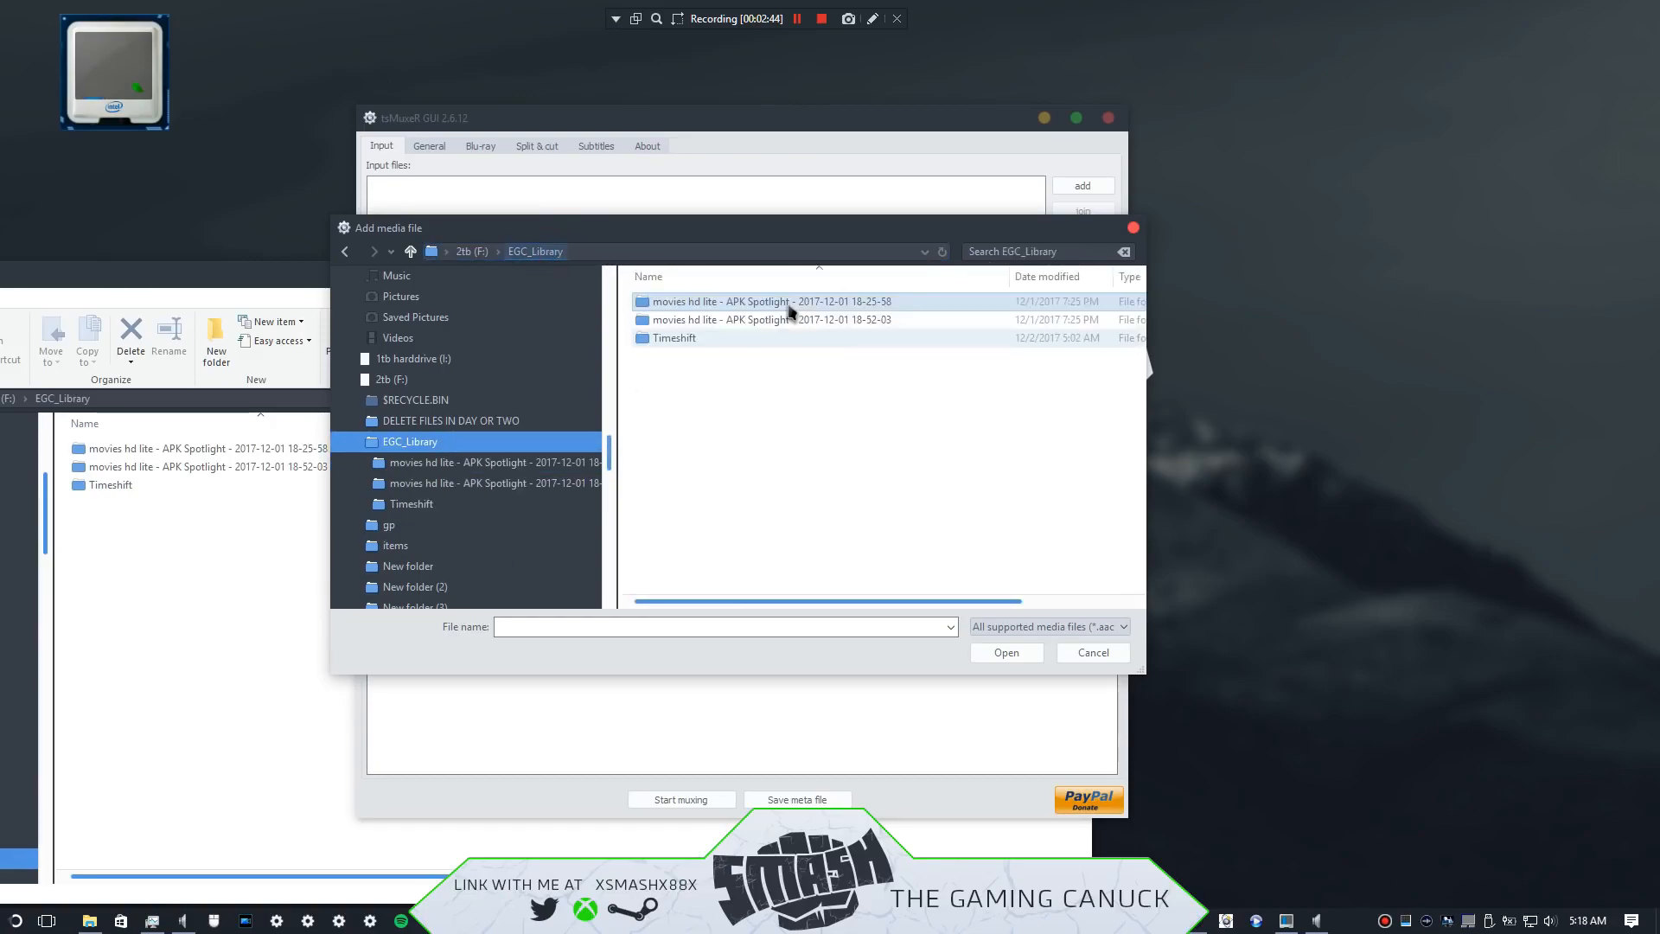
pyautogui.doubleClick(769, 318)
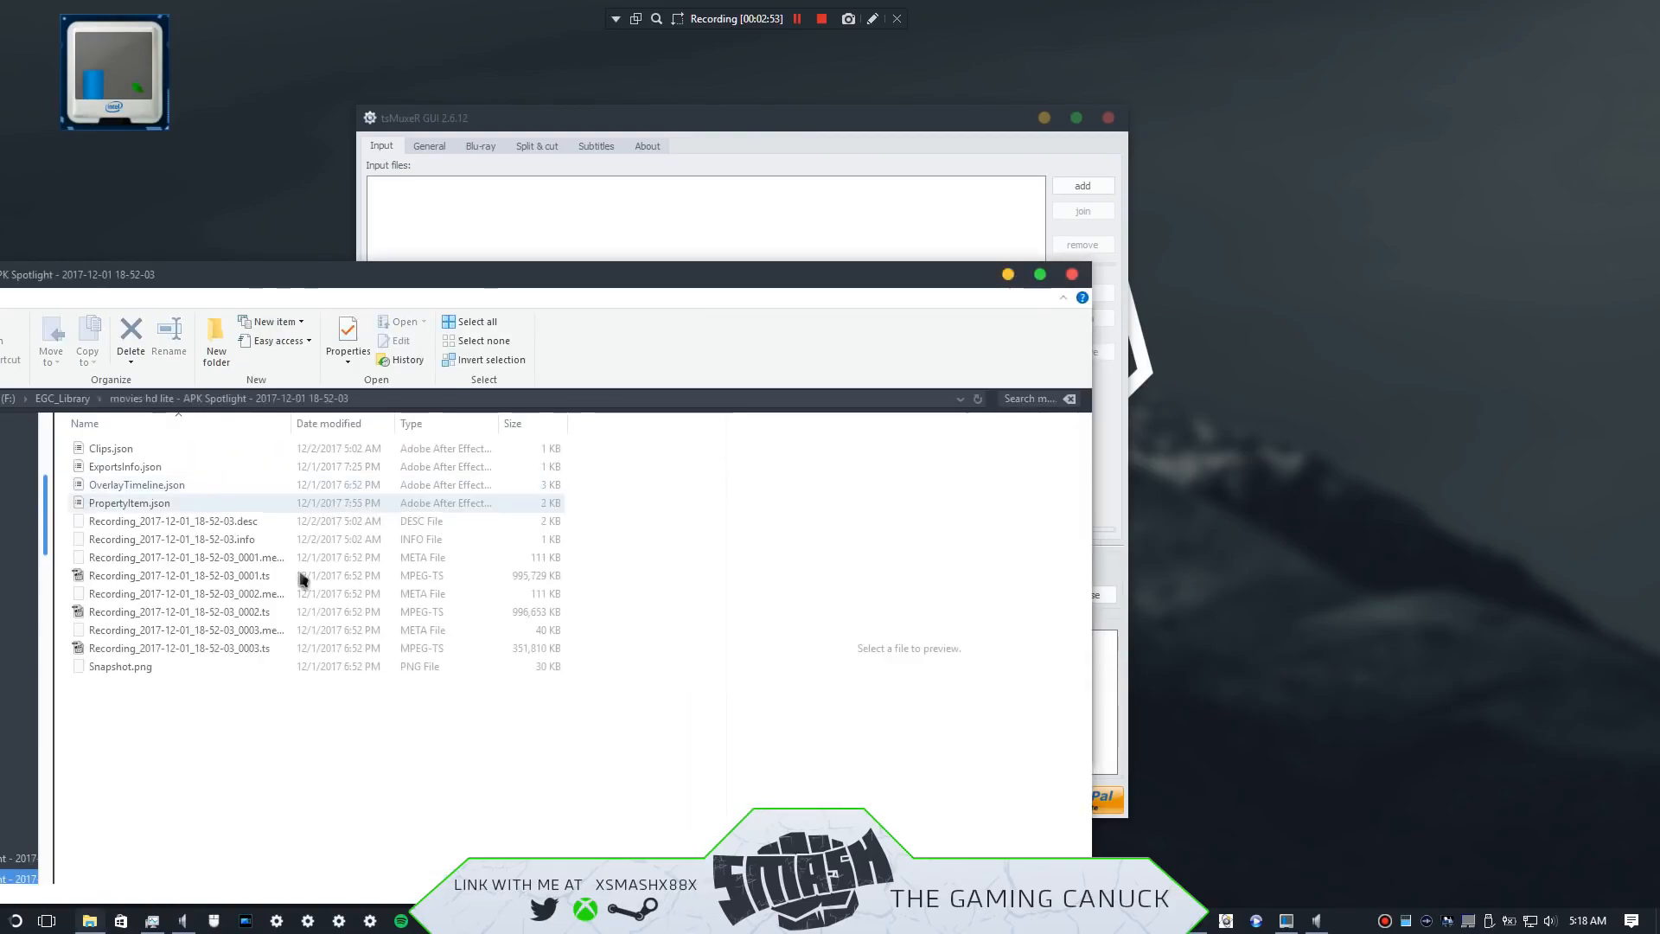
# Step: Select Recording_2017-12-01_18-52-03_0001.ts in the 18-52-03 folder
pyautogui.click(179, 574)
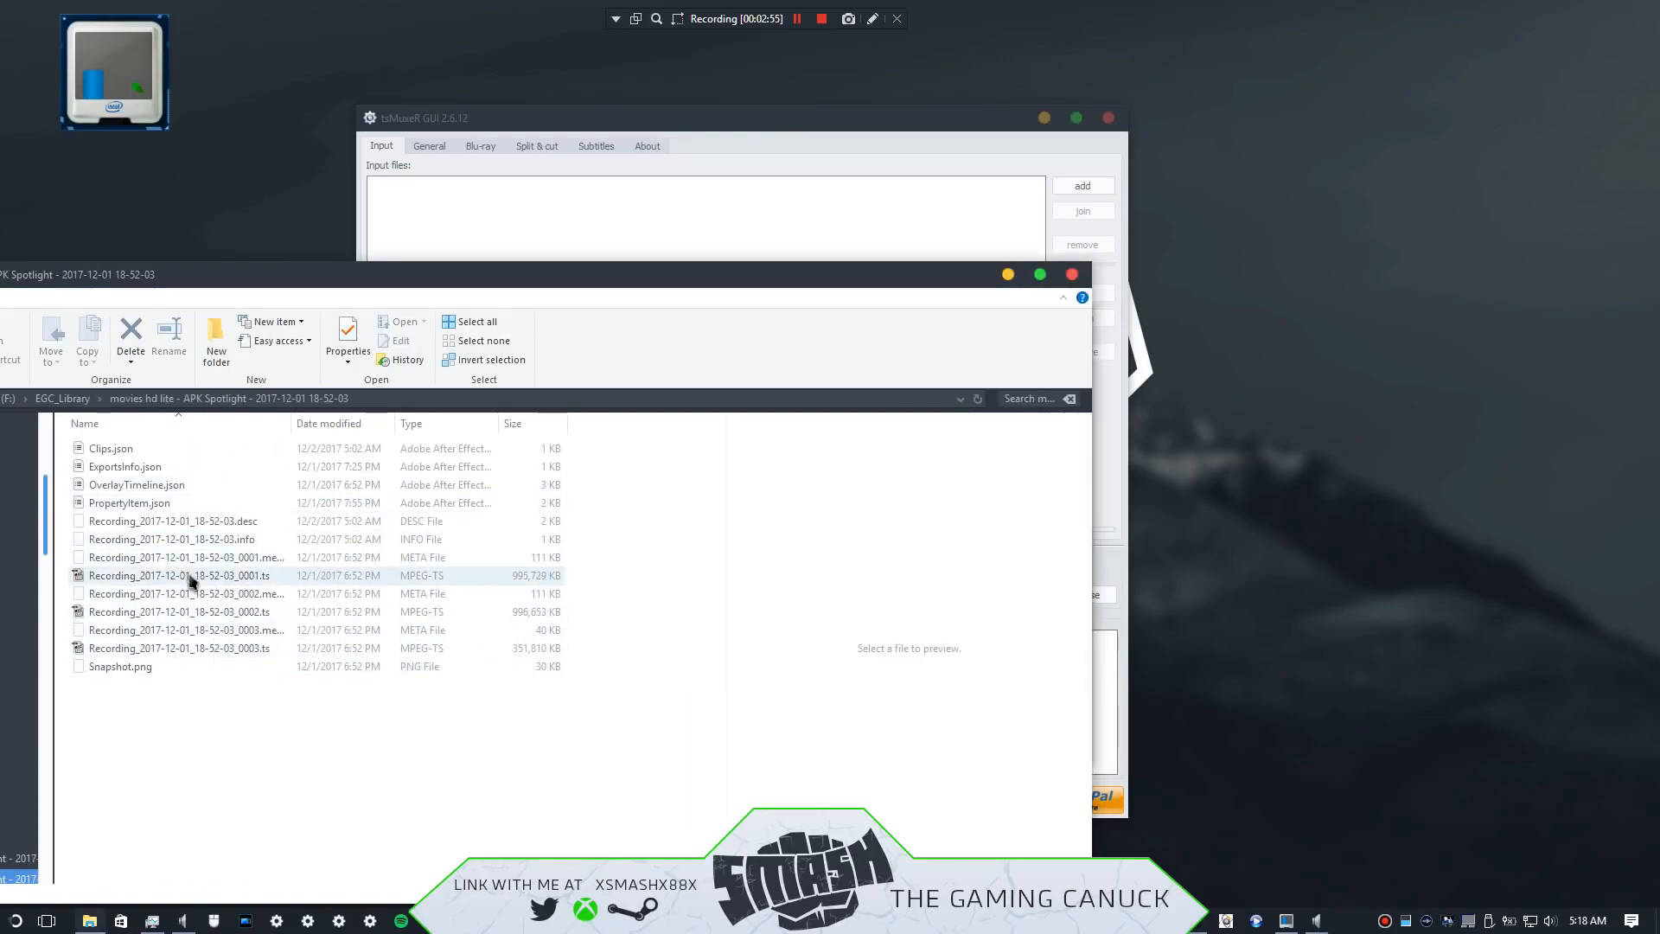
pyautogui.click(185, 574)
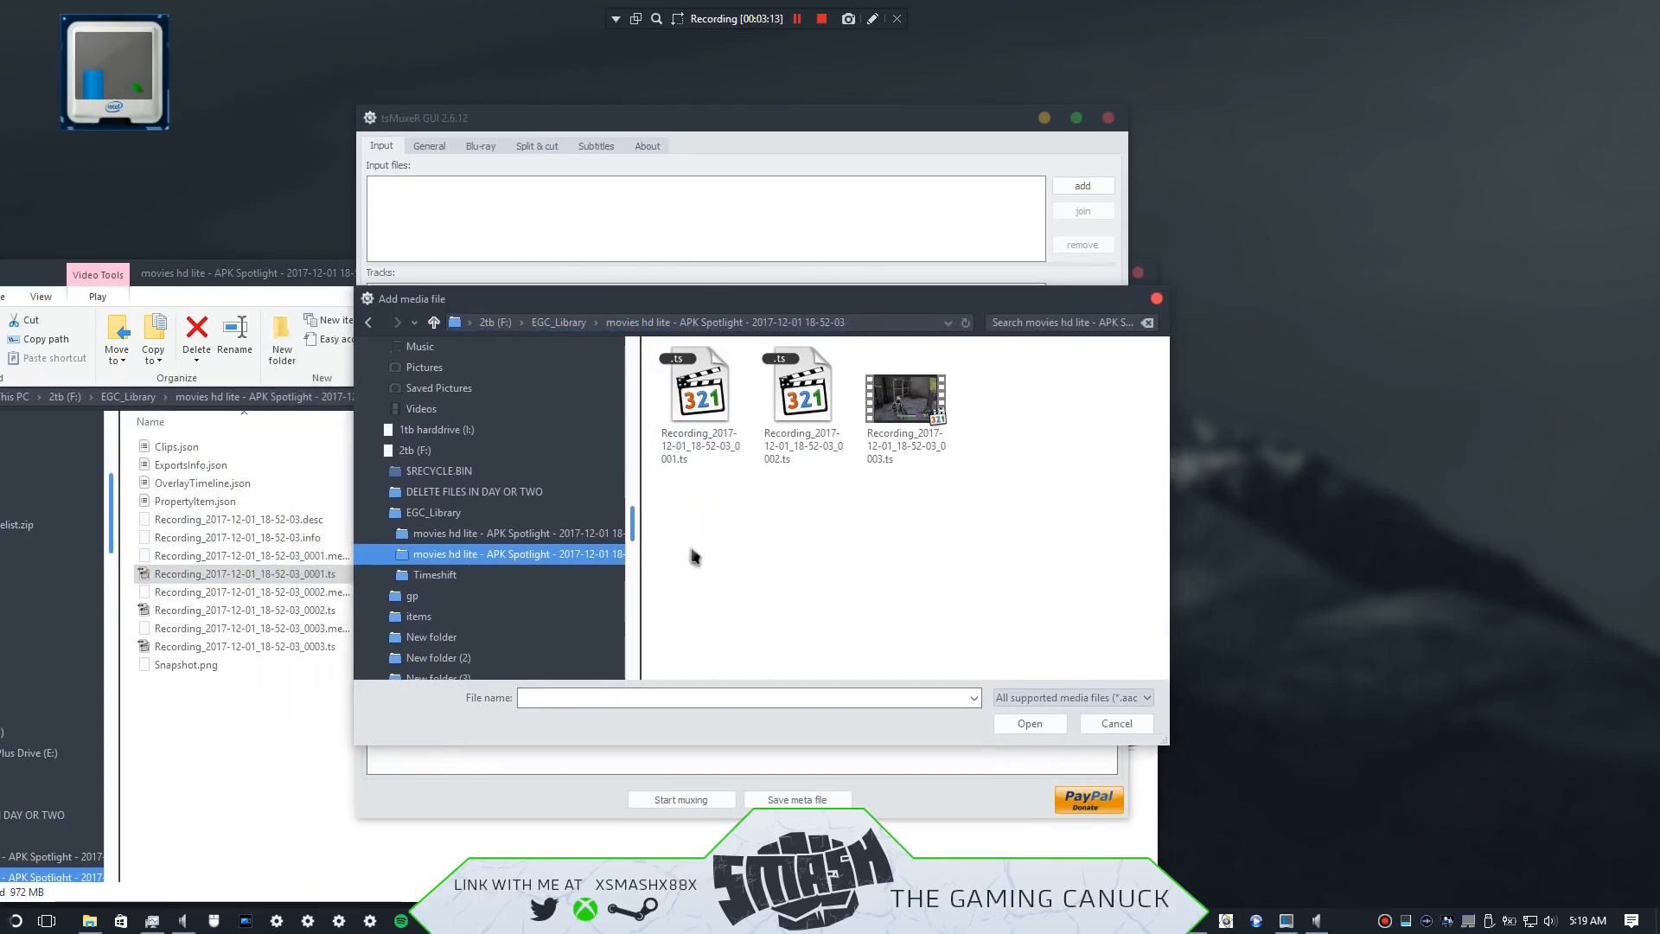
pyautogui.moveTo(699, 559)
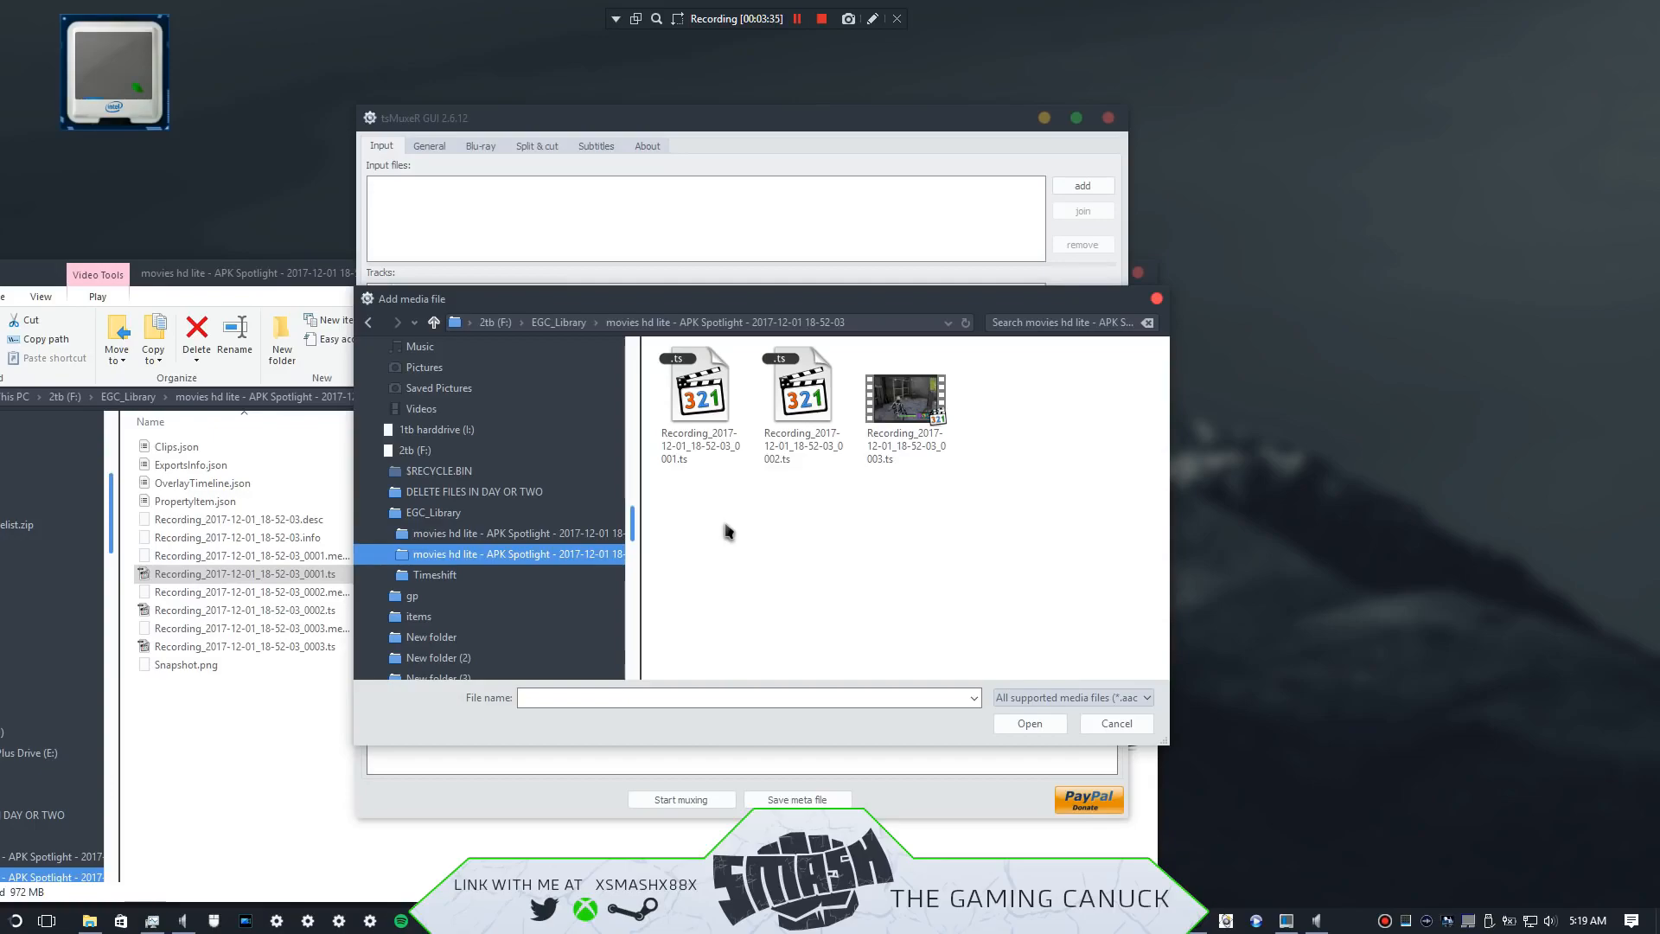
pyautogui.moveTo(735, 600)
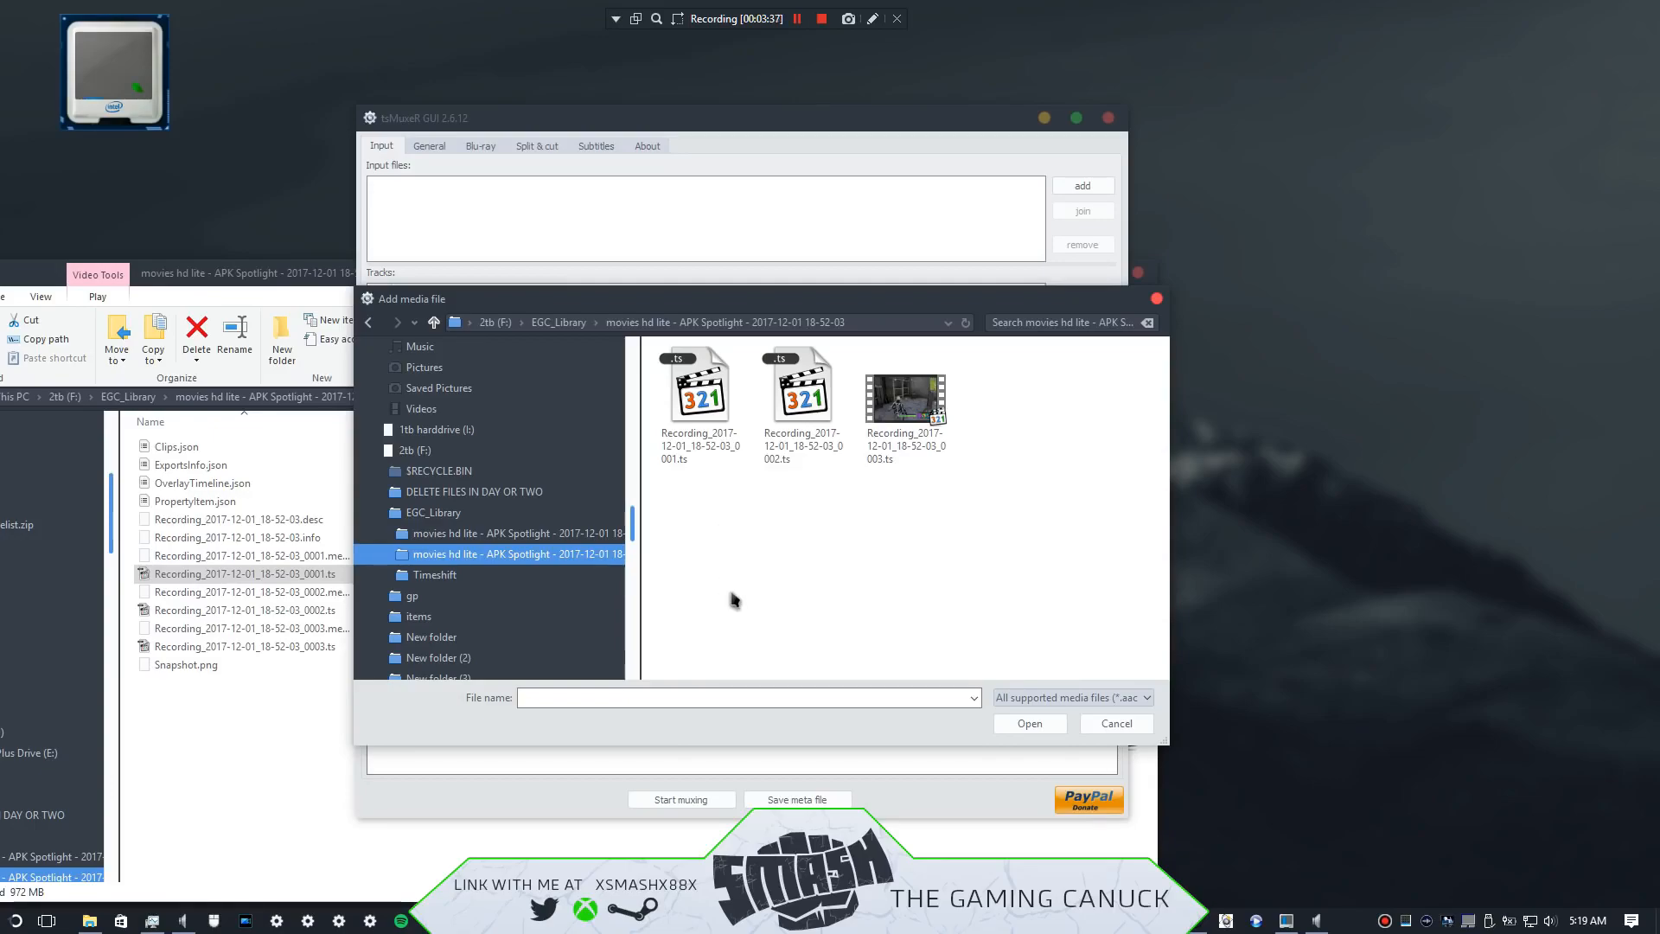
pyautogui.moveTo(681, 479)
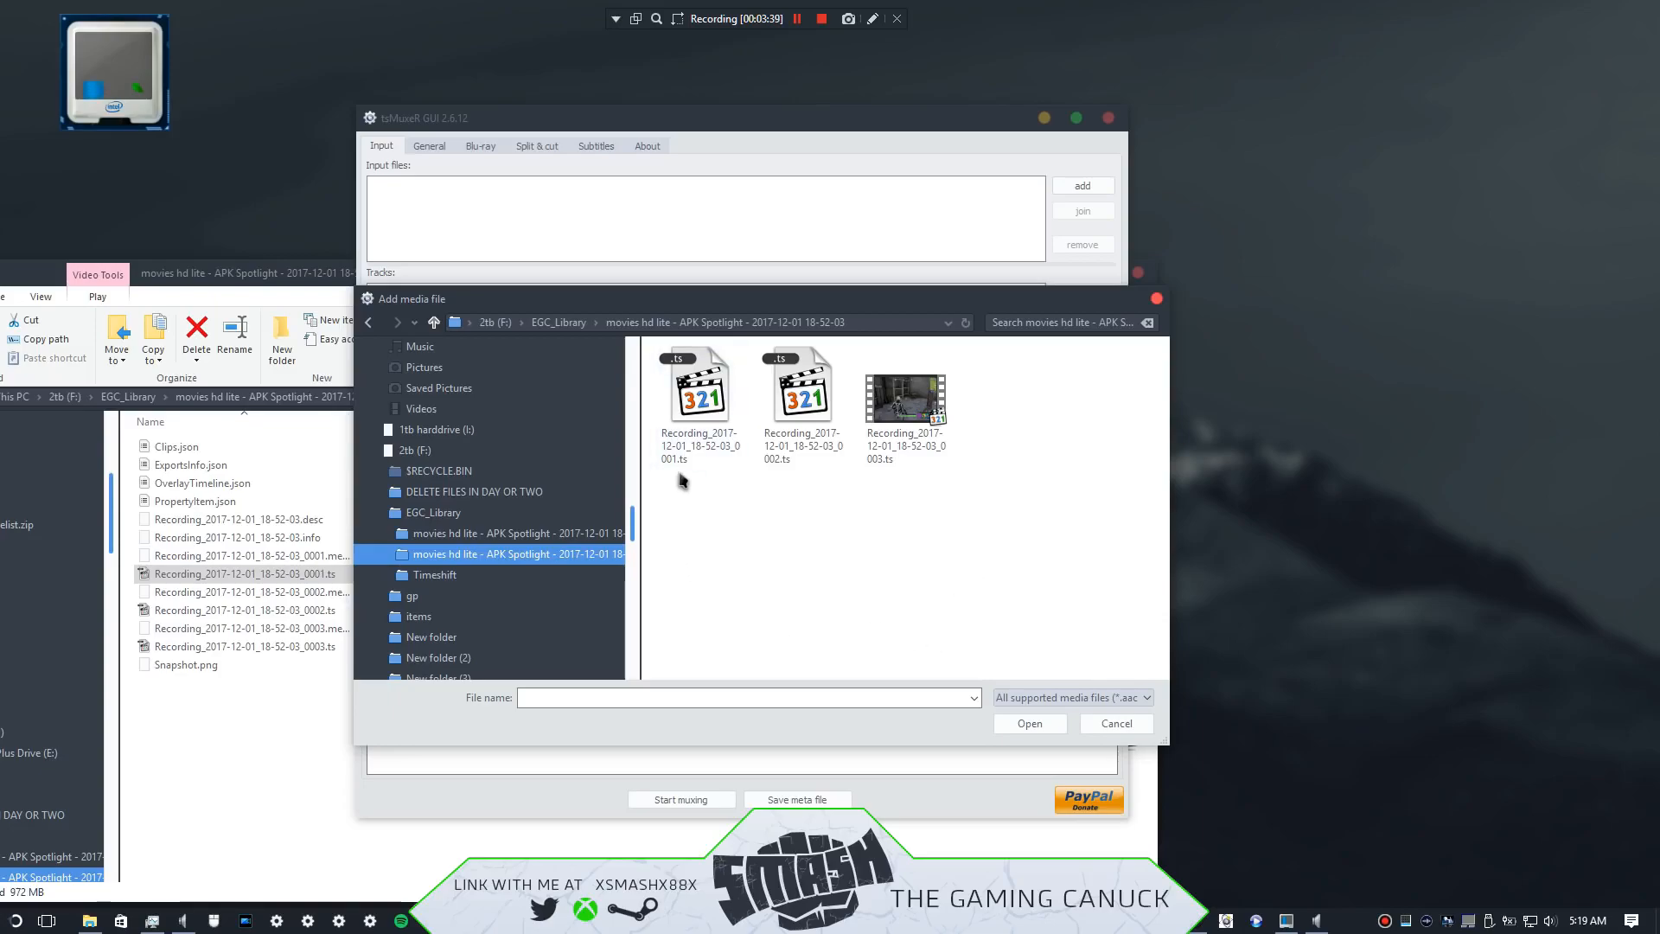
pyautogui.moveTo(873, 484)
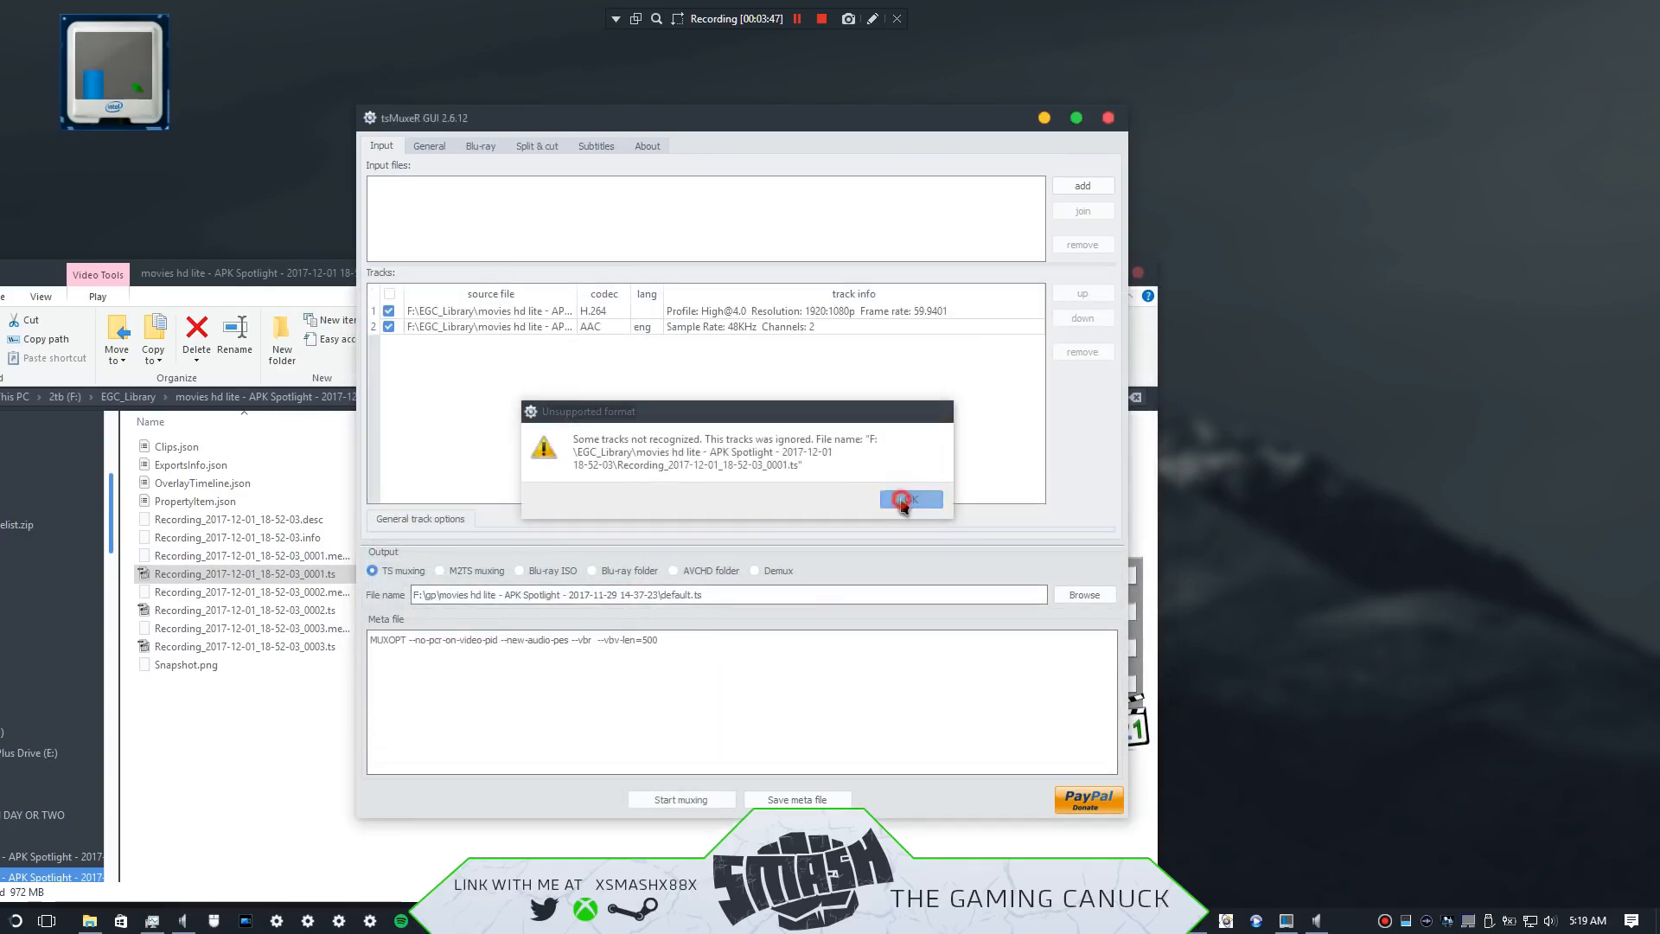
# Step: Acknowledge the ignored-tracks warning so the first part's video and AAC tracks are listed
pyautogui.click(907, 499)
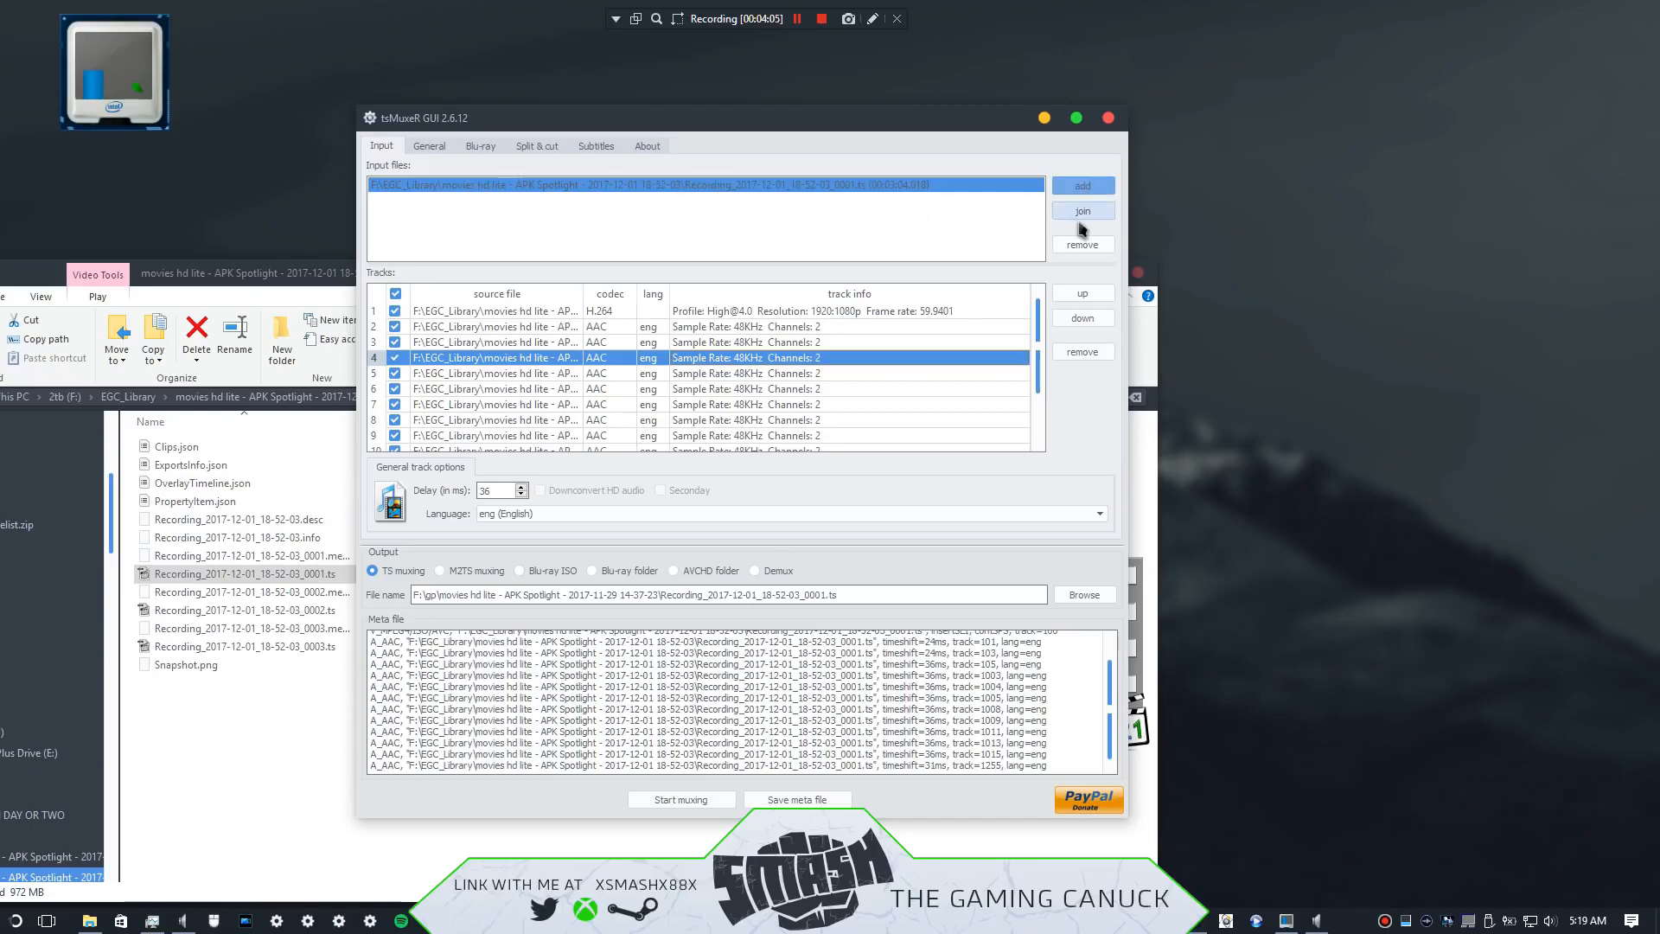
# Step: Join the _0002.ts and _0003.ts parts after _0001.ts so all three form one input
pyautogui.click(1082, 211)
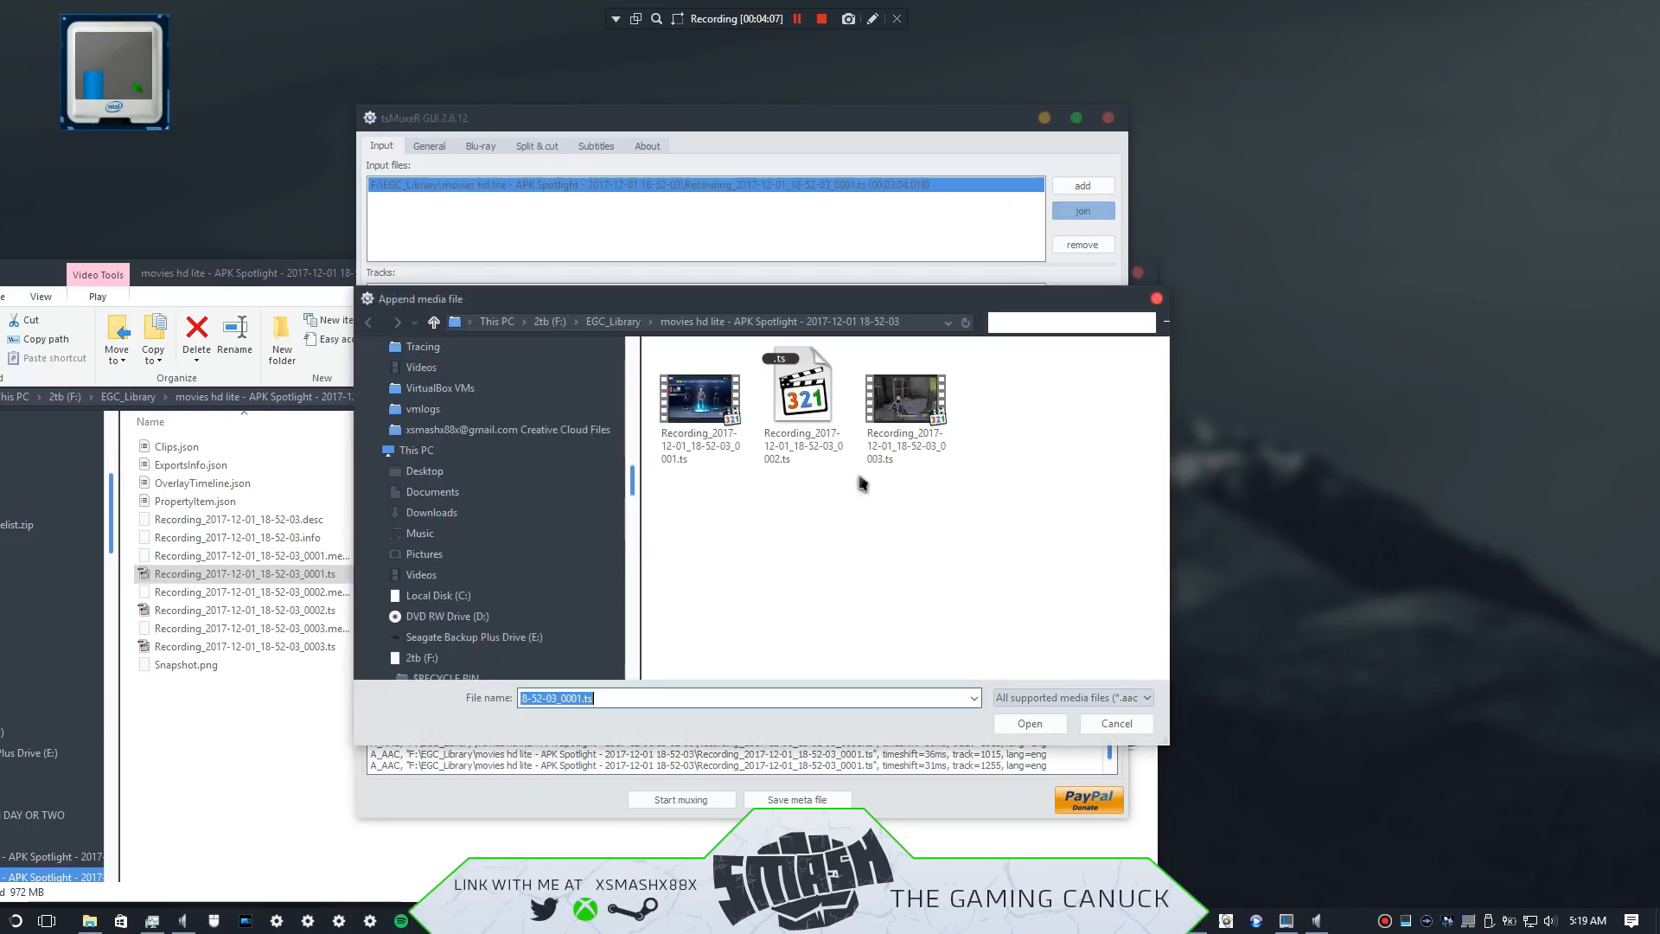
pyautogui.click(1027, 723)
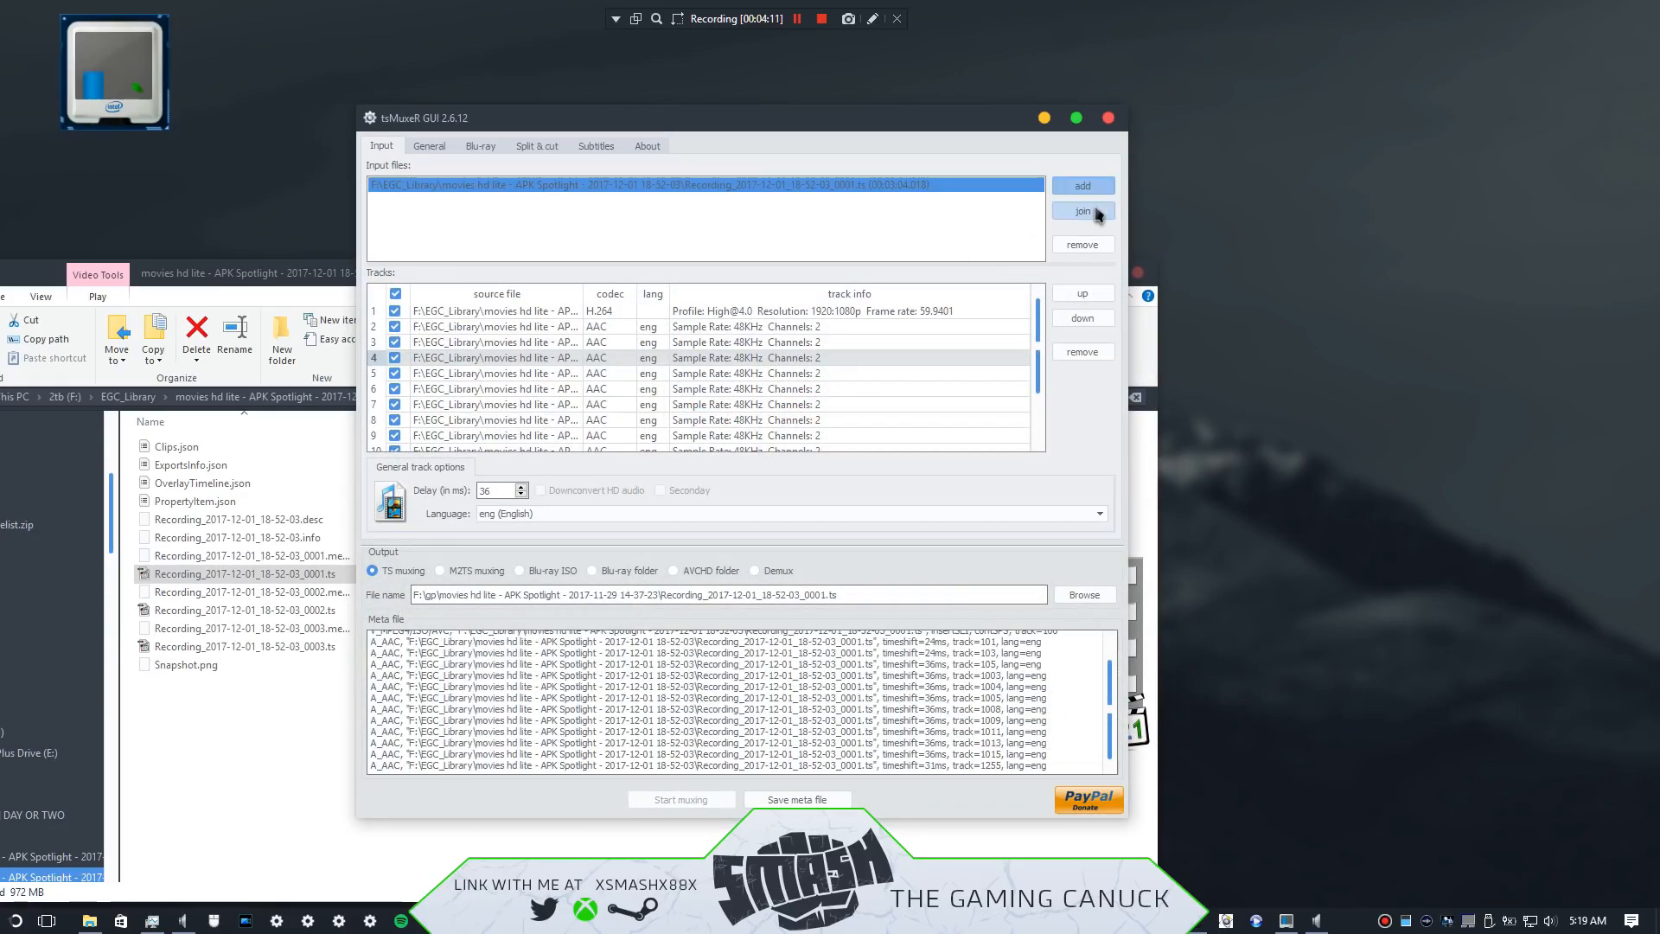
pyautogui.click(1083, 211)
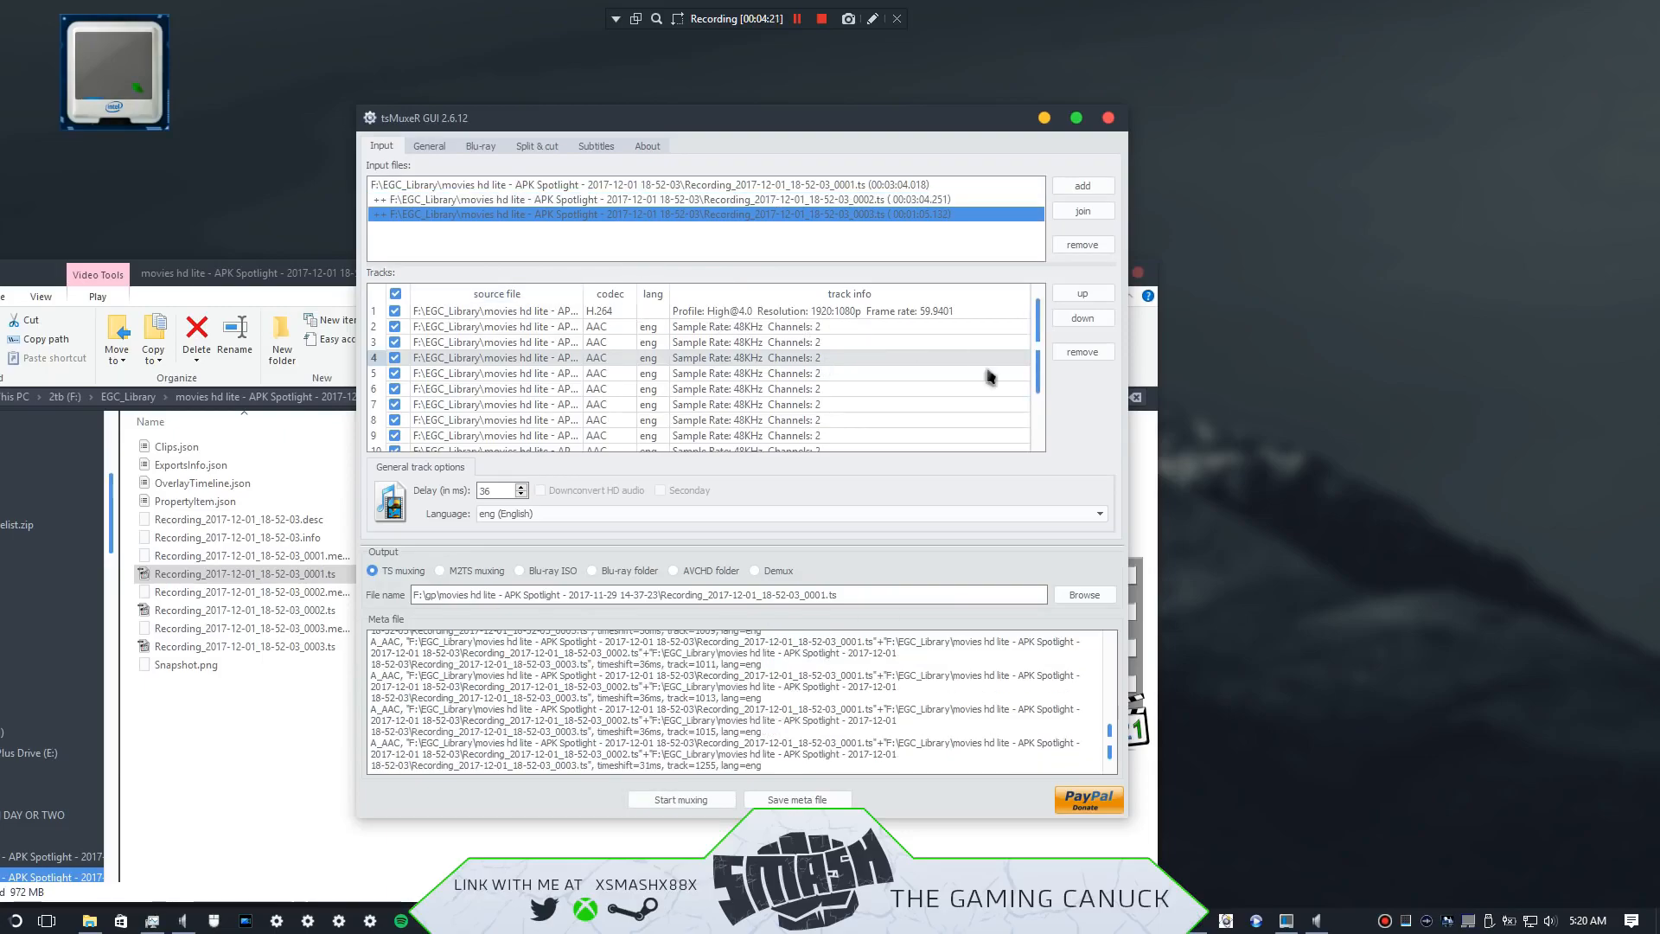
pyautogui.click(703, 185)
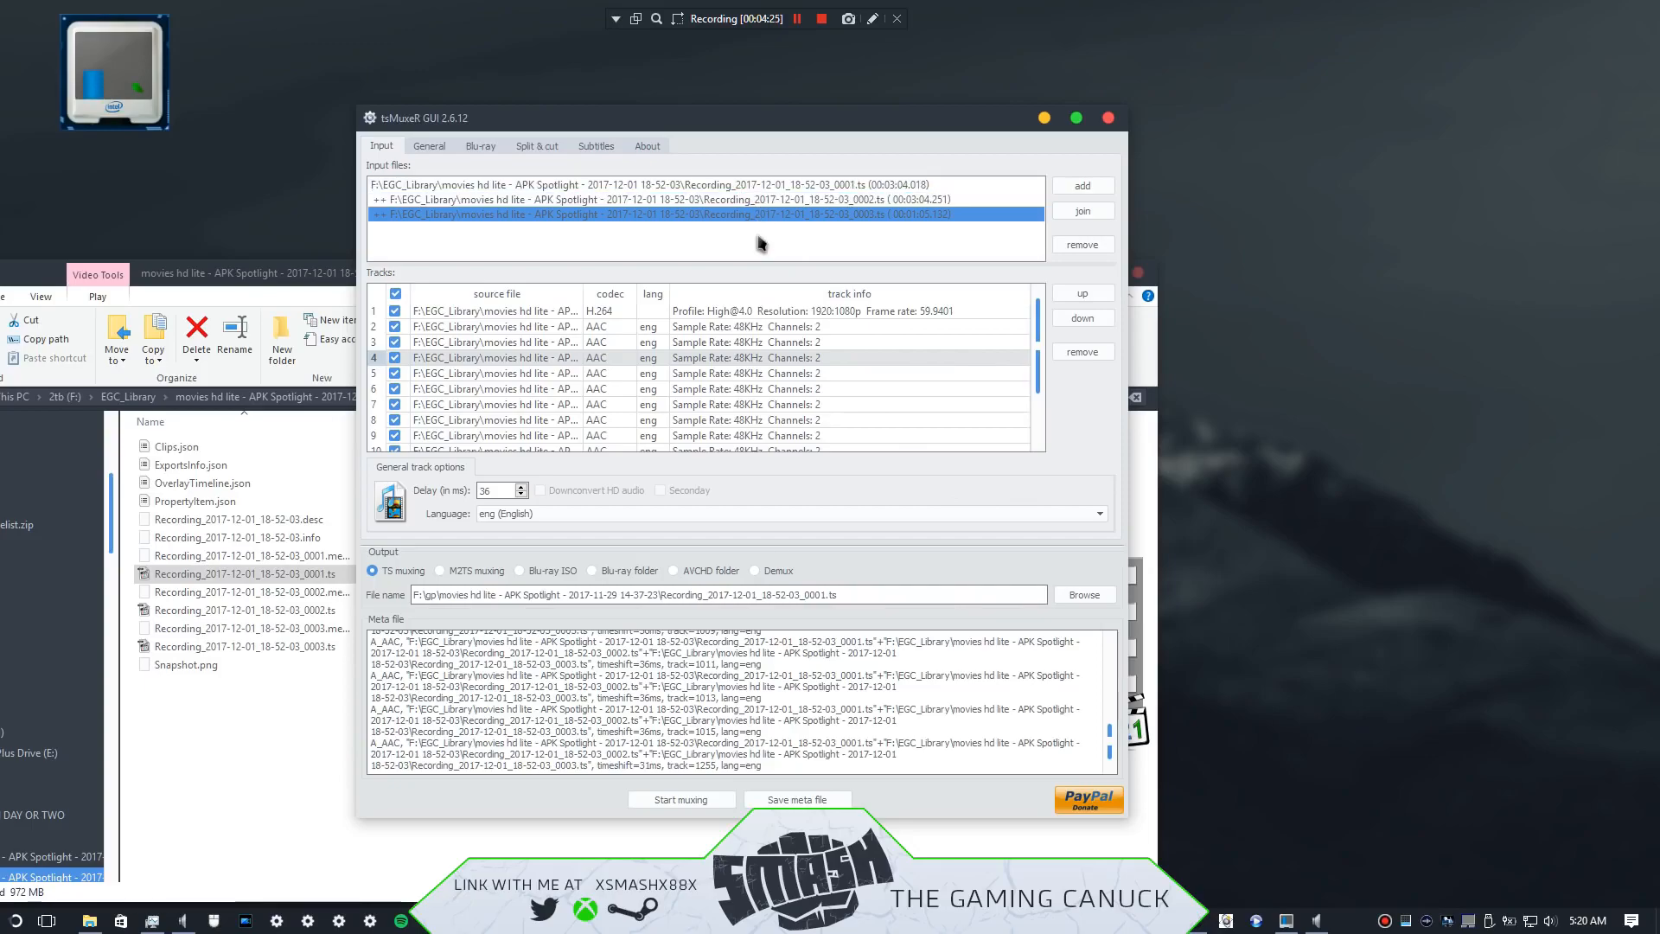
pyautogui.moveTo(799, 229)
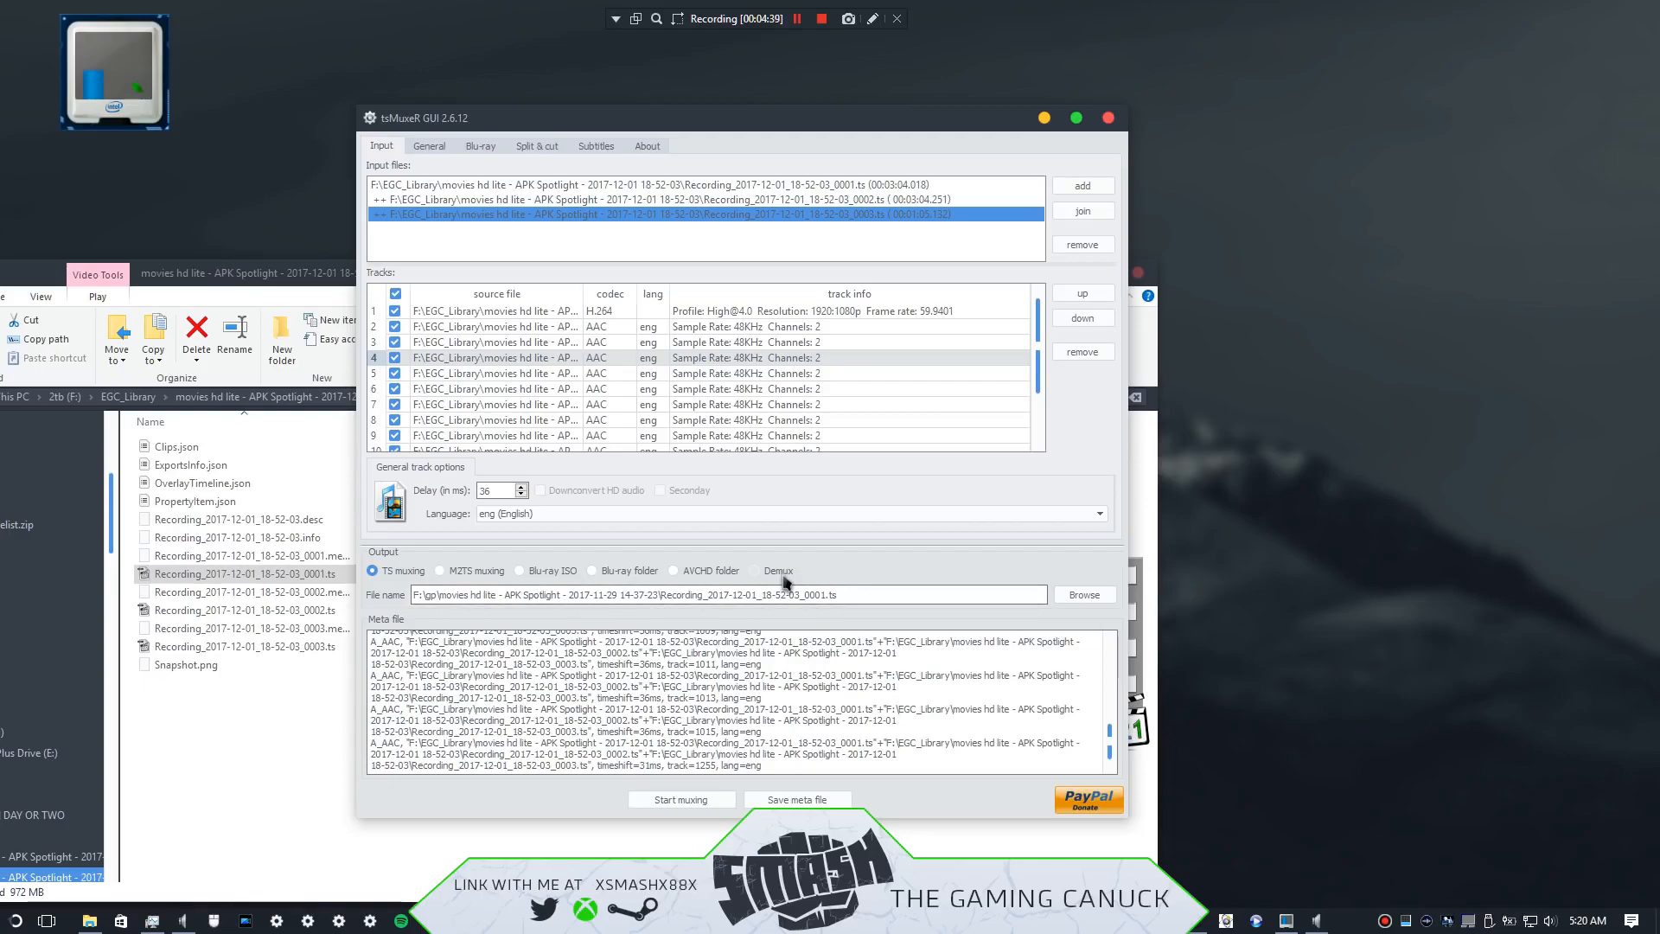
pyautogui.moveTo(778, 315)
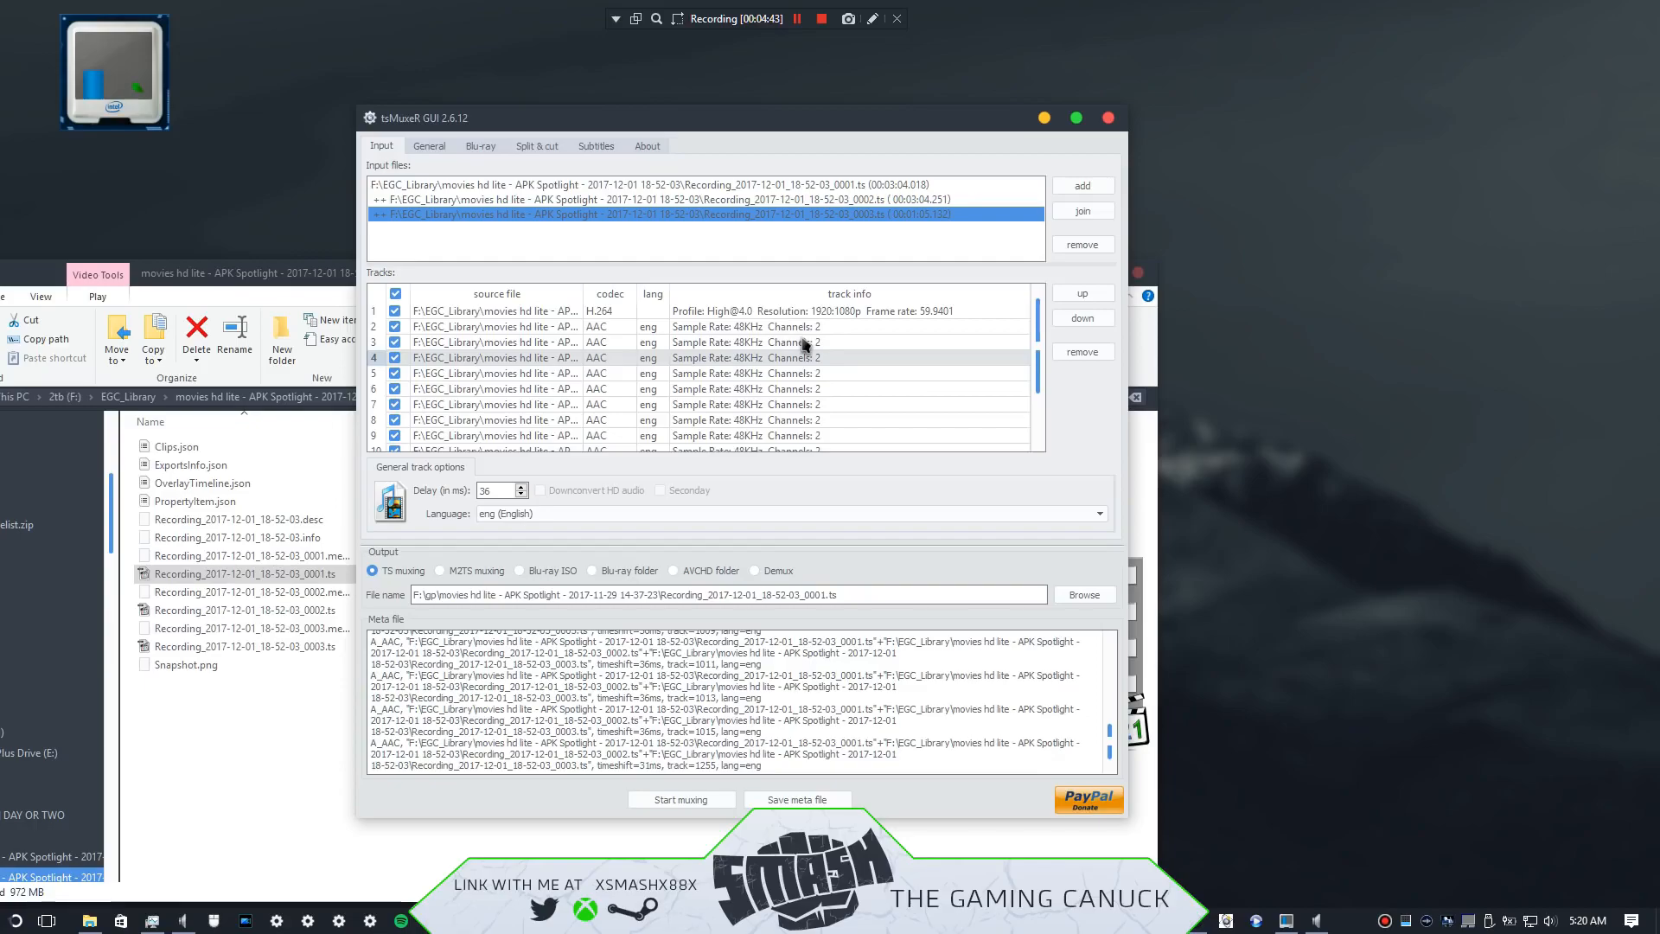
# Step: Clear all tracks, then re-enable the H.264 video and the first audio tracks
pyautogui.click(394, 294)
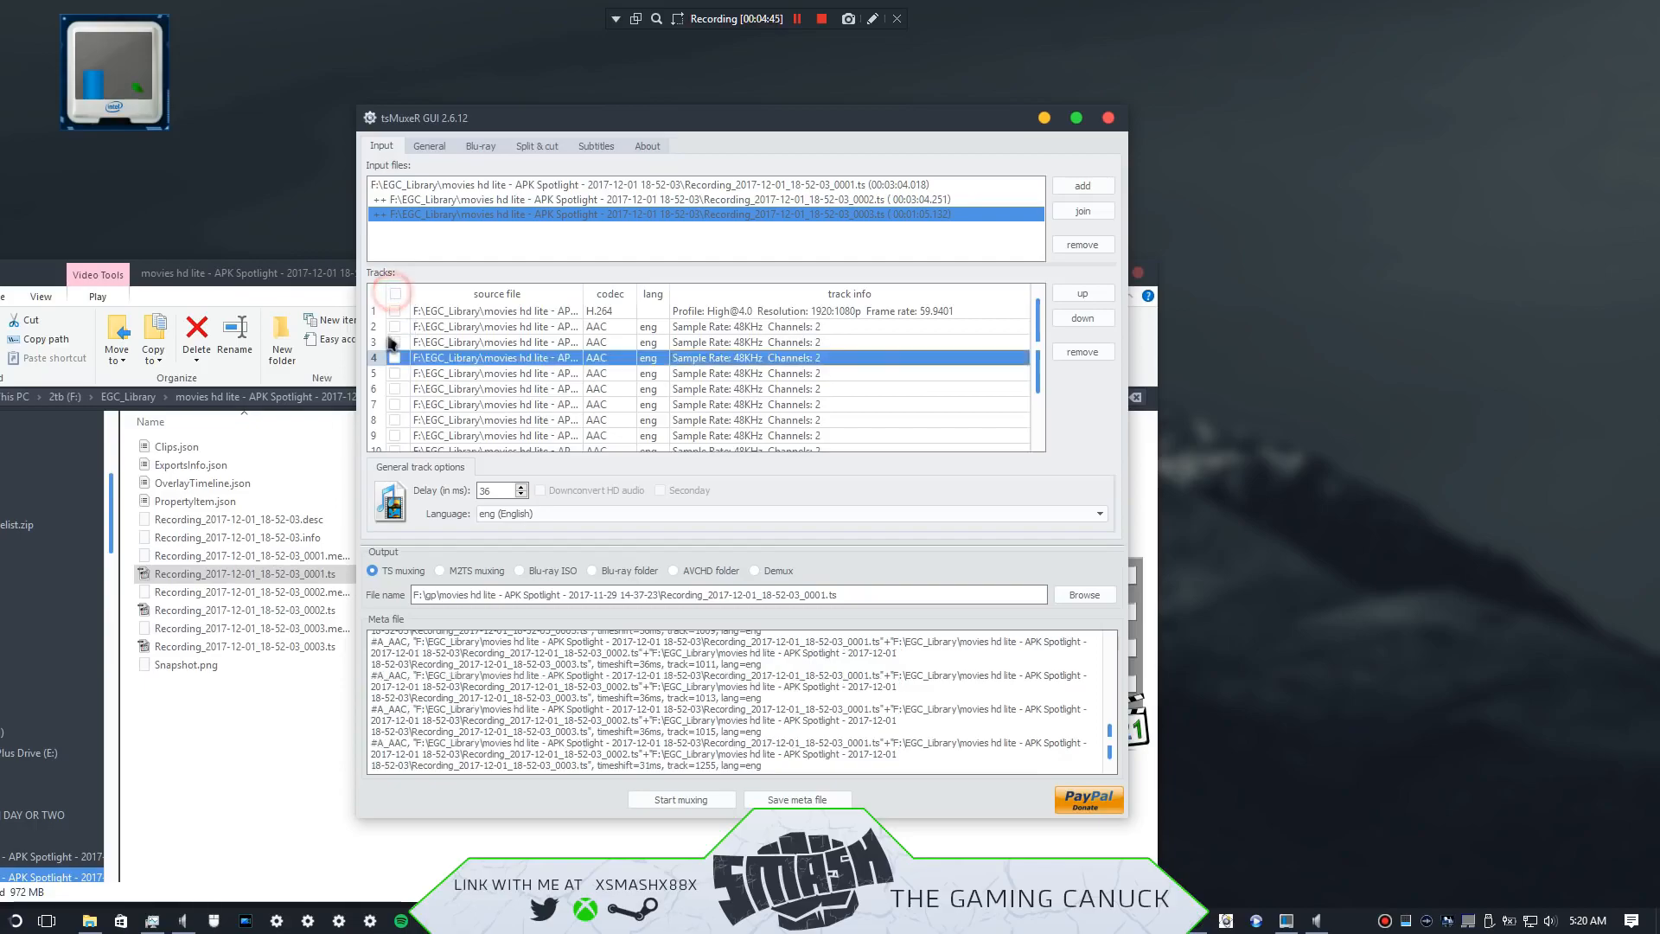
pyautogui.click(394, 294)
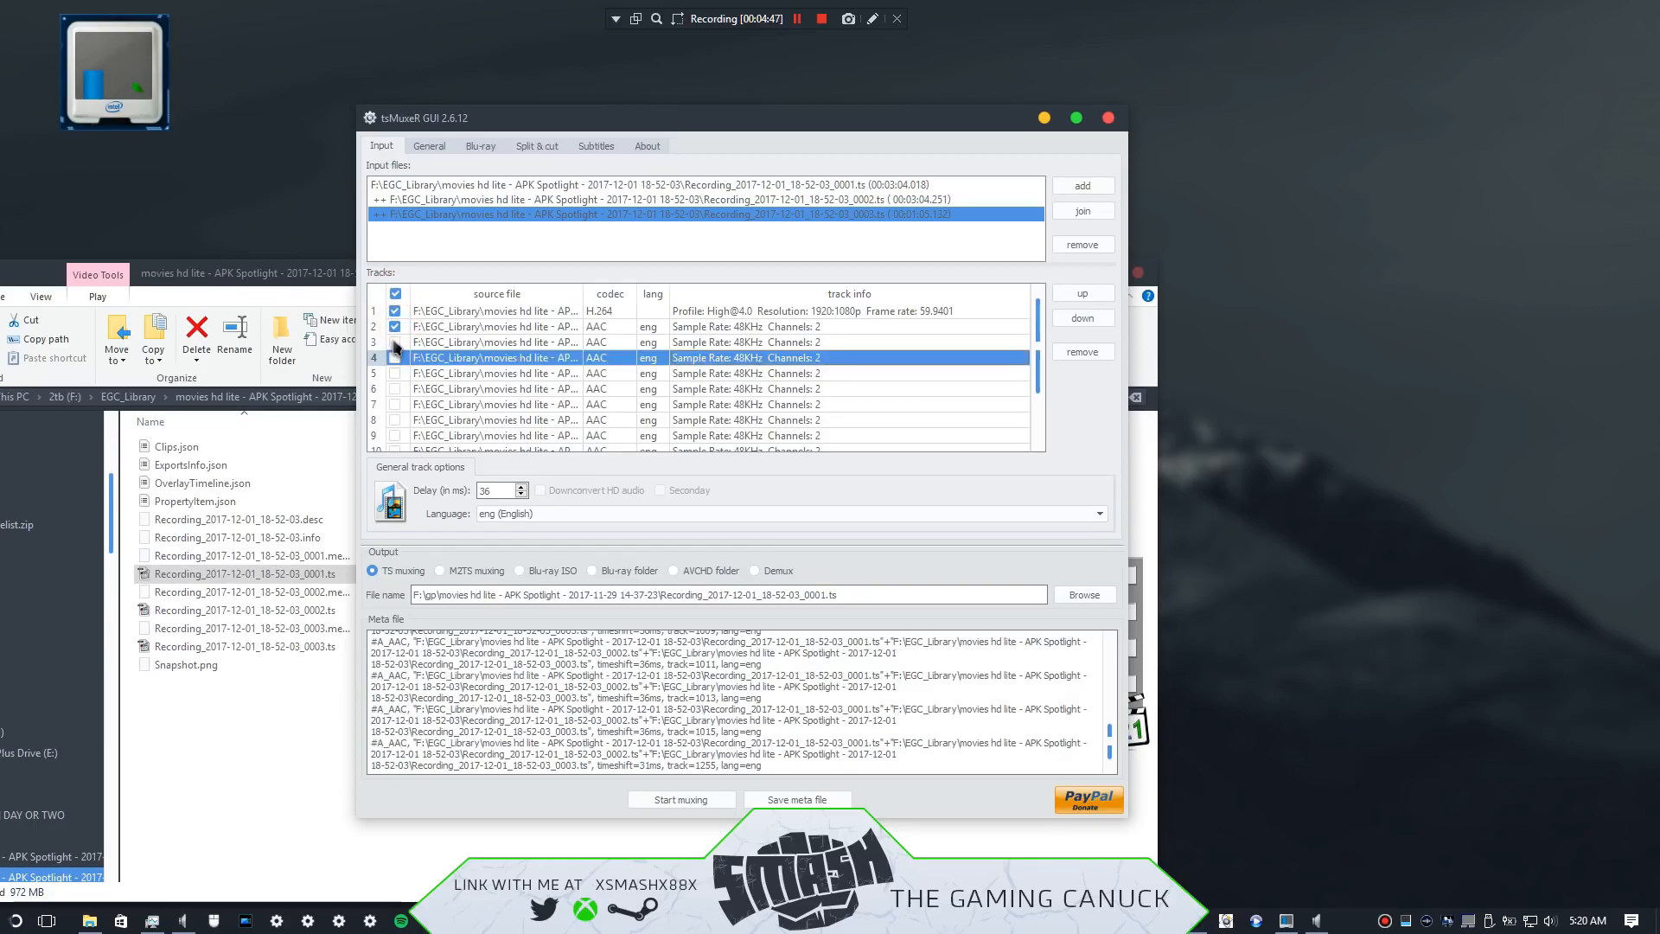
pyautogui.click(394, 360)
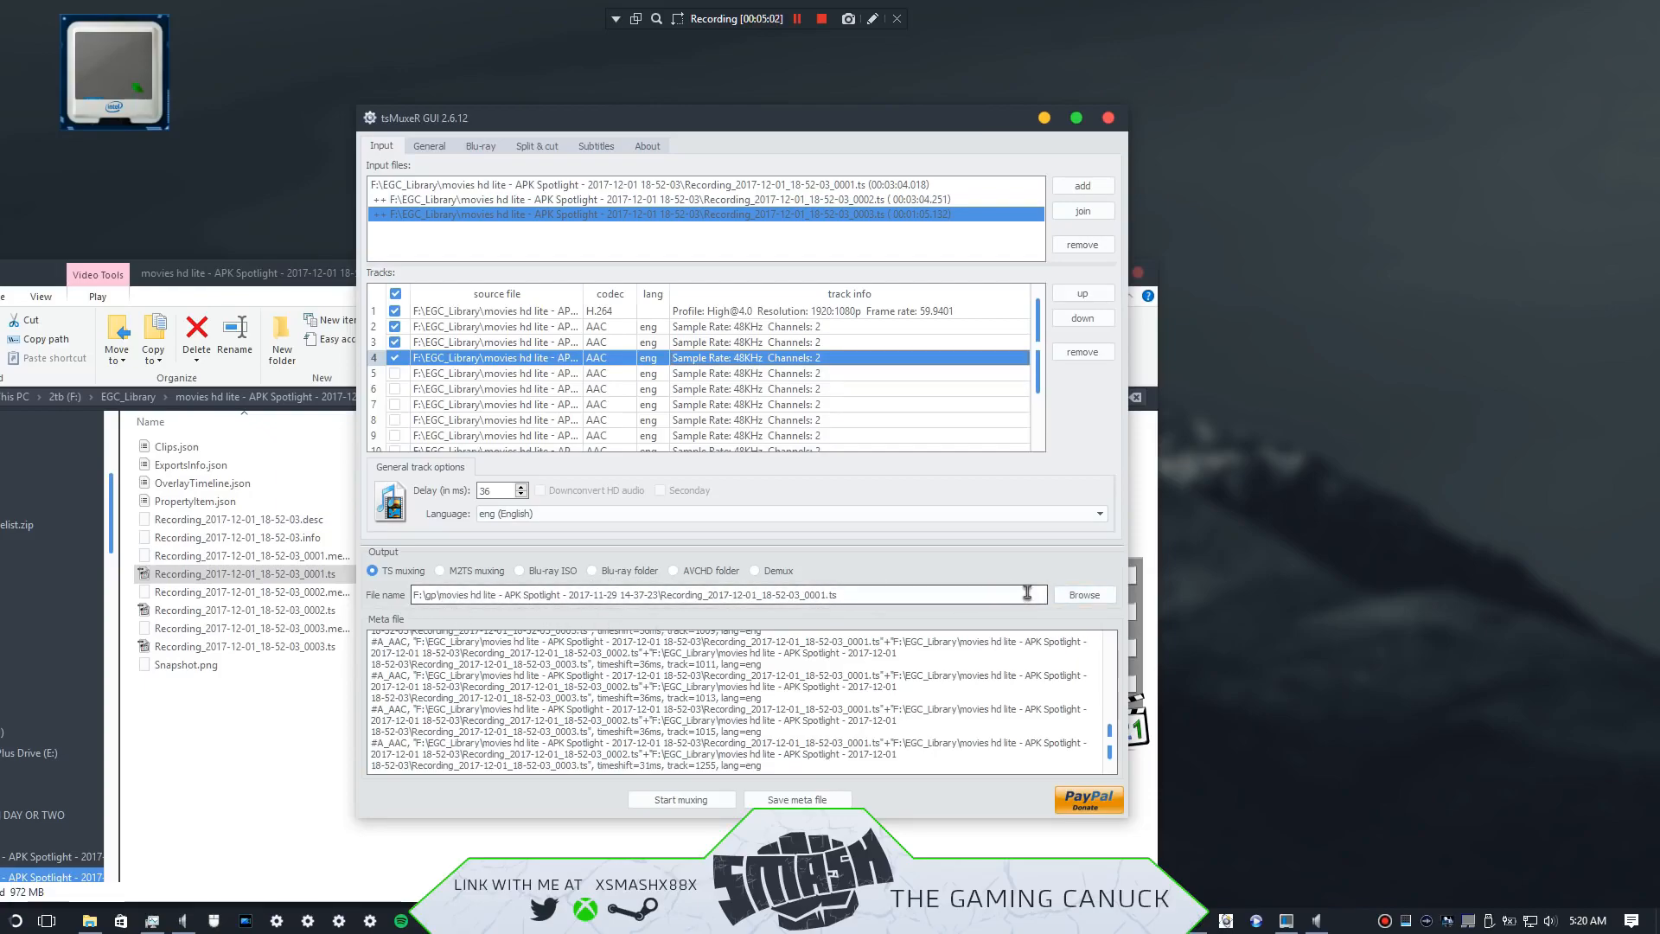
# Step: Save the output as 111 inside EGC_Library's 18-52-03 recording folder
pyautogui.click(1083, 593)
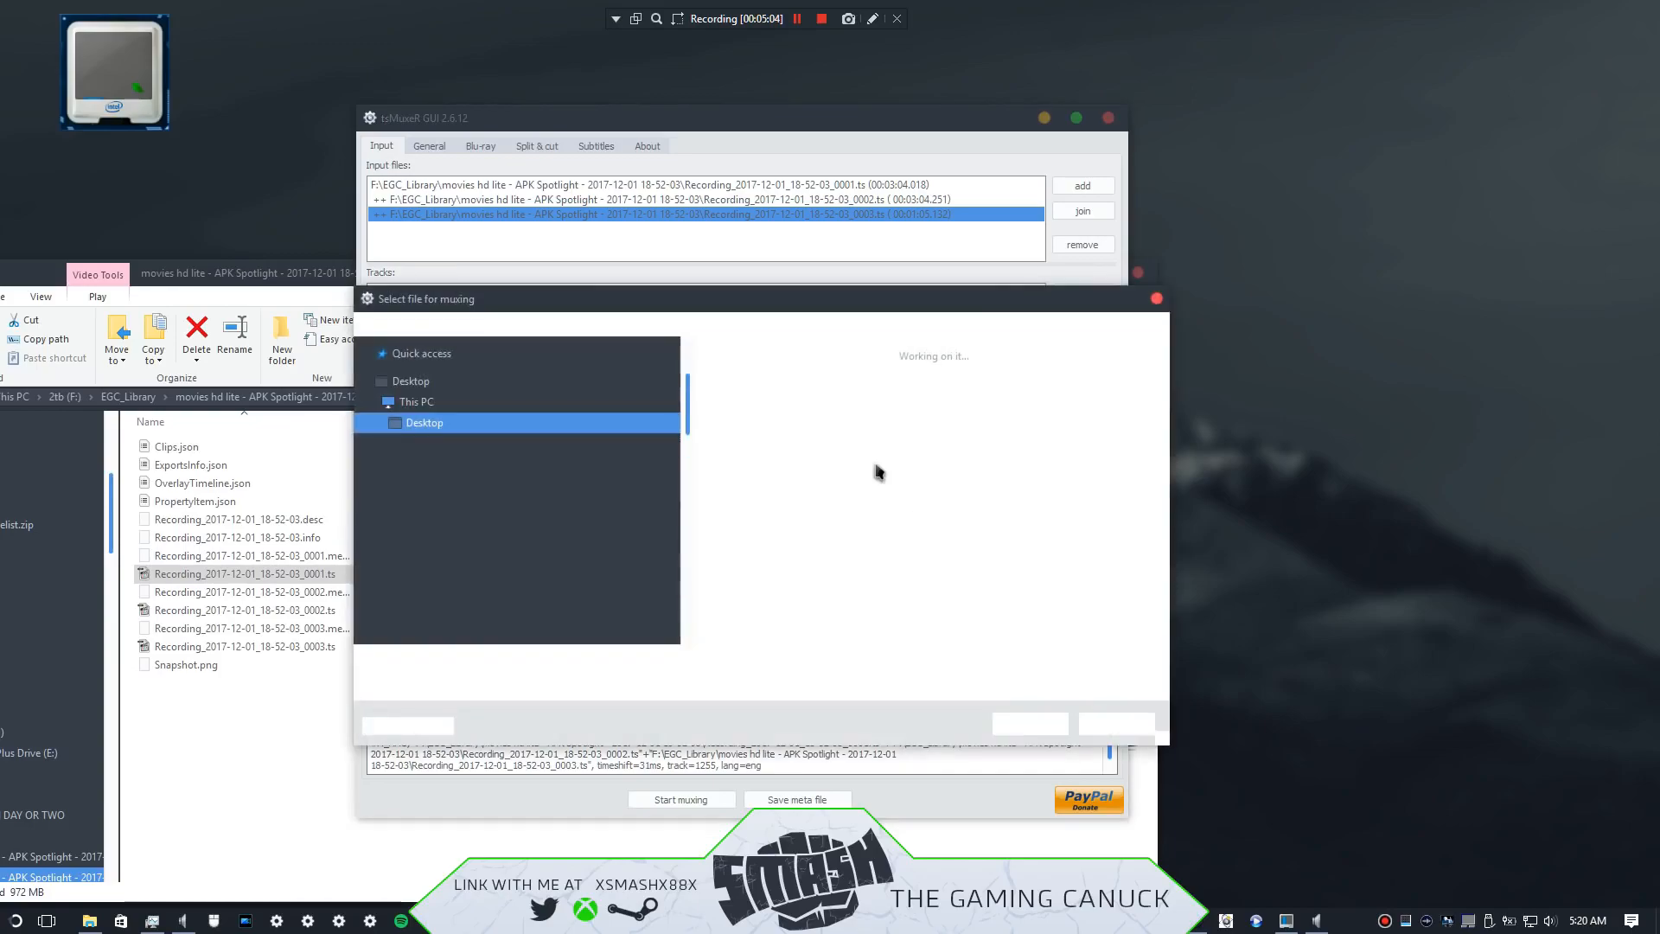
pyautogui.click(423, 421)
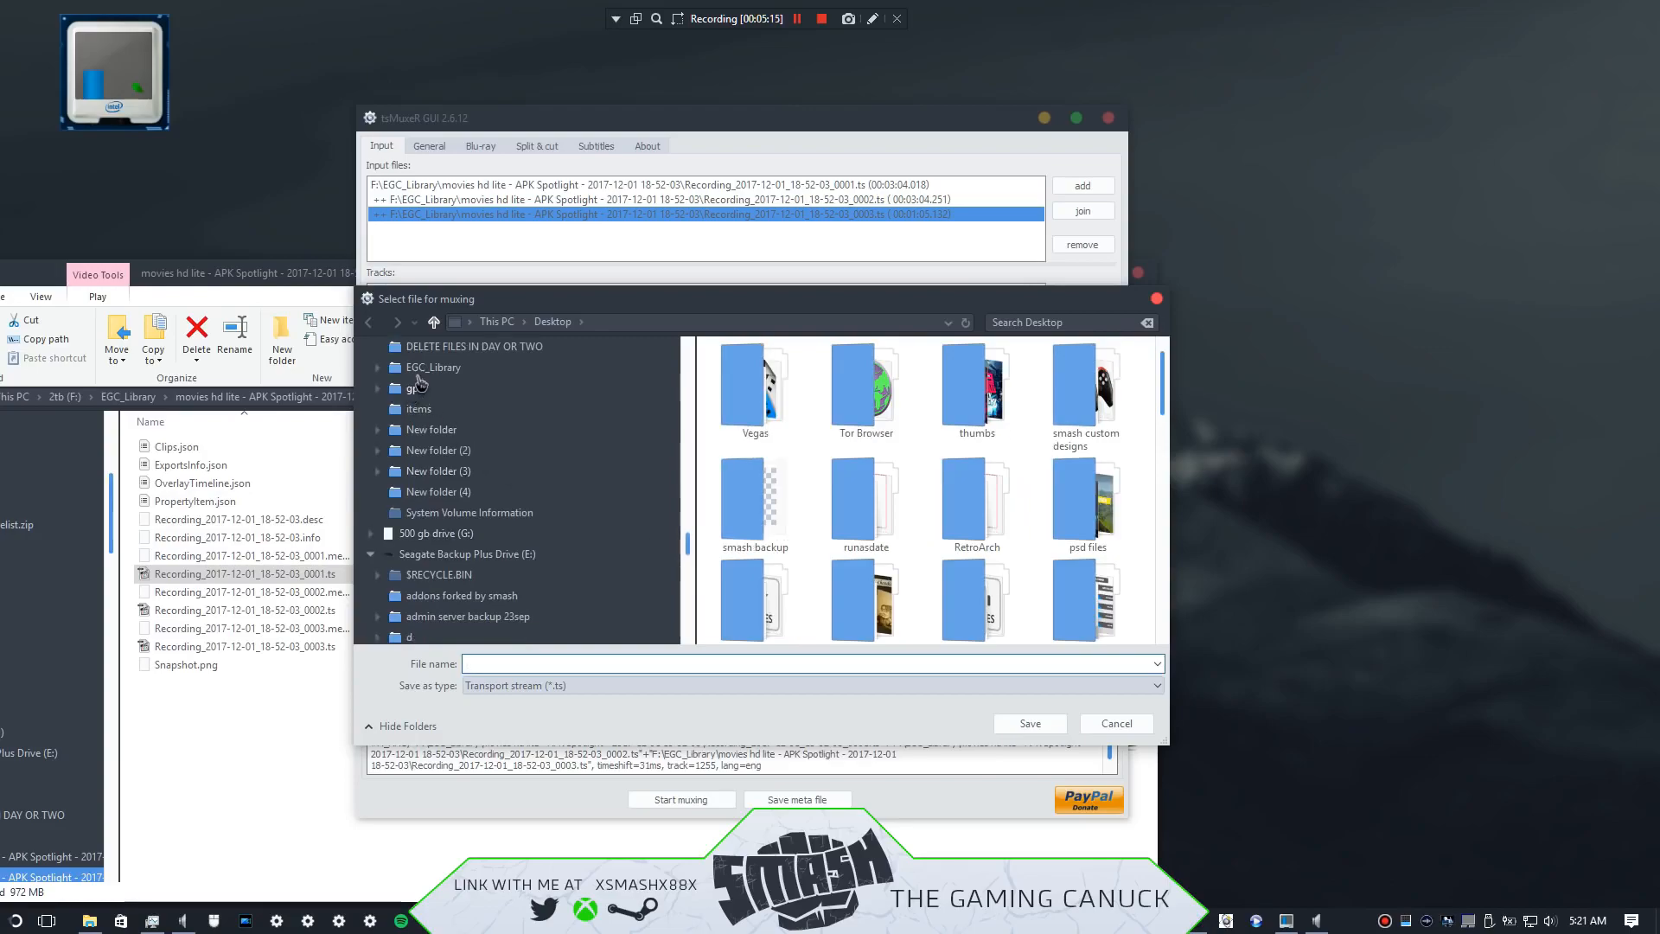
pyautogui.click(432, 366)
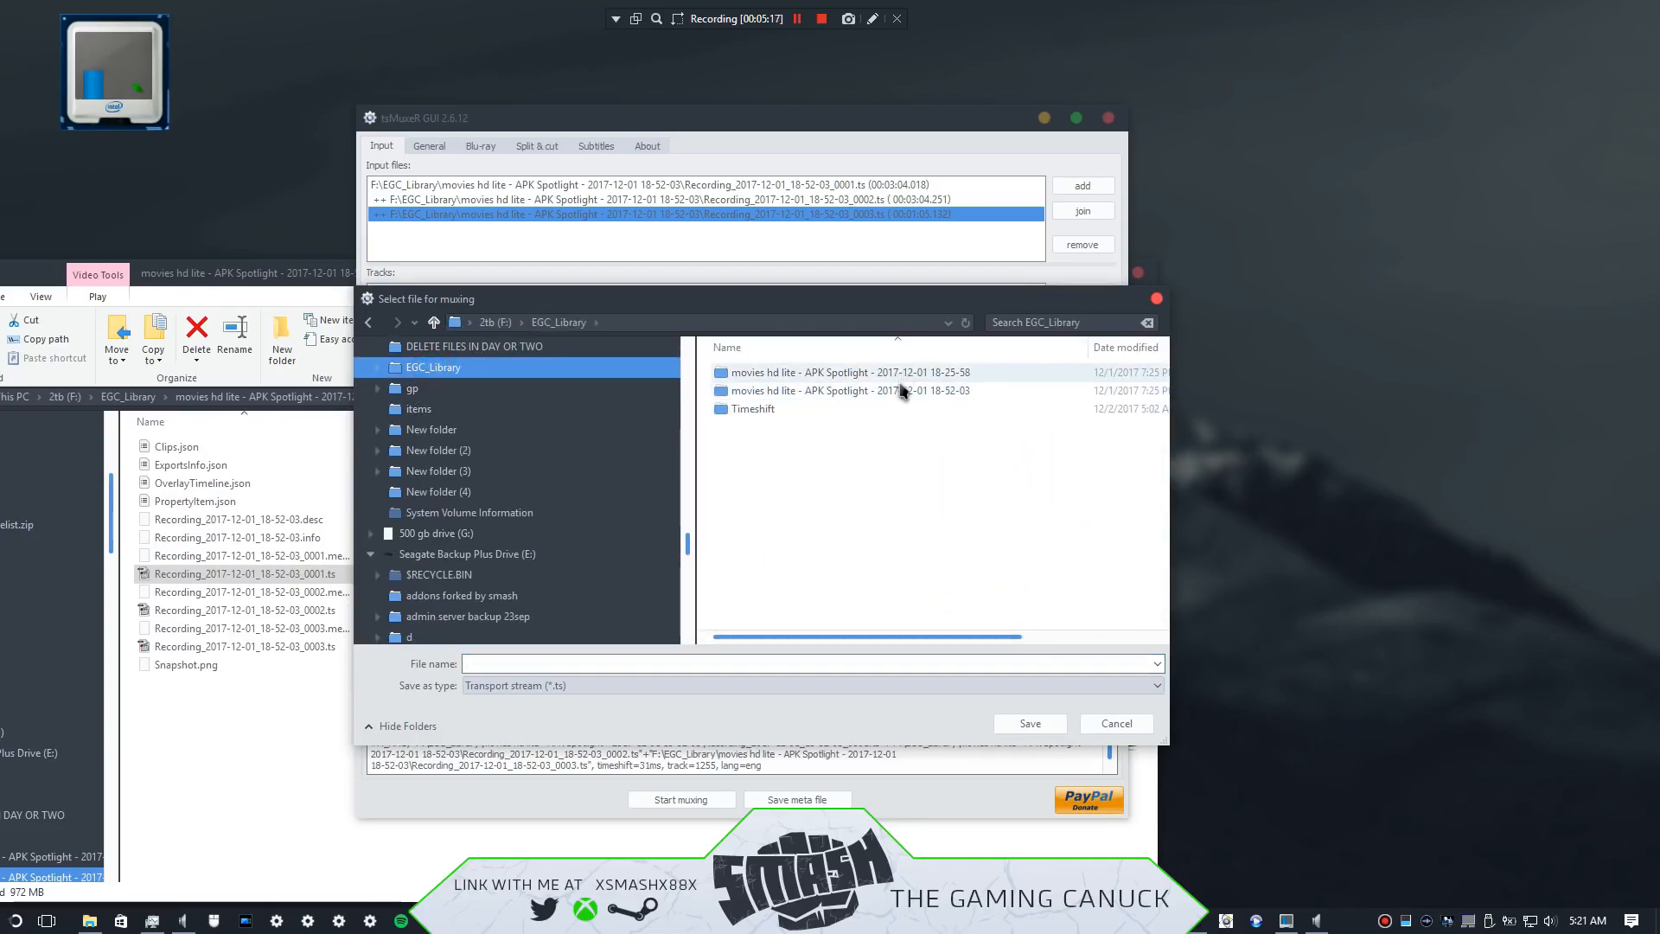
pyautogui.doubleClick(849, 391)
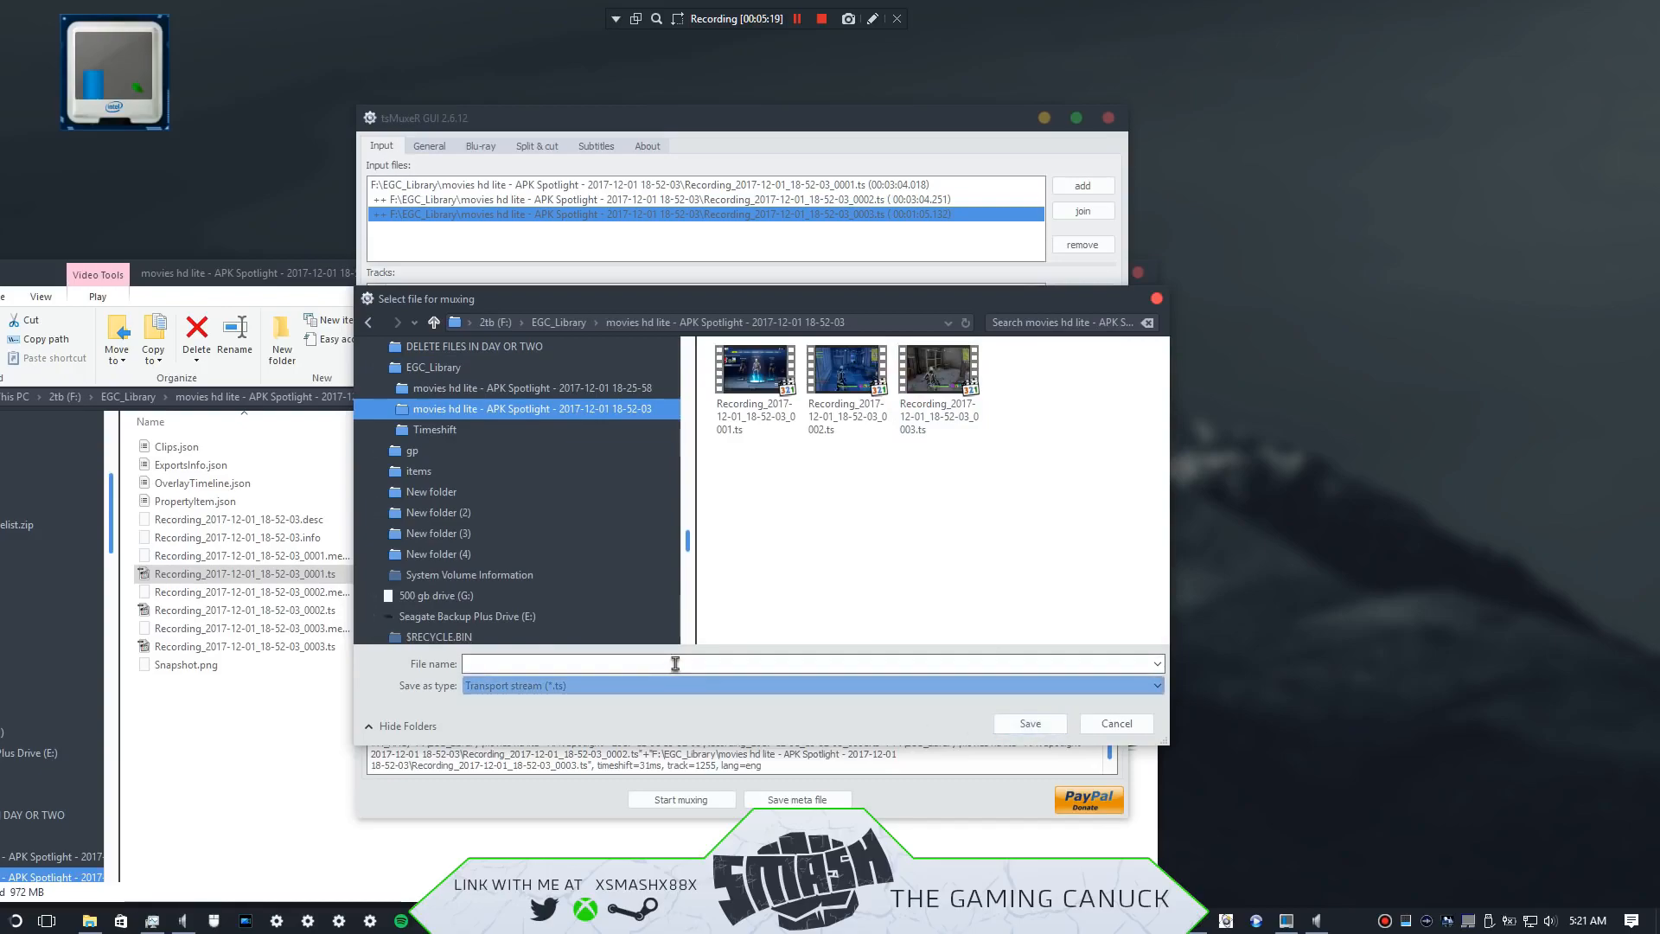
pyautogui.write('111')
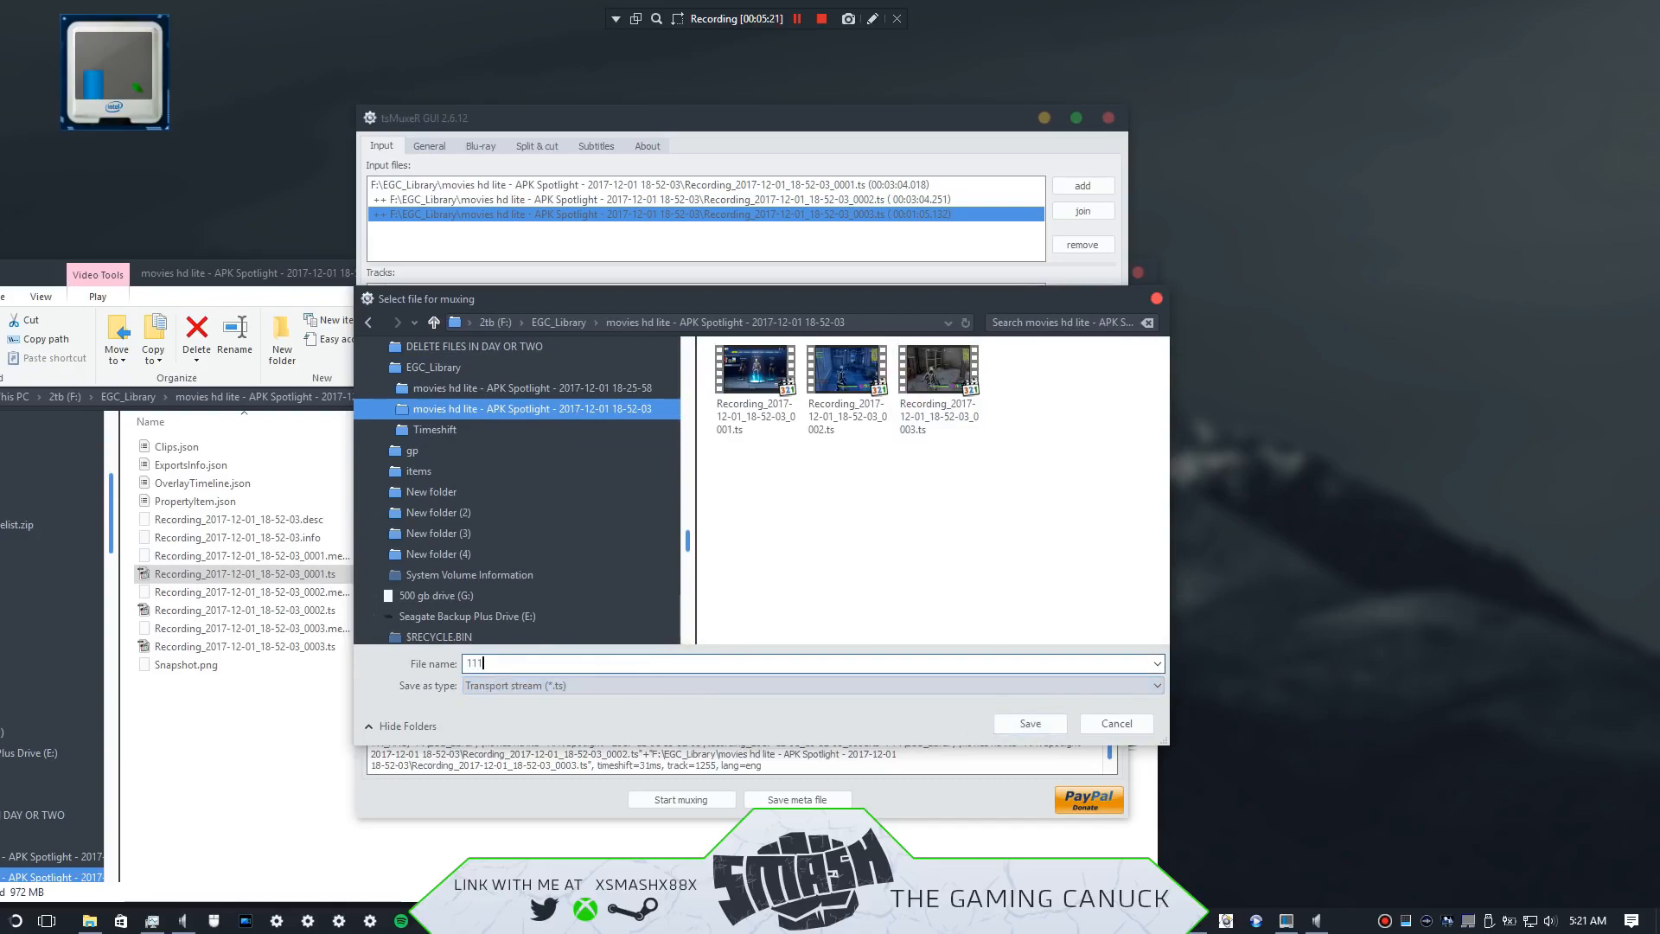
pyautogui.click(1025, 723)
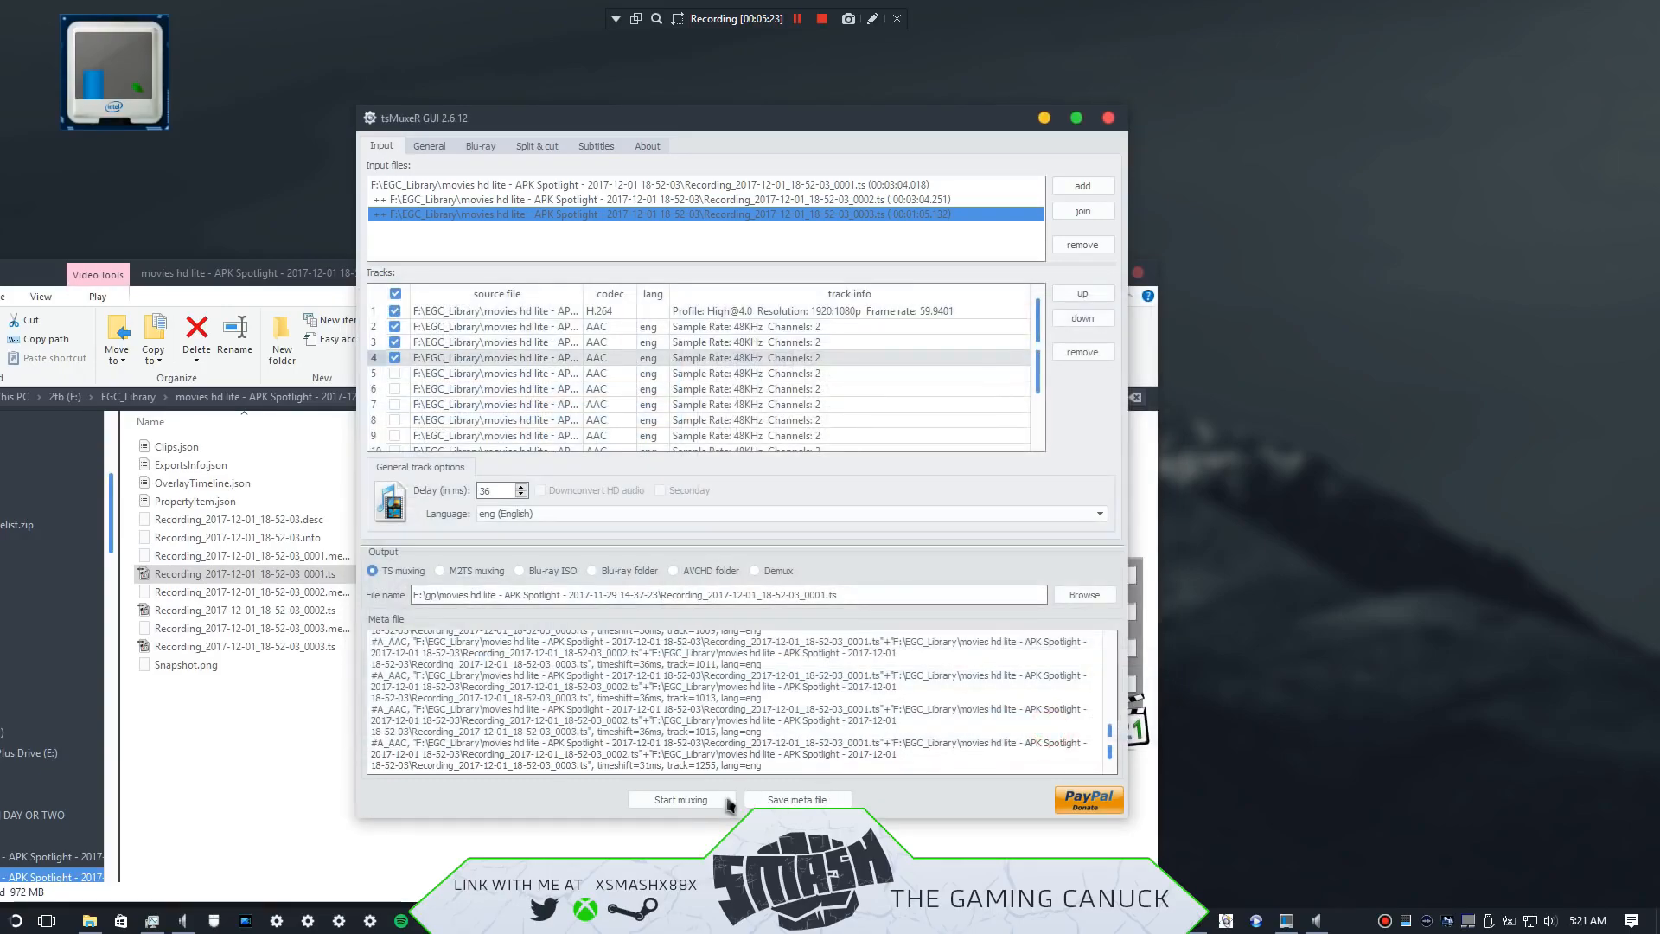
# Step: Start muxing the three joined parts into the single 111.ts file
pyautogui.click(681, 799)
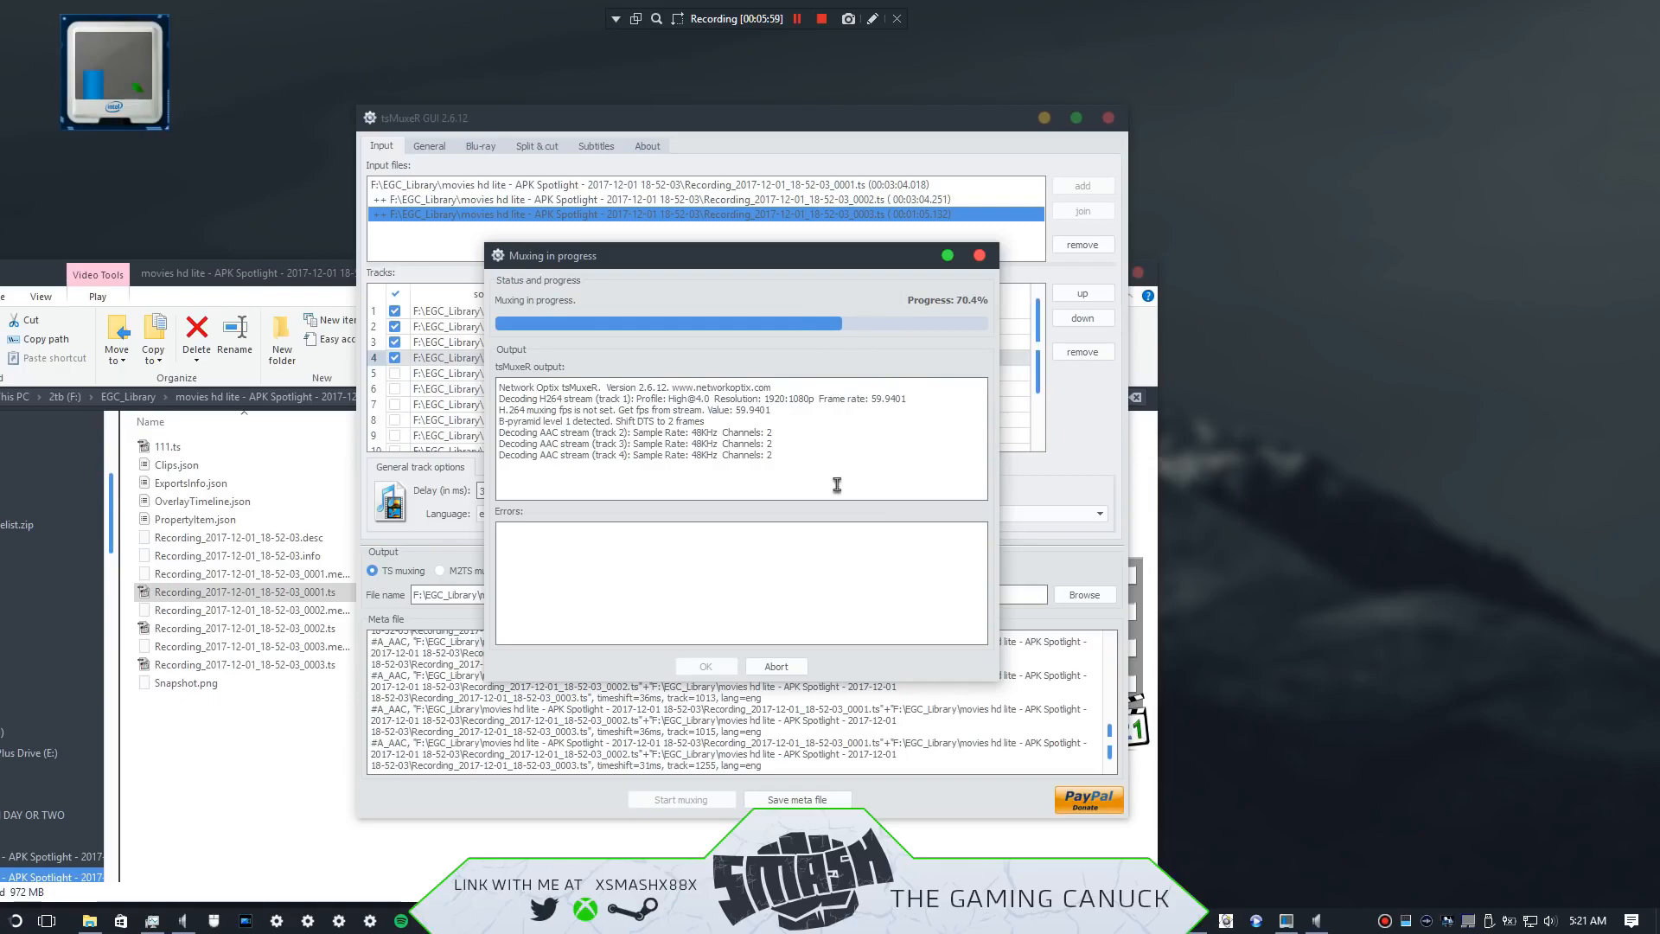
pyautogui.moveTo(757, 525)
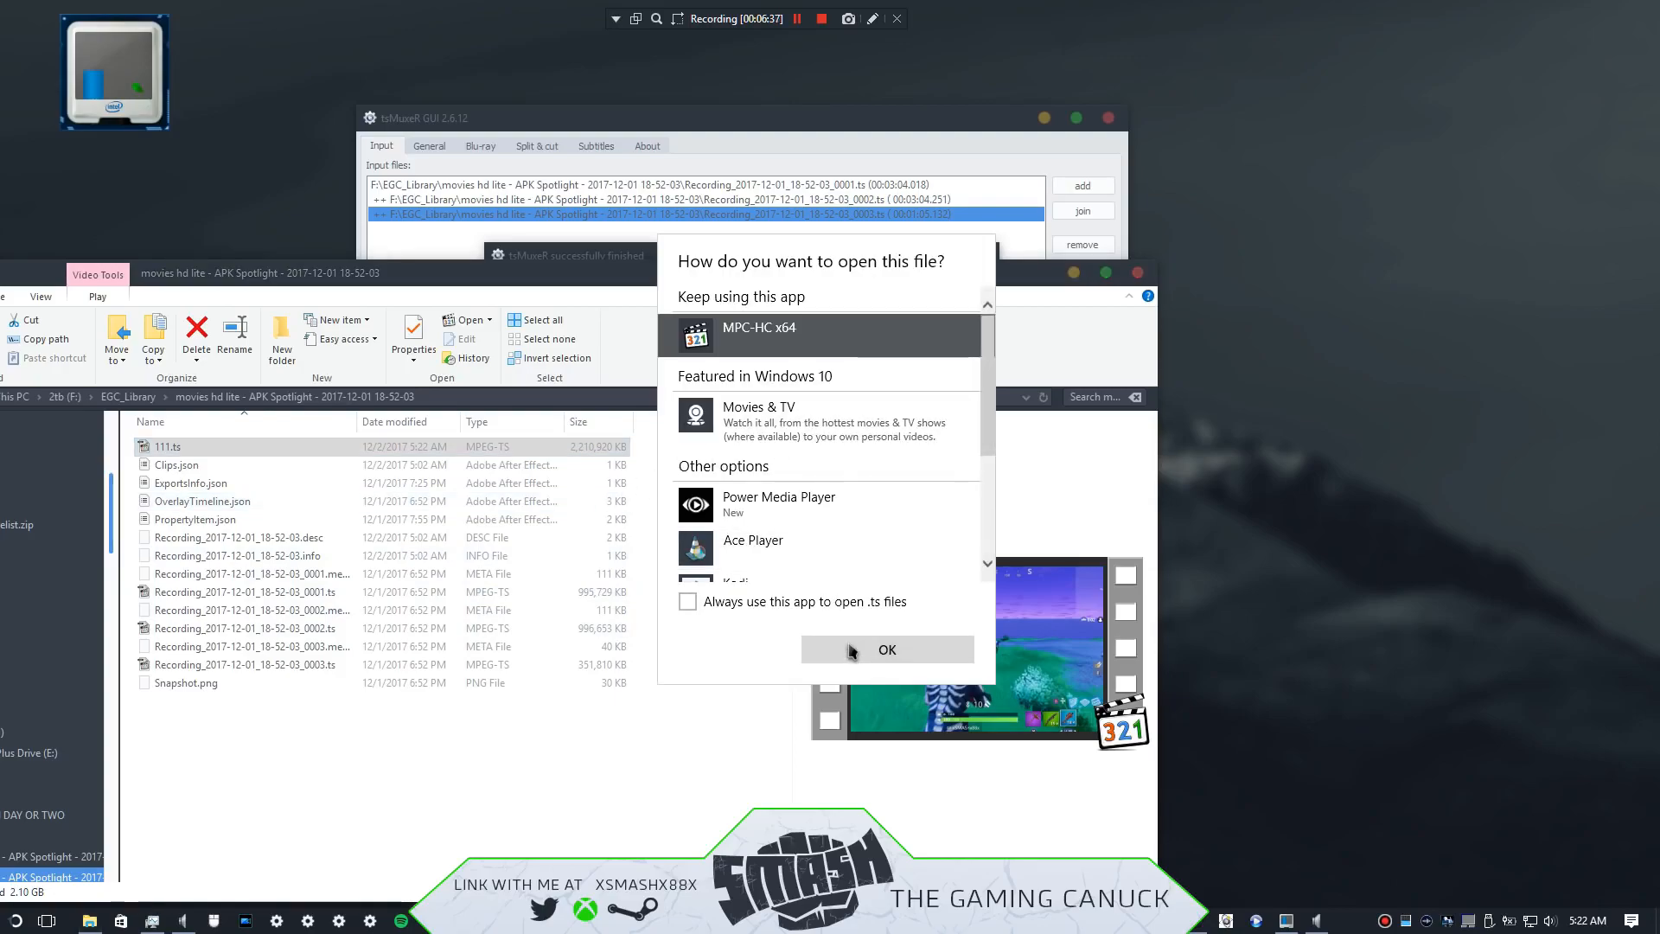
# Step: Play 111.ts in MPC-HC x64 and seek ahead to confirm one continuous 7:13 video
pyautogui.click(885, 648)
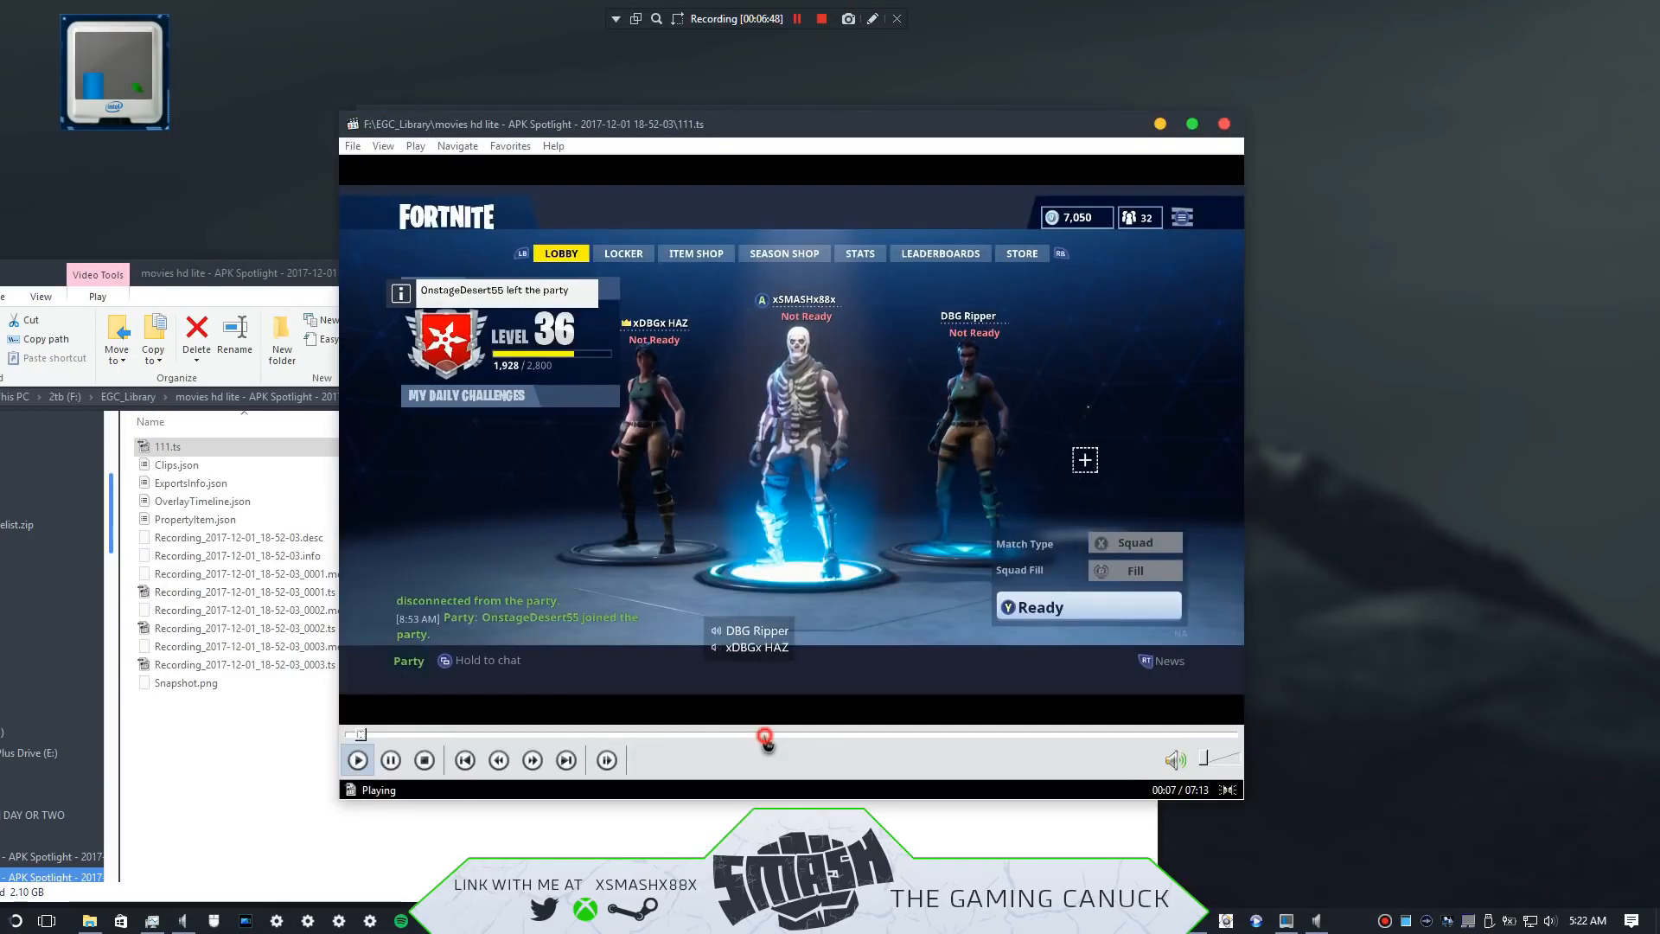
pyautogui.moveTo(766, 733); pyautogui.dragTo(1201, 733)
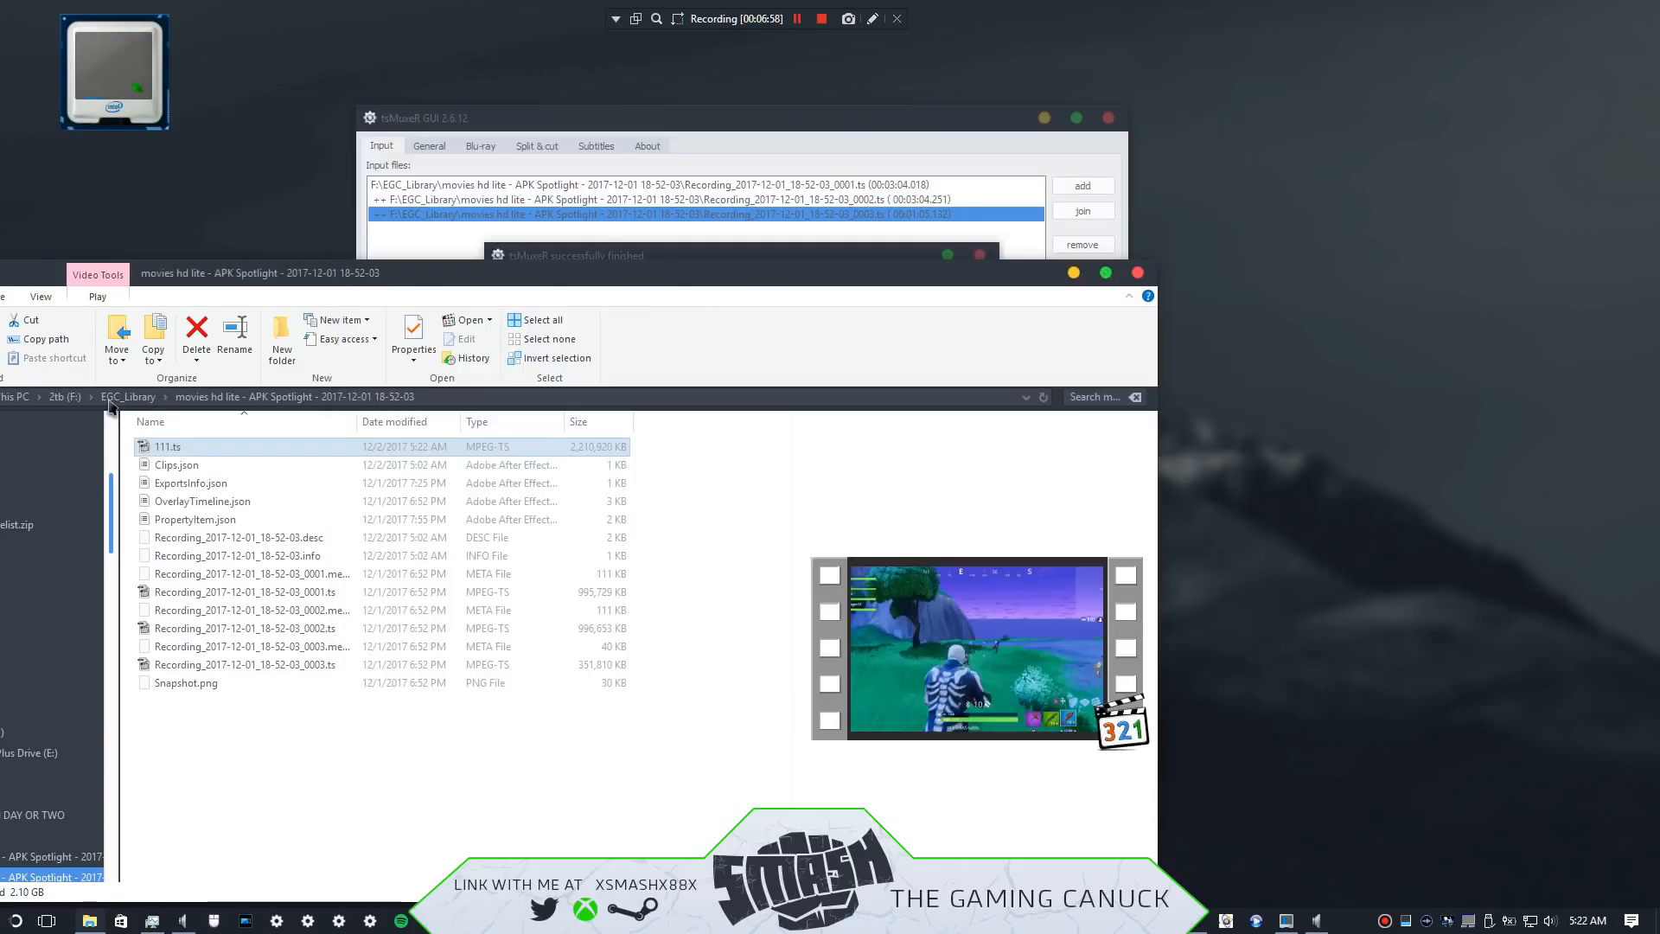
pyautogui.click(128, 396)
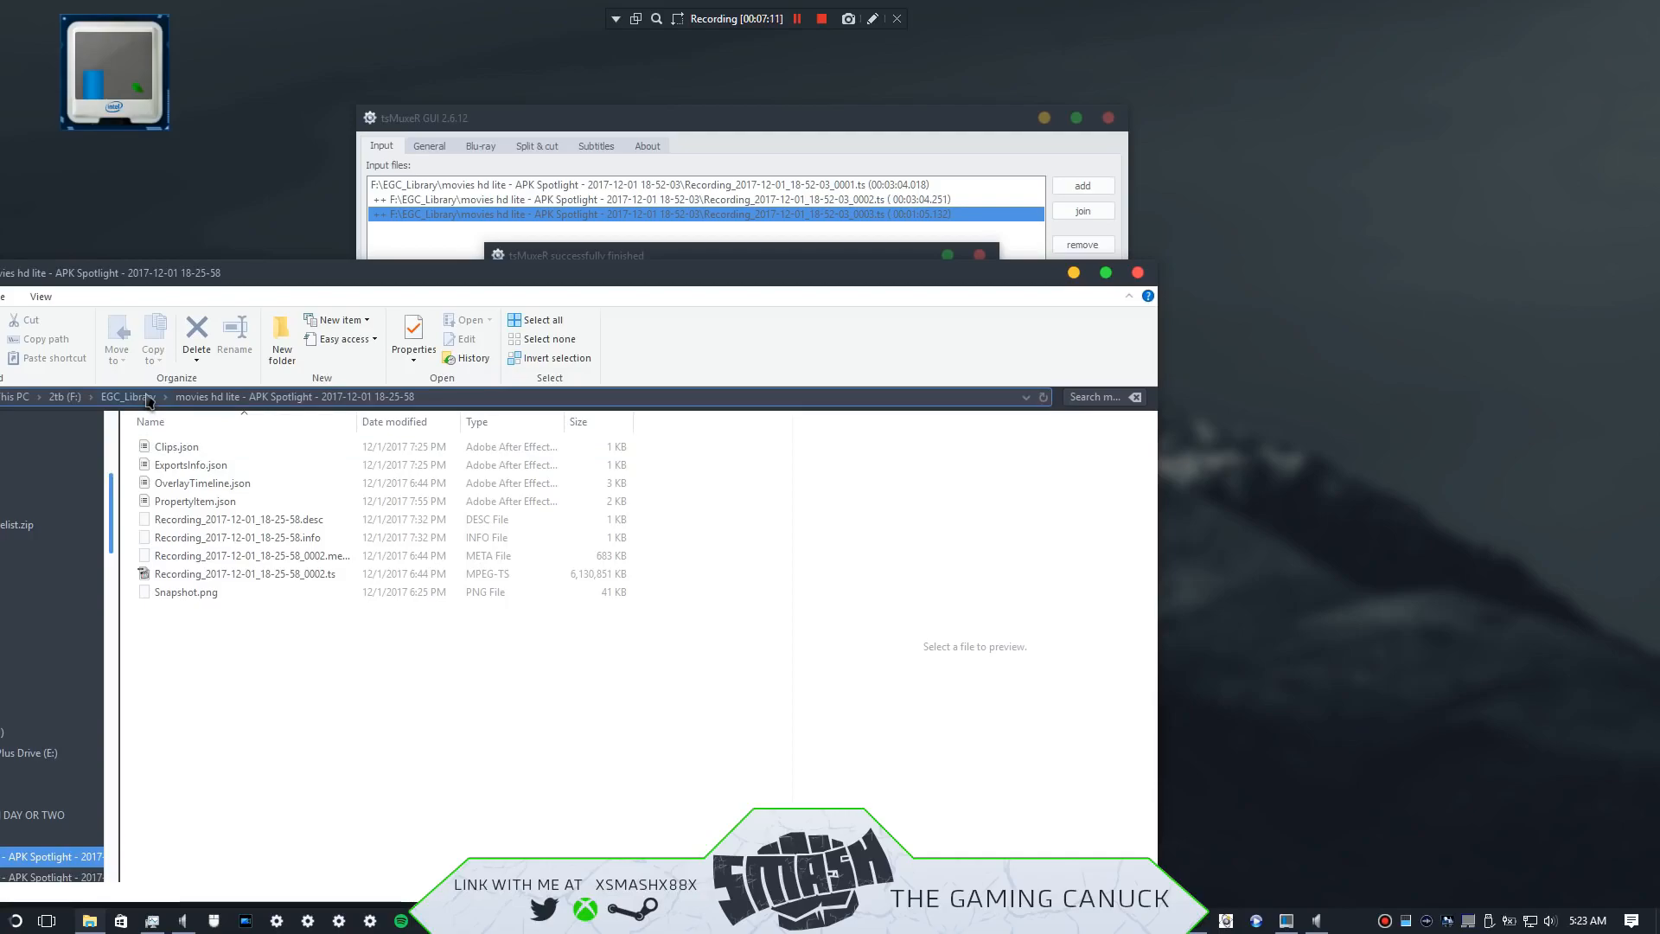
pyautogui.moveTo(313, 478)
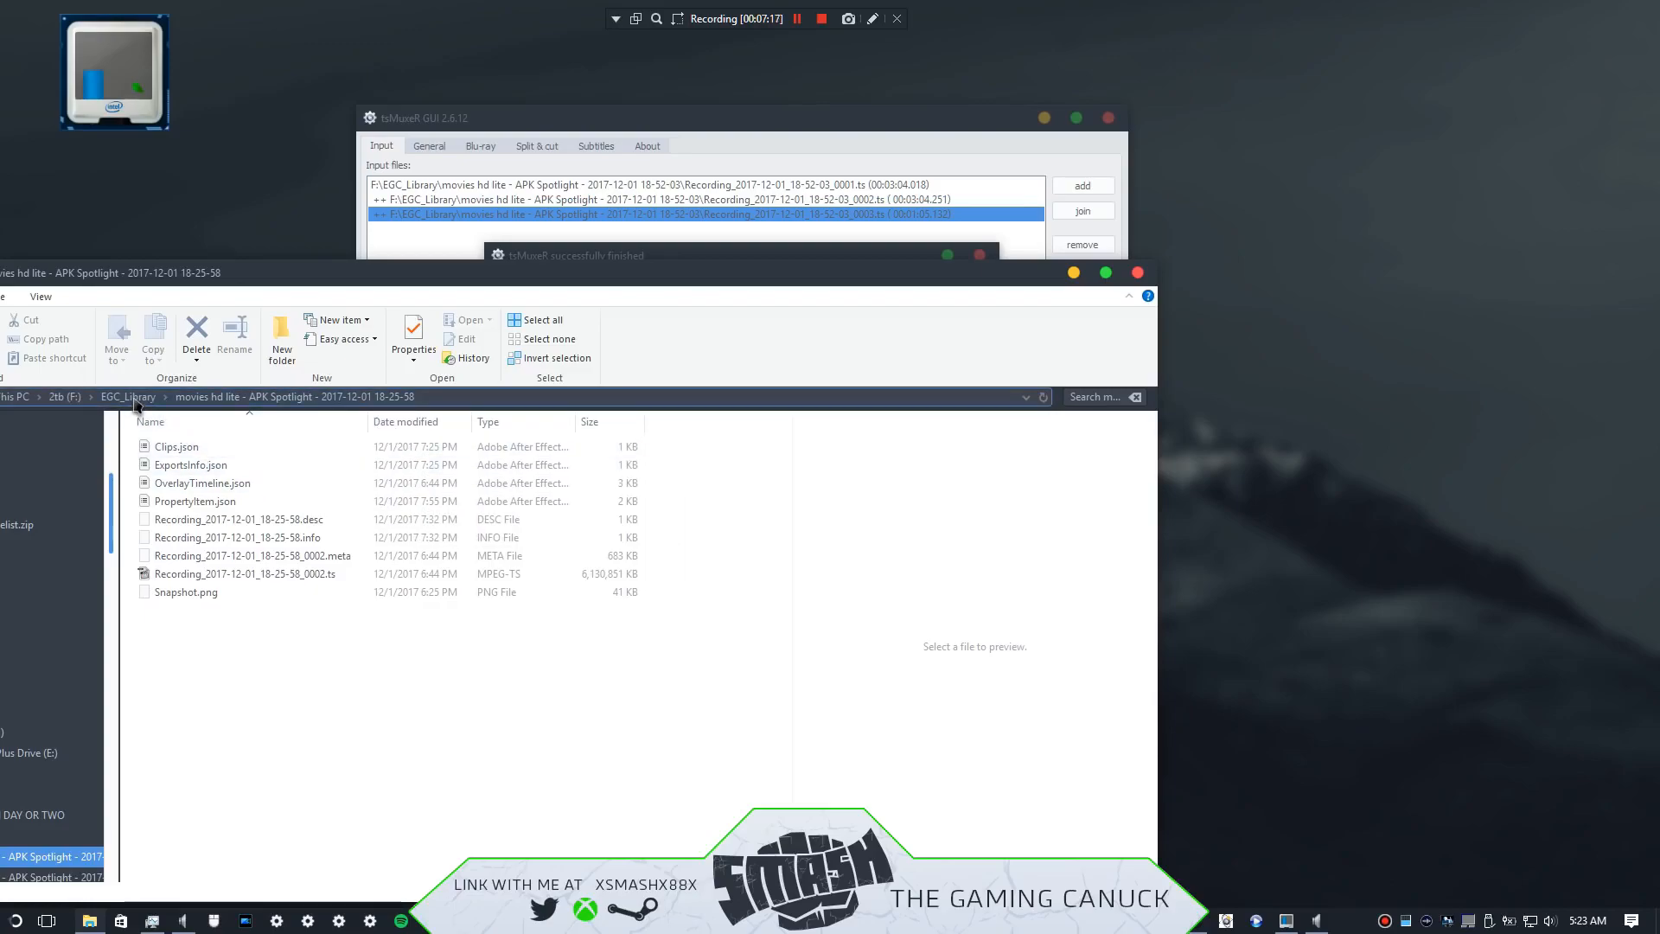
pyautogui.click(126, 395)
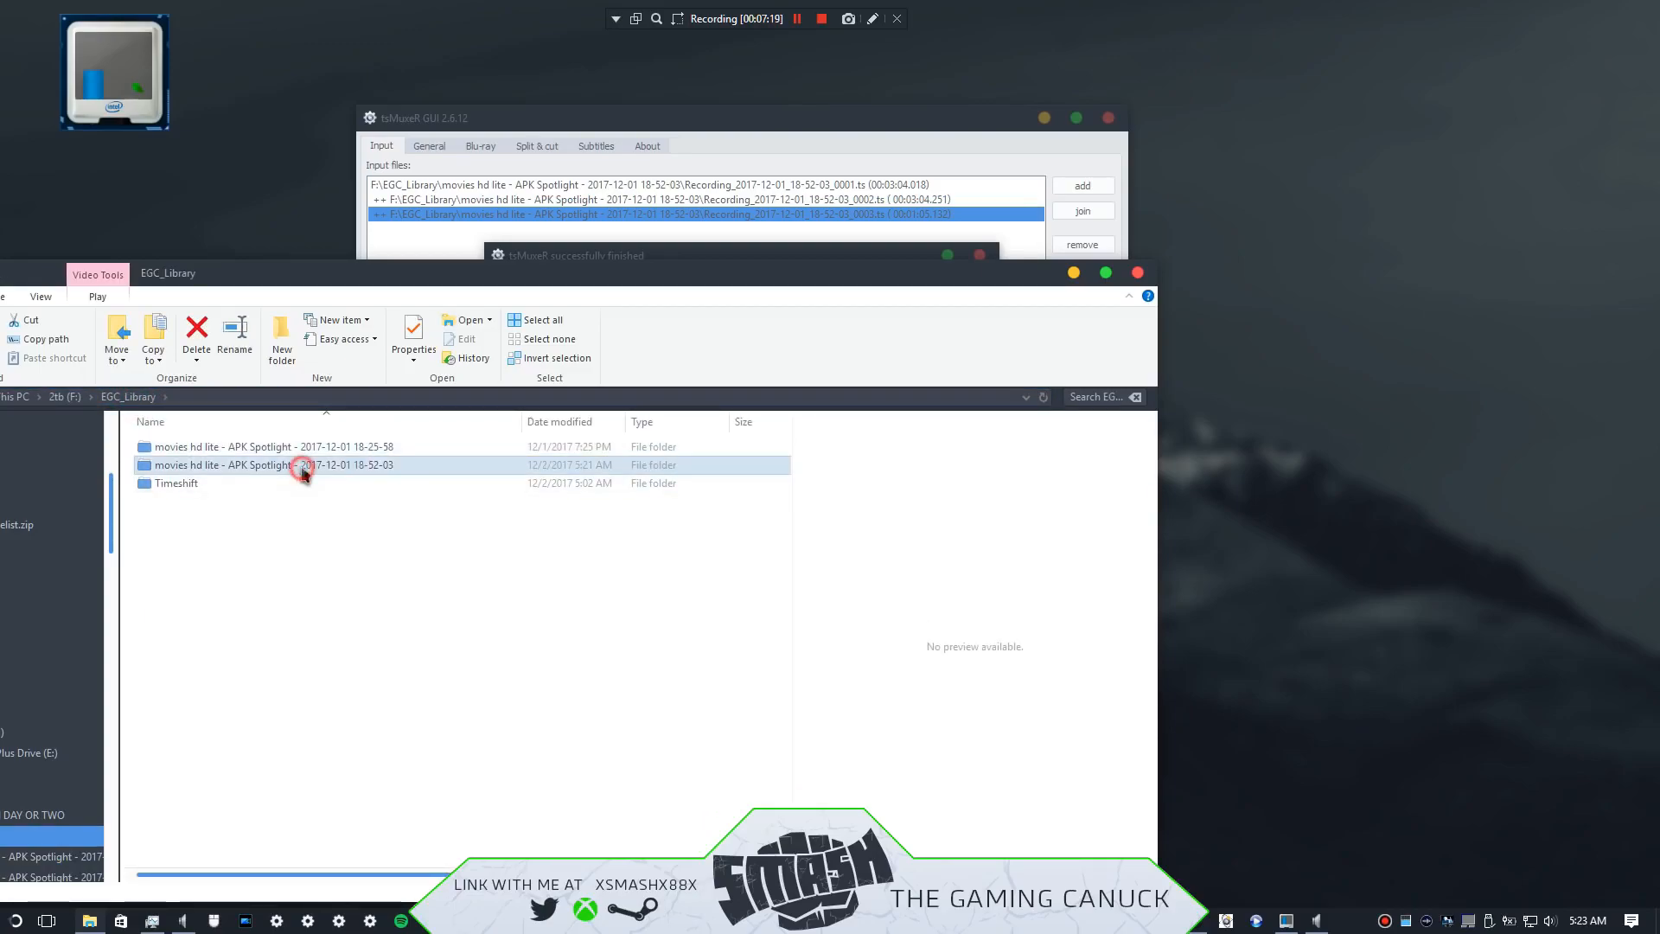
pyautogui.doubleClick(268, 465)
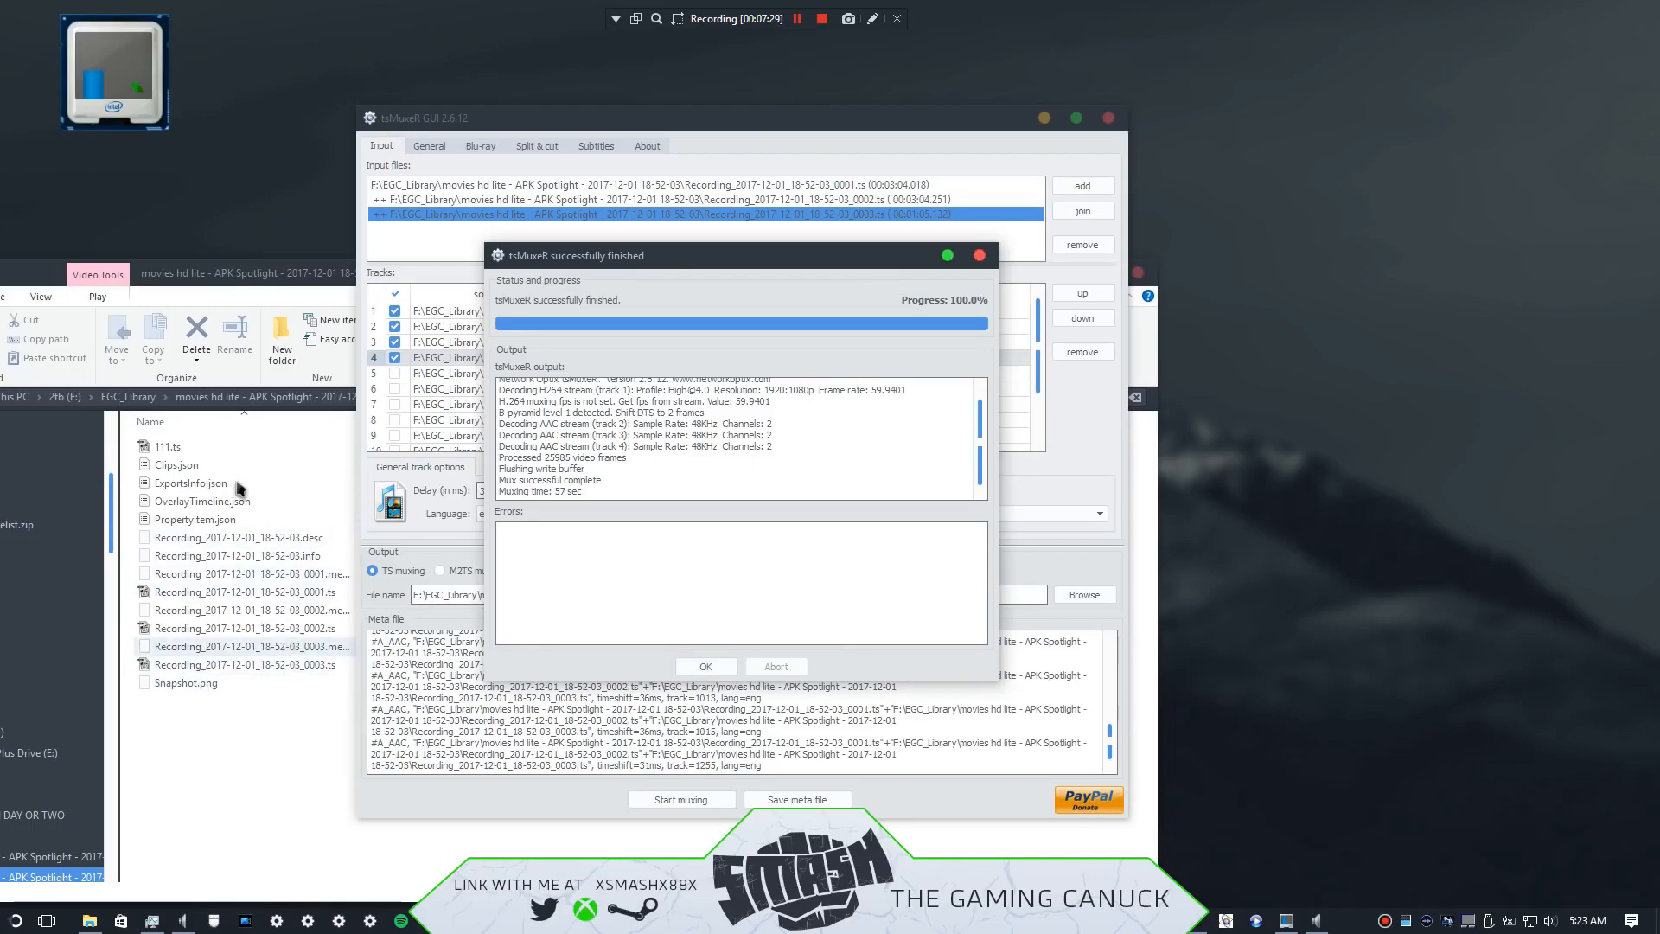
# Step: Dismiss the muxing report and start demuxing the joined parts into separate .264 and .aac track files
pyautogui.click(703, 665)
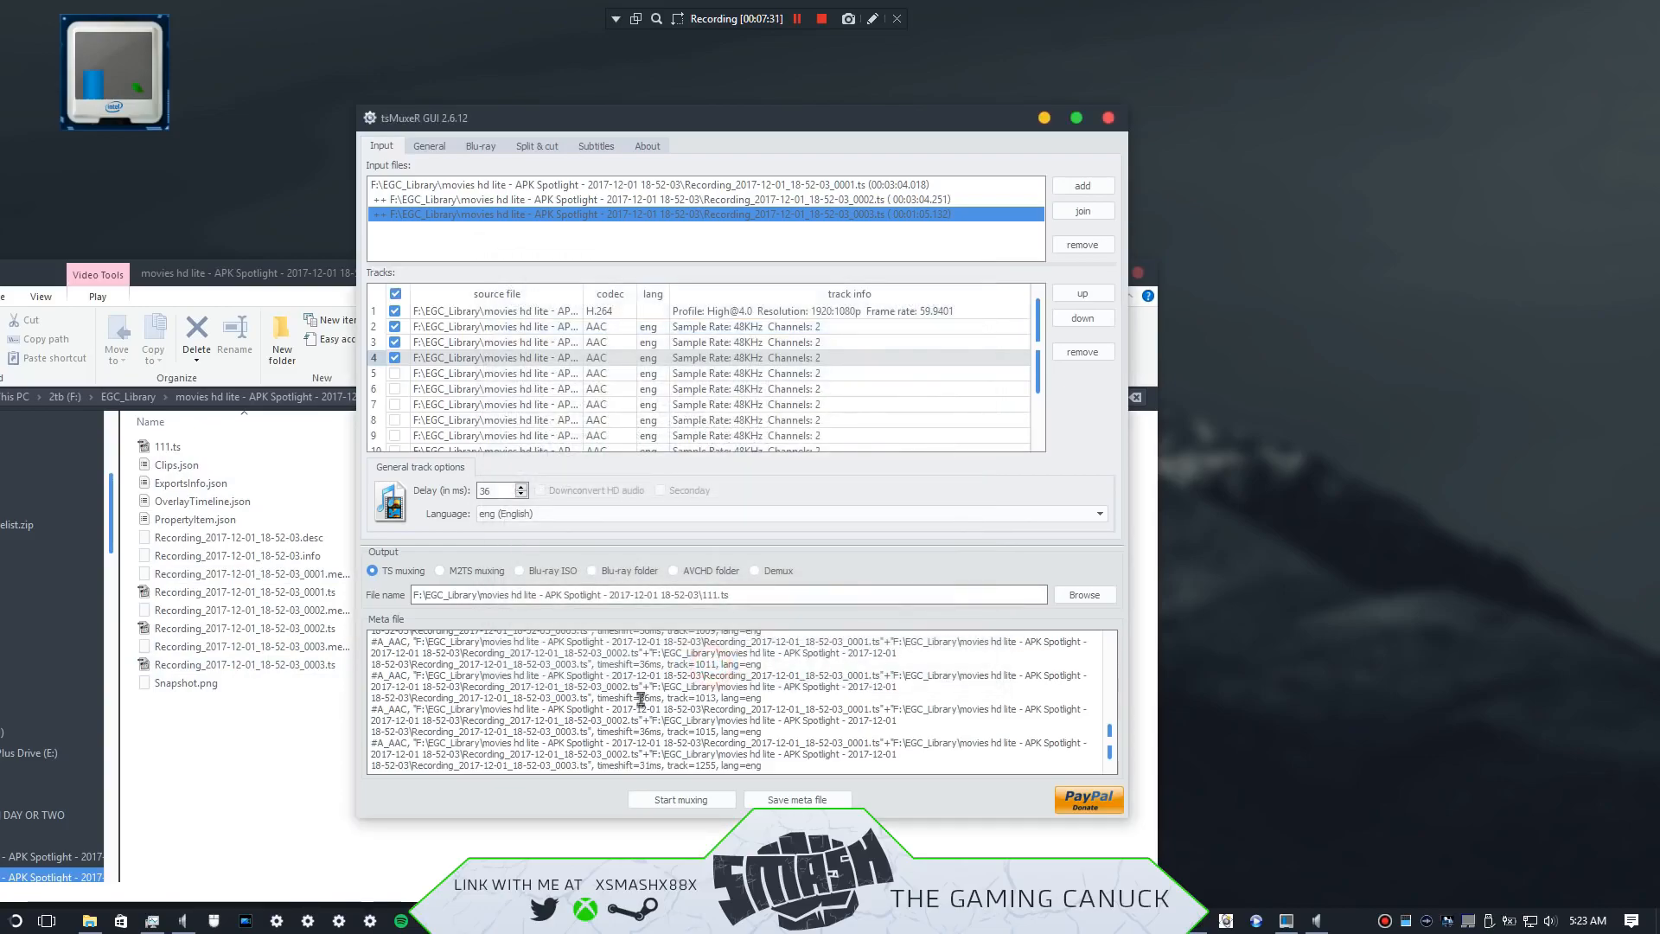
pyautogui.moveTo(757, 583)
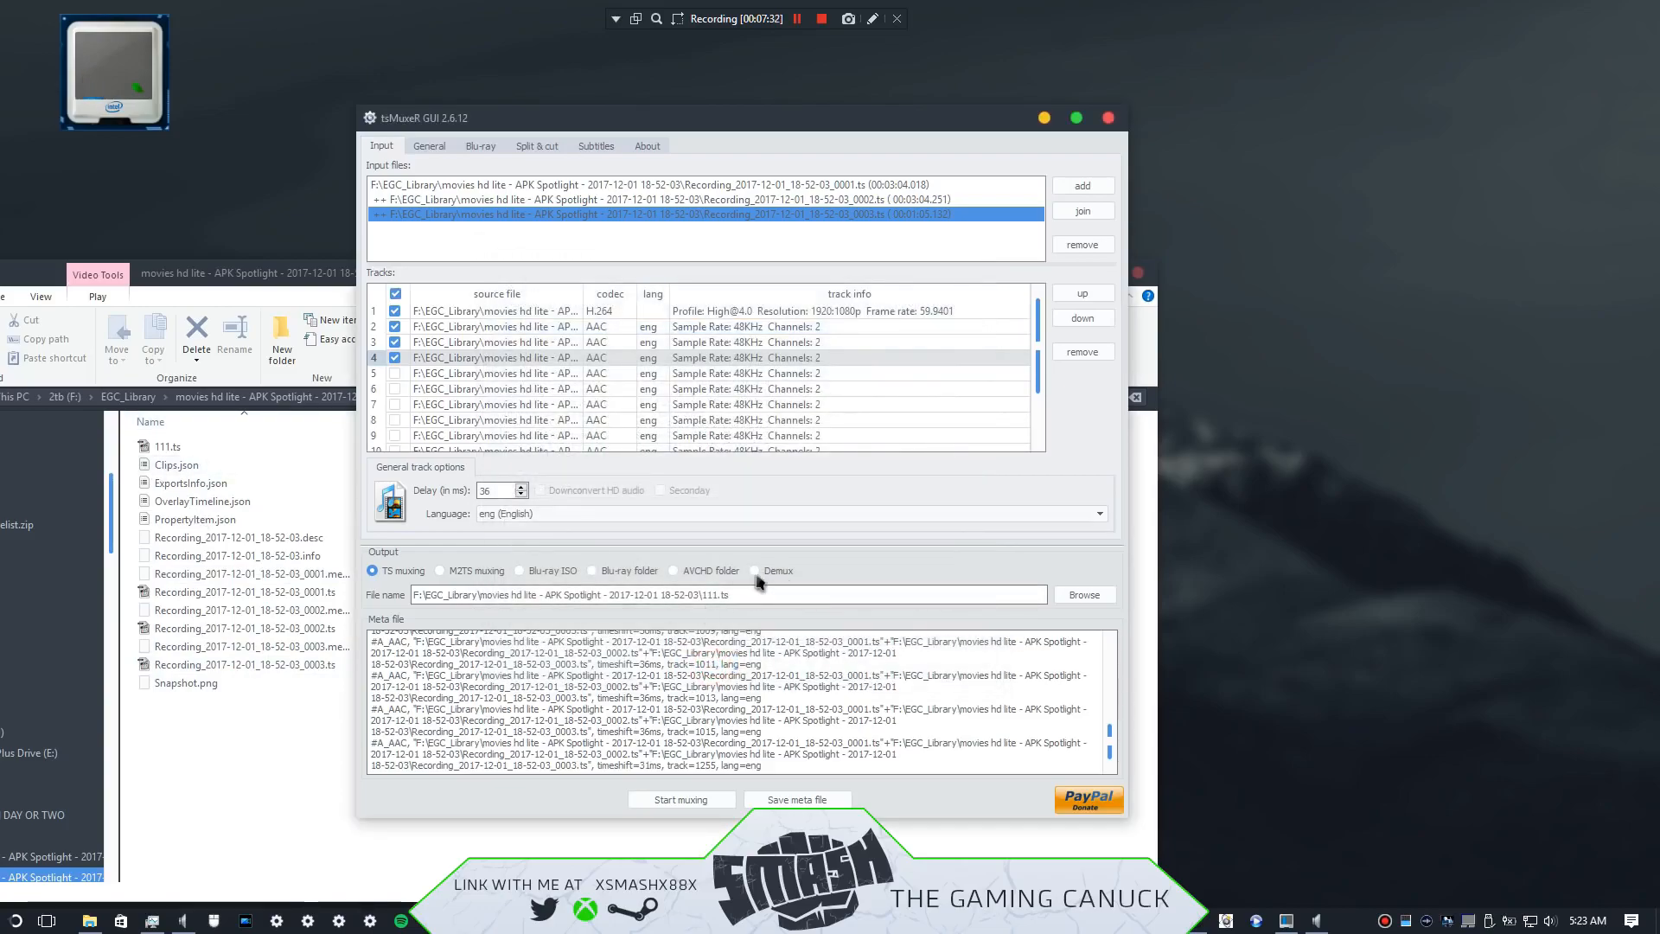
pyautogui.click(756, 570)
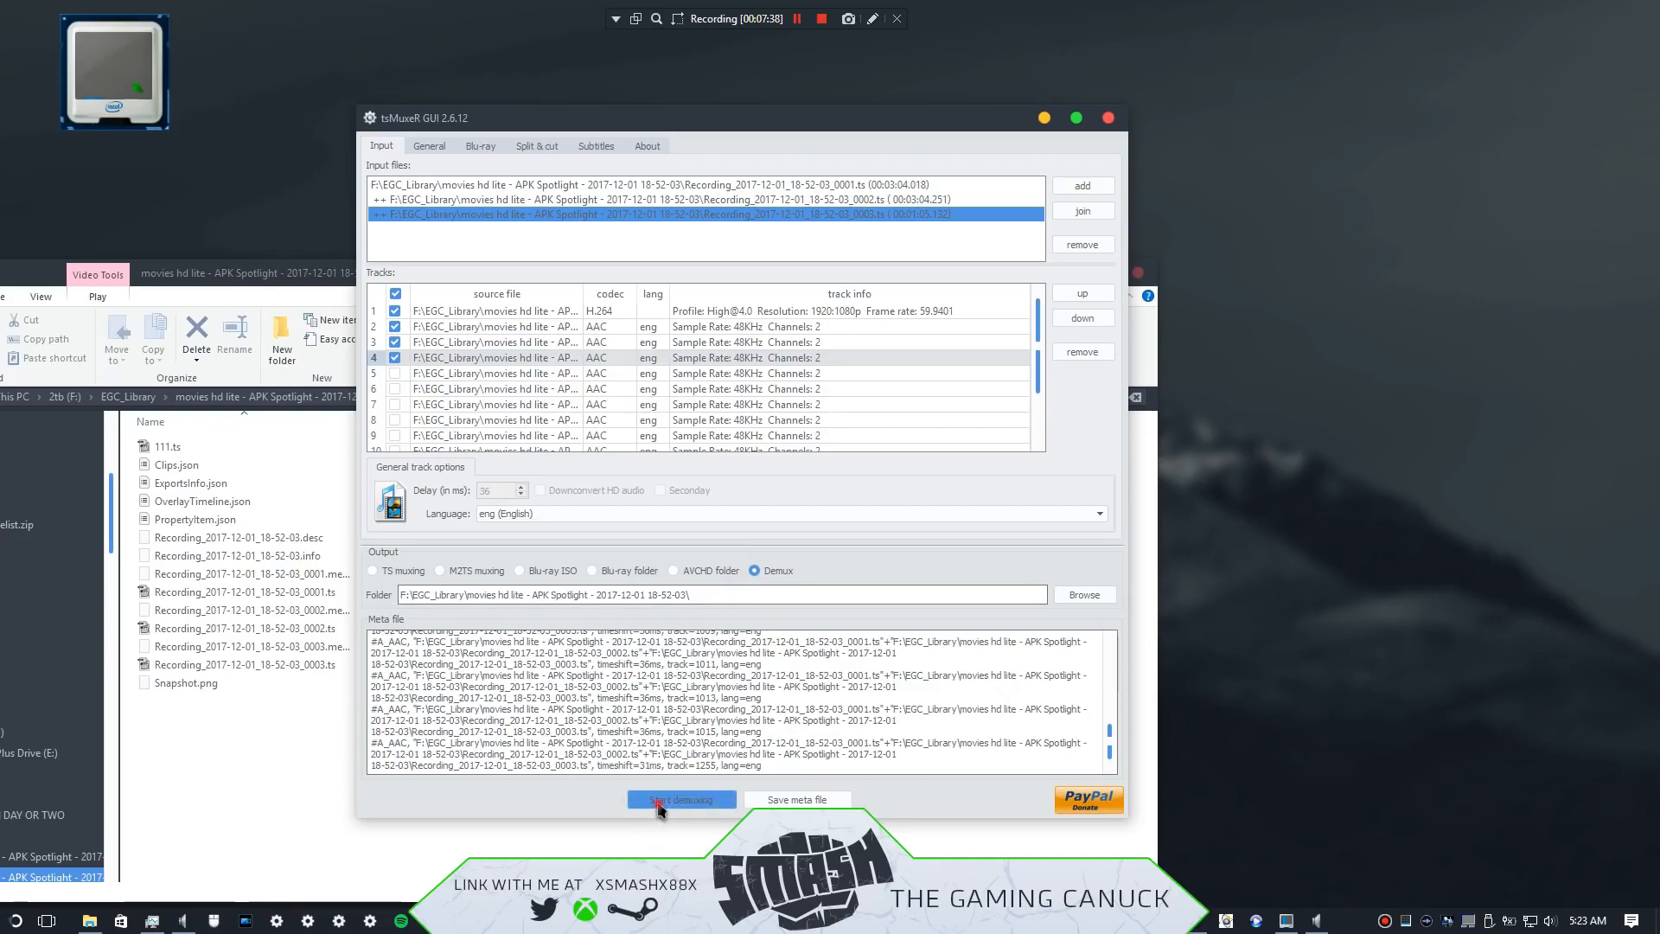
pyautogui.click(681, 798)
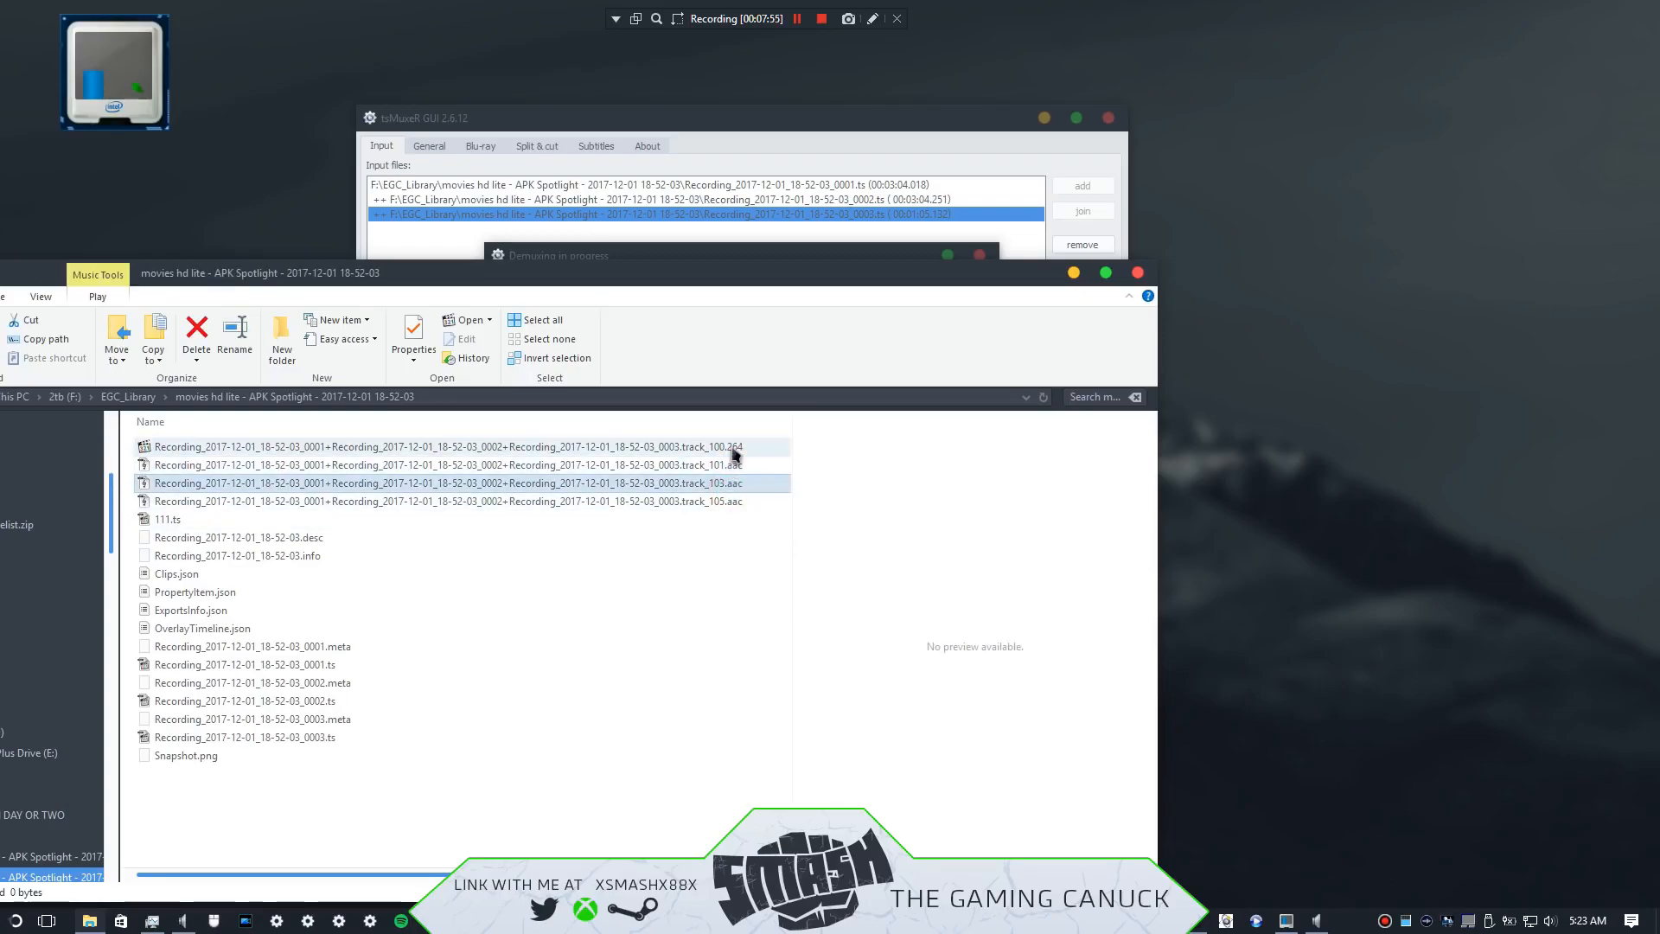
# Step: Let demuxing reach 100% and dismiss the finished-demuxing report
pyautogui.click(444, 465)
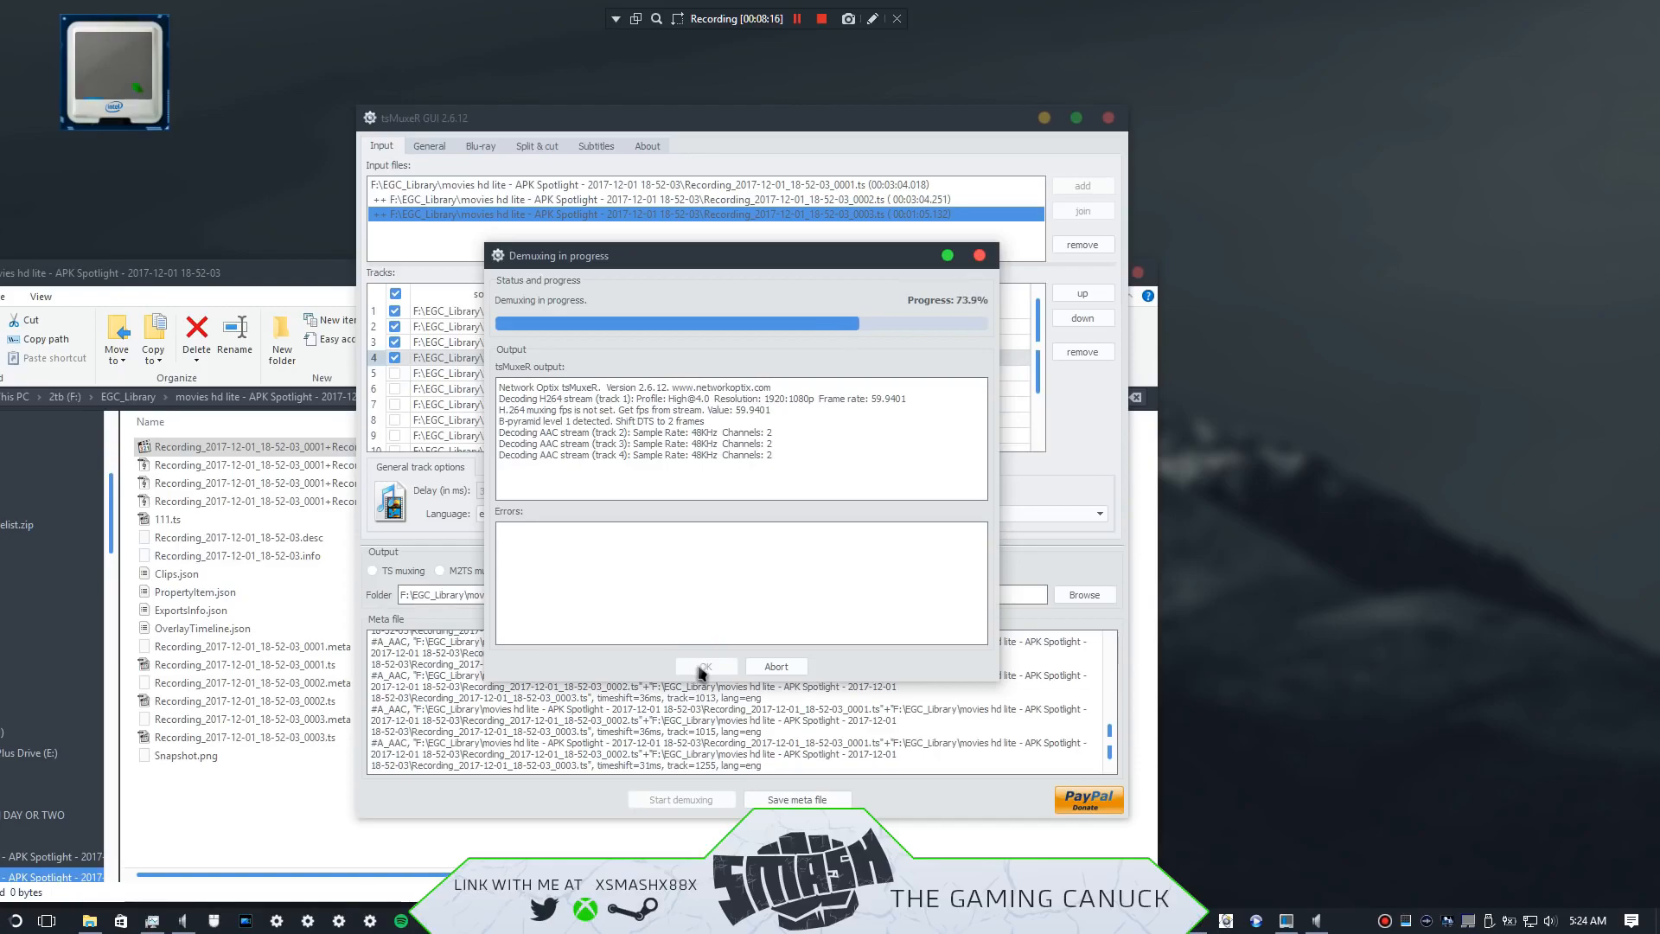
pyautogui.moveTo(262, 519)
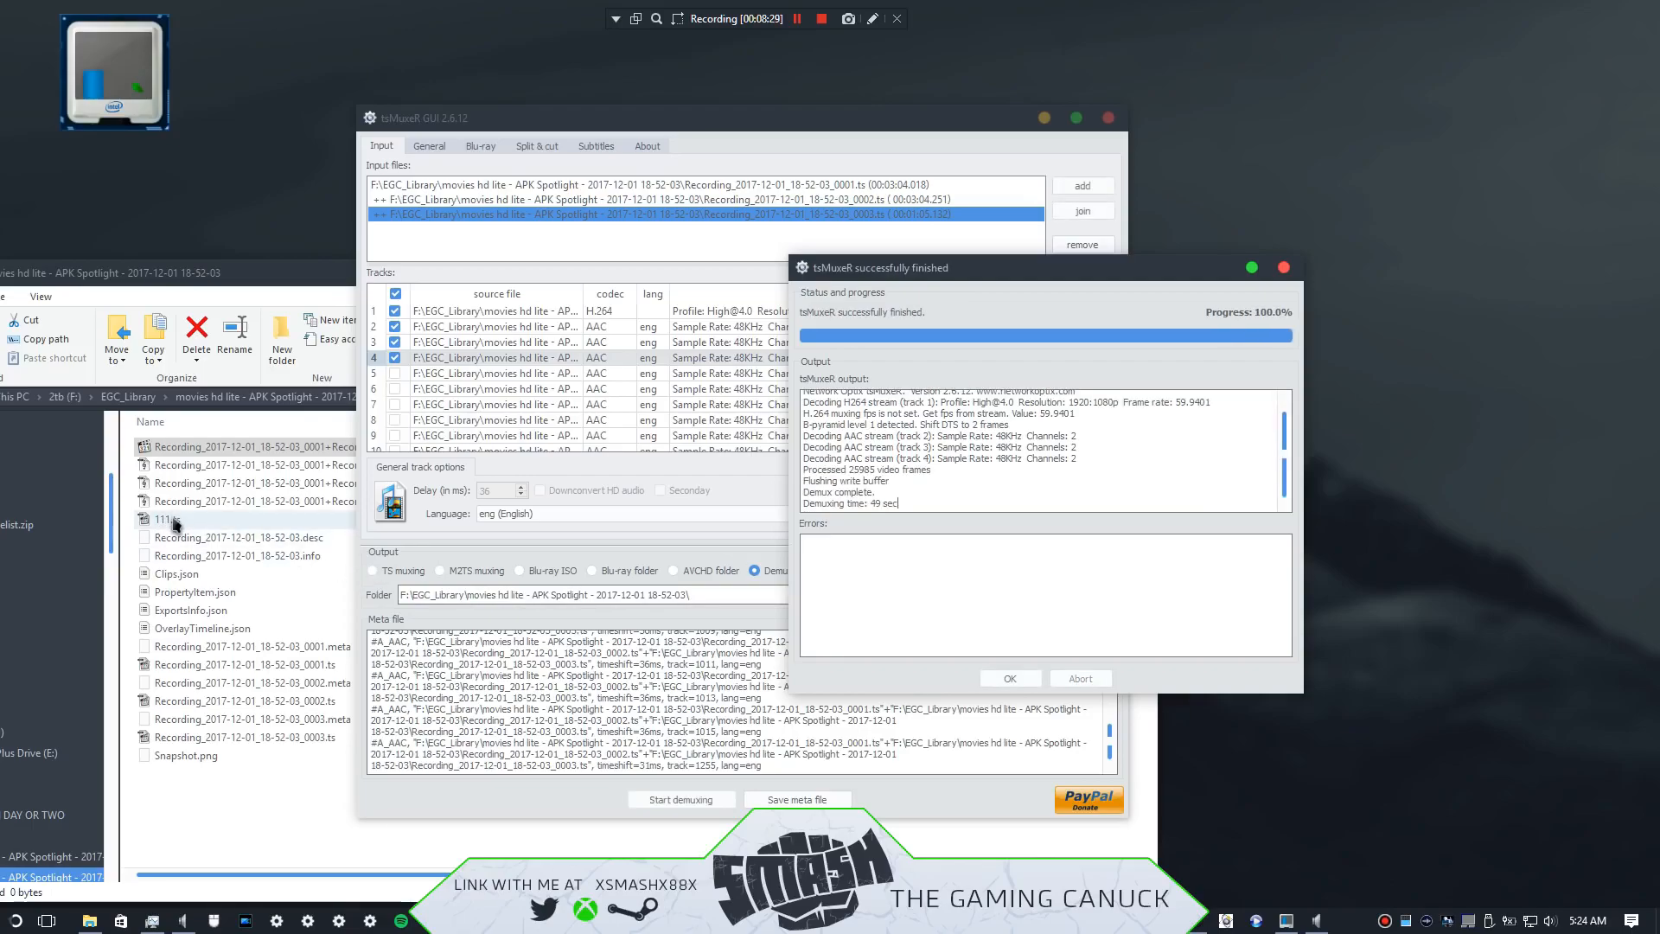
pyautogui.click(1006, 678)
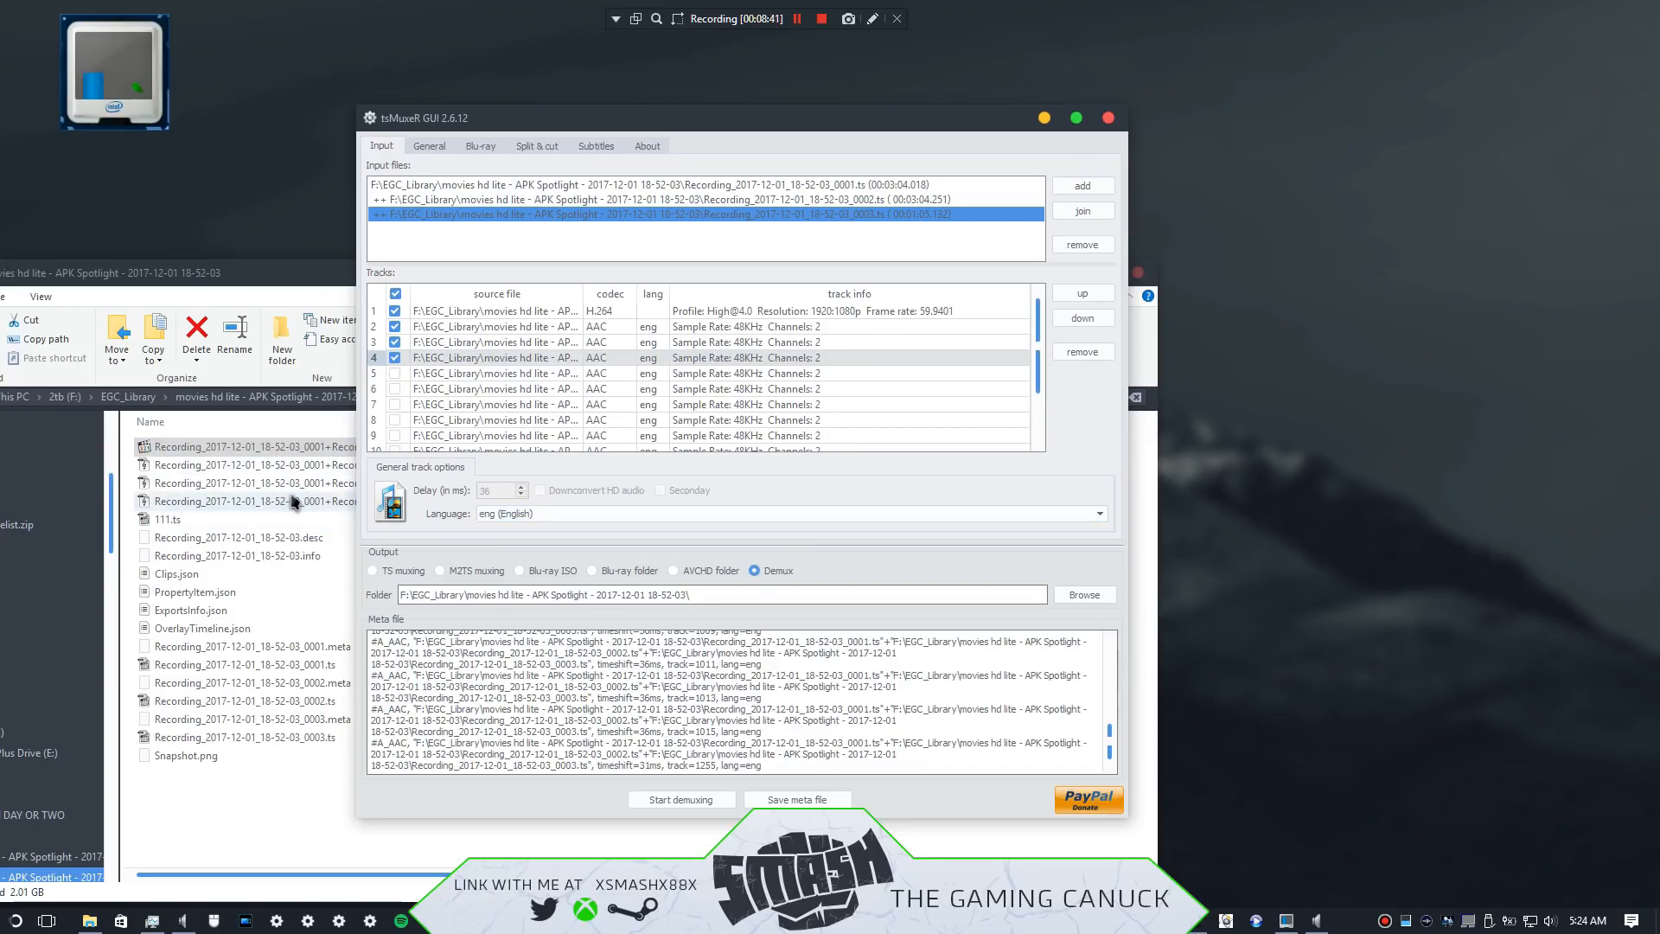
pyautogui.moveTo(724, 507)
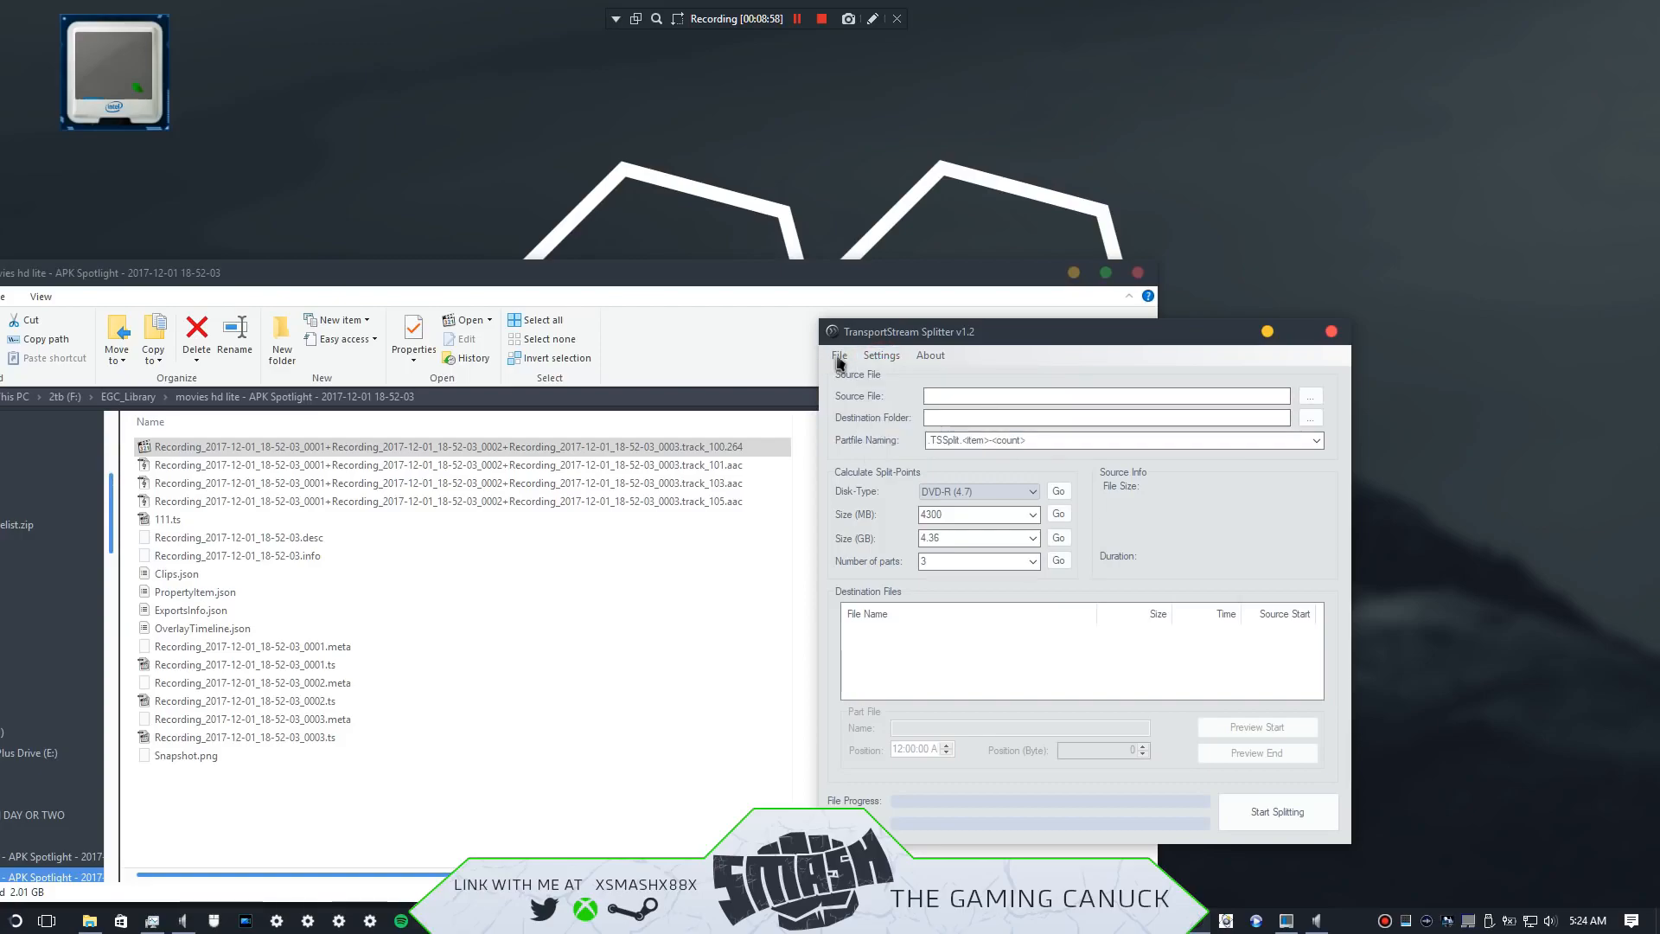
# Step: Use File > Open for Joining and bring up the part-file picker from Join TS Files
pyautogui.click(838, 355)
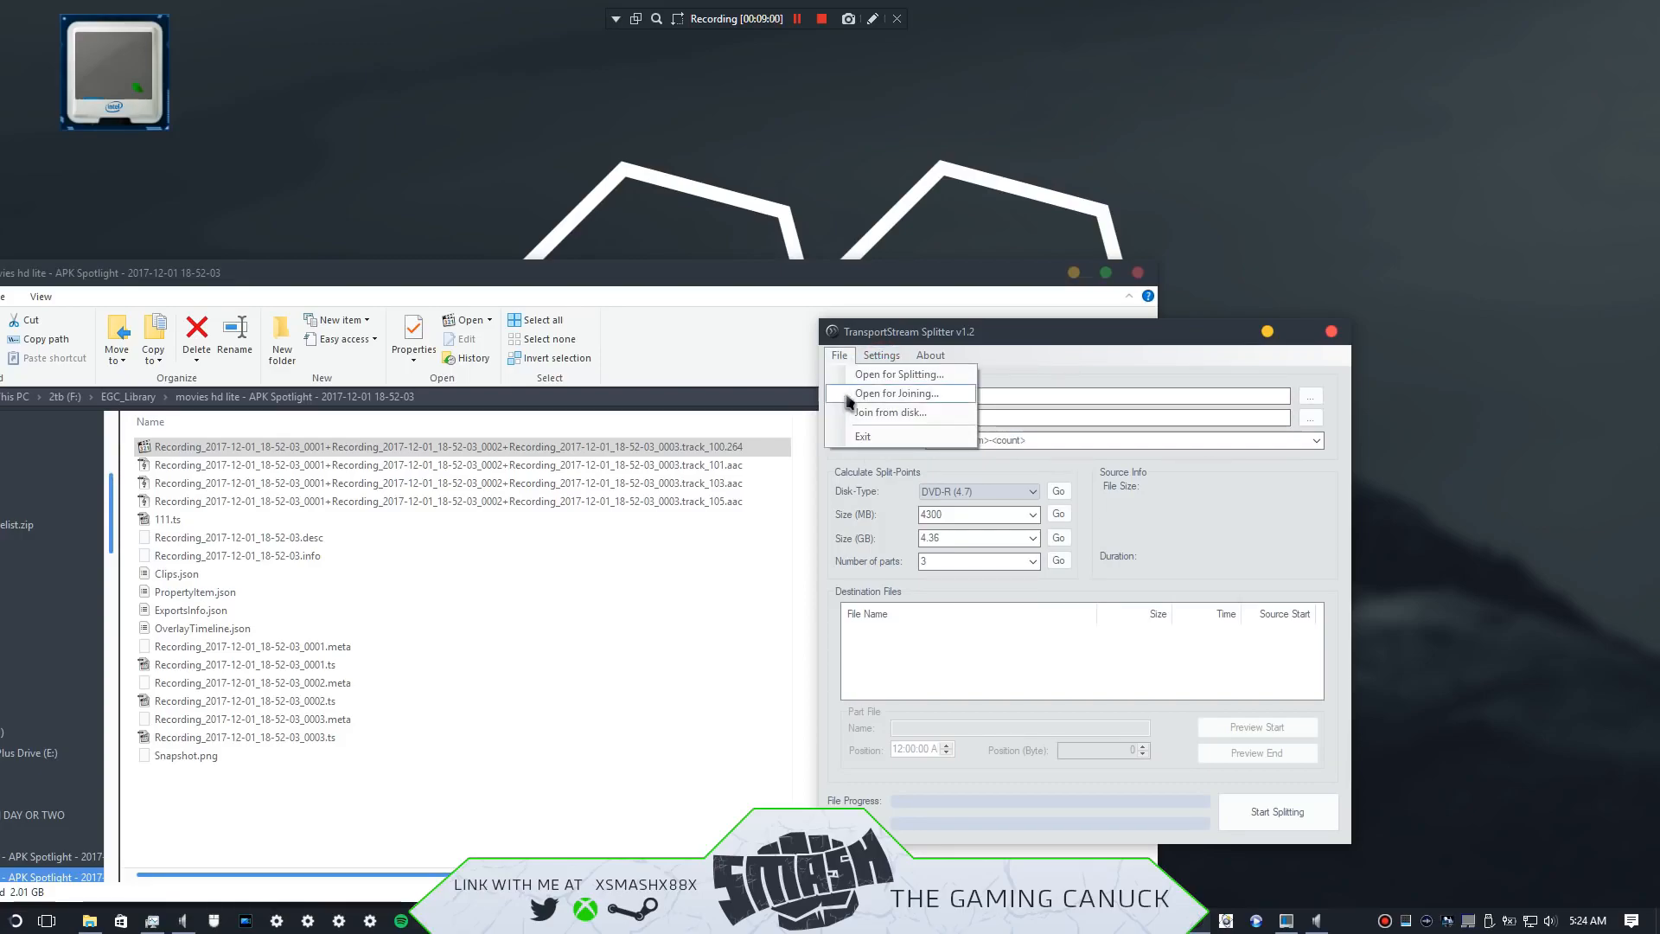
pyautogui.click(896, 393)
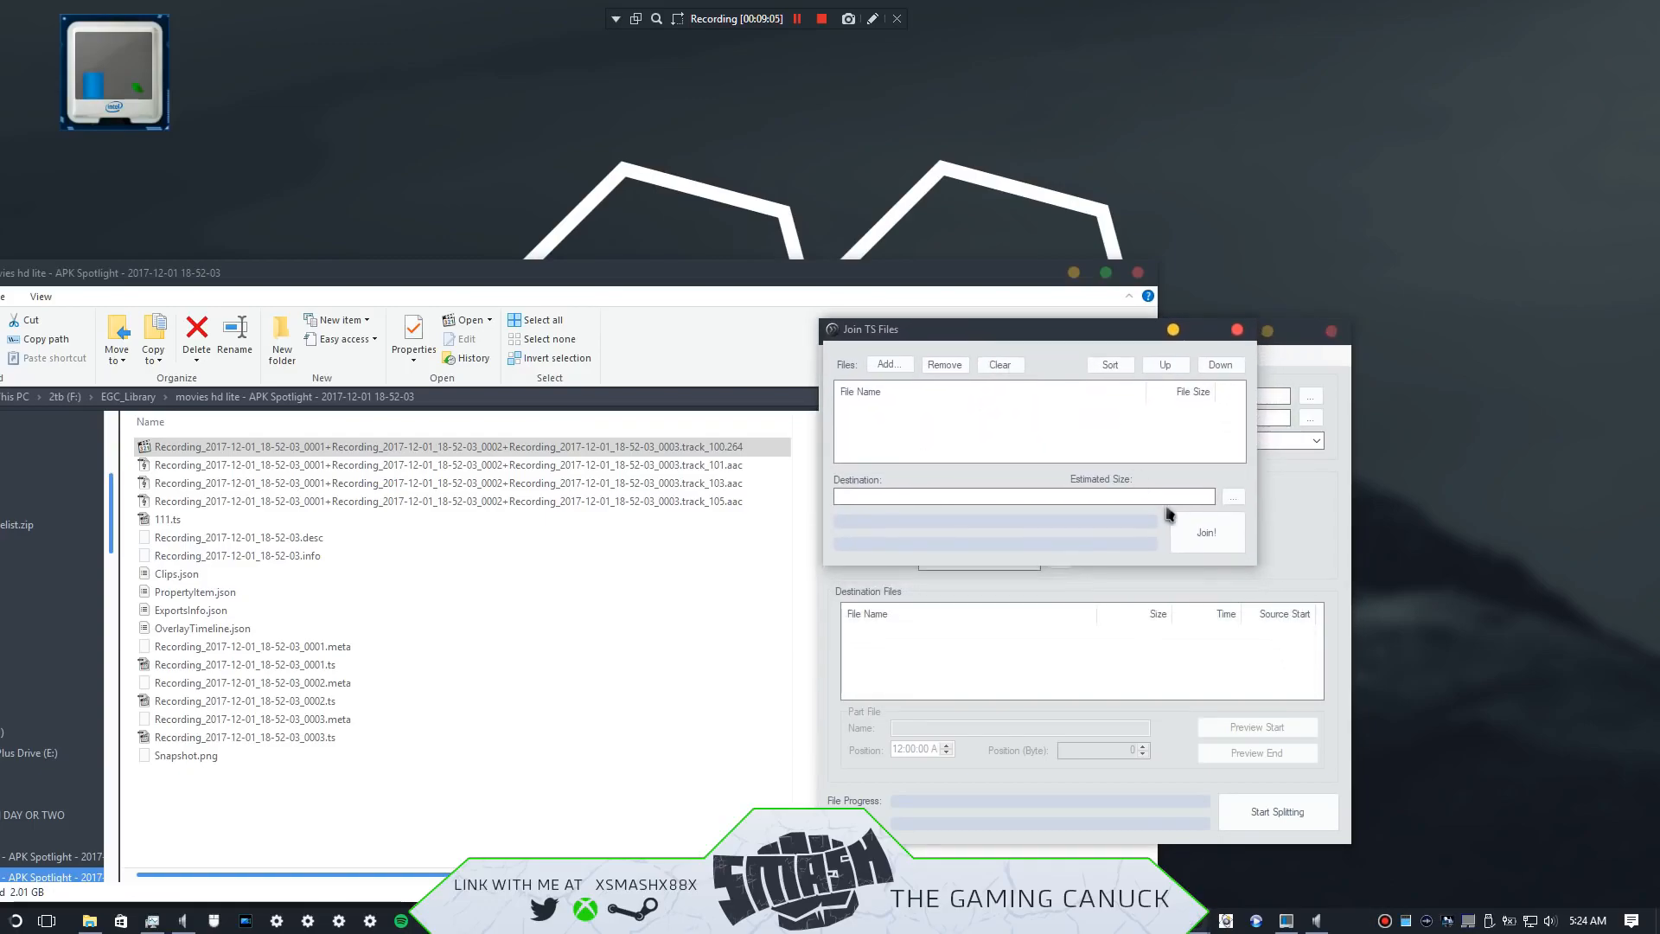
pyautogui.moveTo(1054, 488)
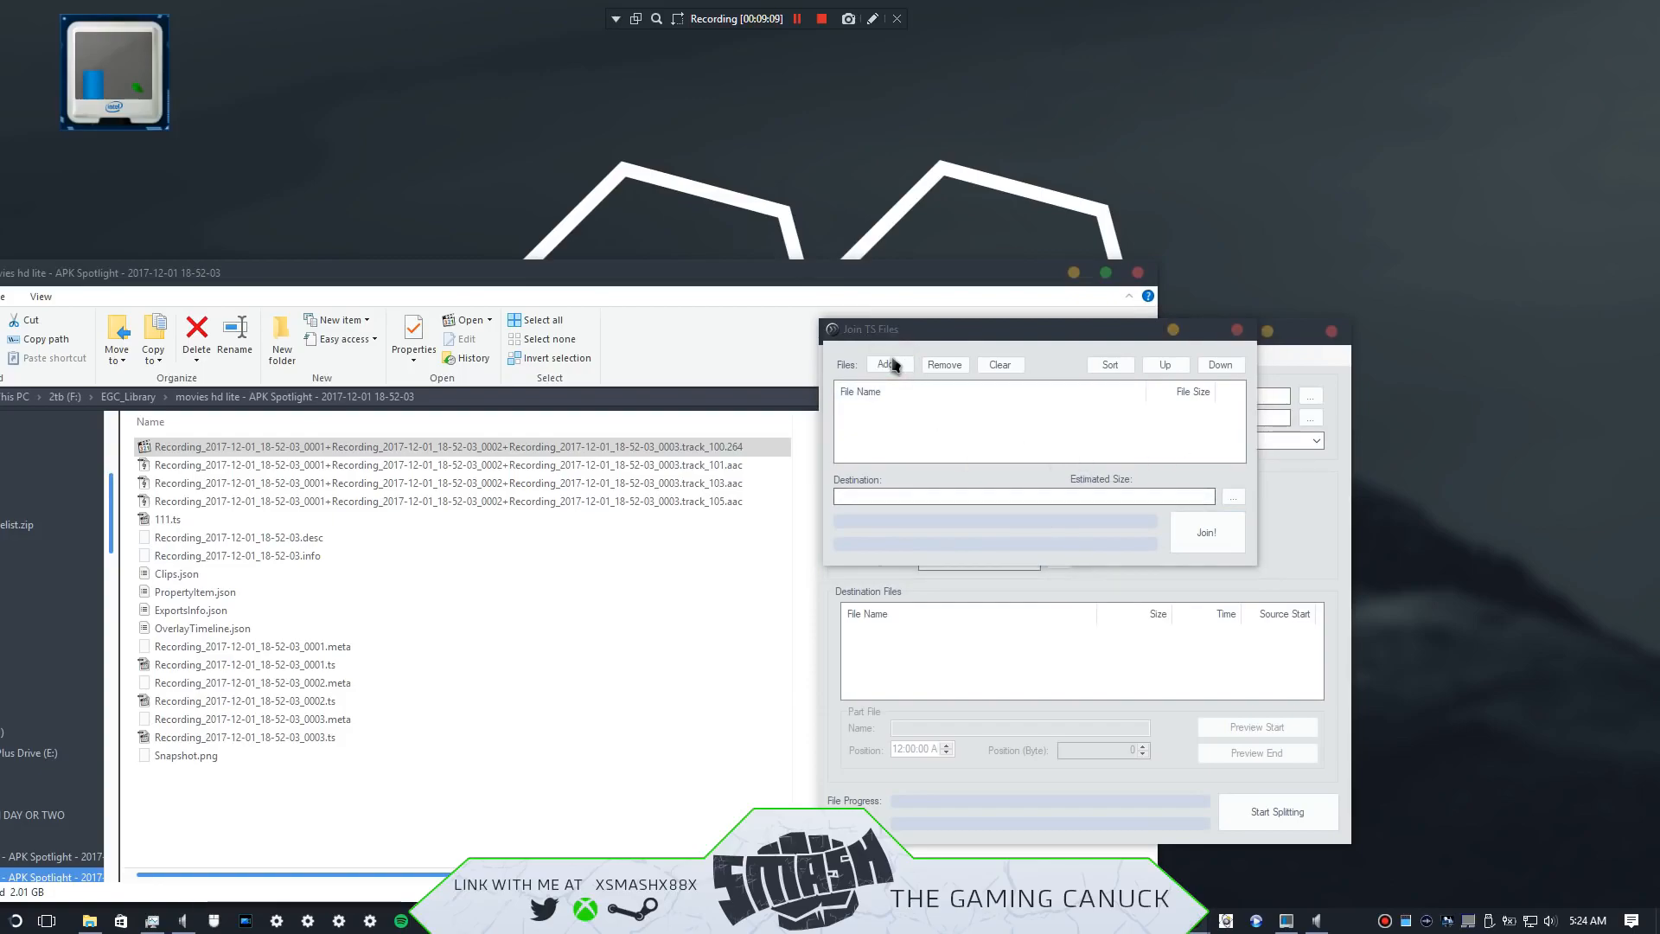
pyautogui.click(885, 364)
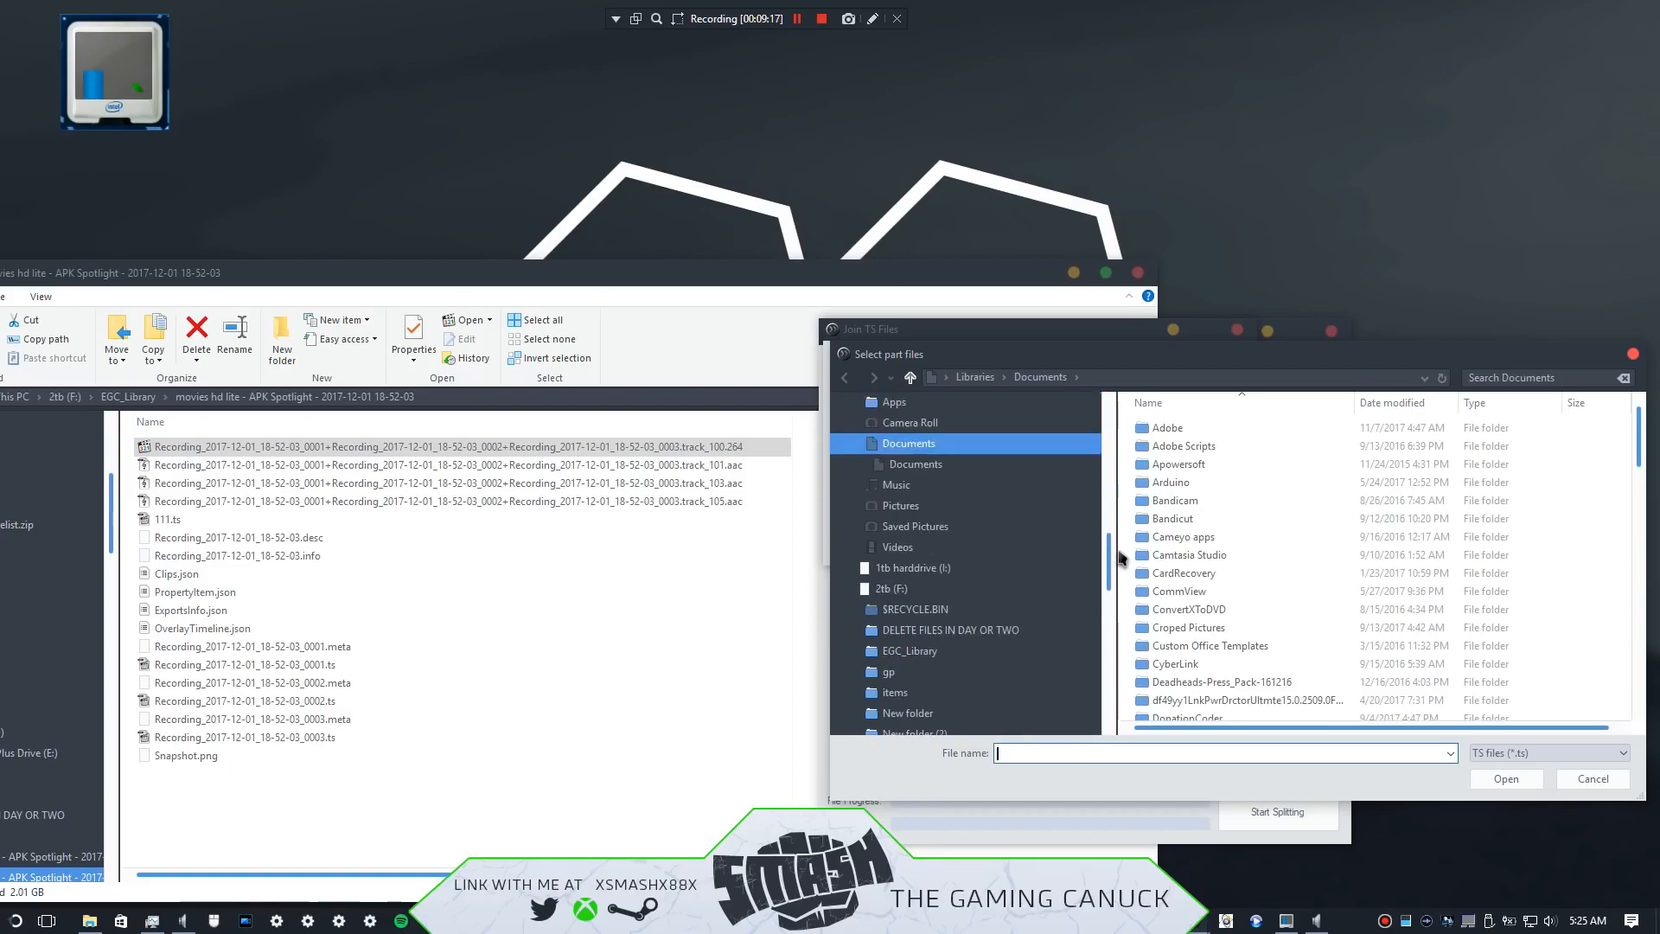
# Step: Add recording parts 0001–0003 from the 18-52-03 folder in EGC_Library to the join list
pyautogui.click(847, 526)
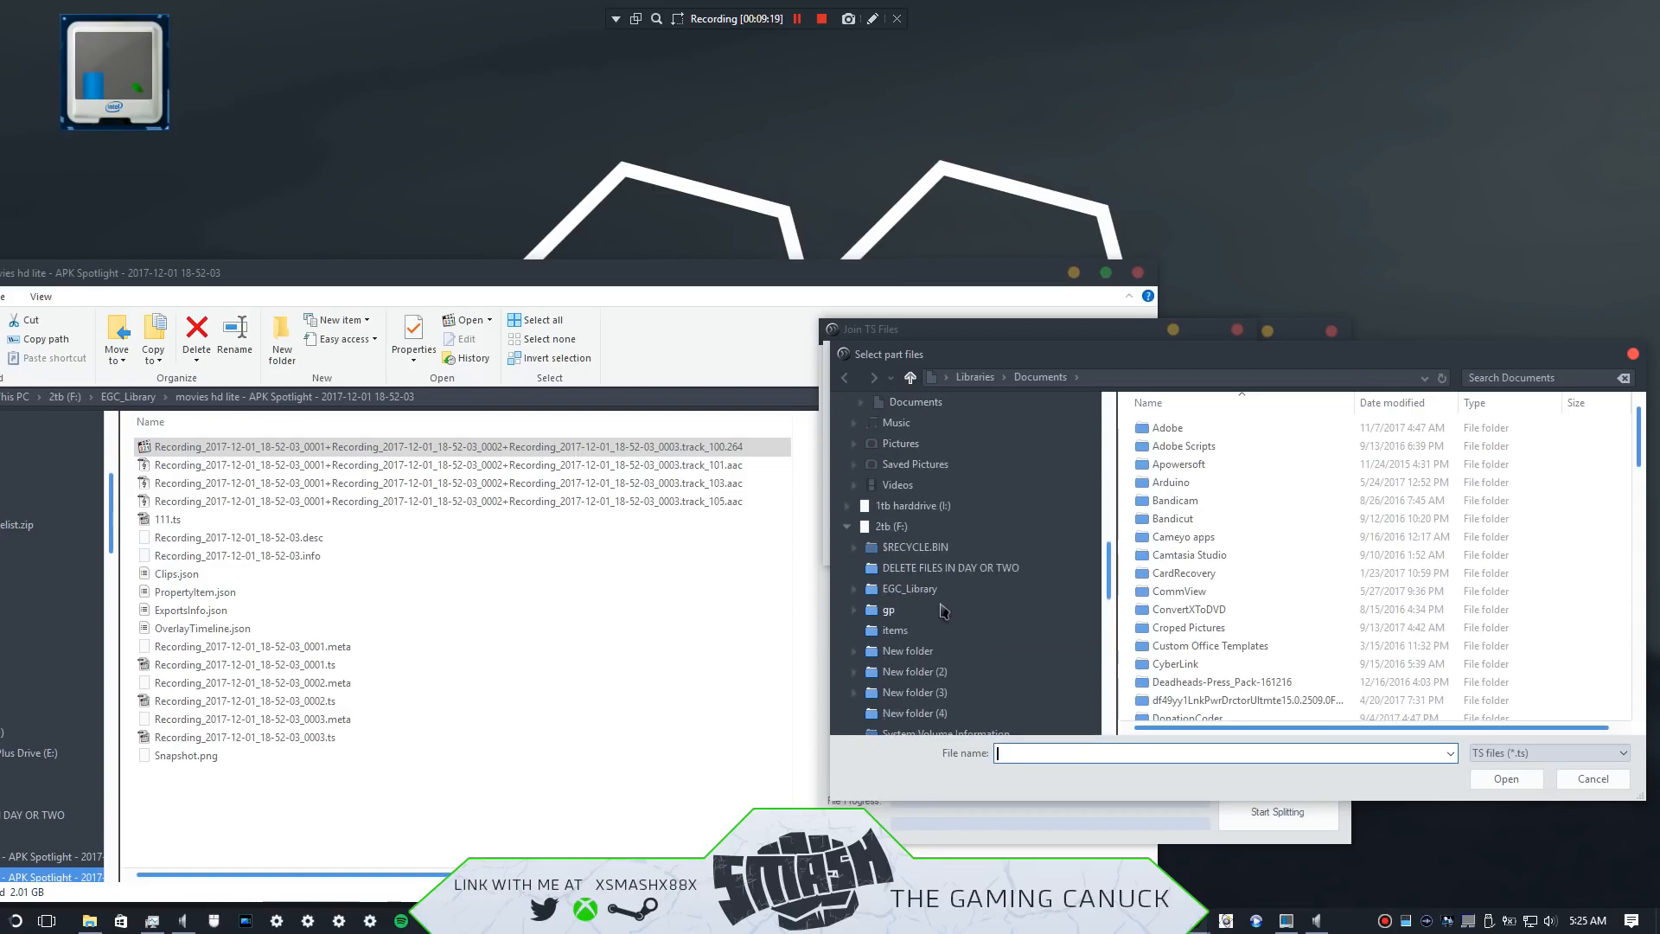
pyautogui.click(907, 587)
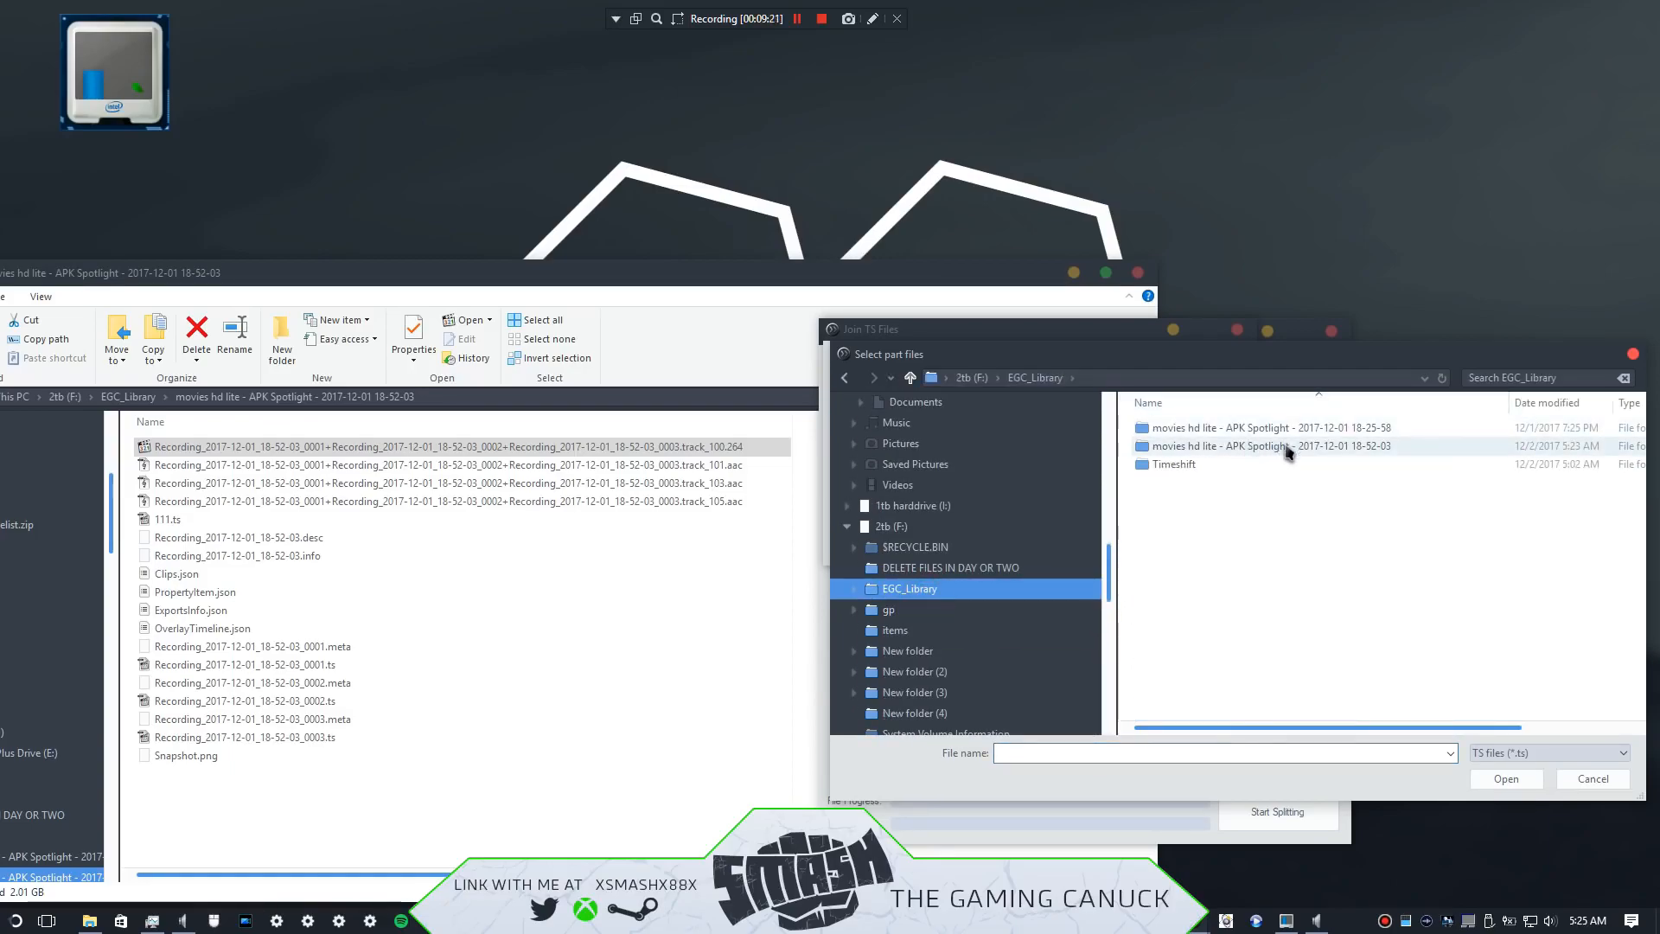
pyautogui.doubleClick(1271, 444)
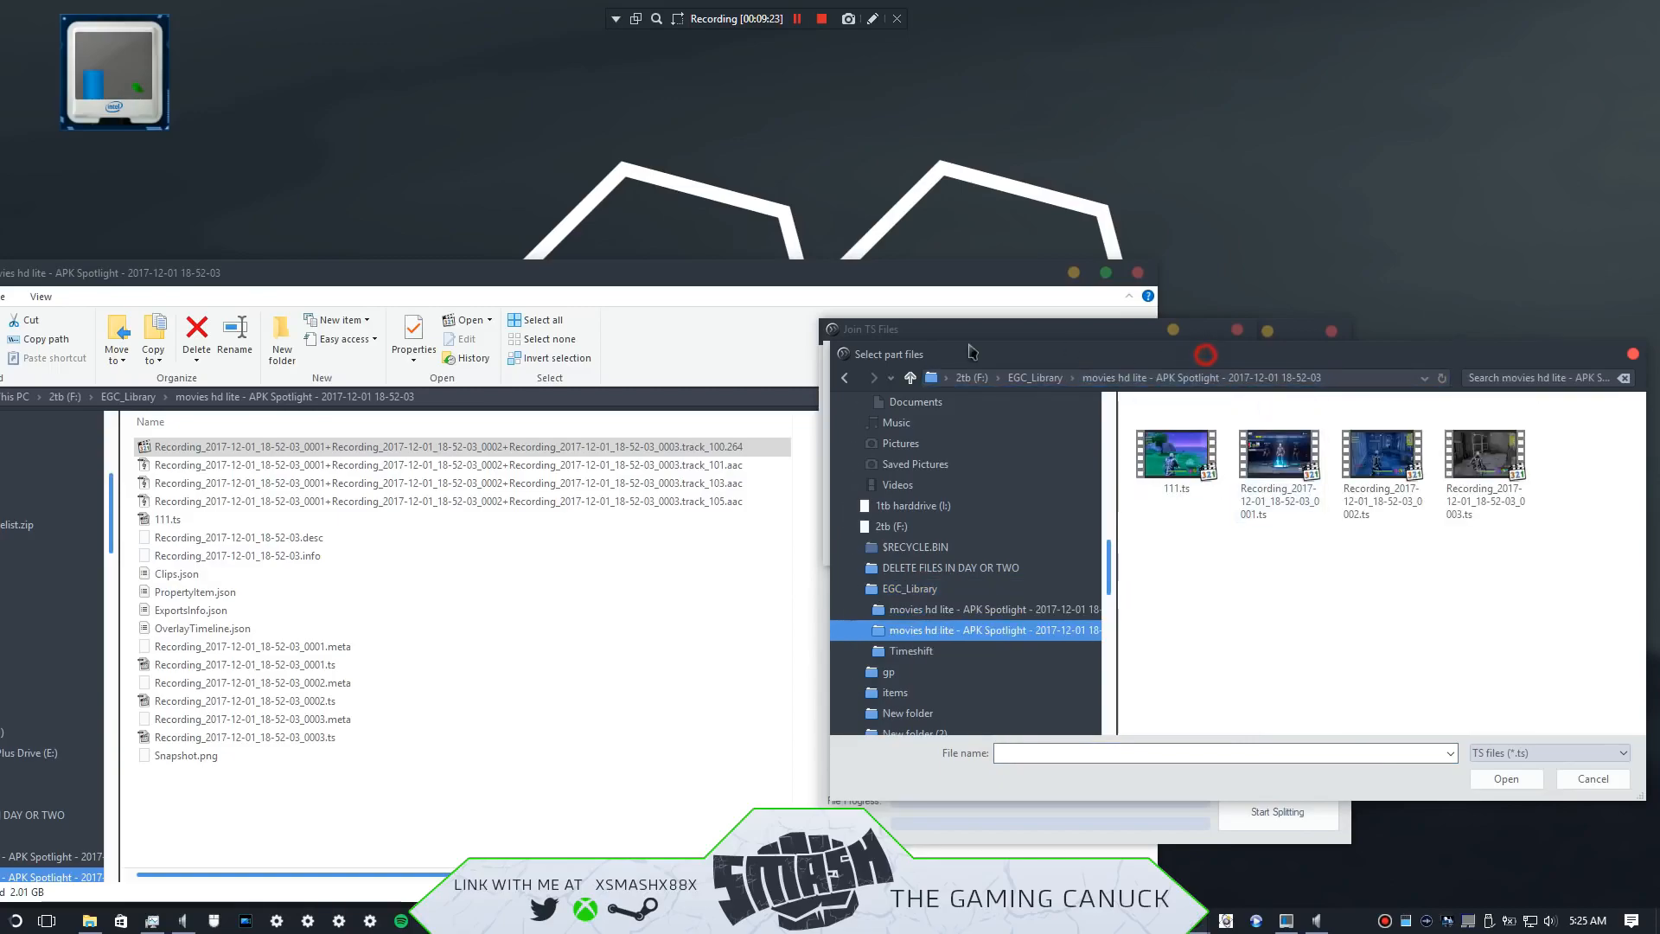
pyautogui.click(966, 429)
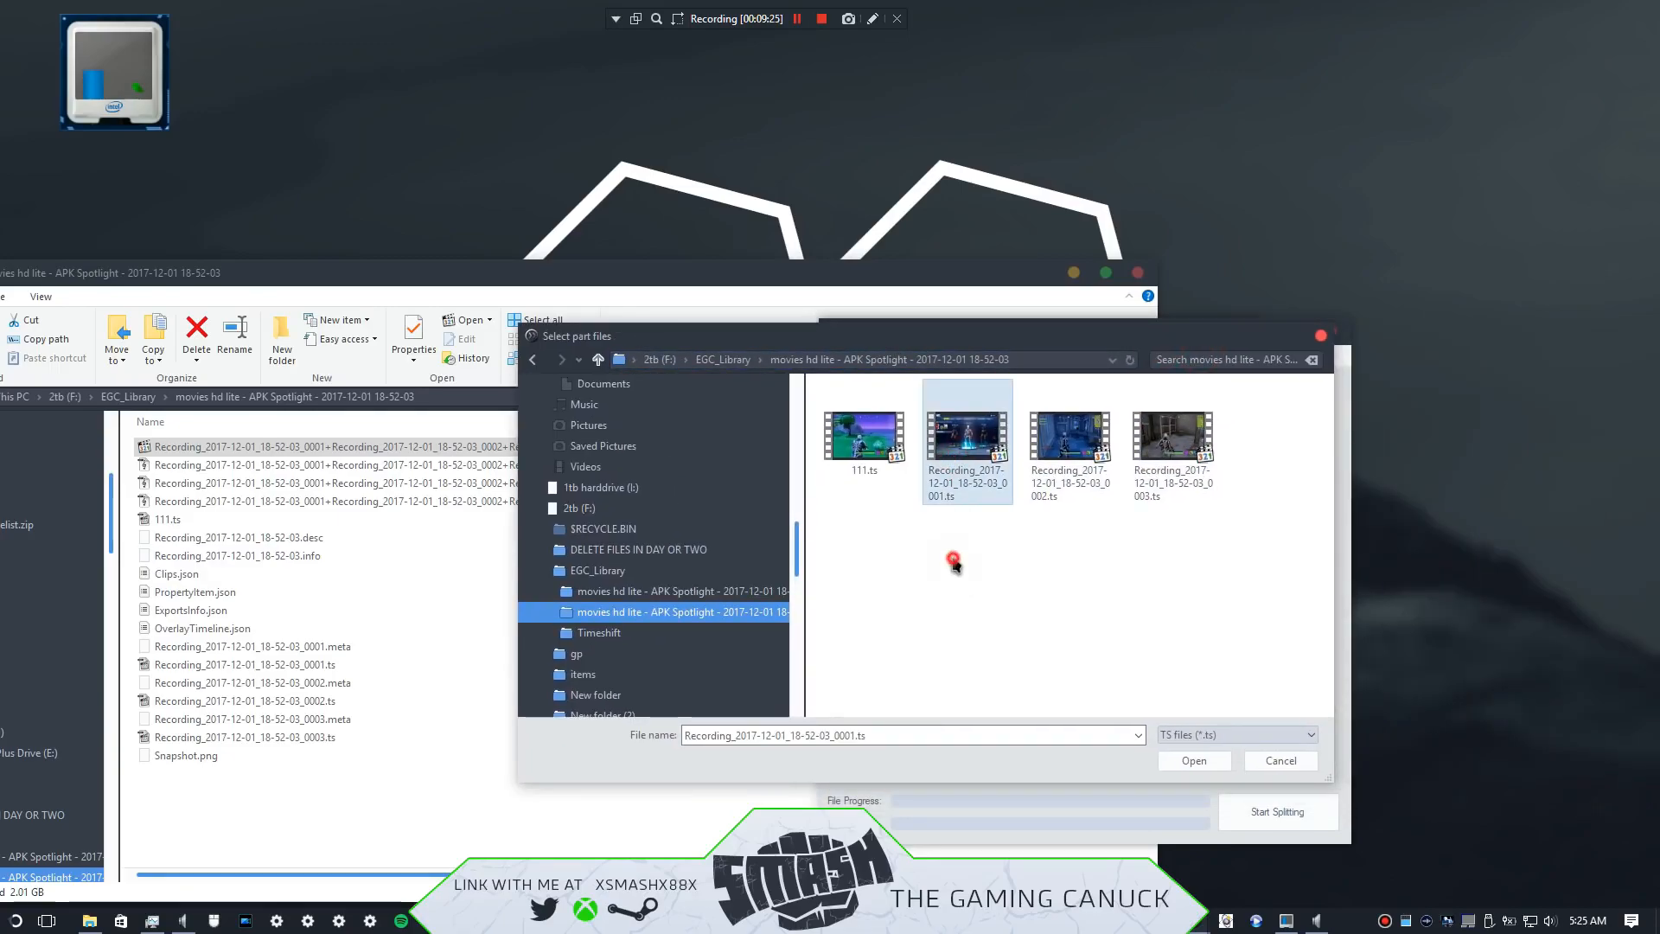
pyautogui.click(1172, 434)
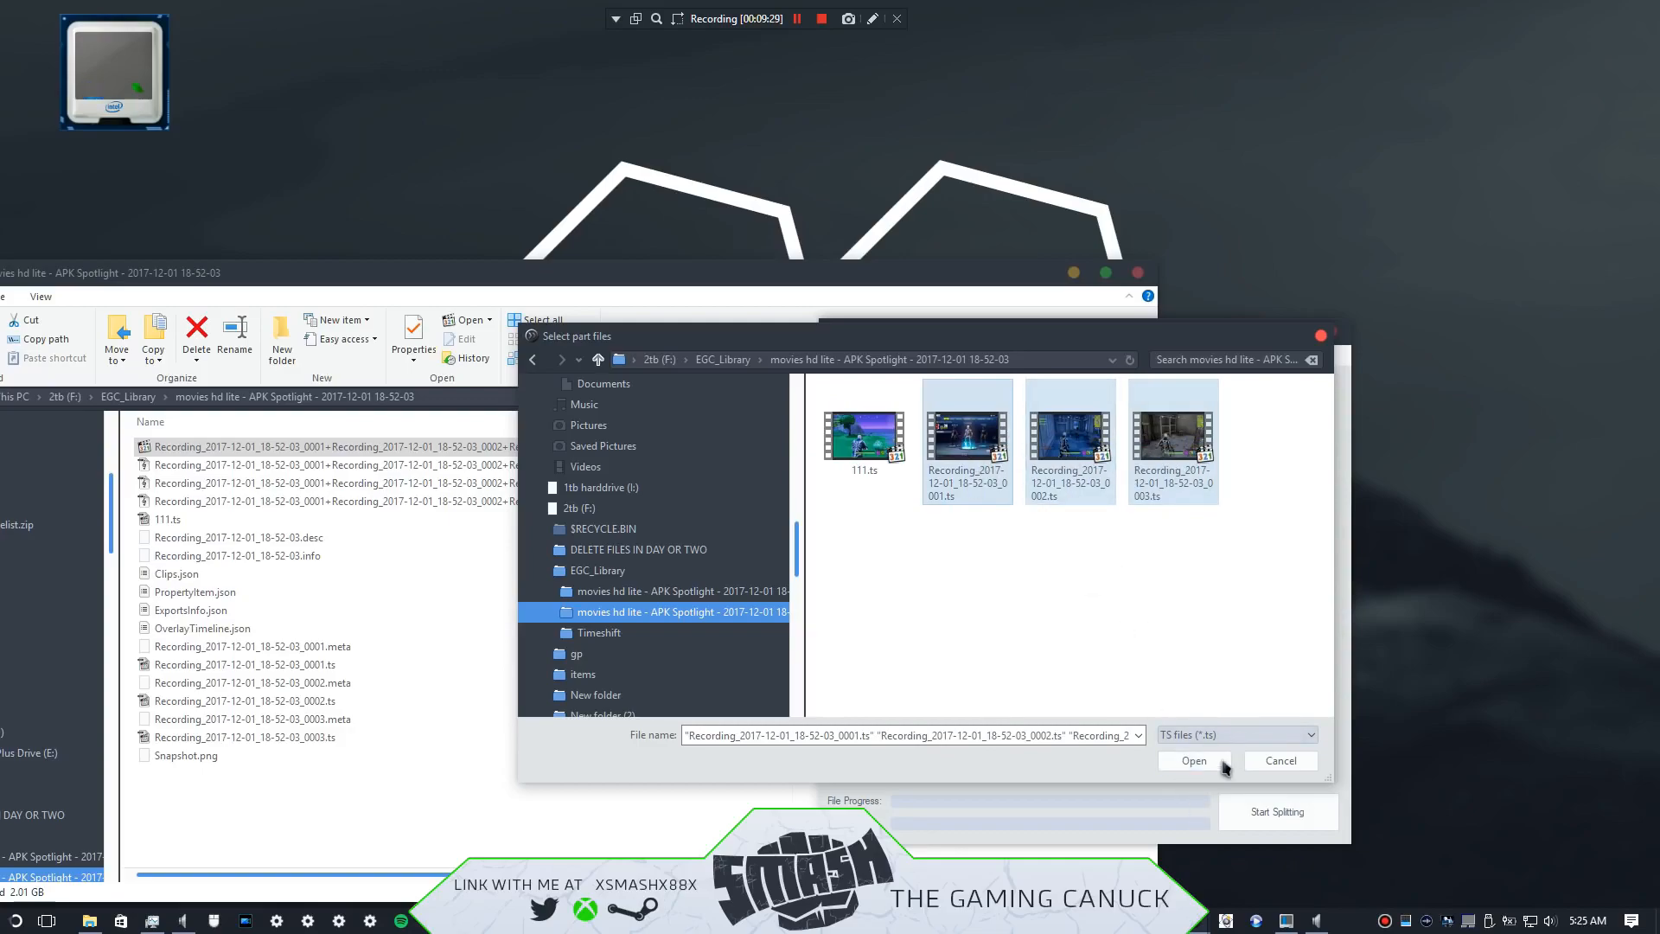
pyautogui.click(1192, 760)
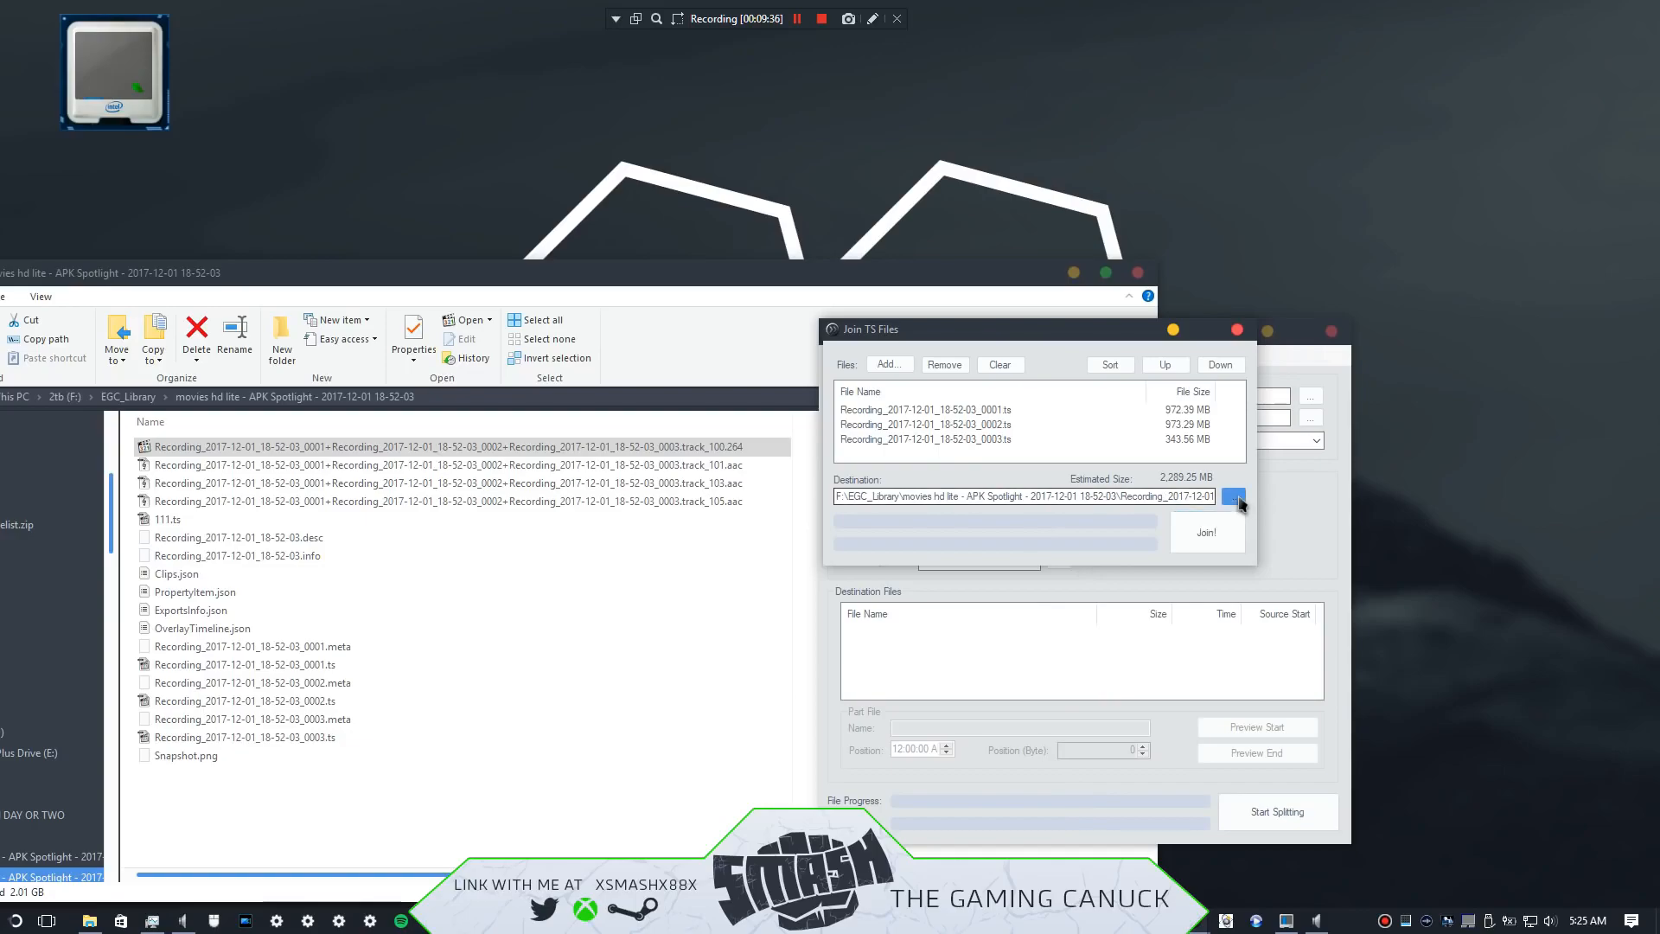
# Step: Set the destination file name to 2222 and join the three parts into 2222.ts
pyautogui.click(1232, 498)
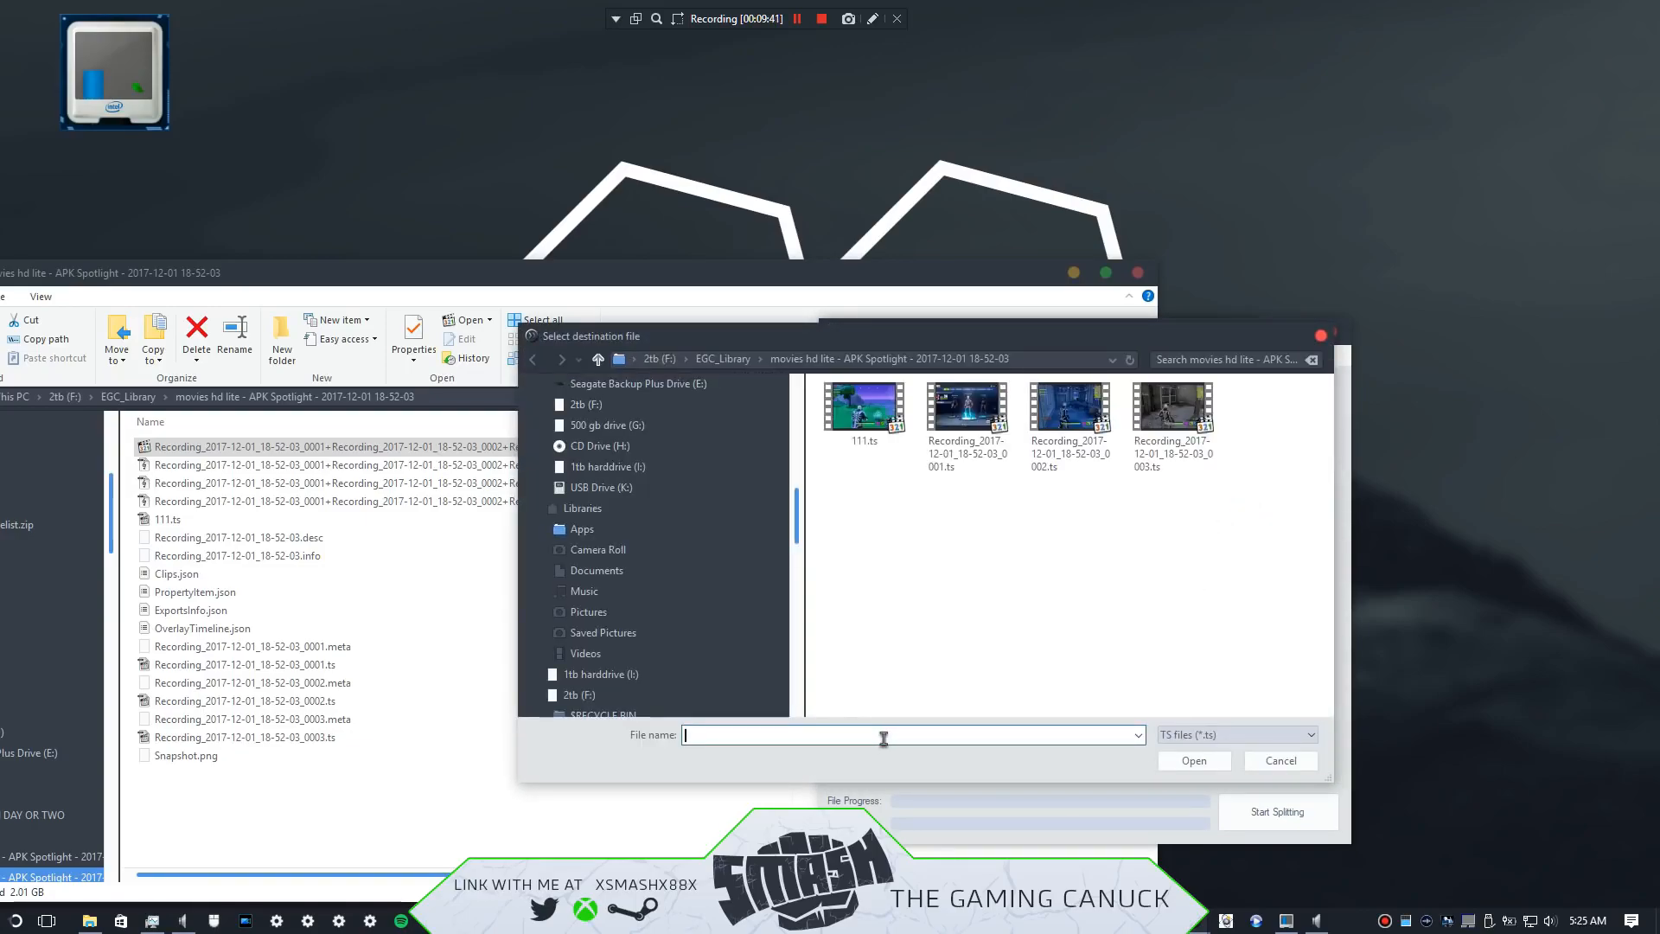
pyautogui.write('2222')
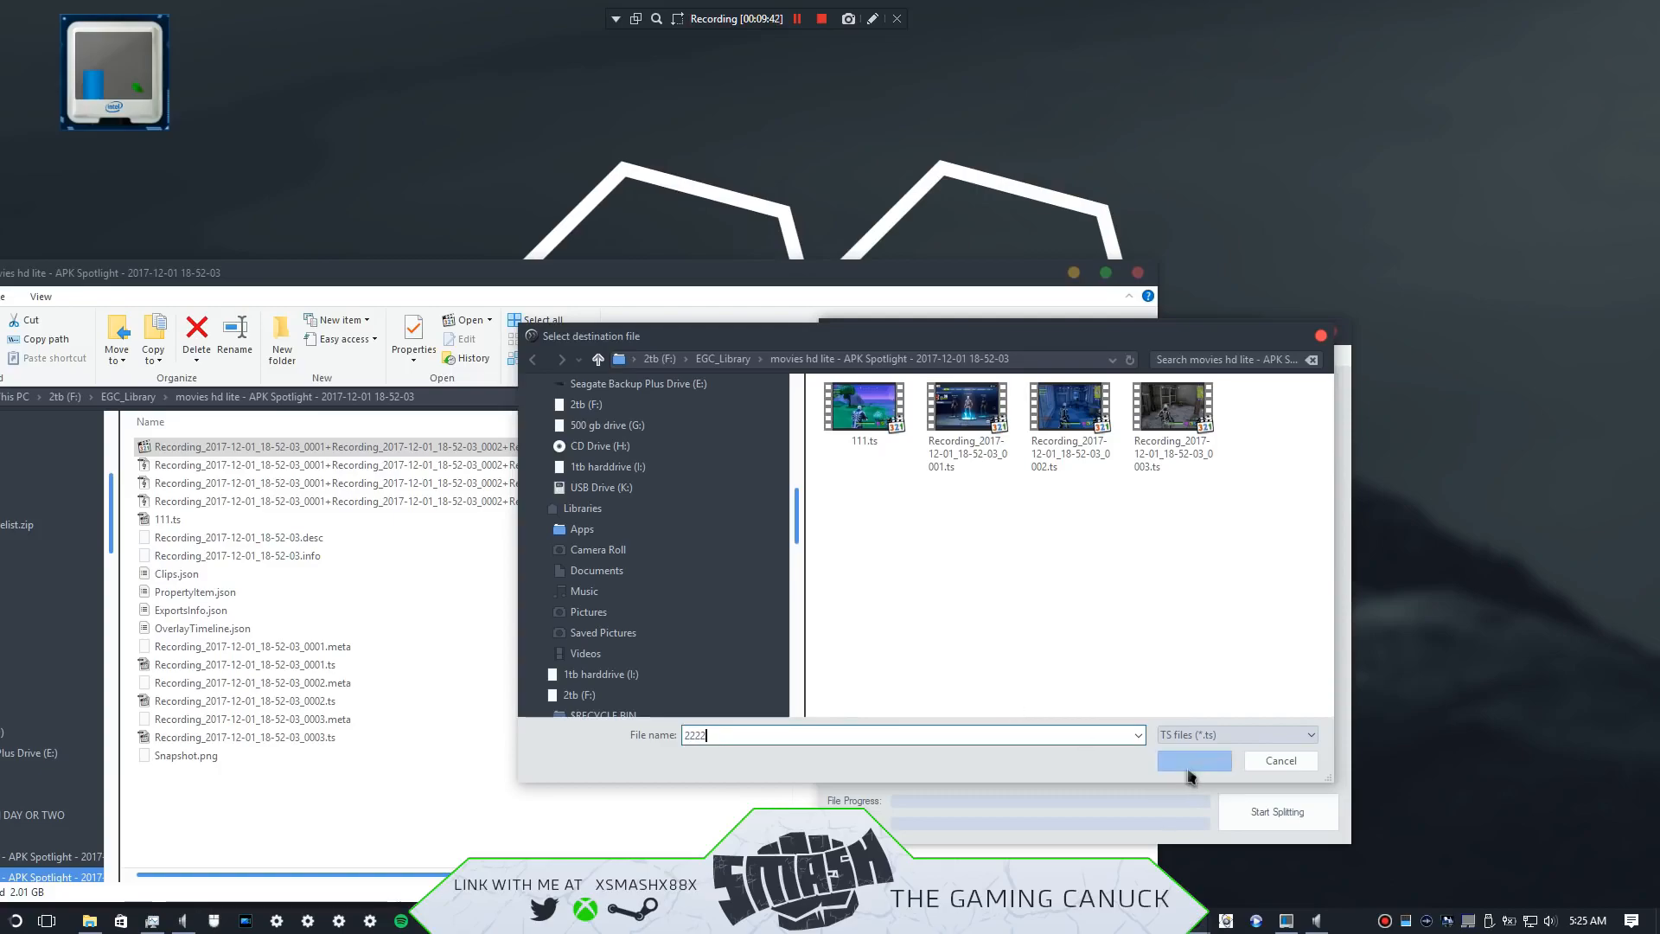
pyautogui.click(1193, 761)
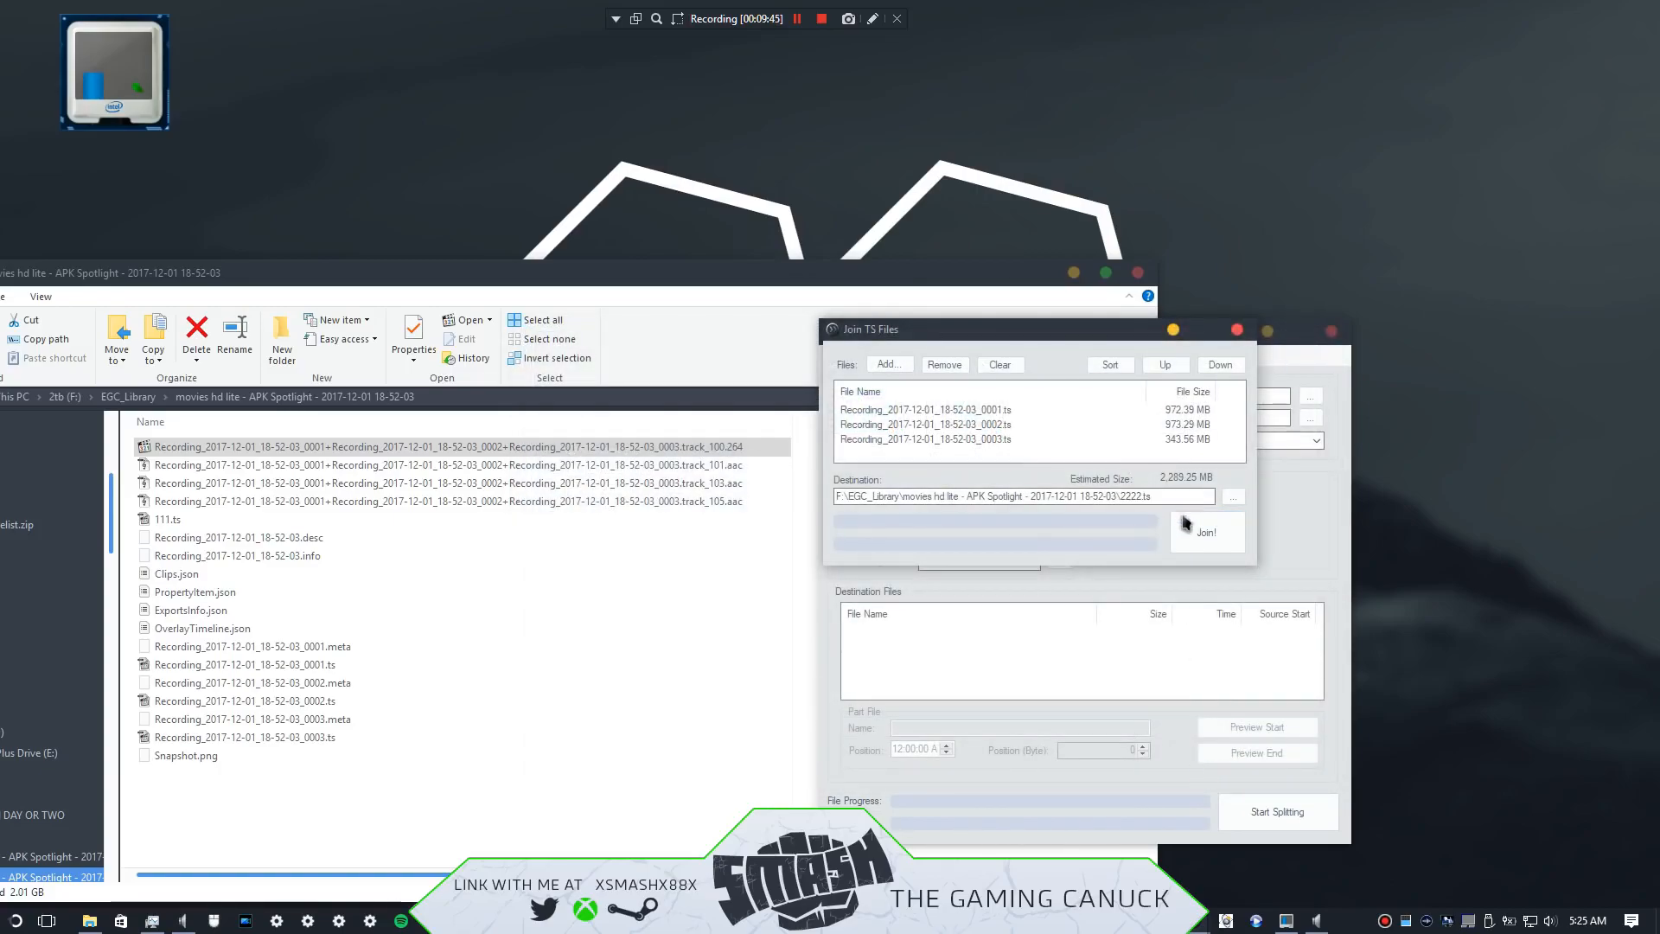
pyautogui.click(1207, 531)
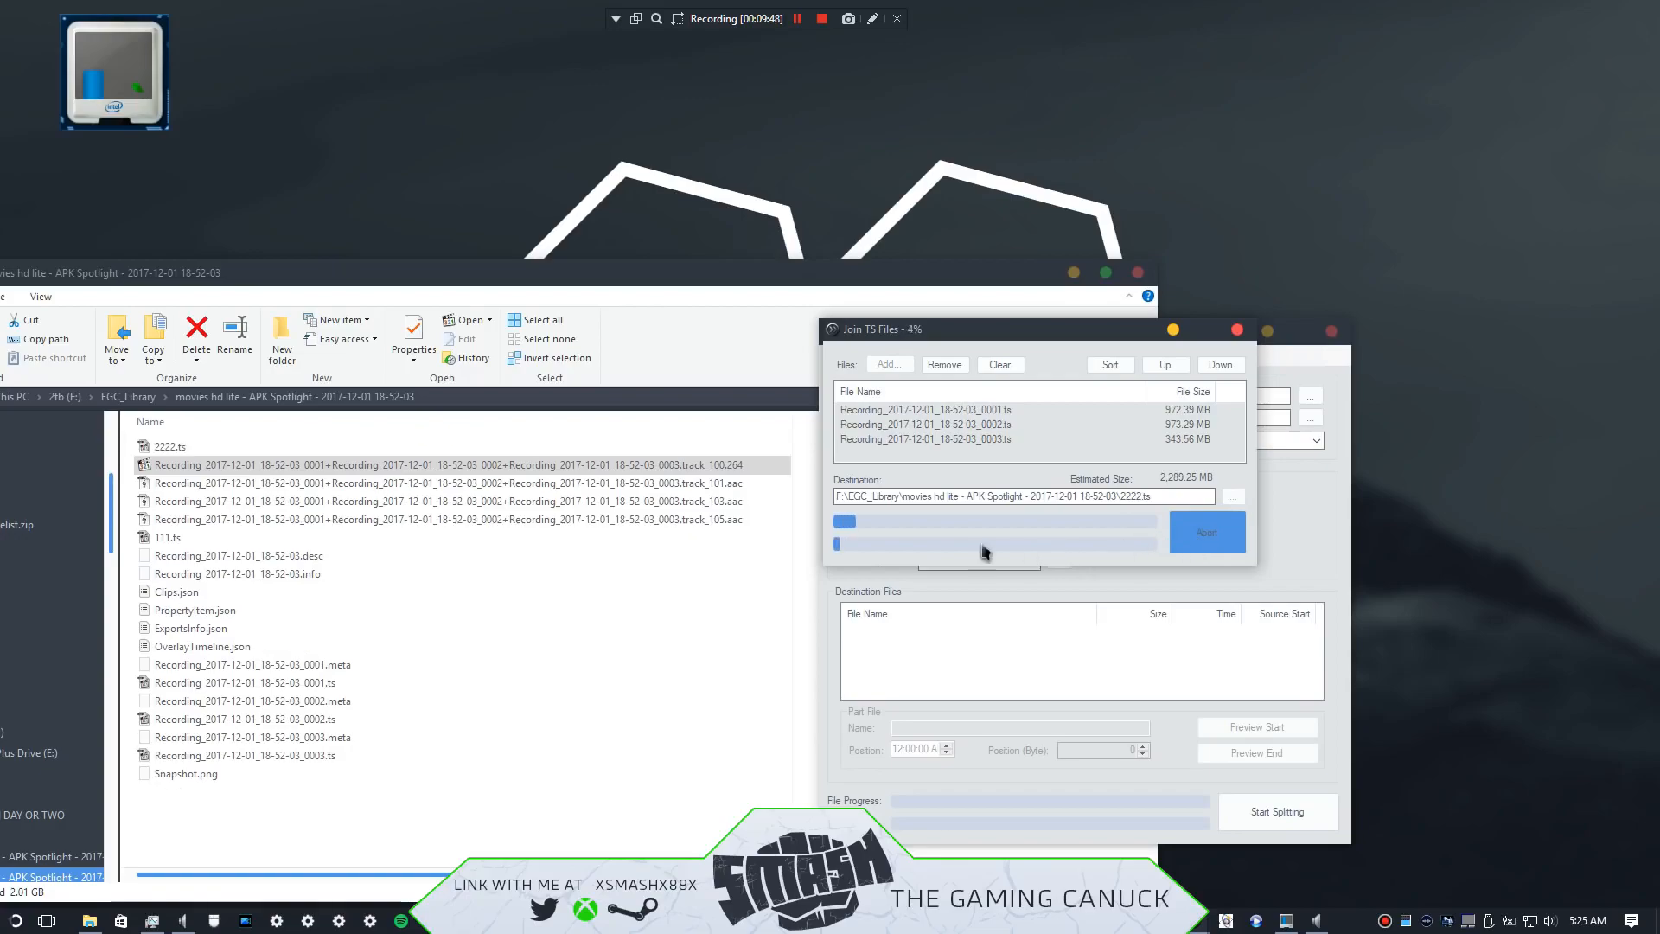
pyautogui.moveTo(899, 567)
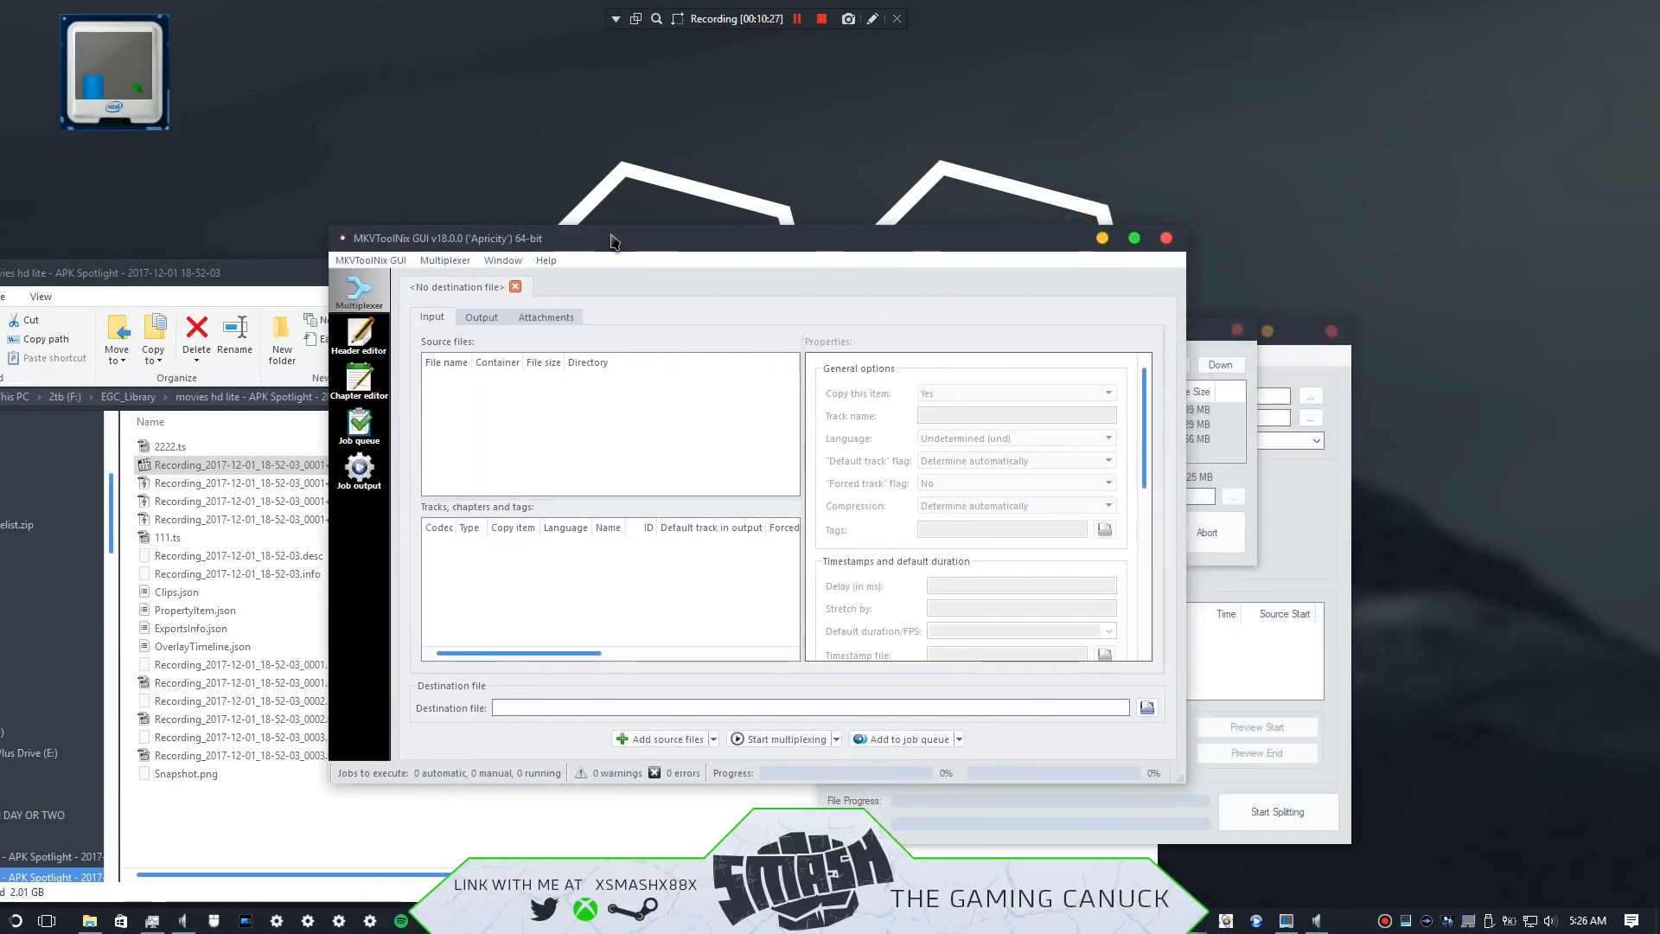
pyautogui.moveTo(645, 586)
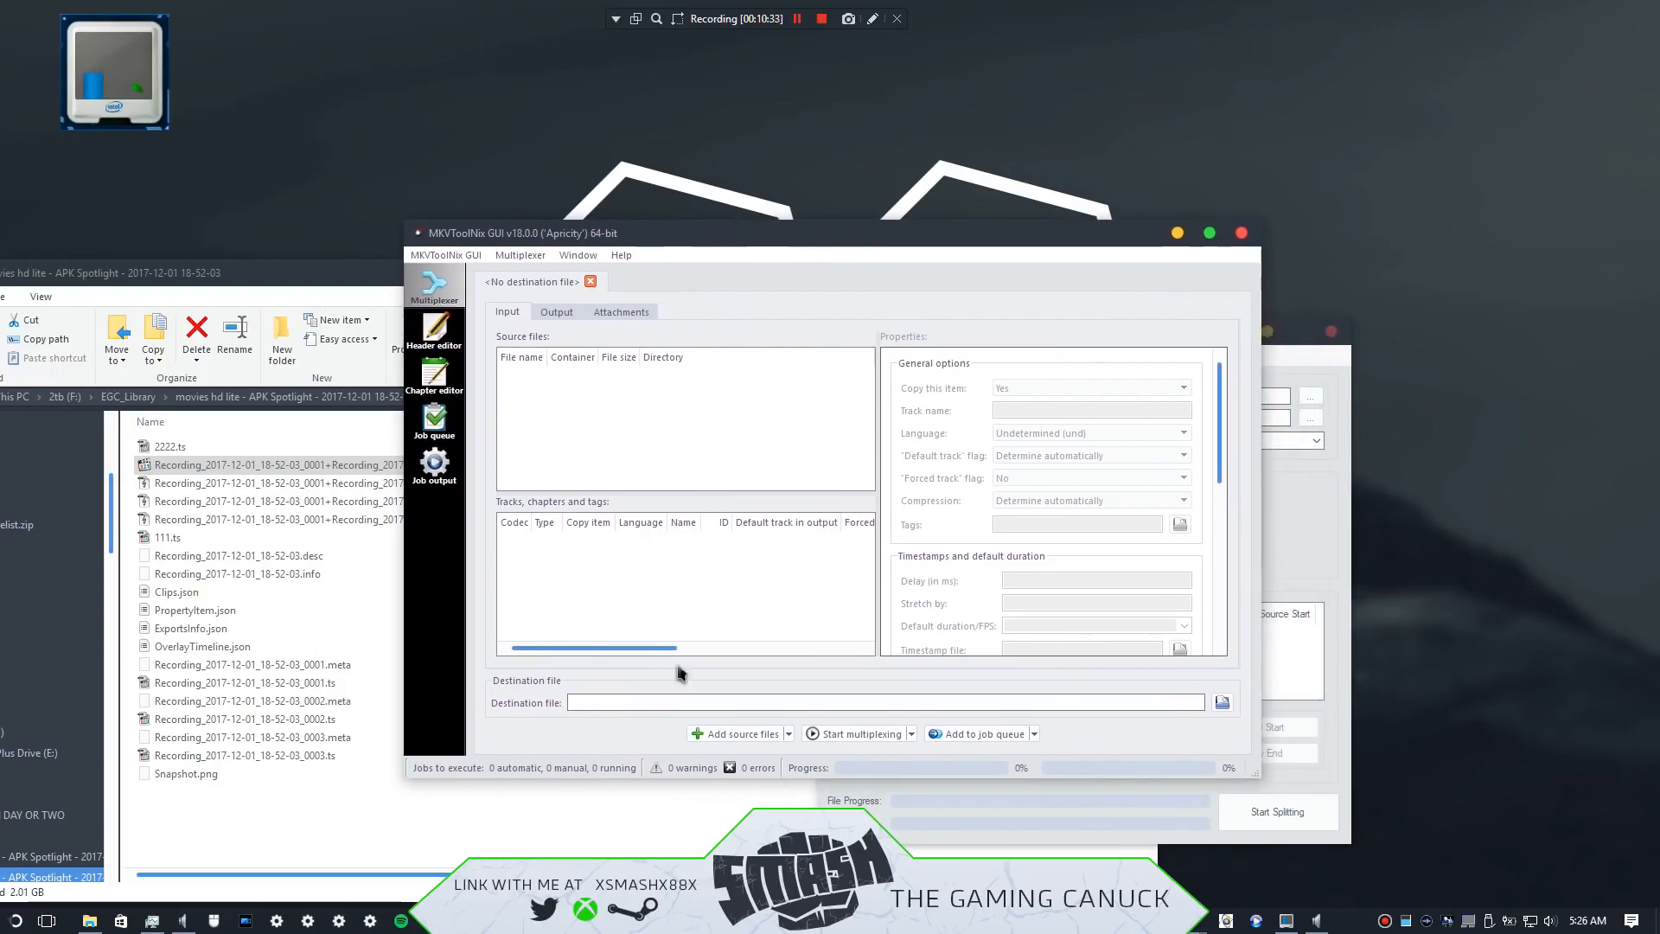
# Step: Add Recording_..._0001.ts from the 18-52-03 folder as a source and deselect a trailing audio track
pyautogui.rightClick(630, 385)
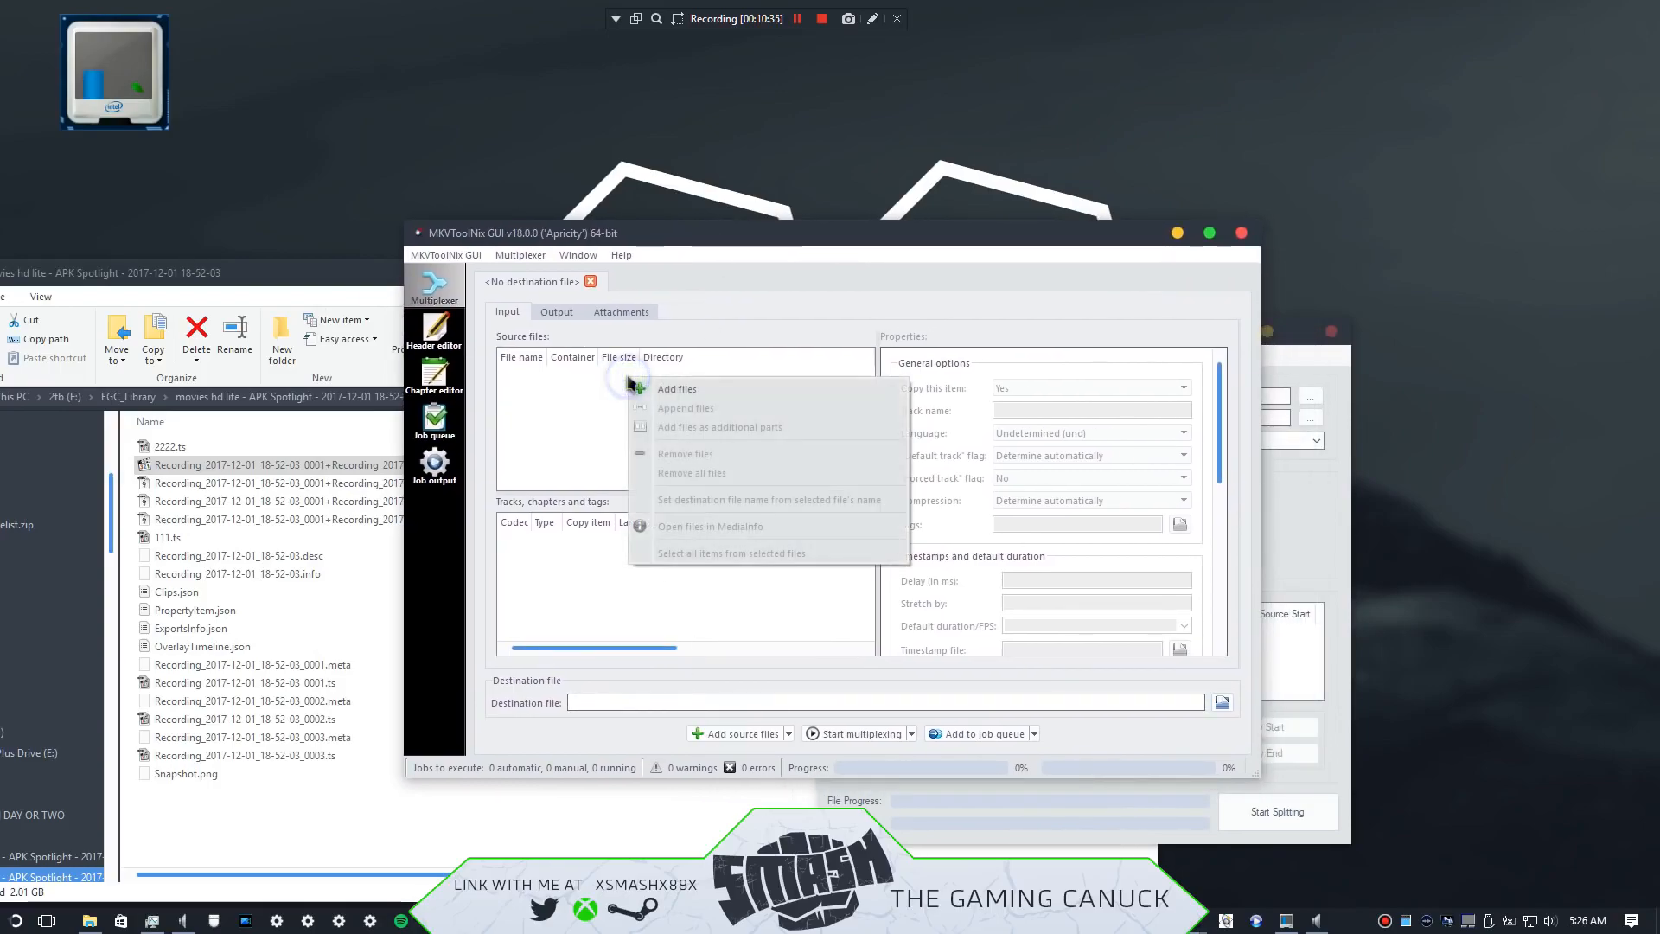
pyautogui.click(676, 389)
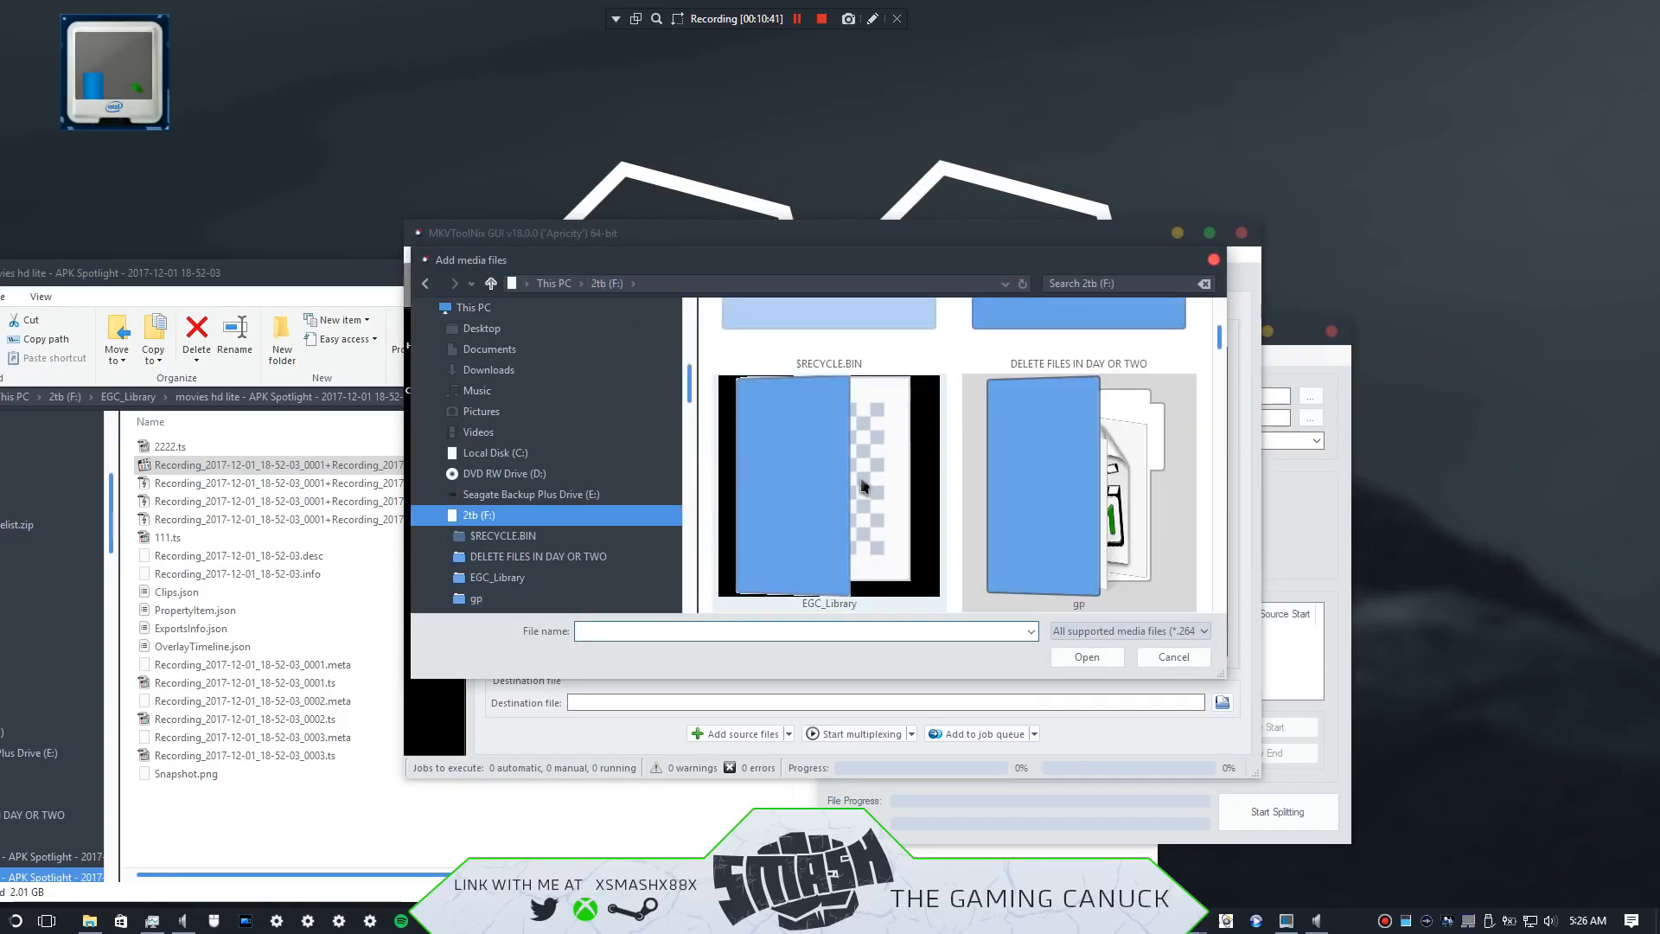
pyautogui.doubleClick(496, 578)
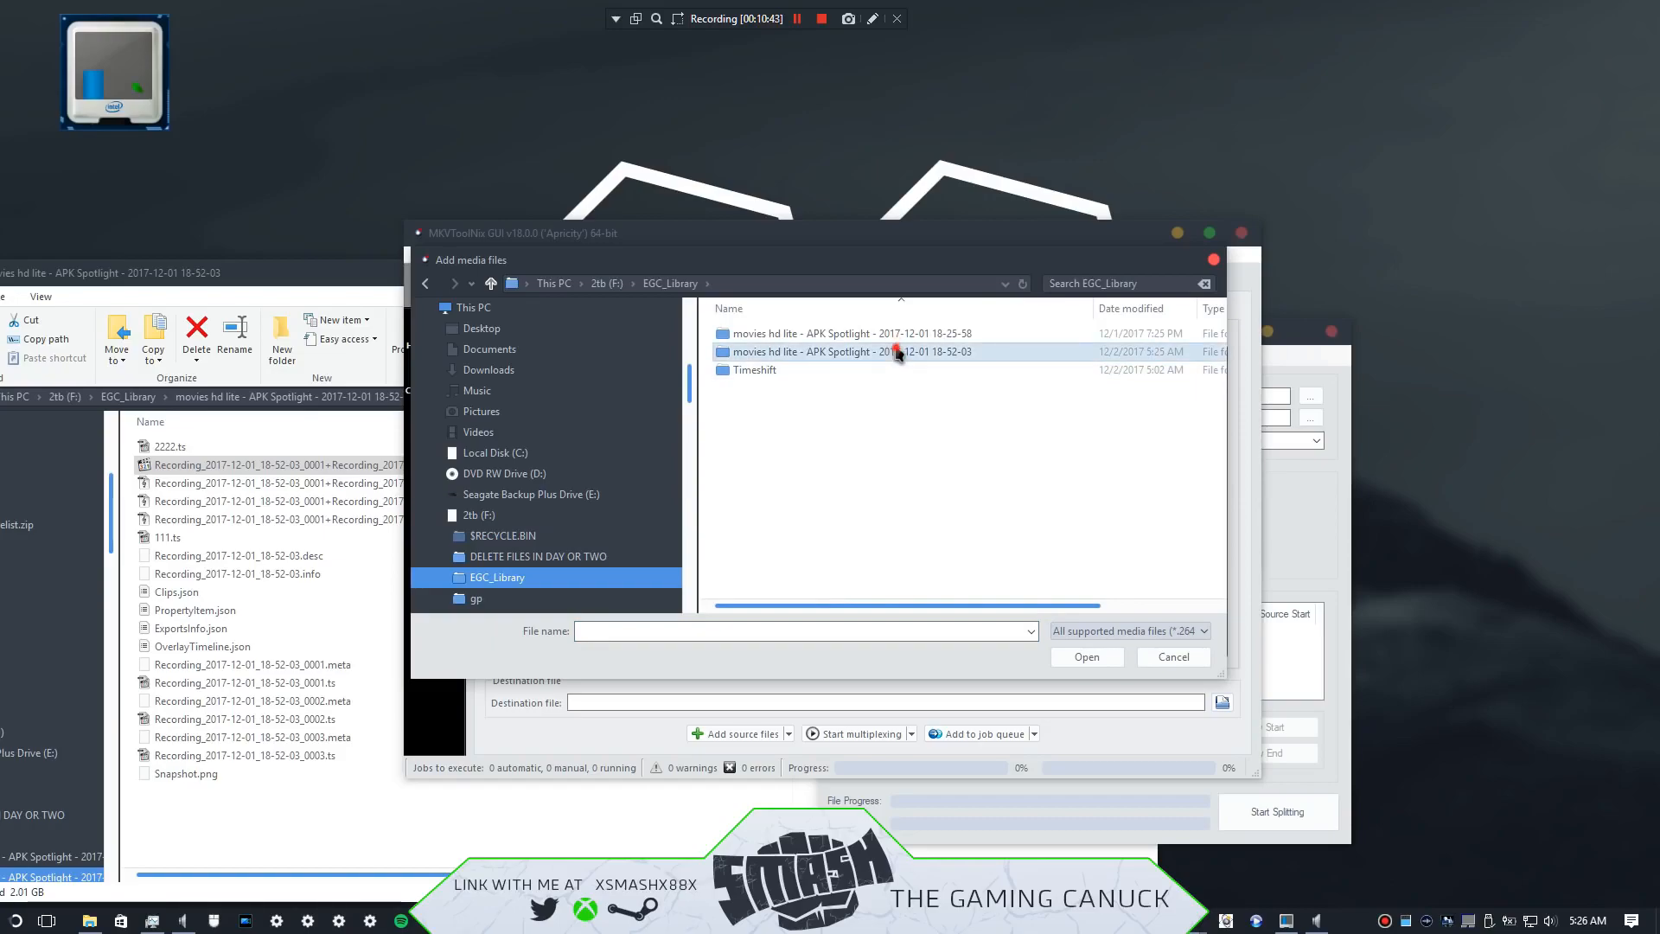
pyautogui.doubleClick(852, 351)
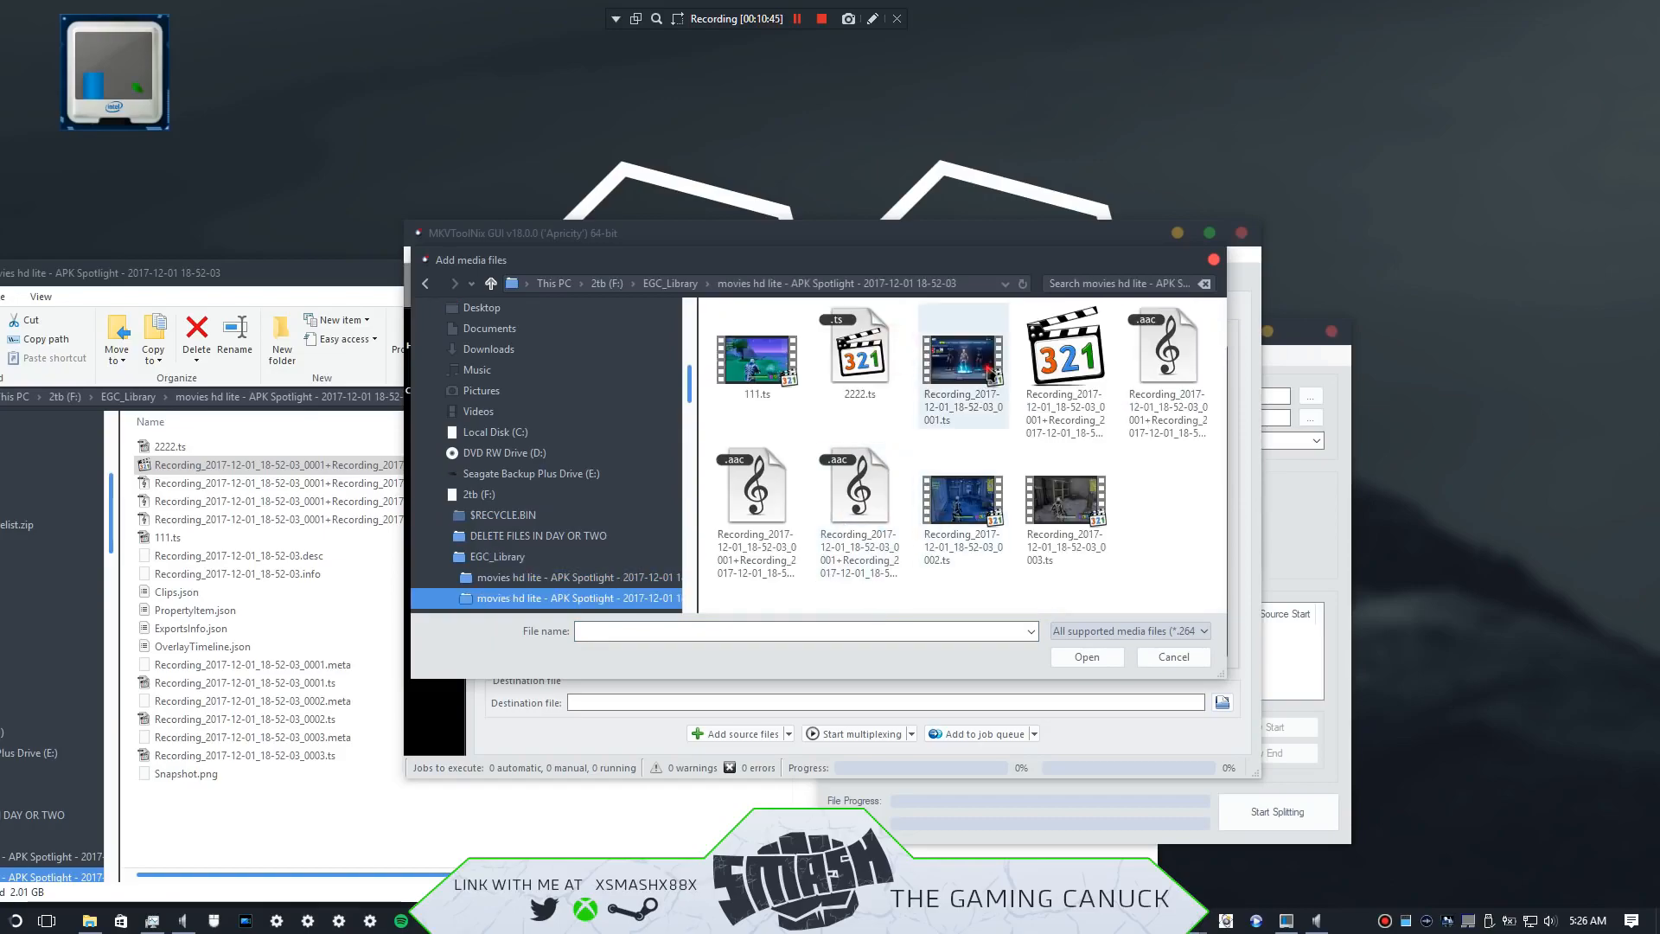
pyautogui.click(963, 359)
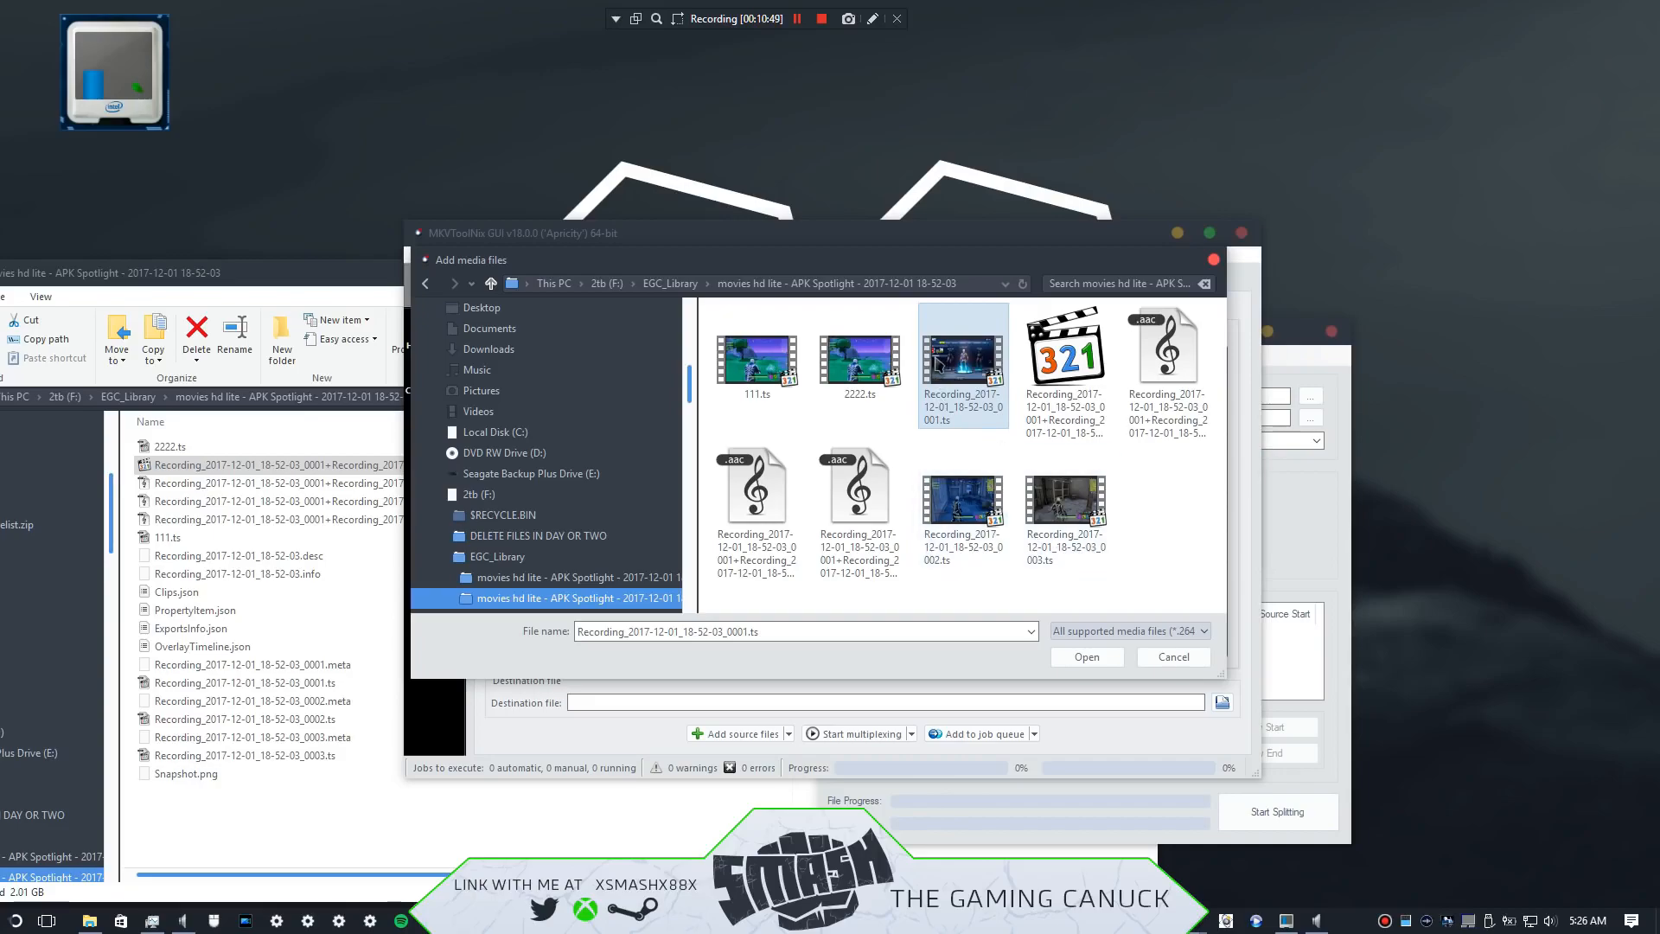
pyautogui.click(1172, 657)
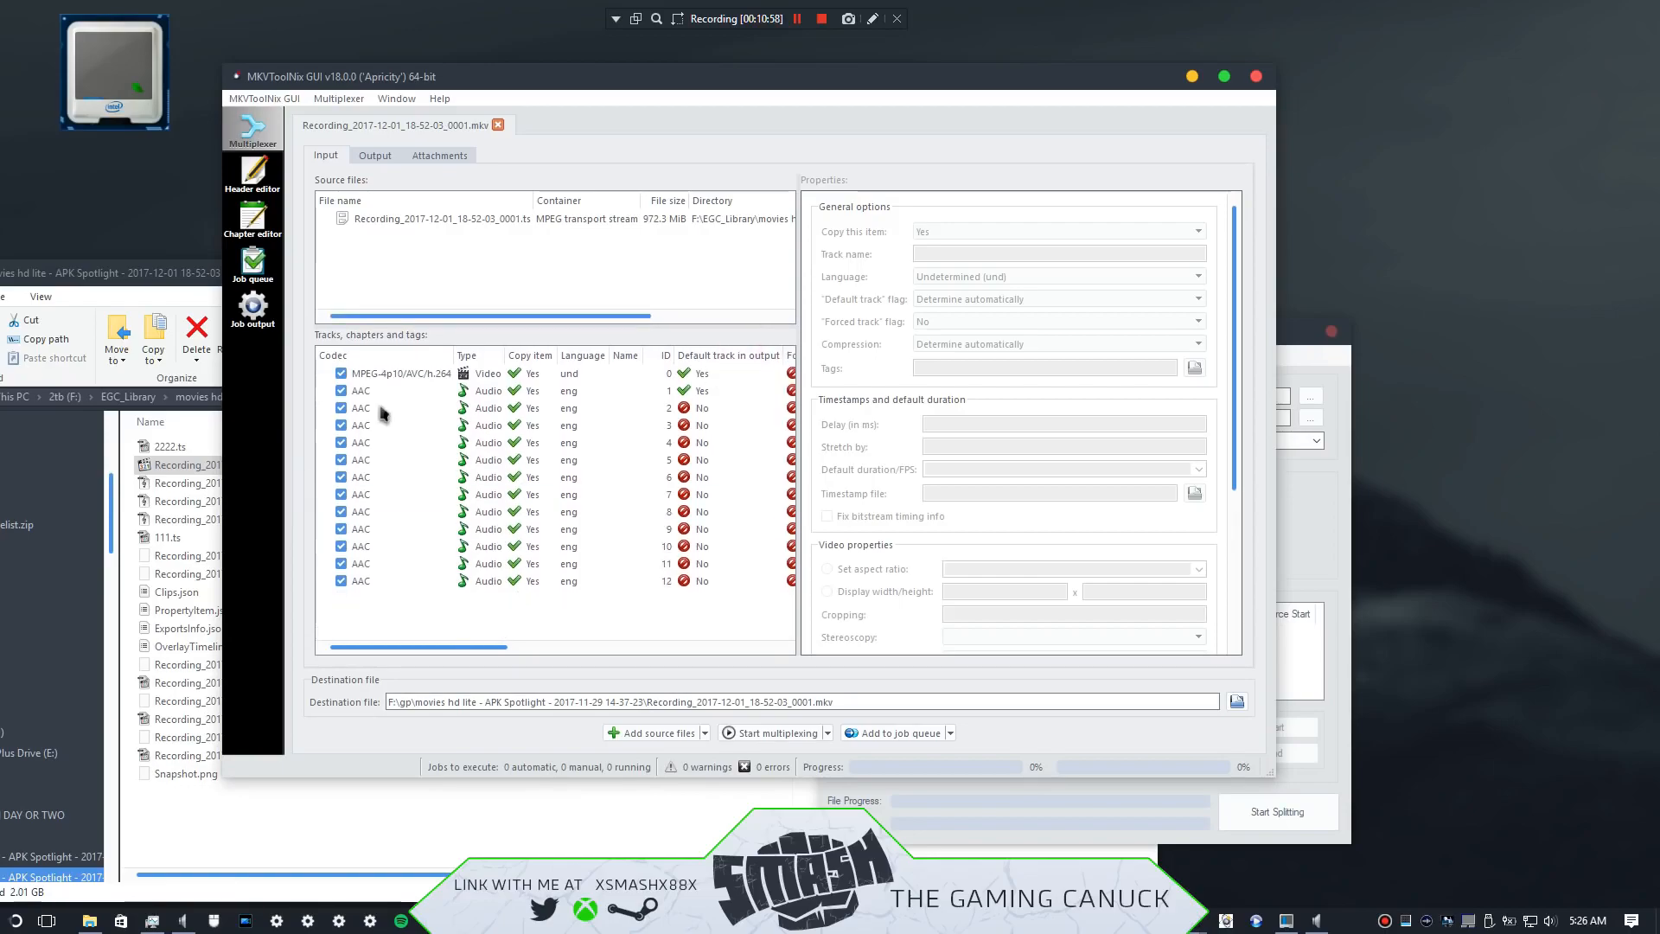
pyautogui.click(359, 580)
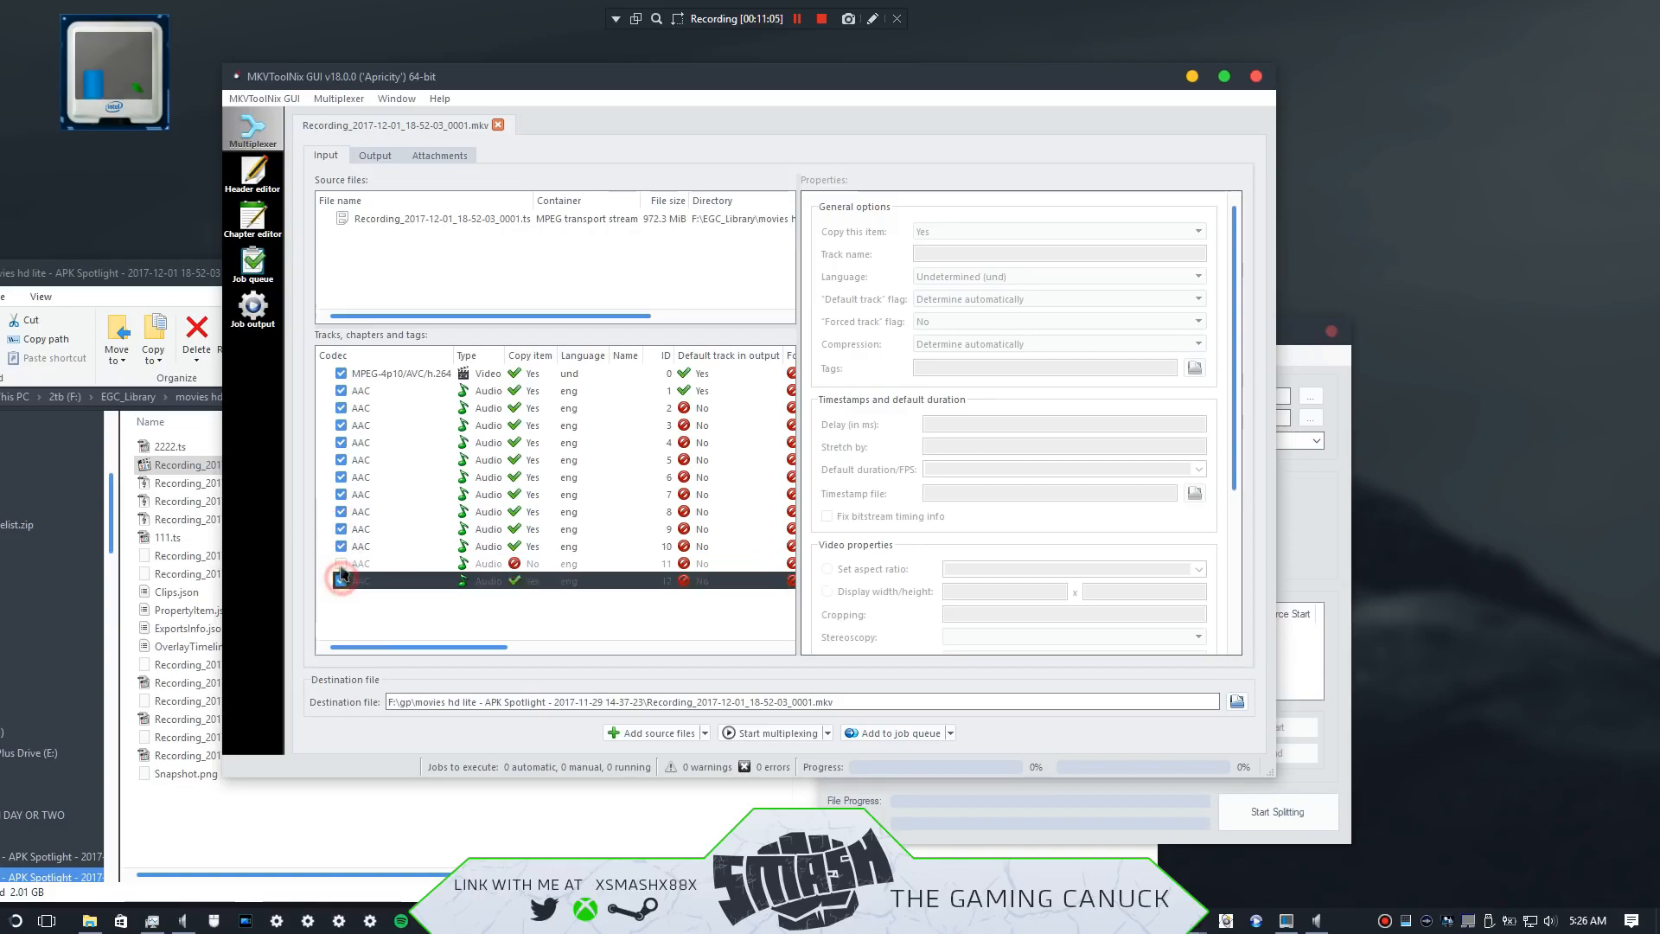
# Step: Append _0002.ts and _0003.ts as additional parts of the first file, keeping only tracks 0–3 checked
pyautogui.rightClick(434, 218)
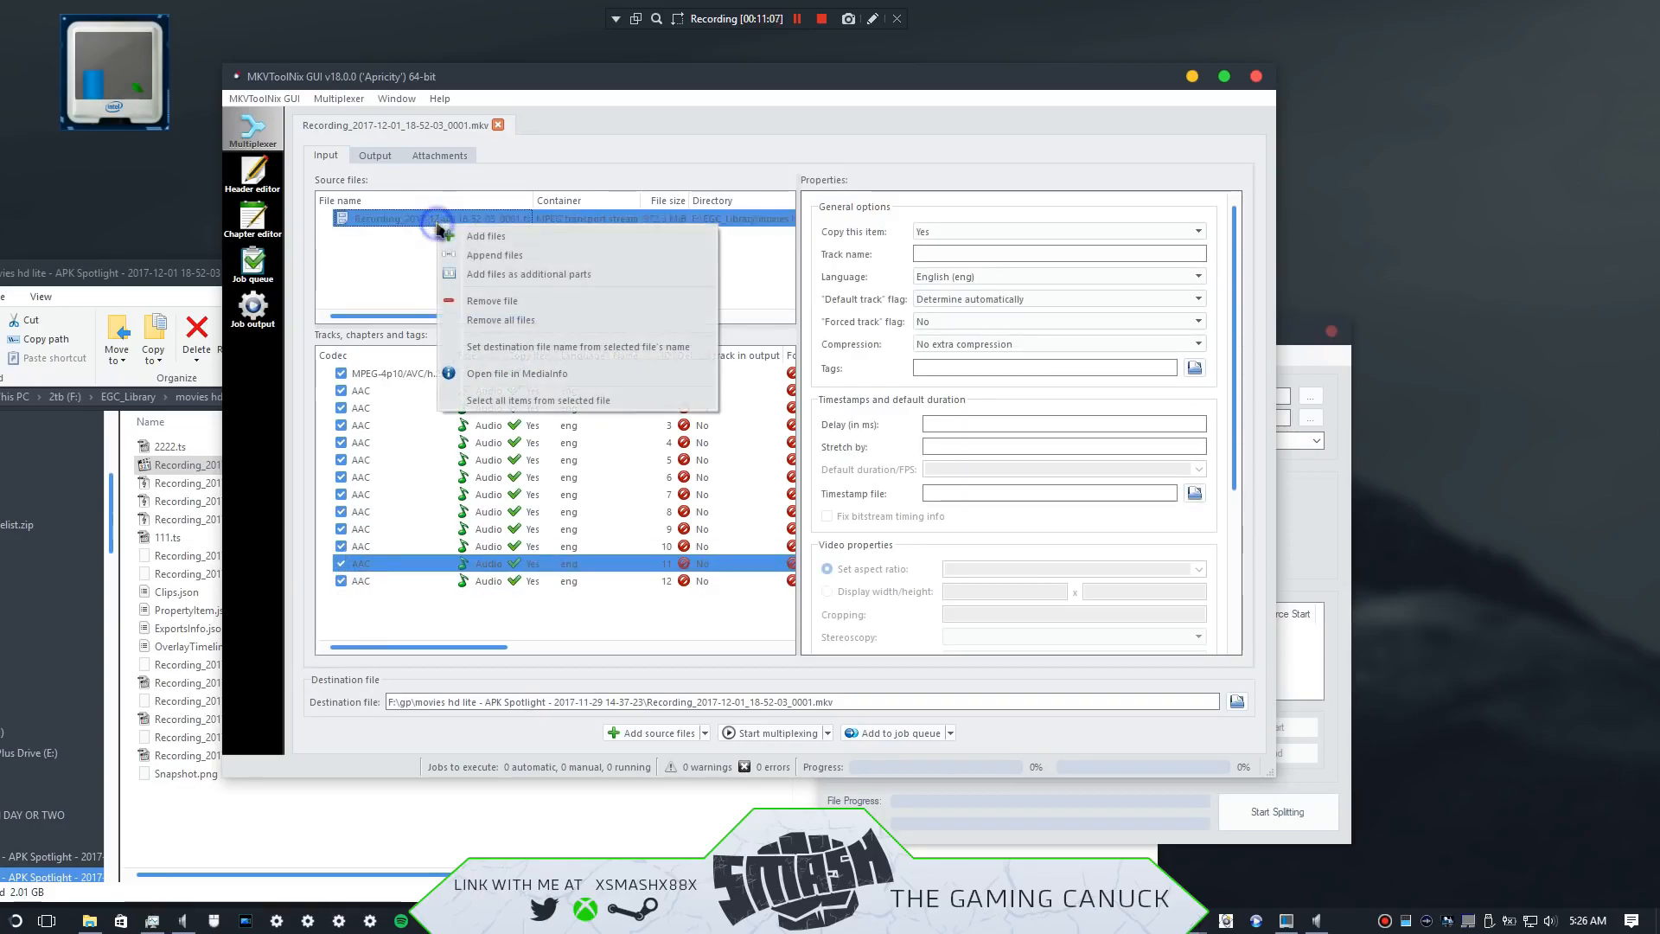
pyautogui.moveTo(578, 273)
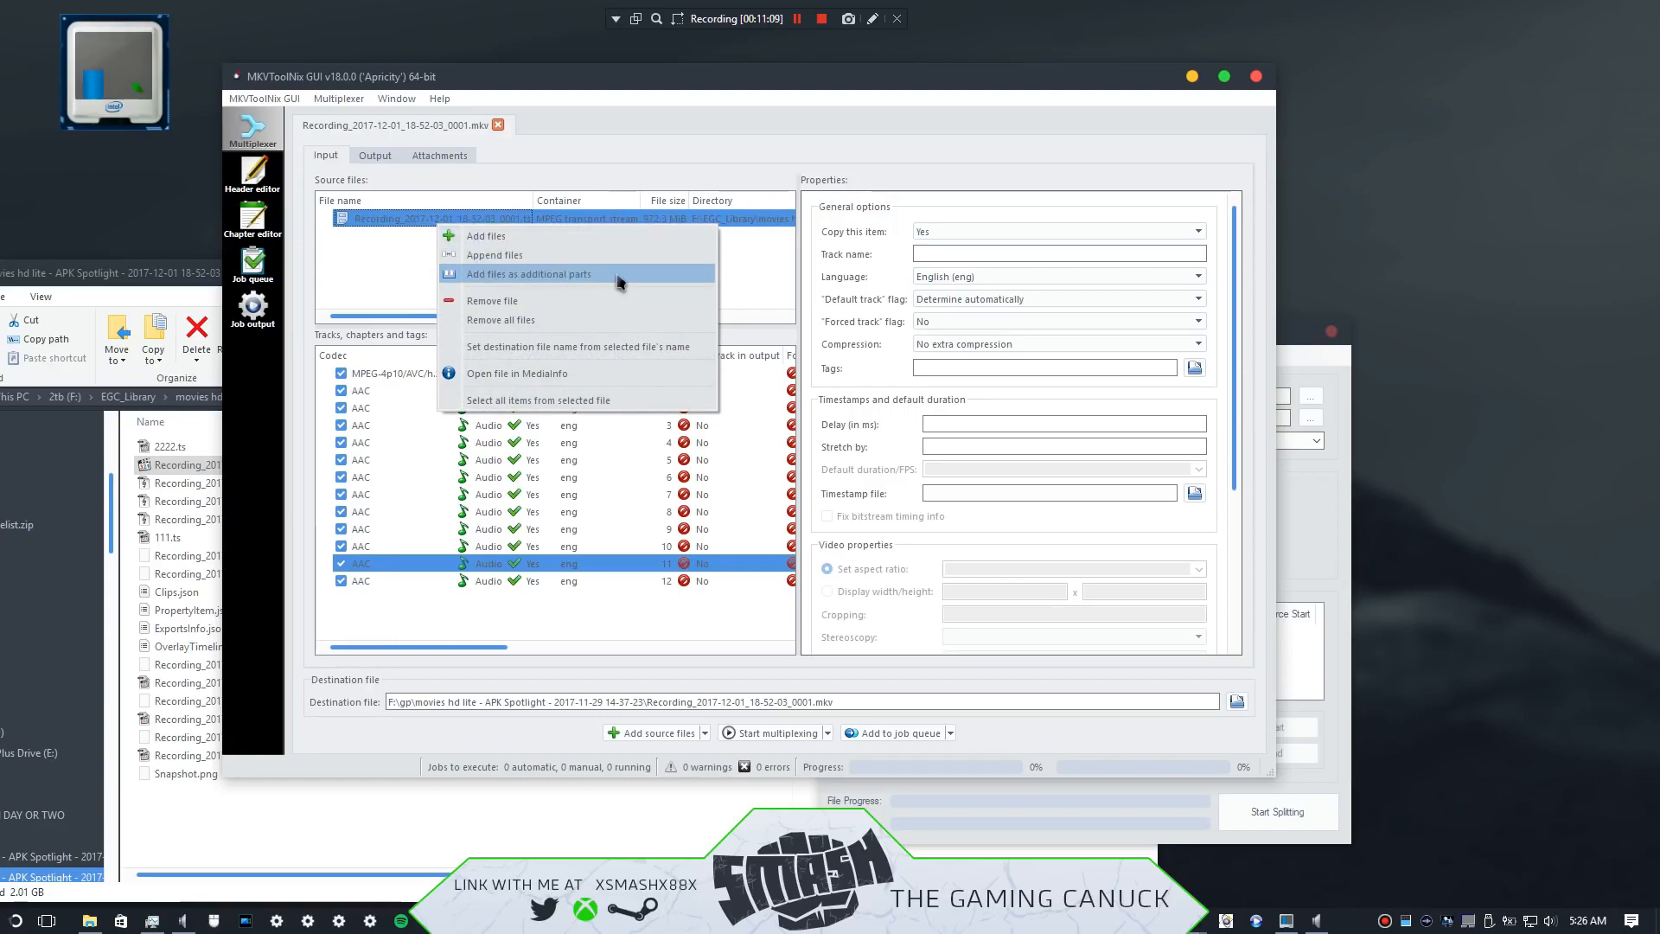
pyautogui.click(529, 275)
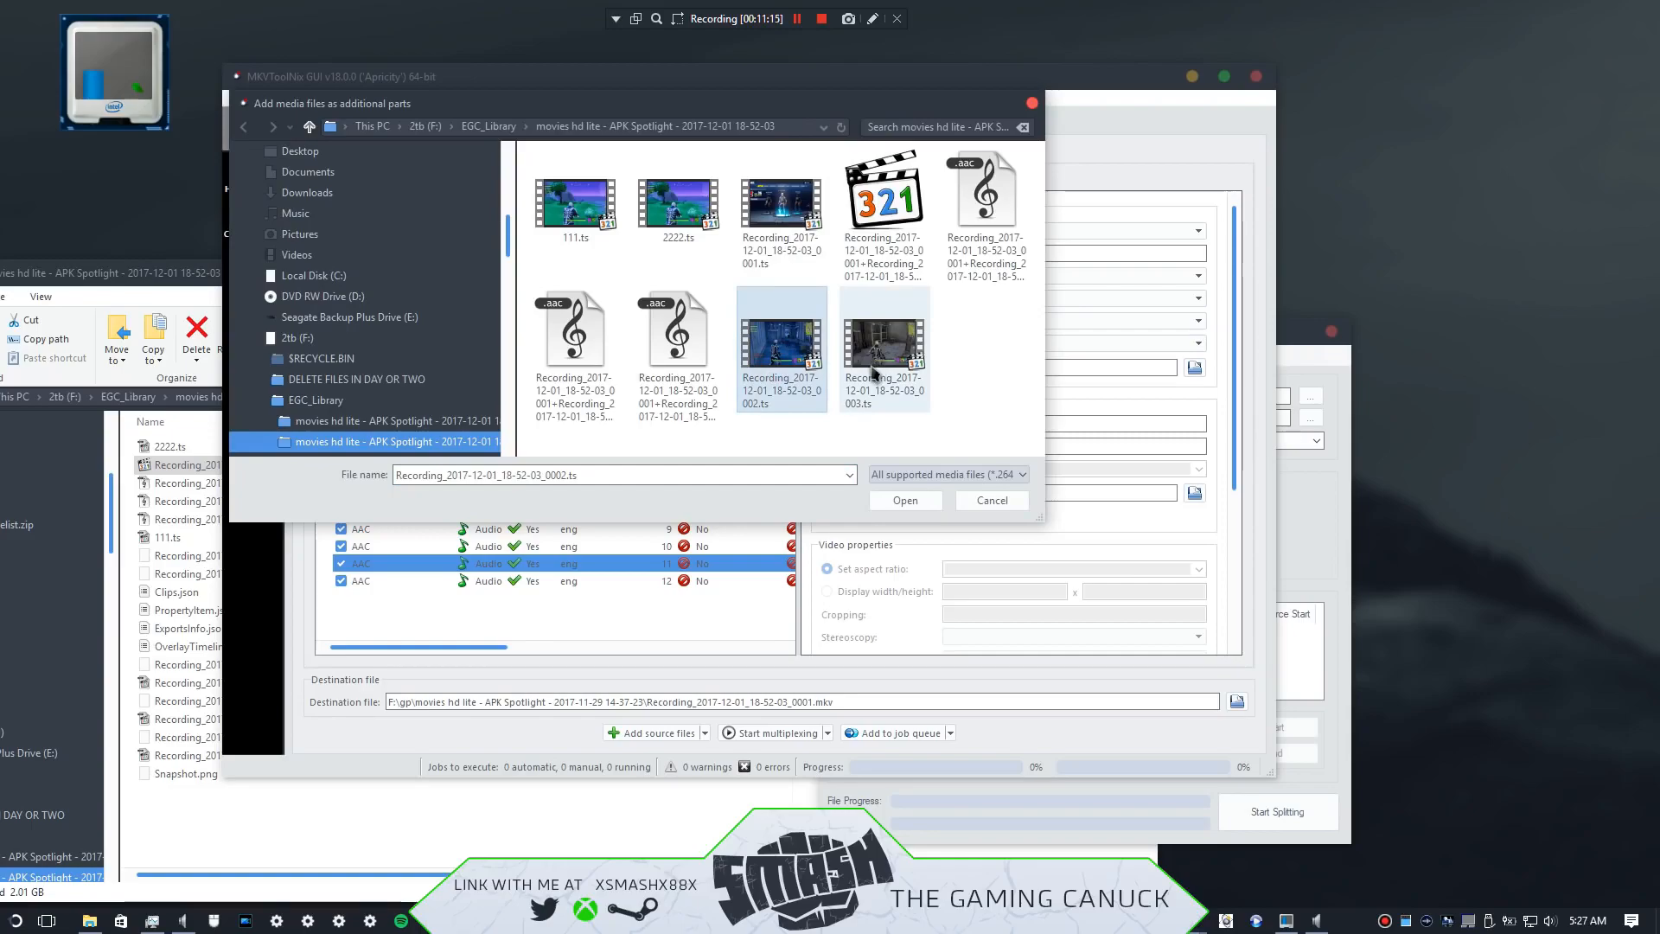
pyautogui.click(883, 344)
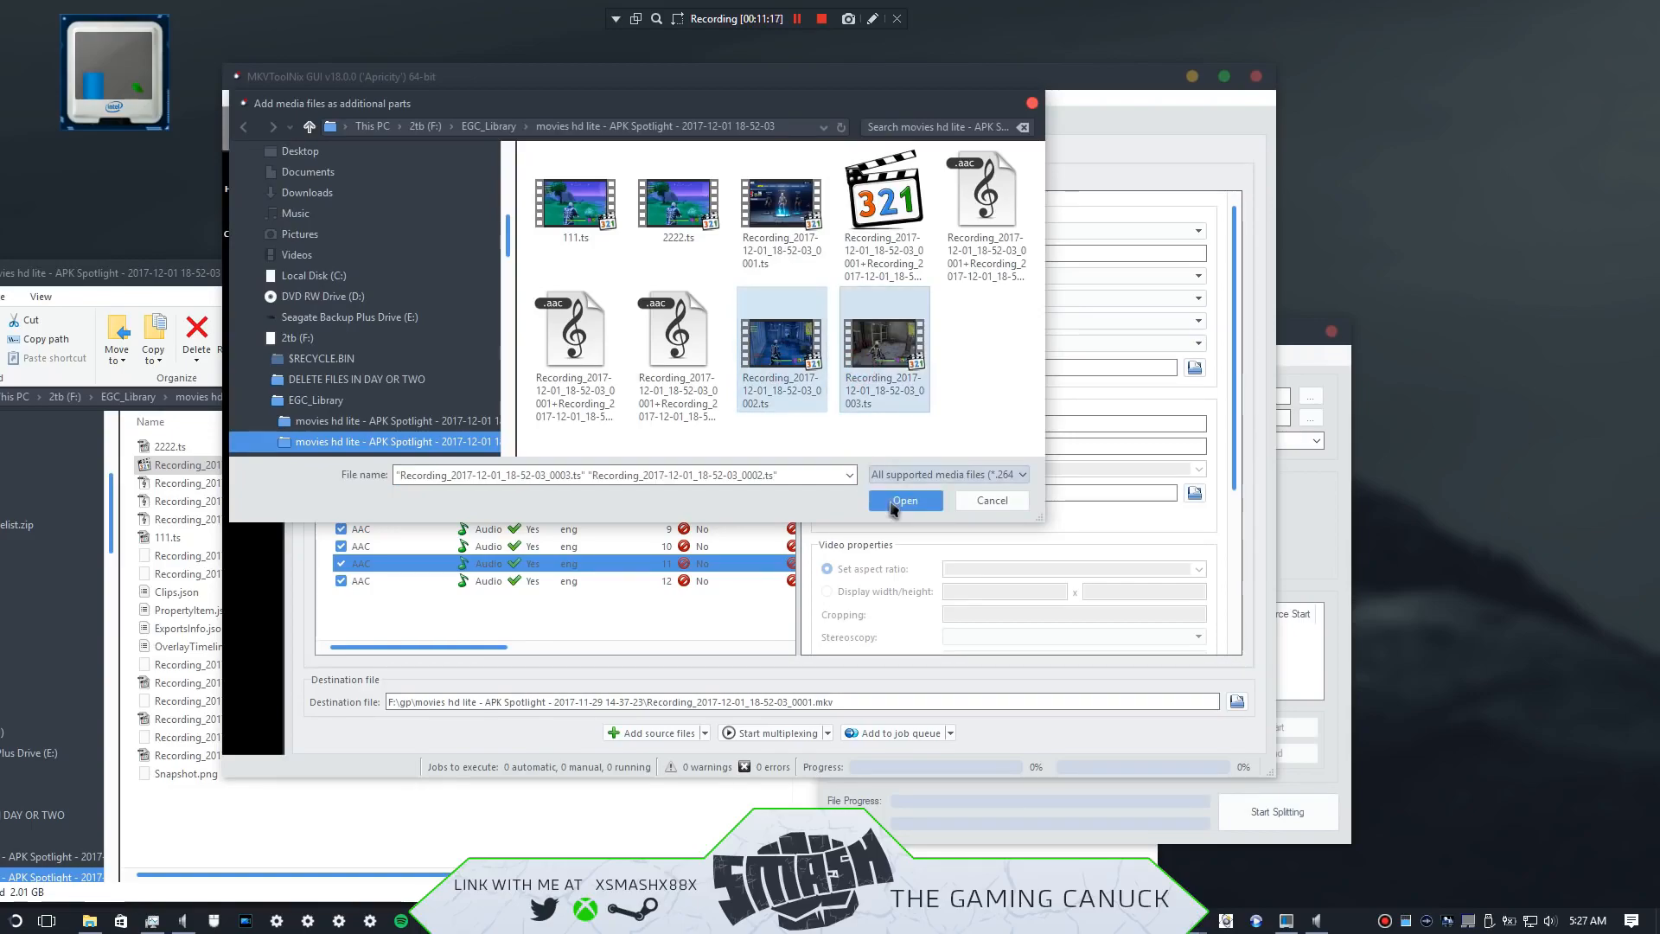
pyautogui.click(904, 499)
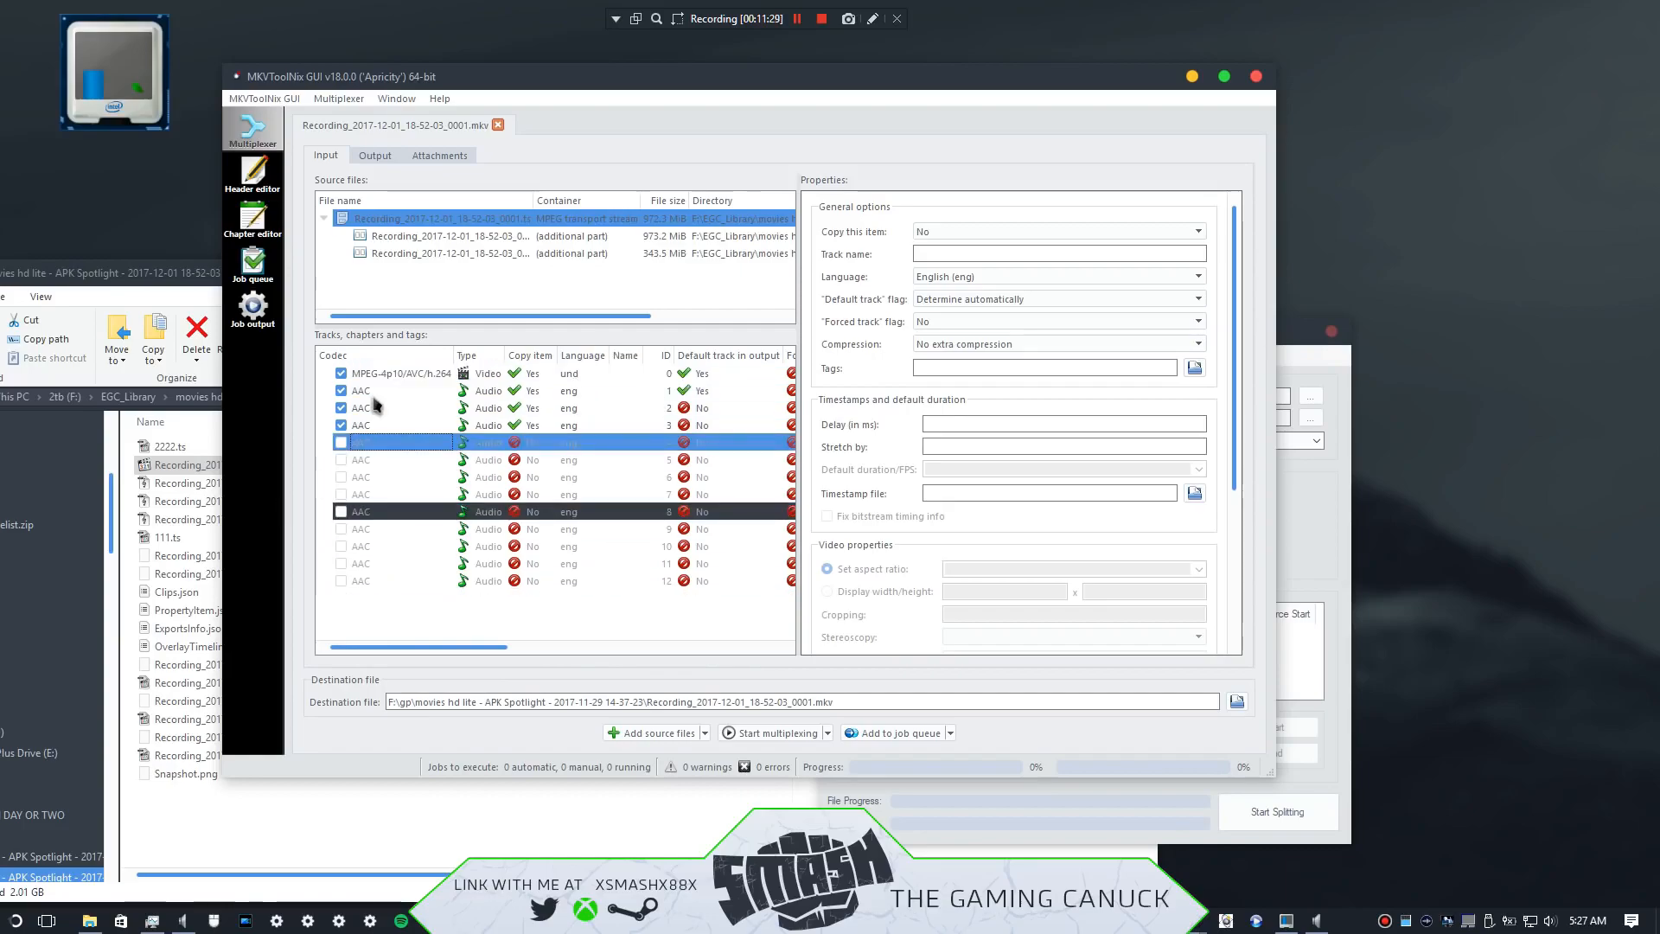
pyautogui.click(400, 374)
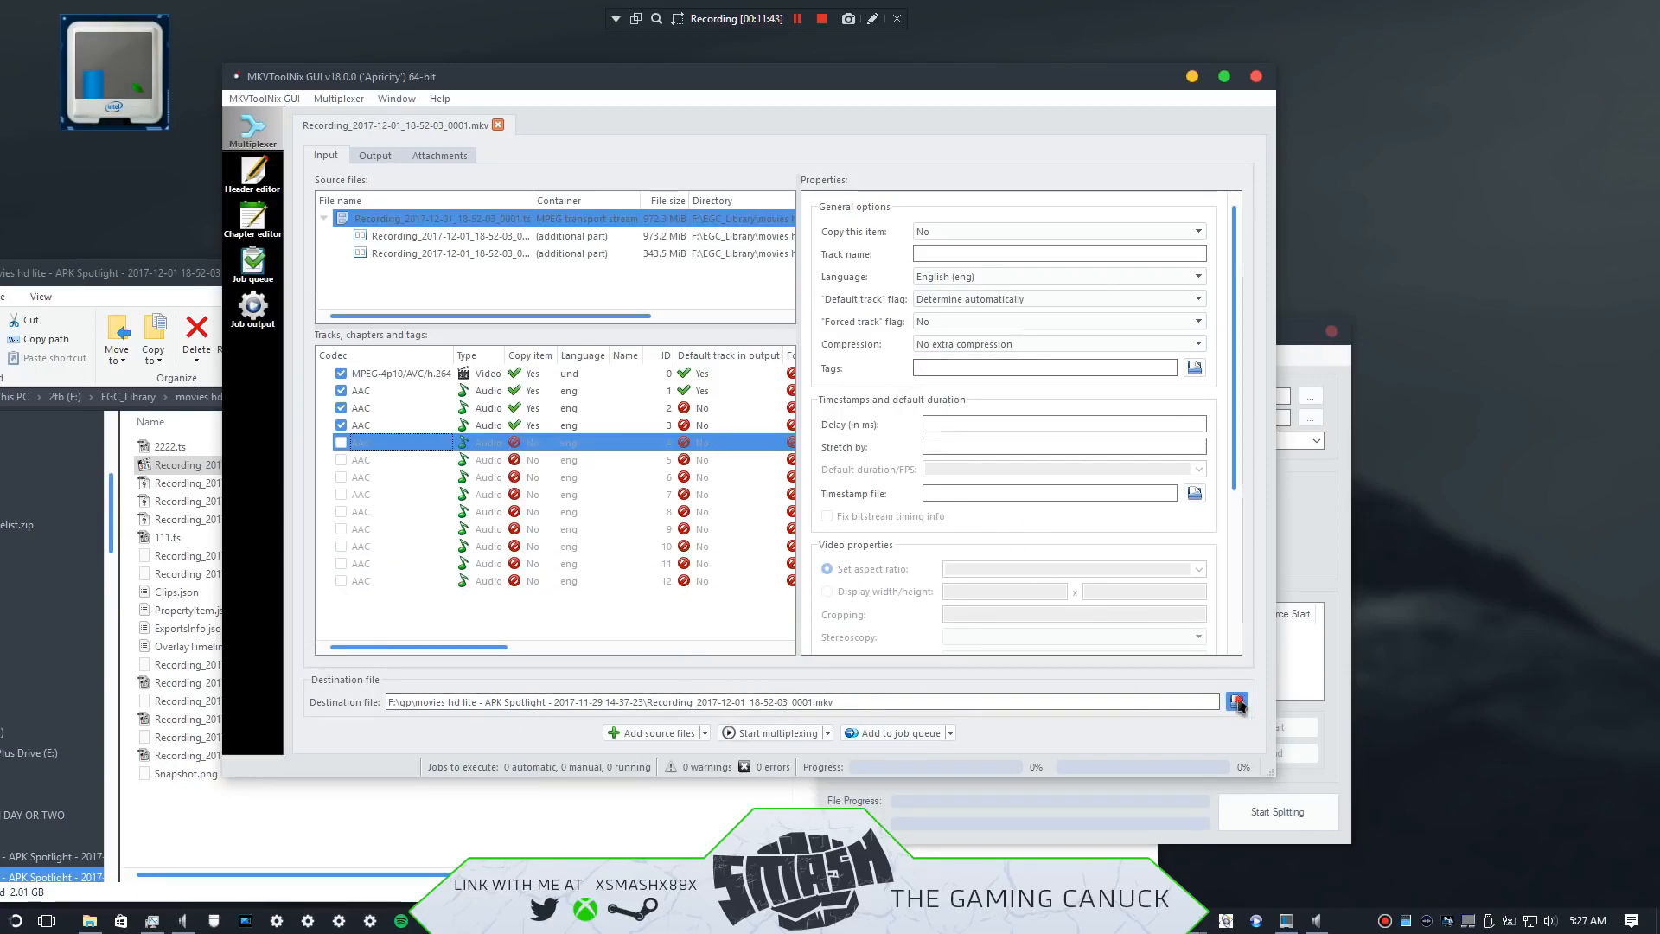
pyautogui.click(1236, 700)
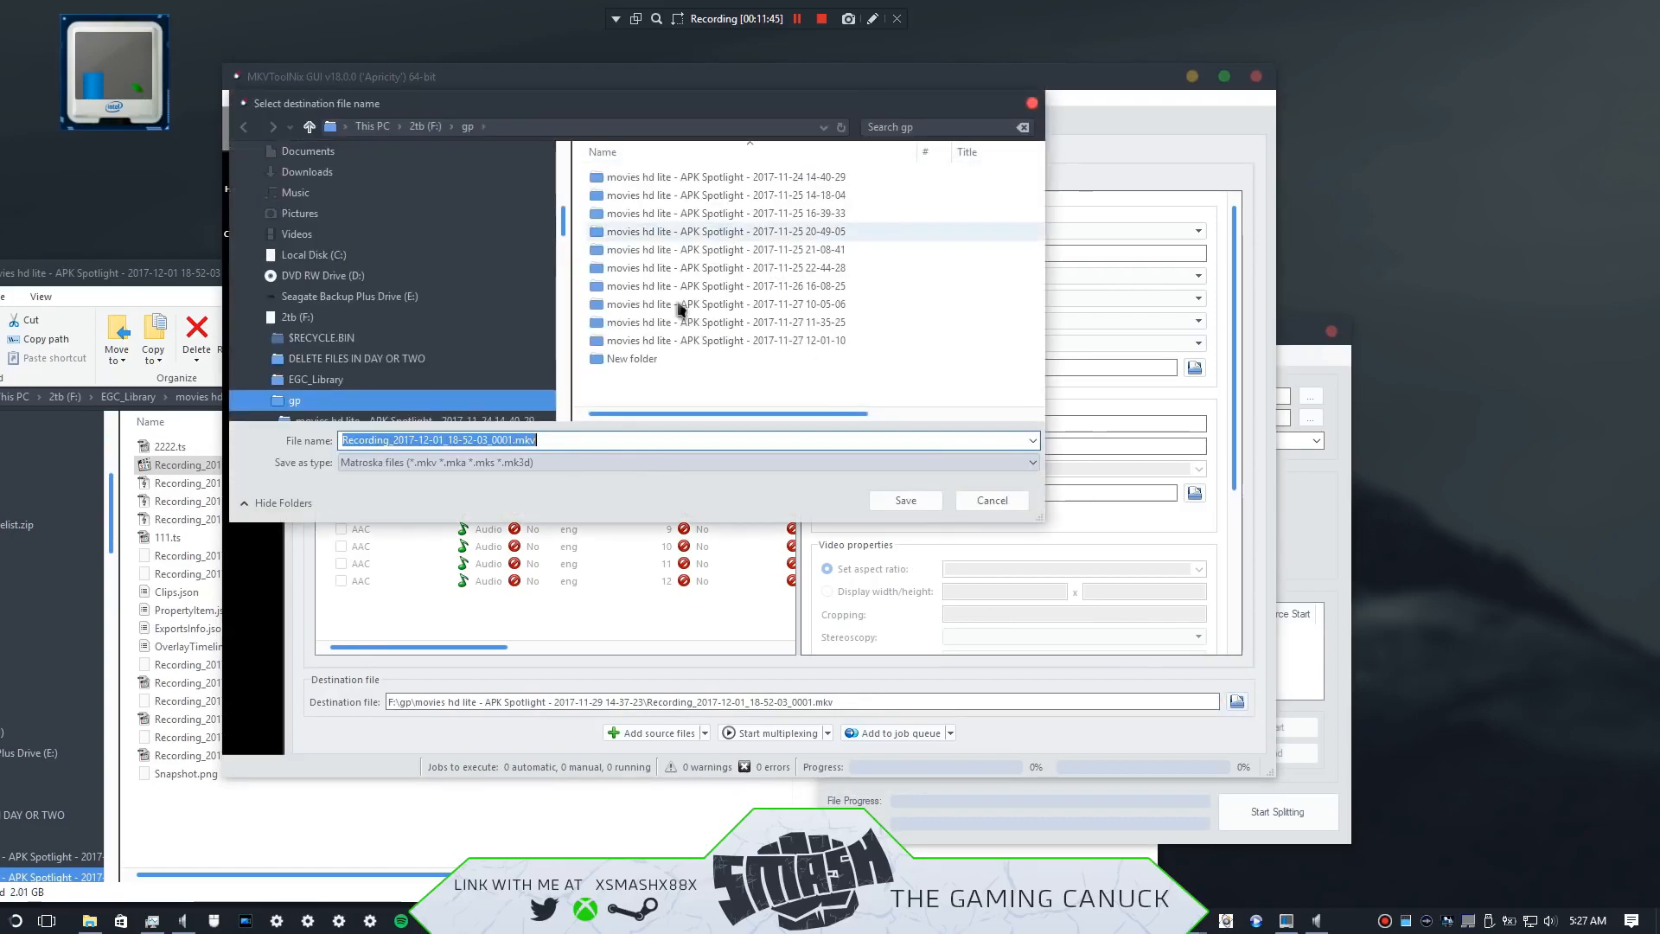
pyautogui.click(294, 316)
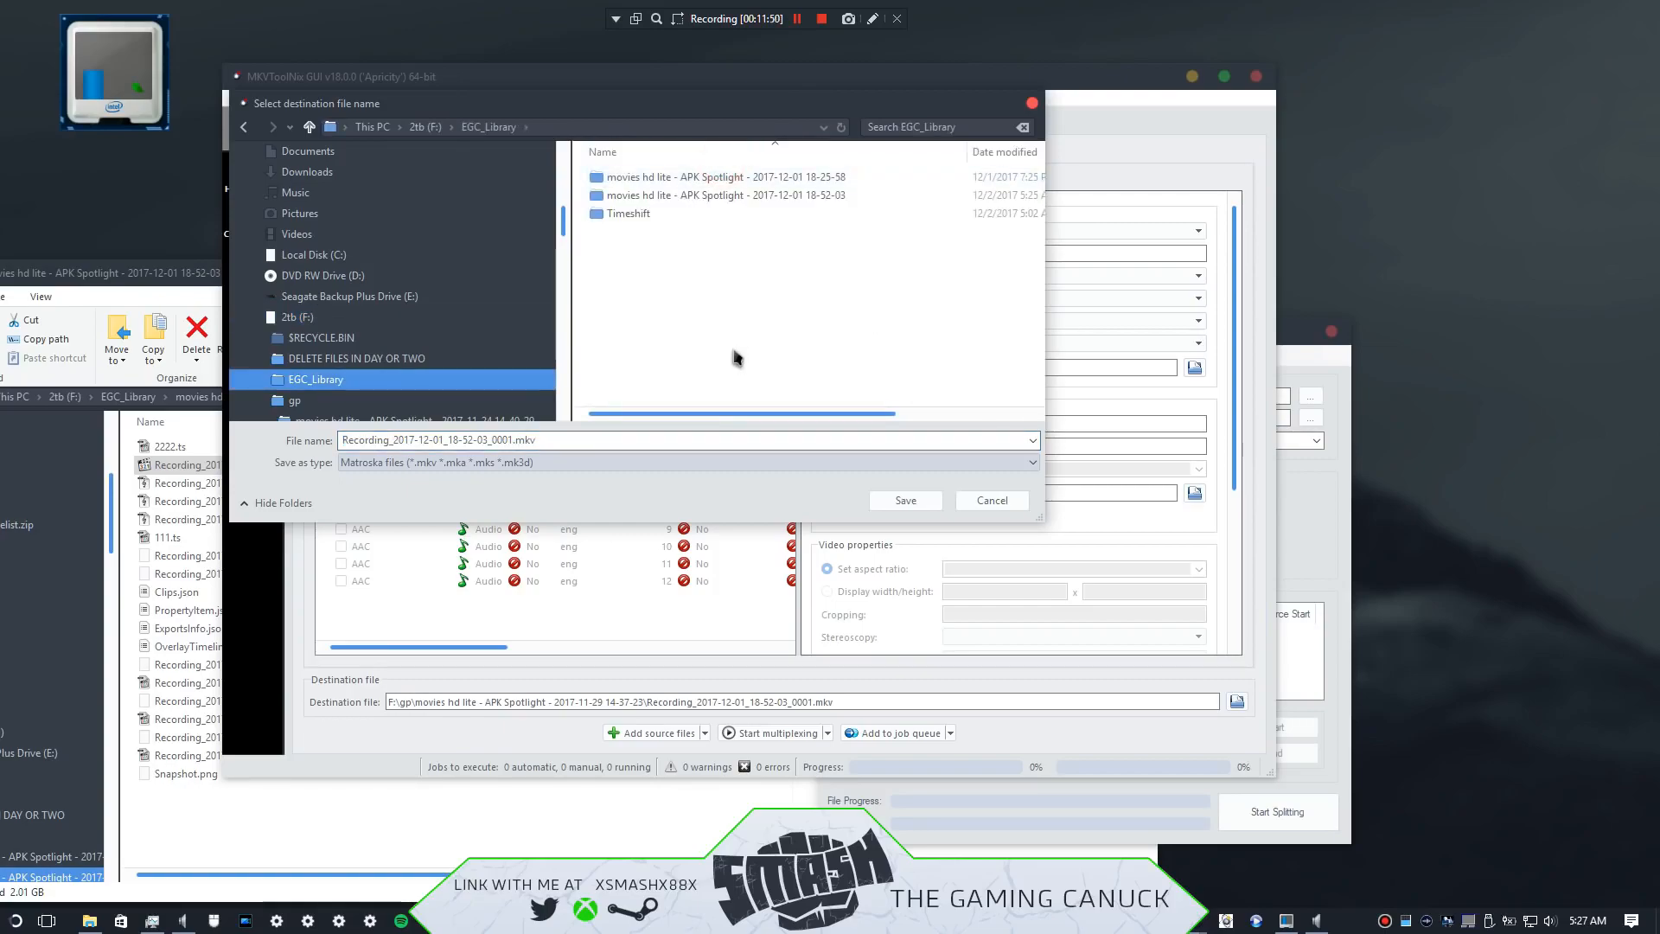
pyautogui.doubleClick(718, 195)
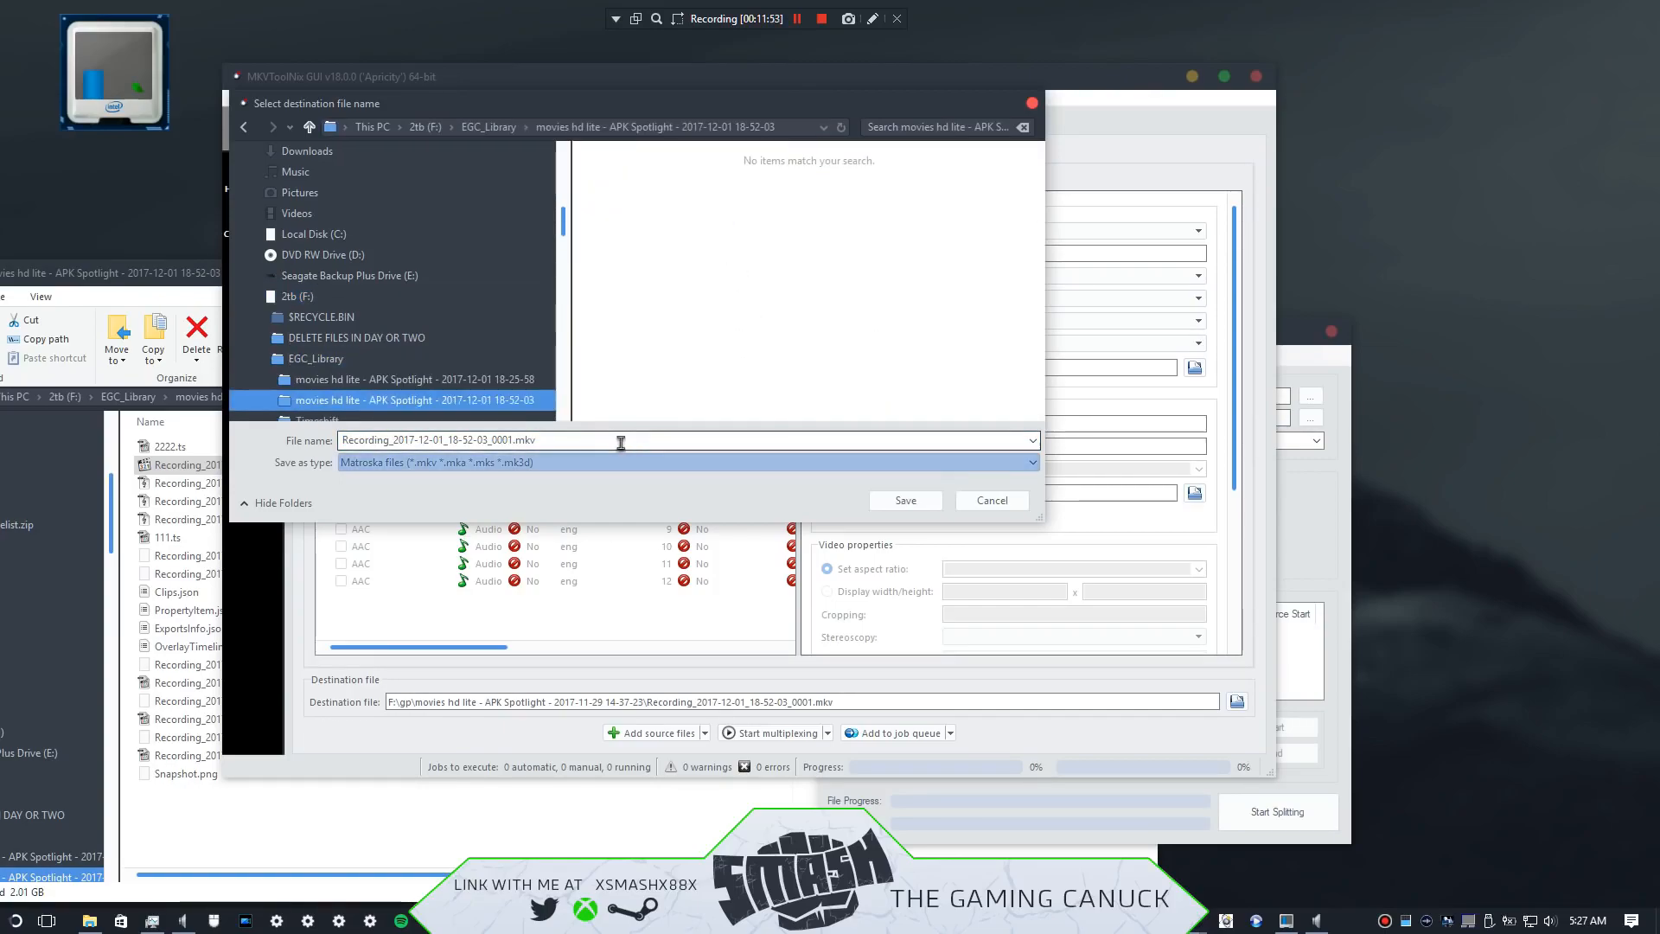
pyautogui.click(905, 500)
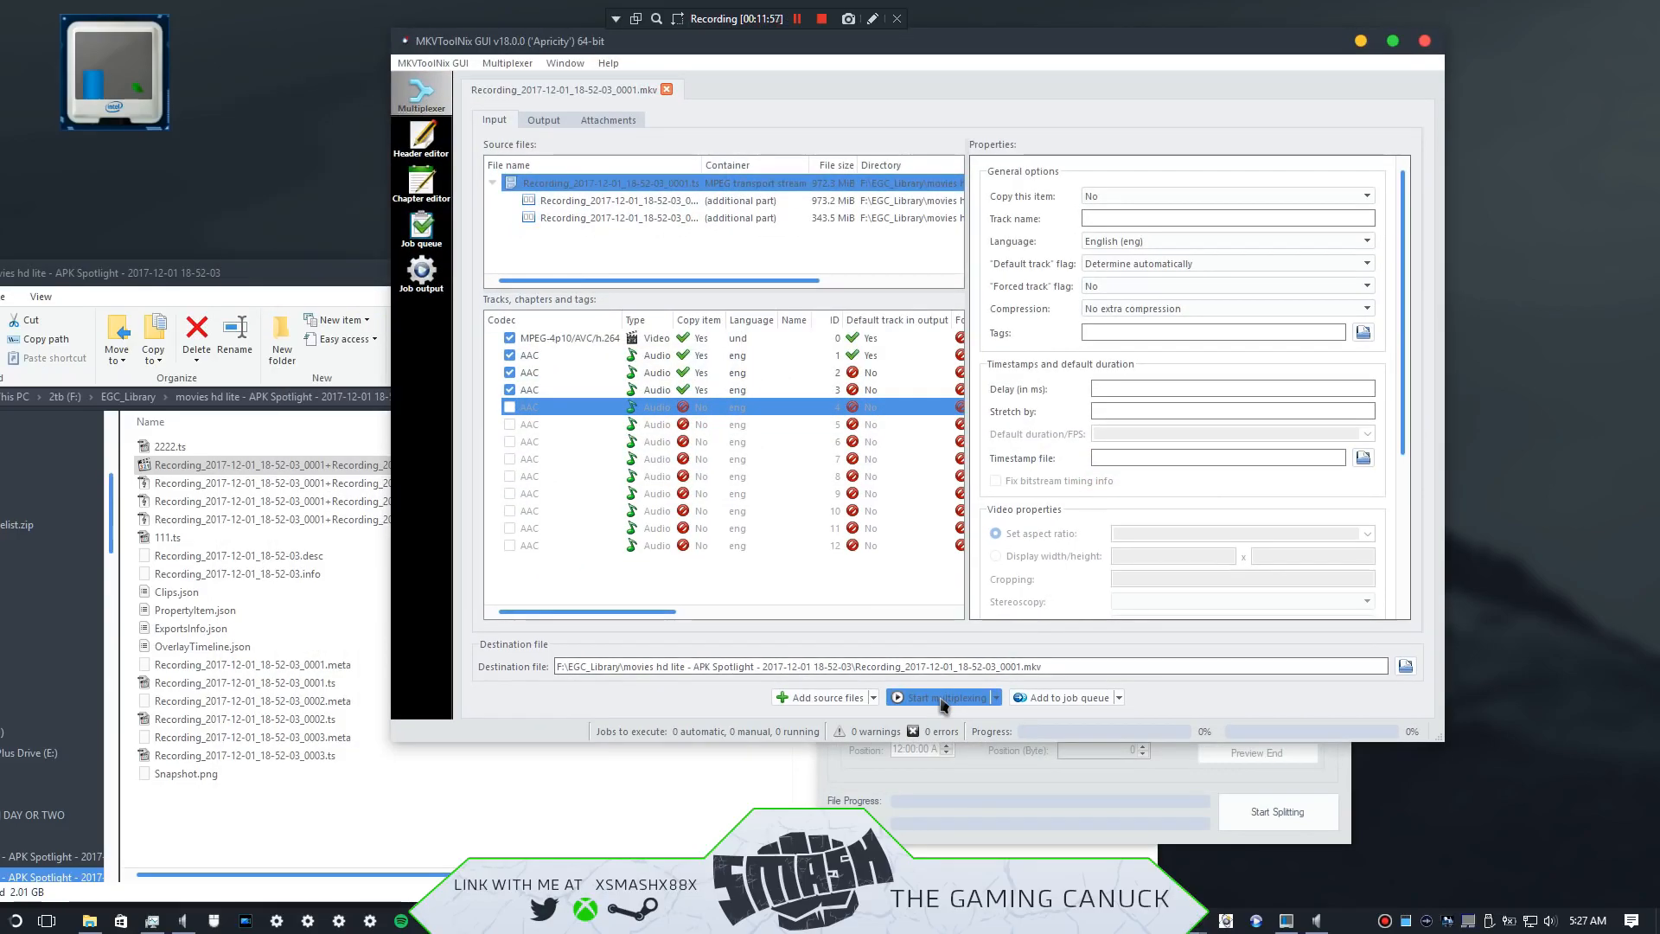
pyautogui.click(935, 696)
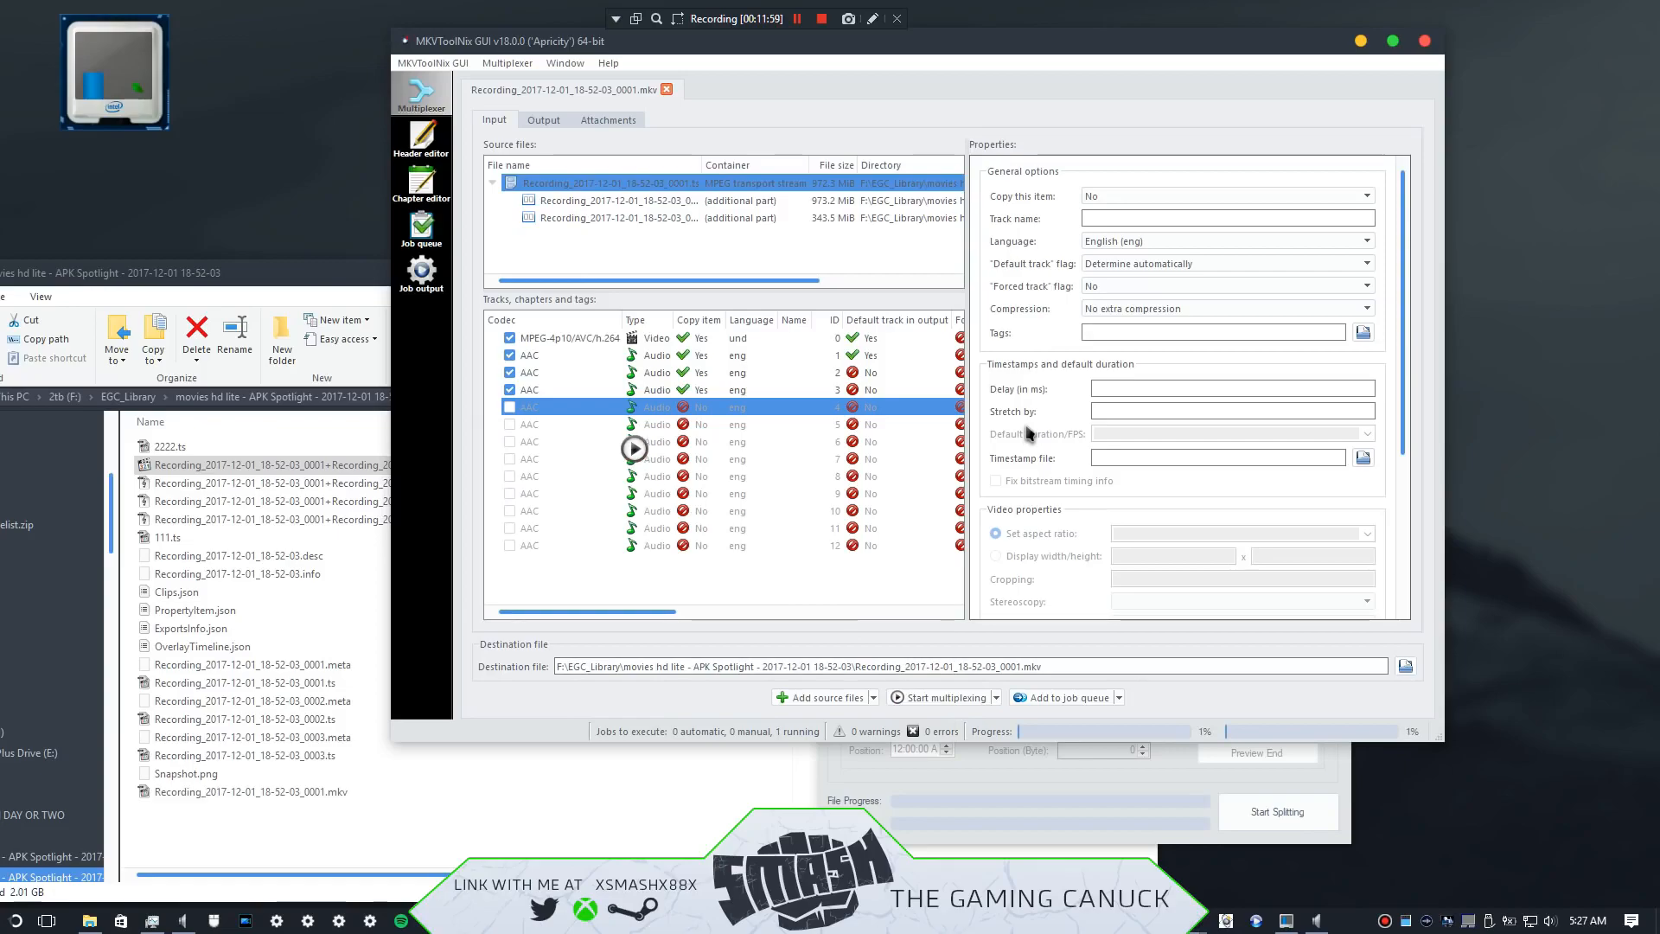
pyautogui.click(422, 271)
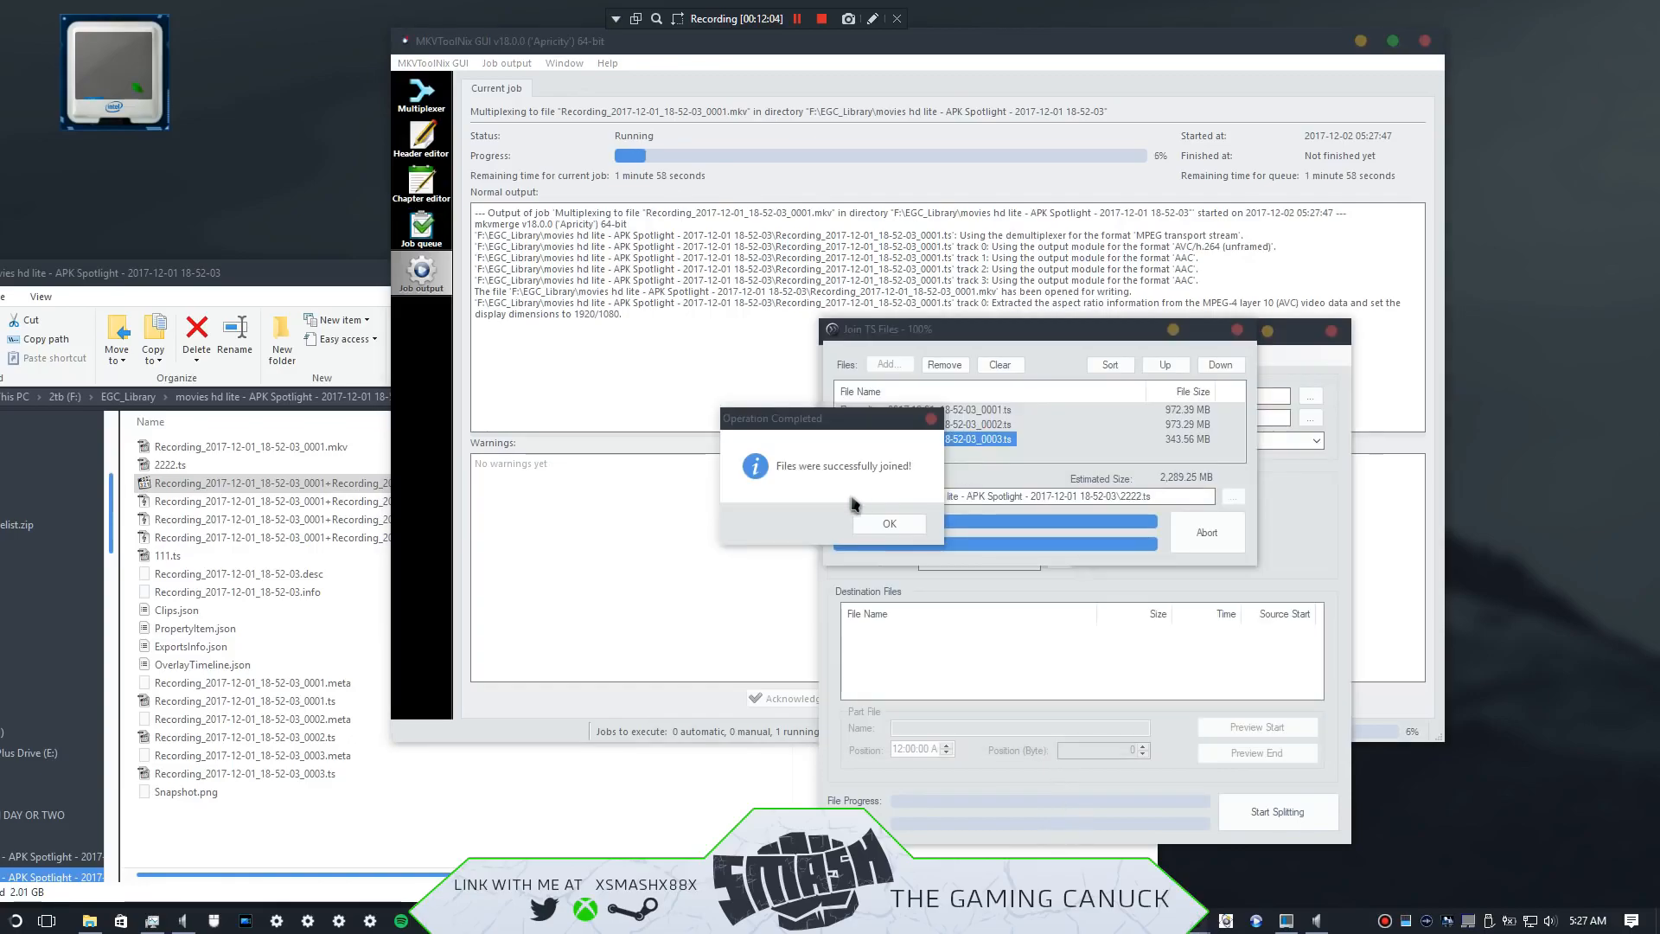
# Step: Dismiss the 'Files were successfully joined' message and select 2222.ts in File Explorer
pyautogui.click(889, 522)
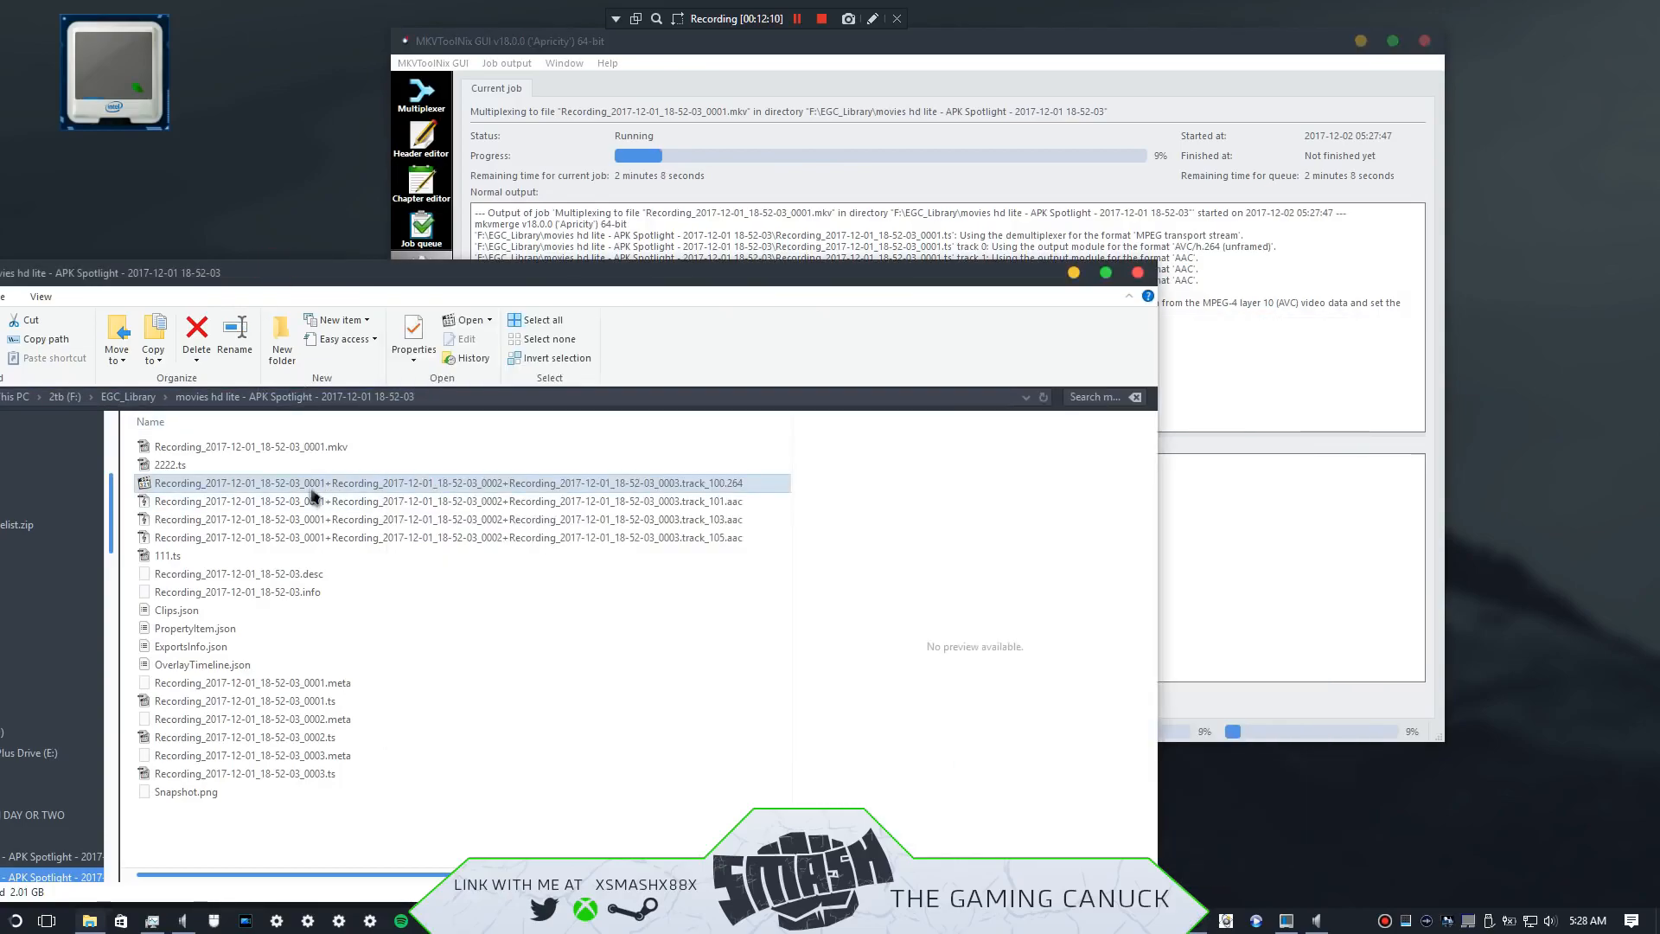
pyautogui.moveTo(313, 498)
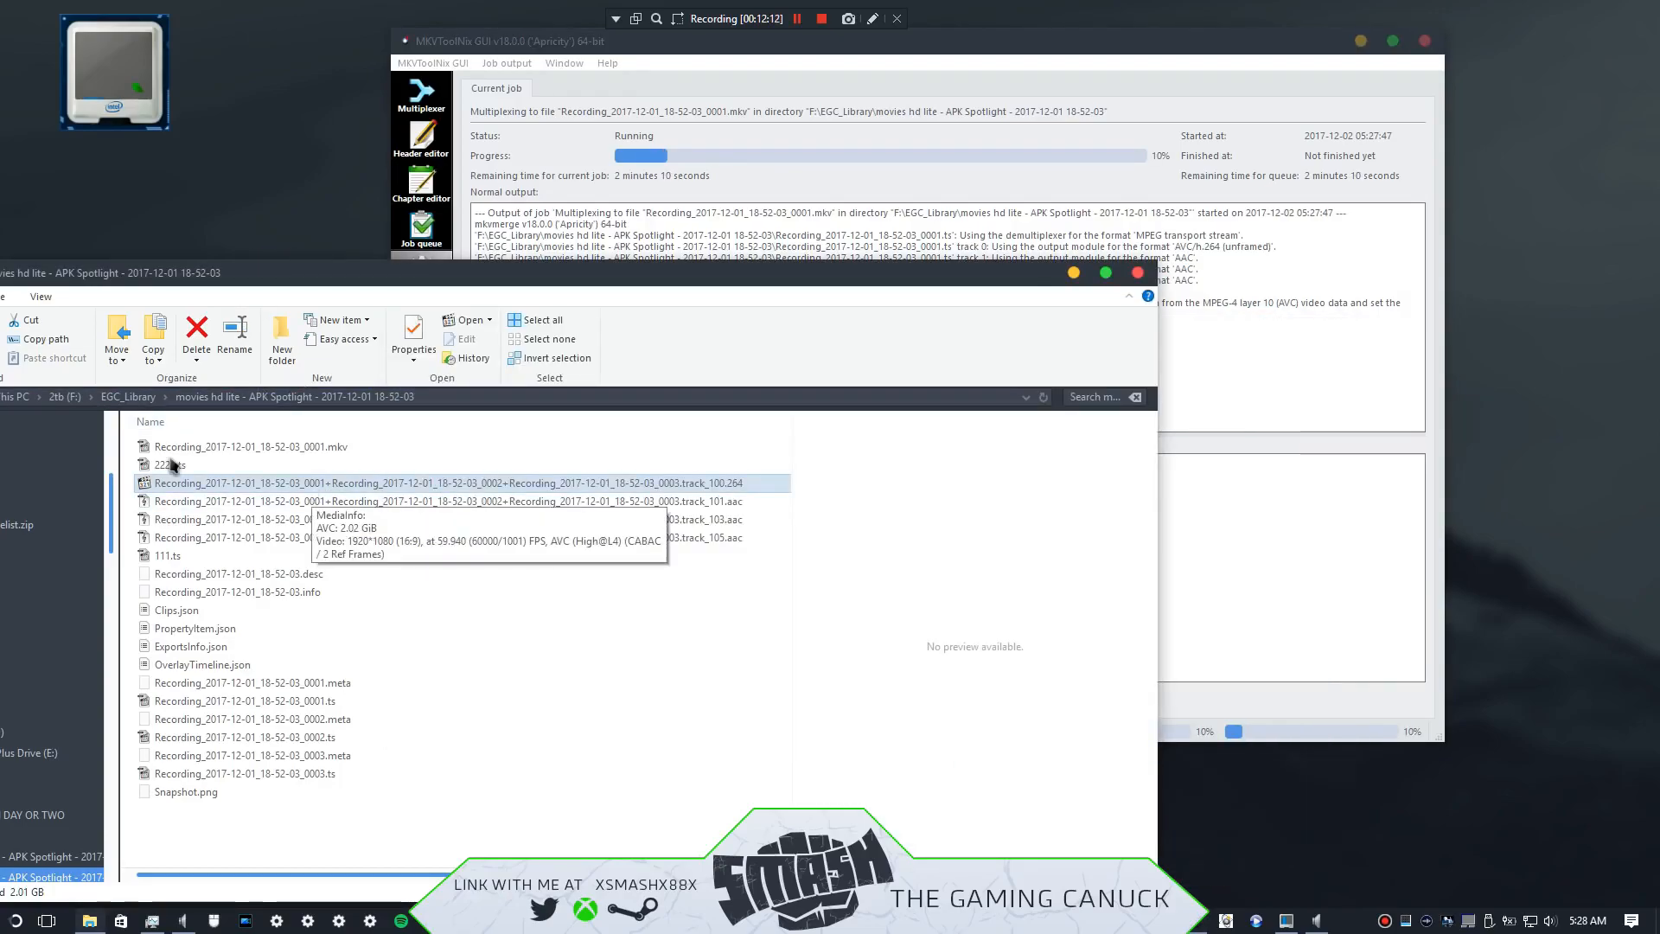
pyautogui.click(170, 464)
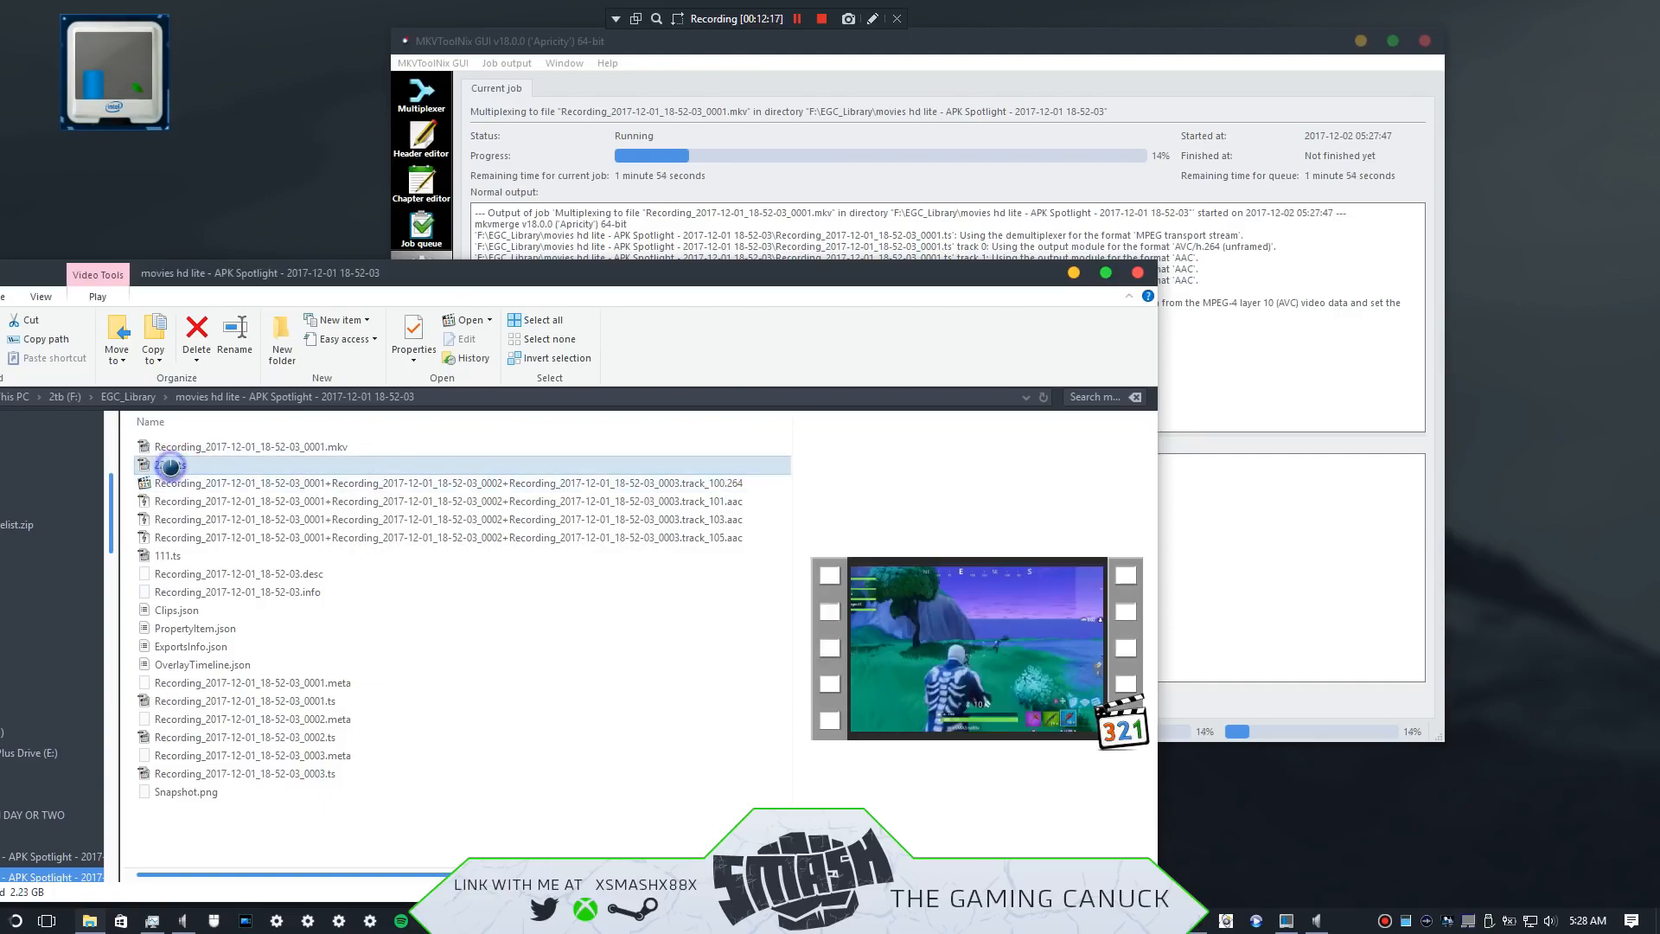
pyautogui.rightClick(170, 465)
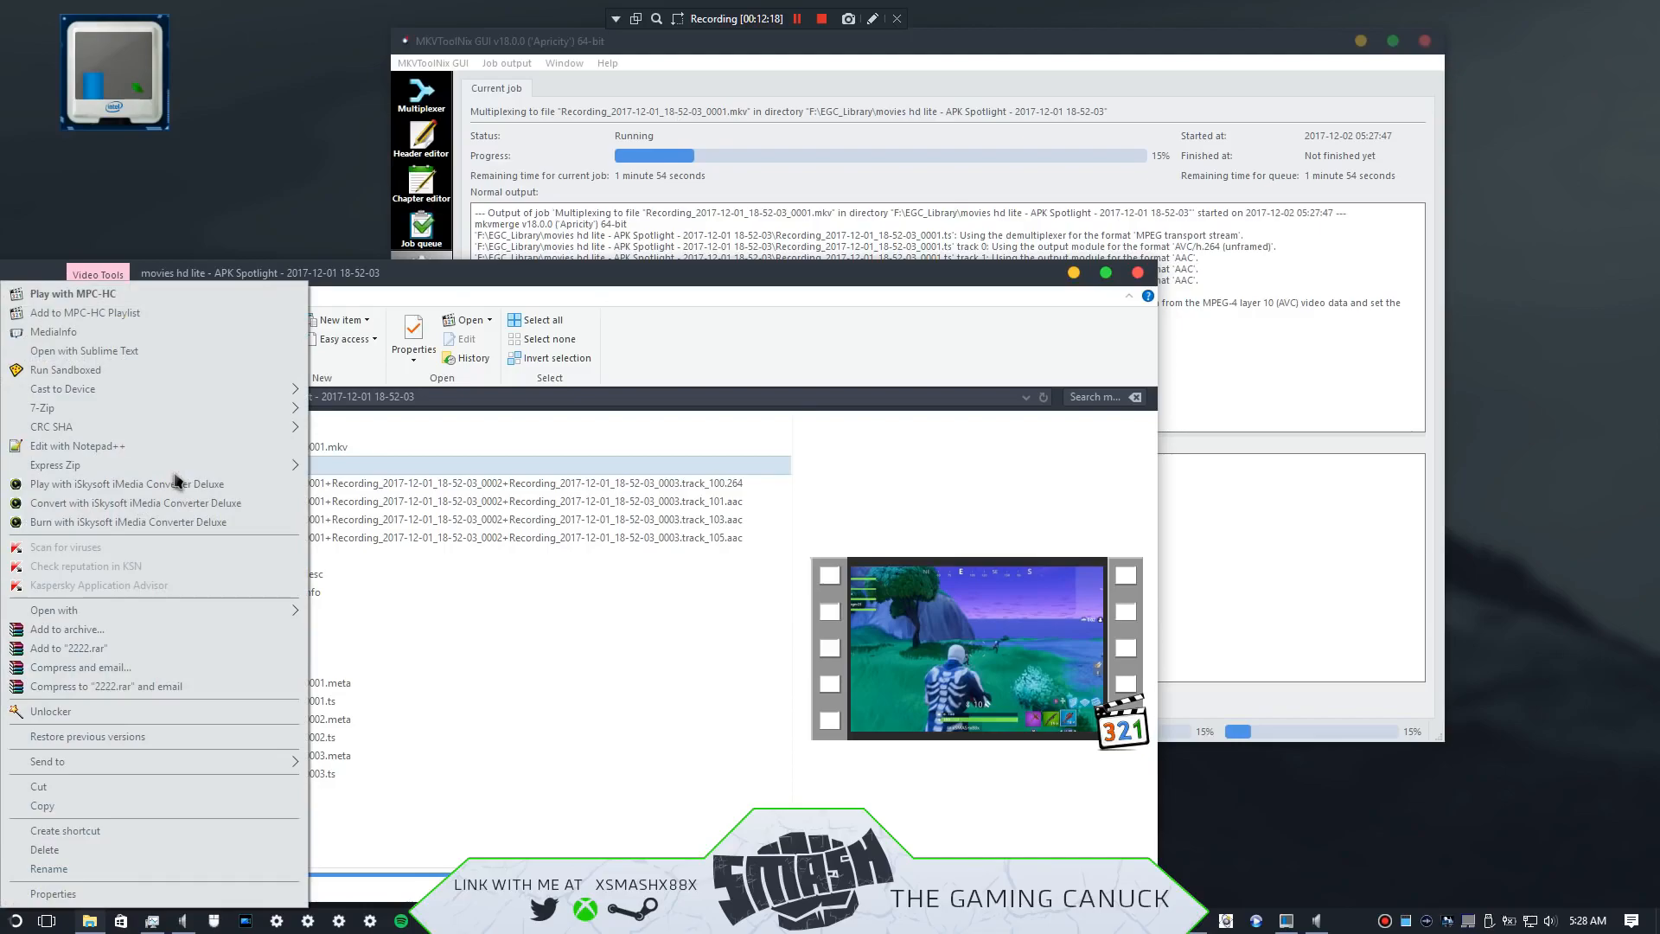
pyautogui.click(53, 611)
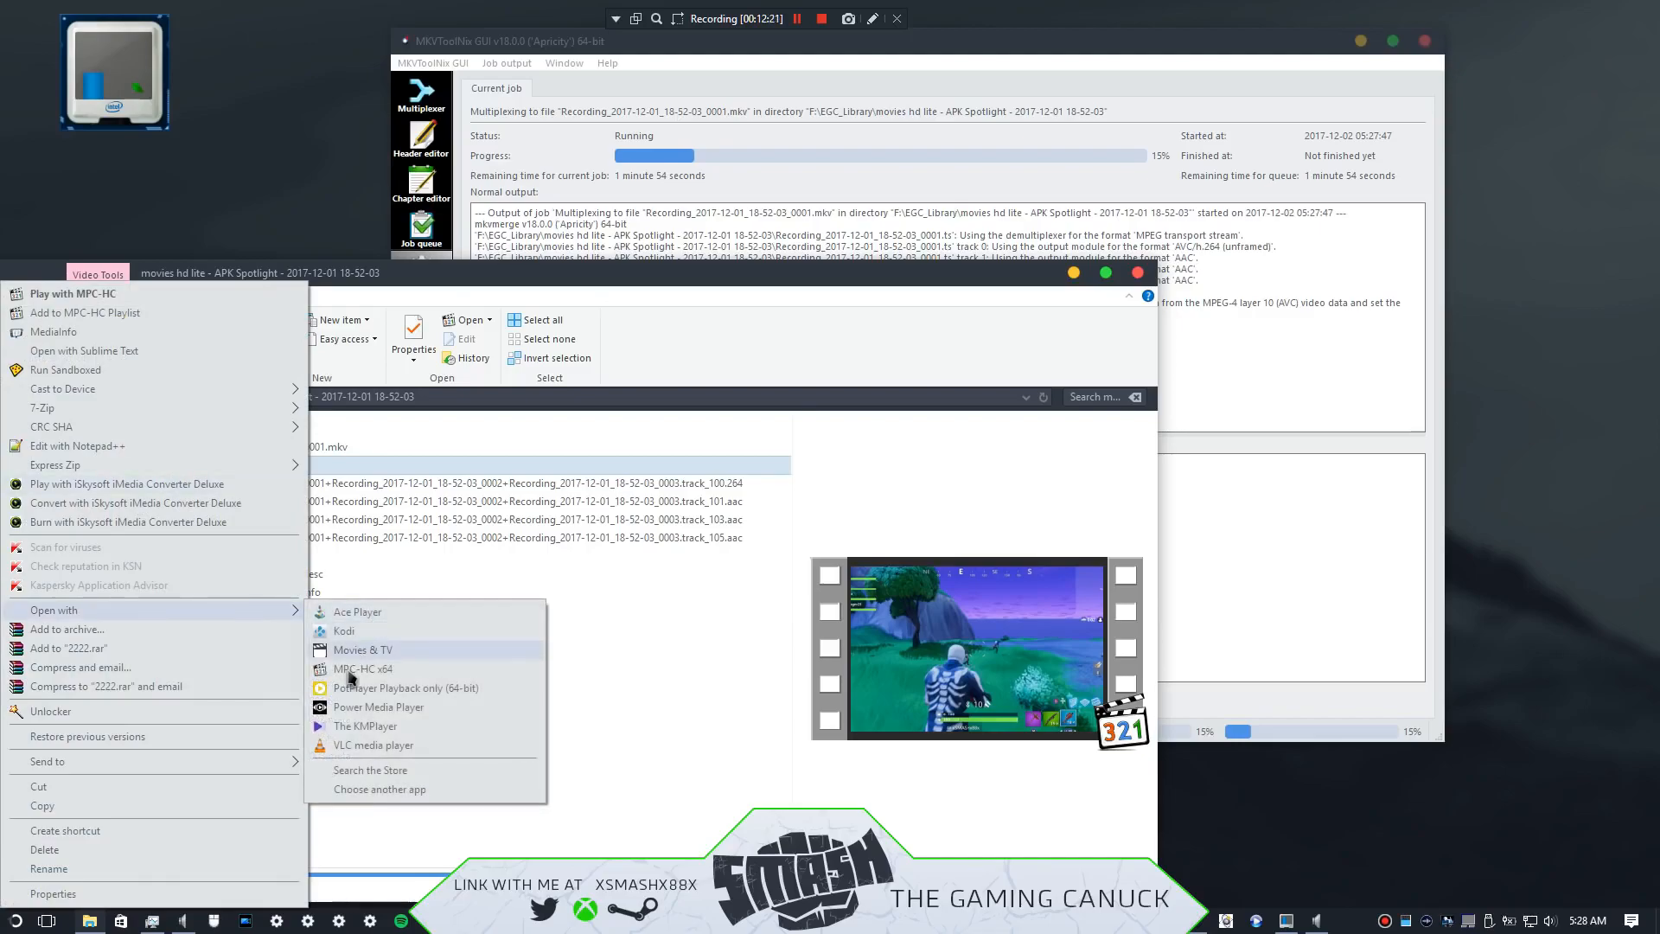
pyautogui.click(361, 668)
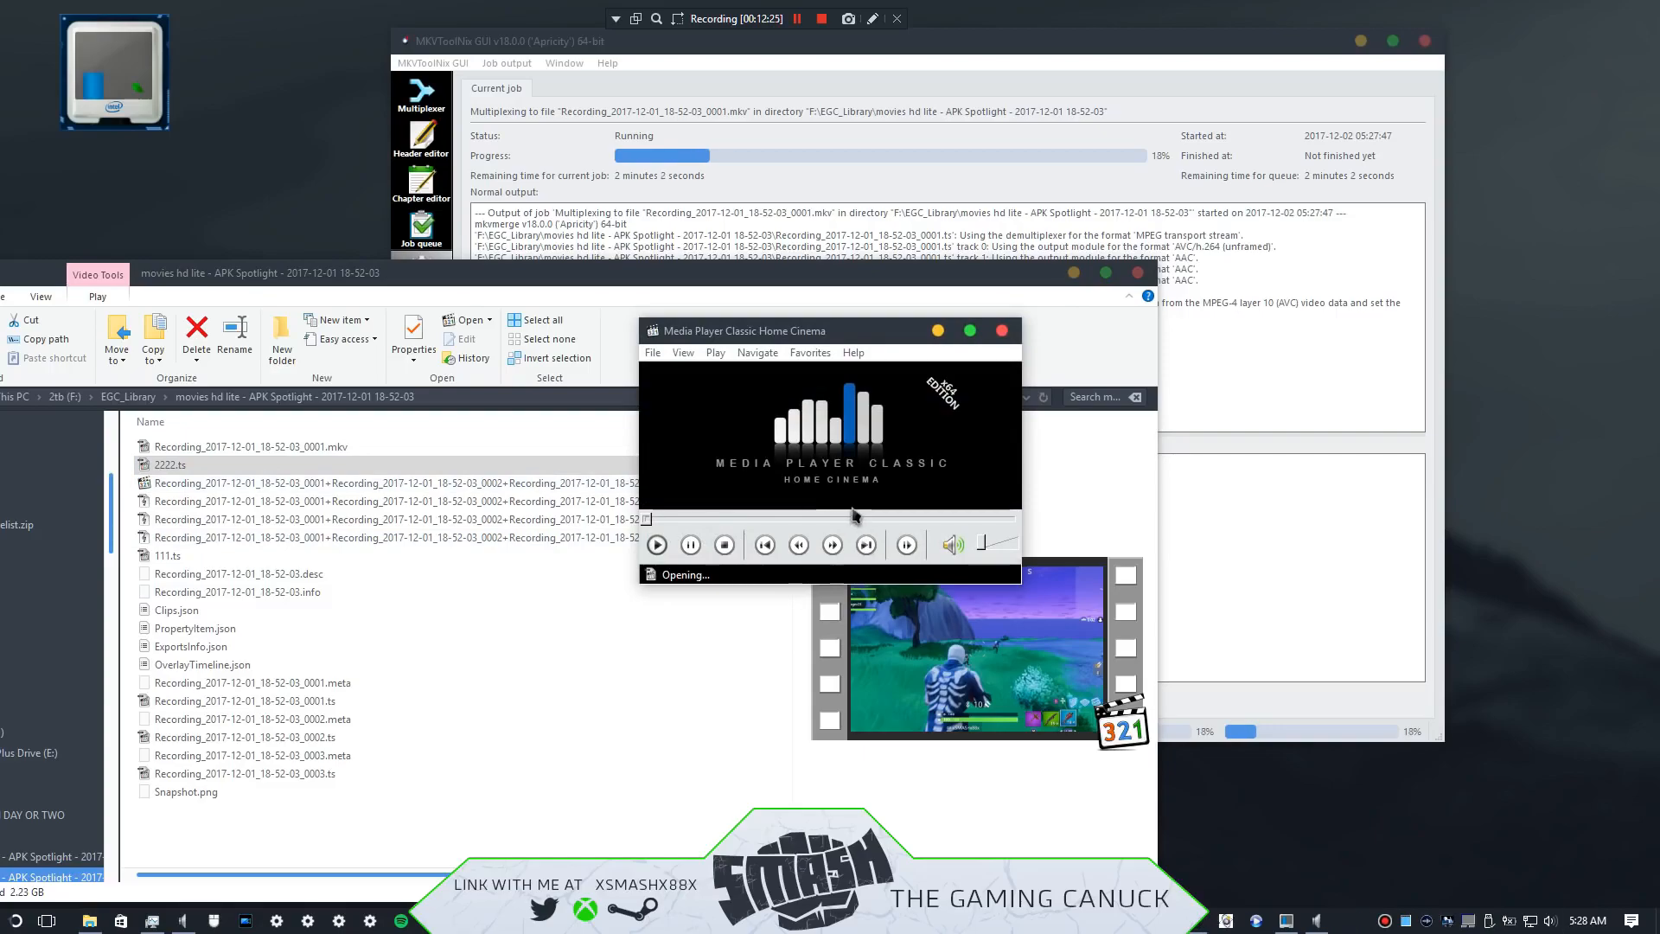
pyautogui.click(969, 330)
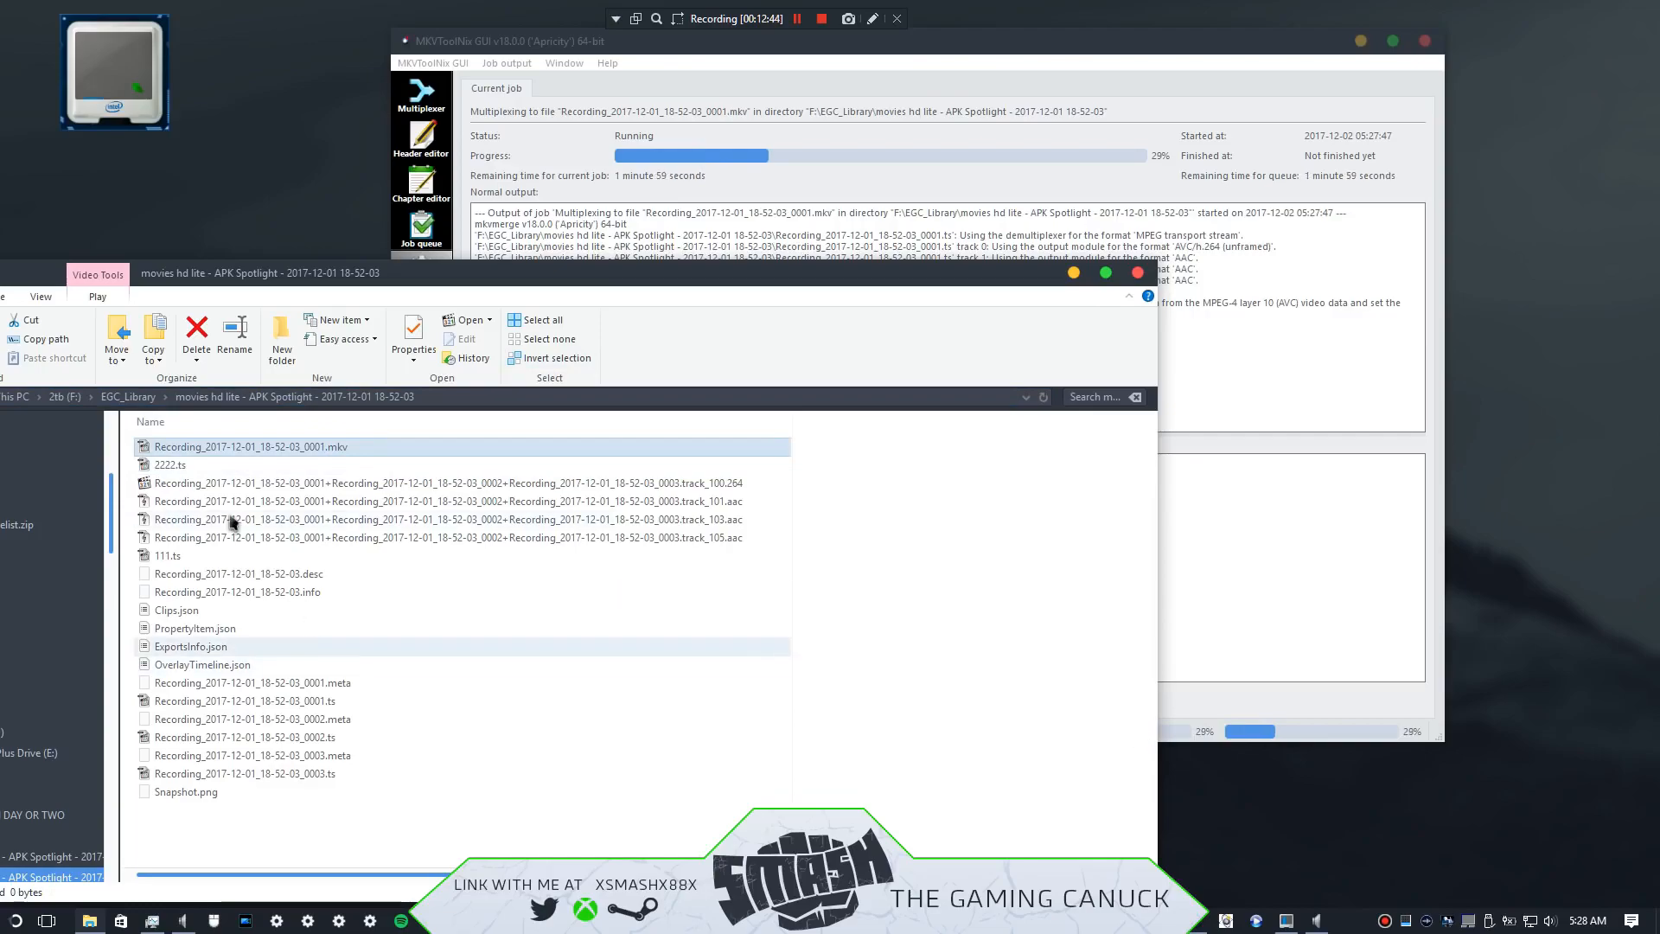
pyautogui.click(170, 463)
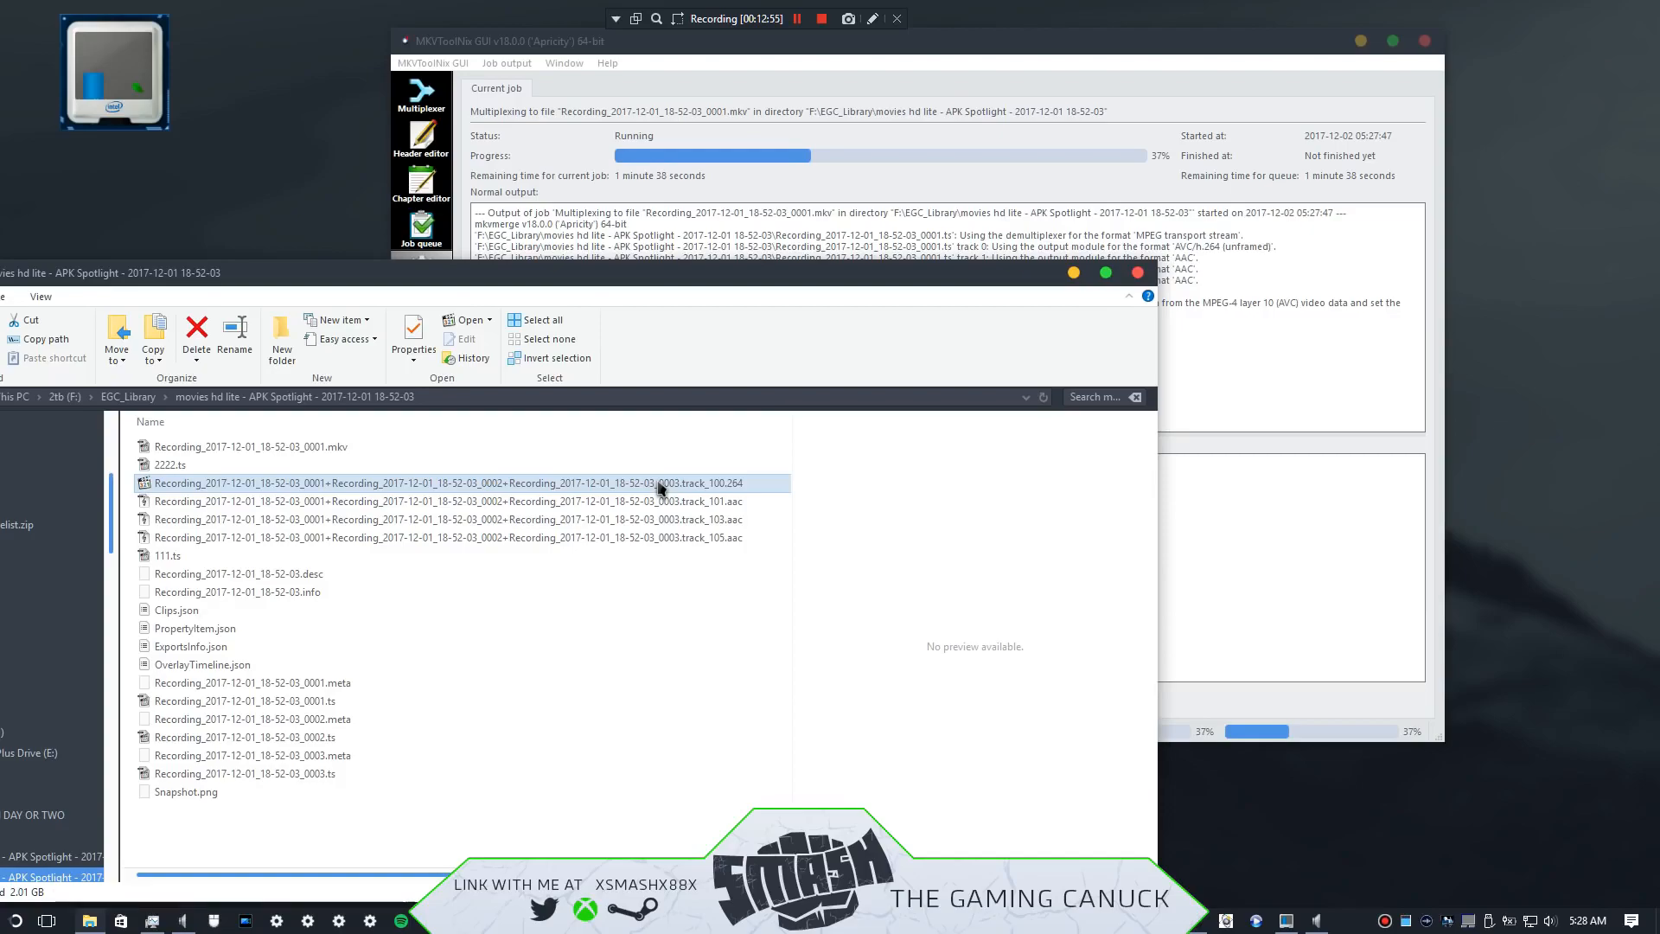
pyautogui.moveTo(659, 488)
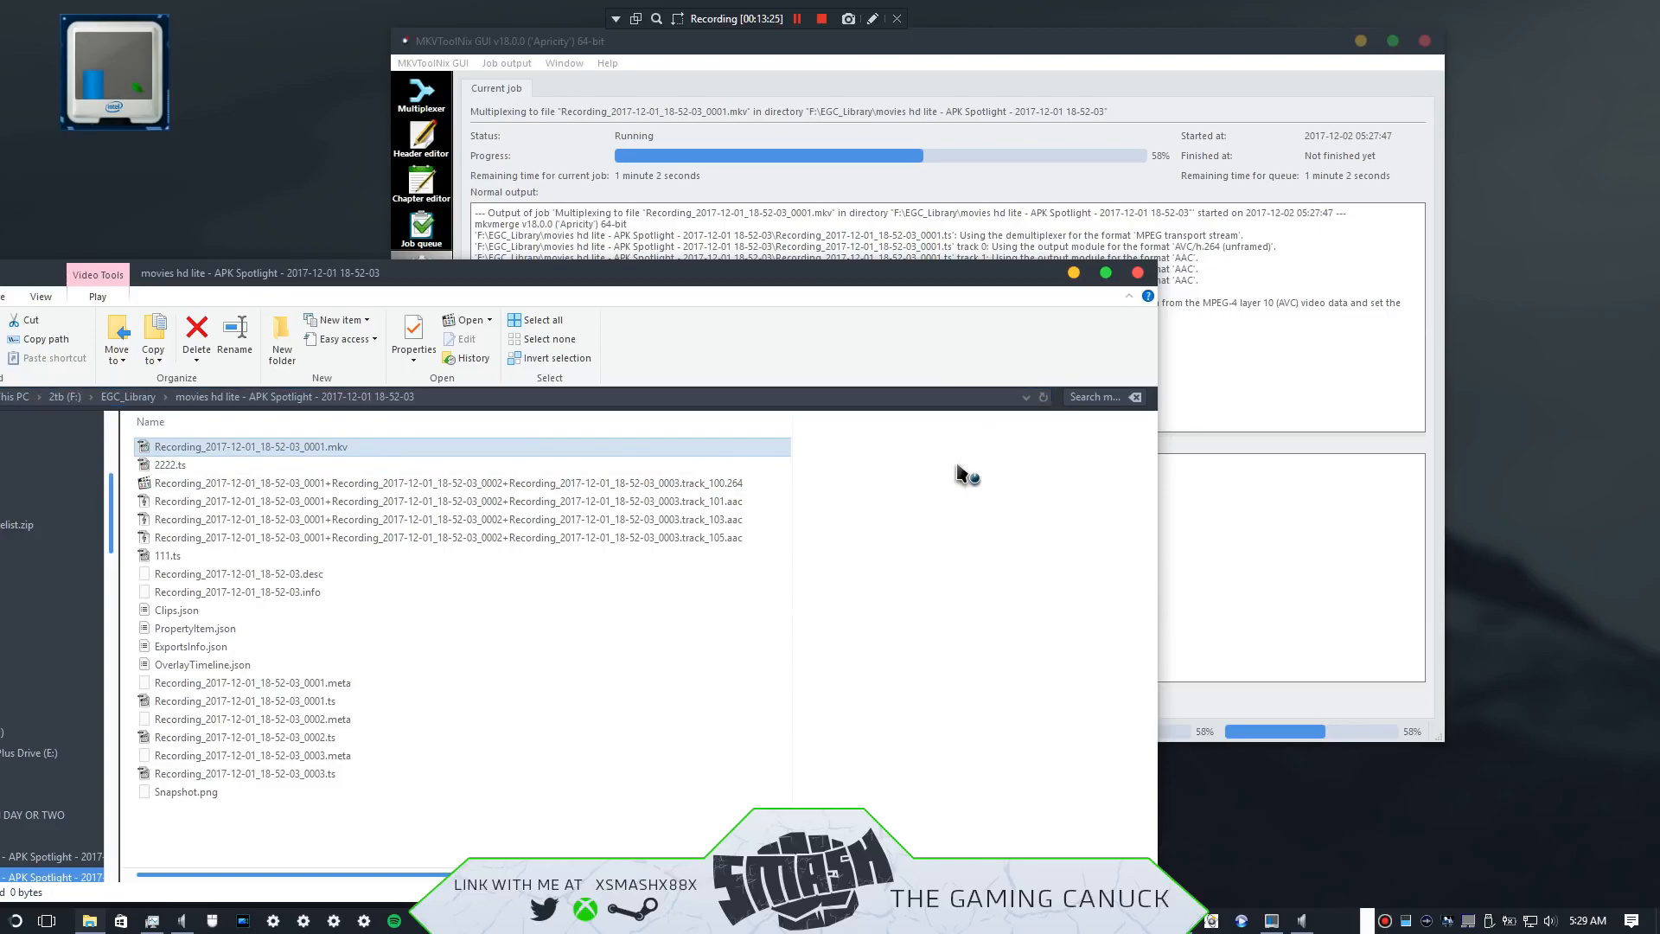
pyautogui.moveTo(1032, 135)
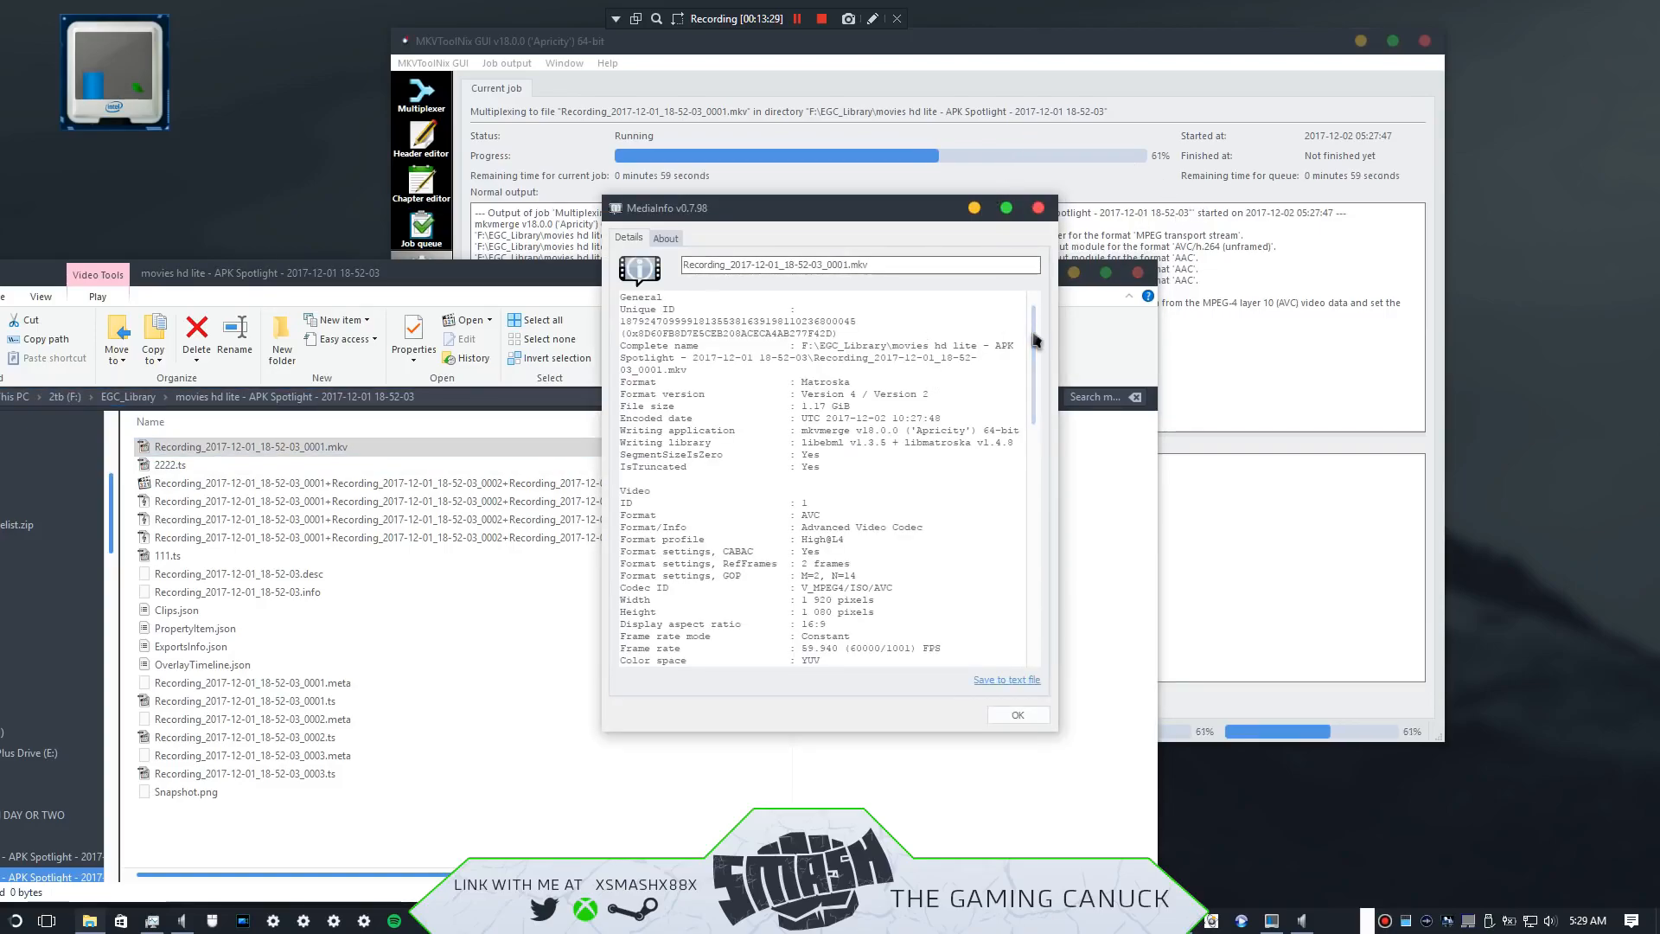
# Step: Scroll through the MKV's Video and Audio details in MediaInfo and close the window
pyautogui.scroll(-3)
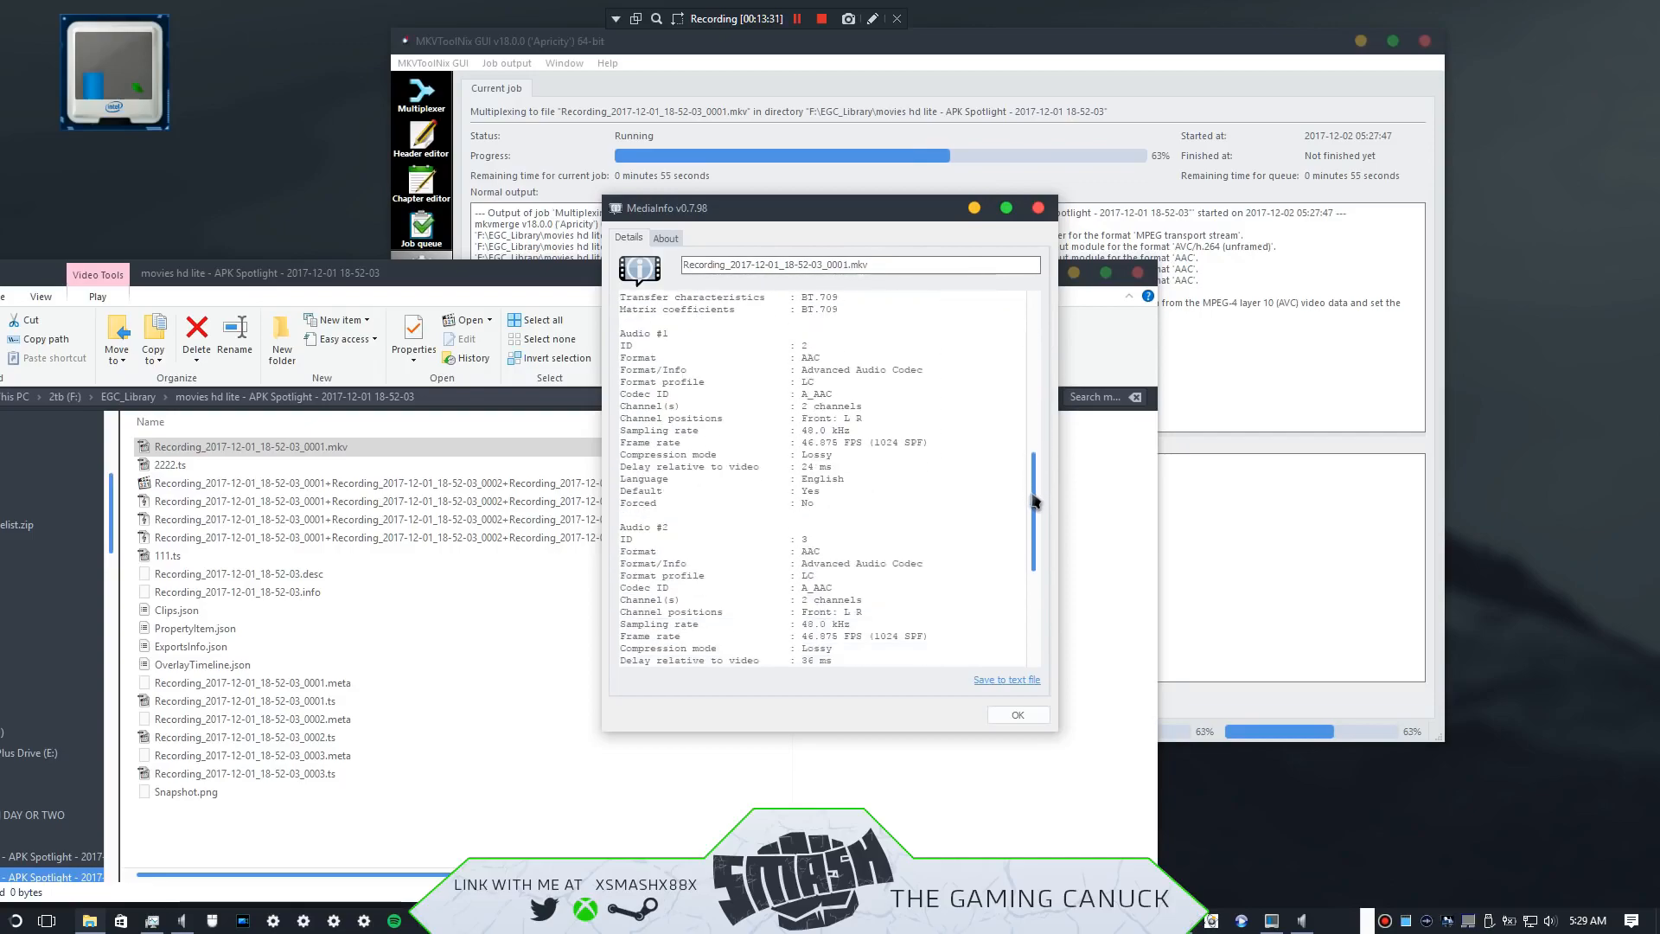
pyautogui.scroll(-3)
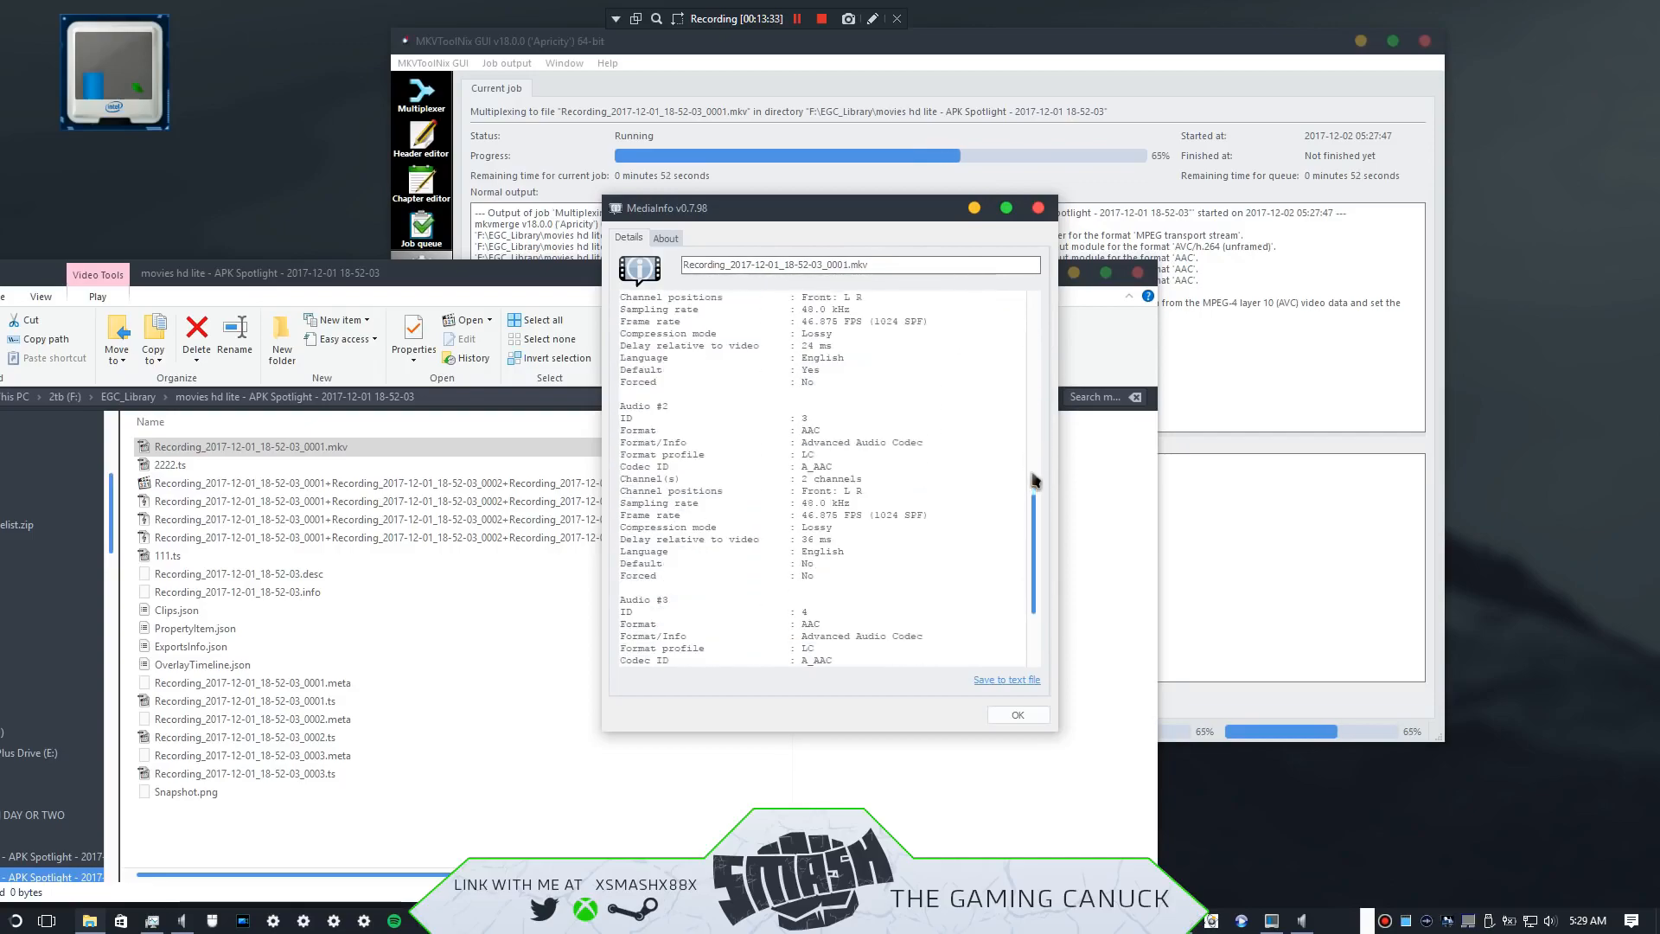
pyautogui.click(1015, 714)
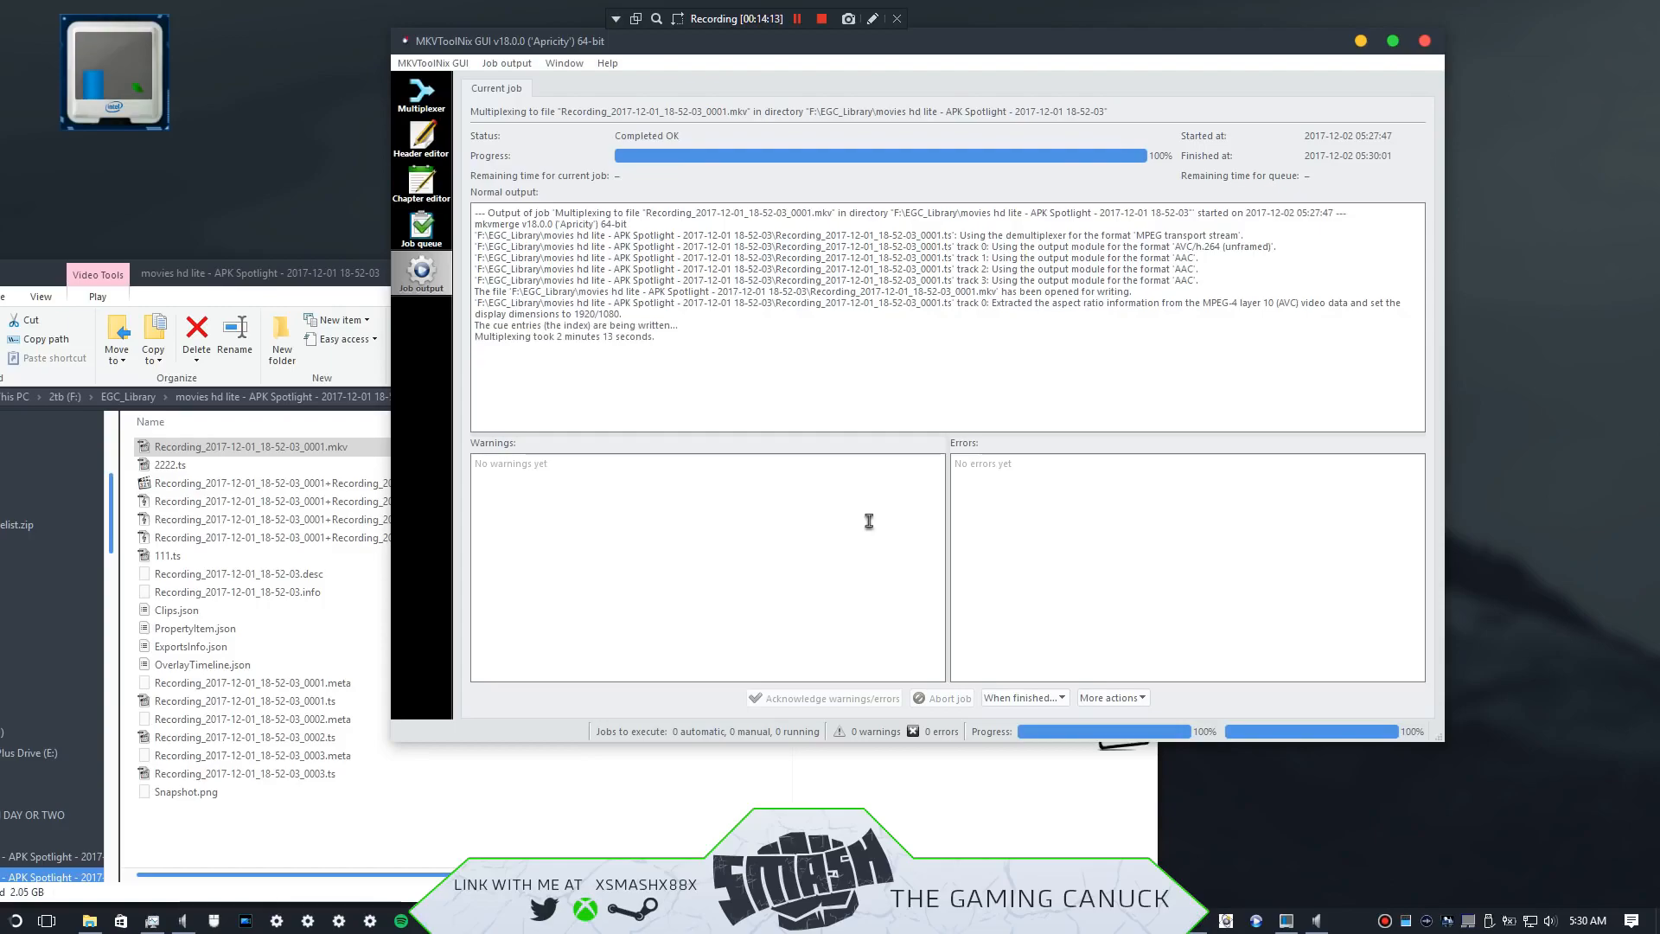
pyautogui.moveTo(869, 515)
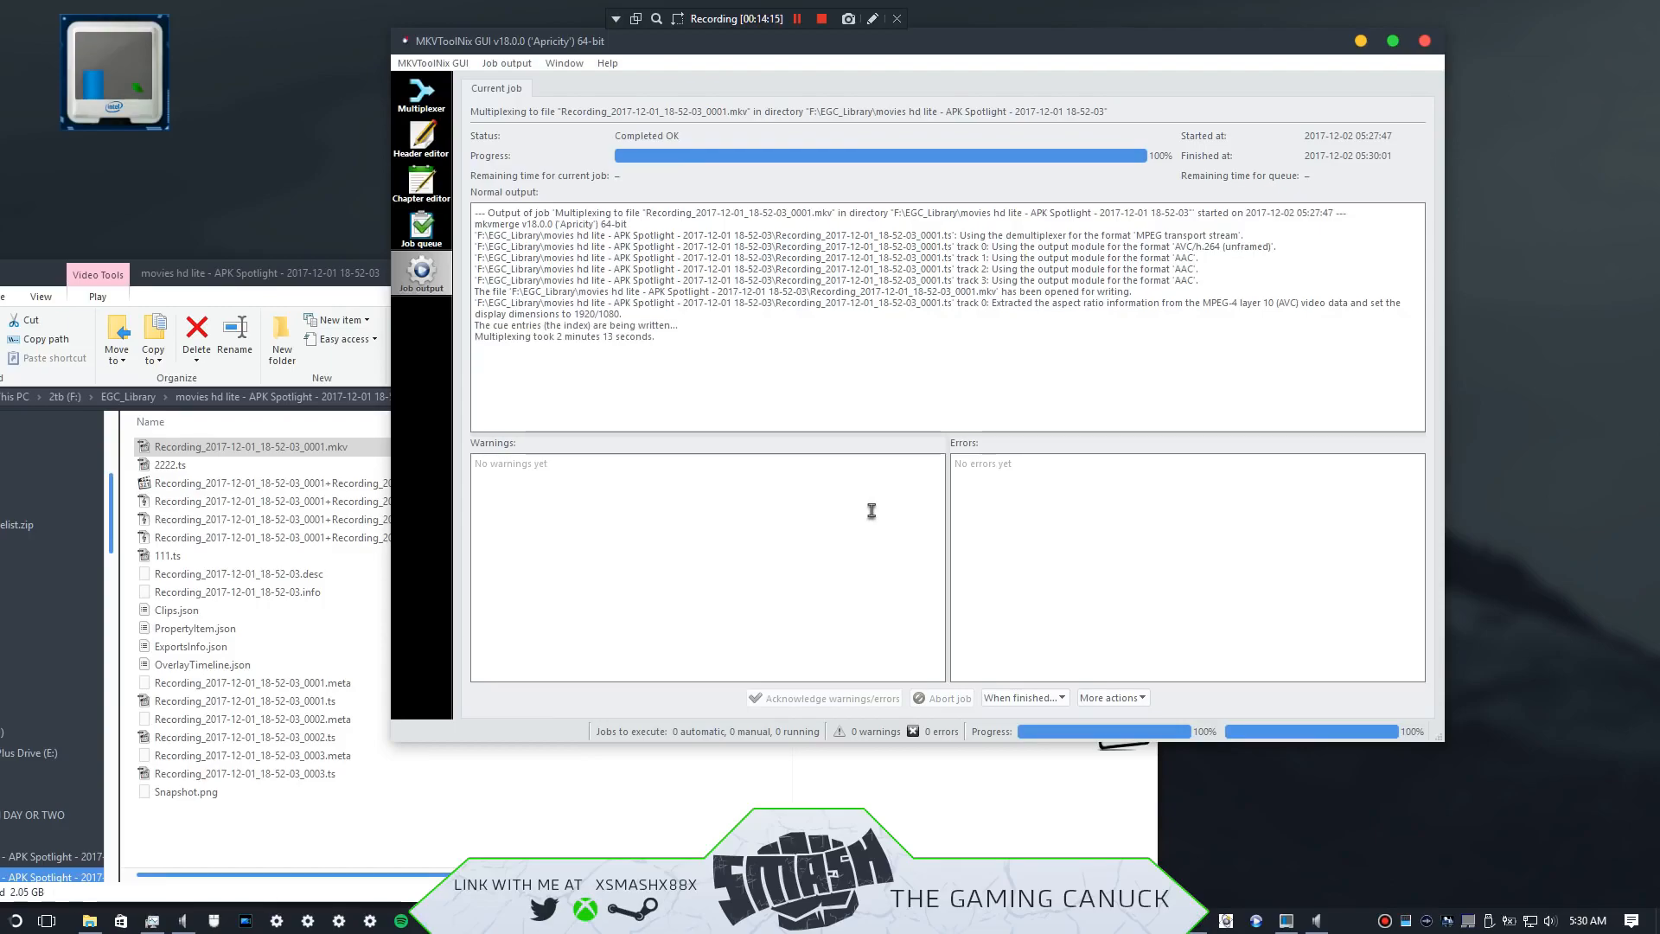
pyautogui.moveTo(861, 505)
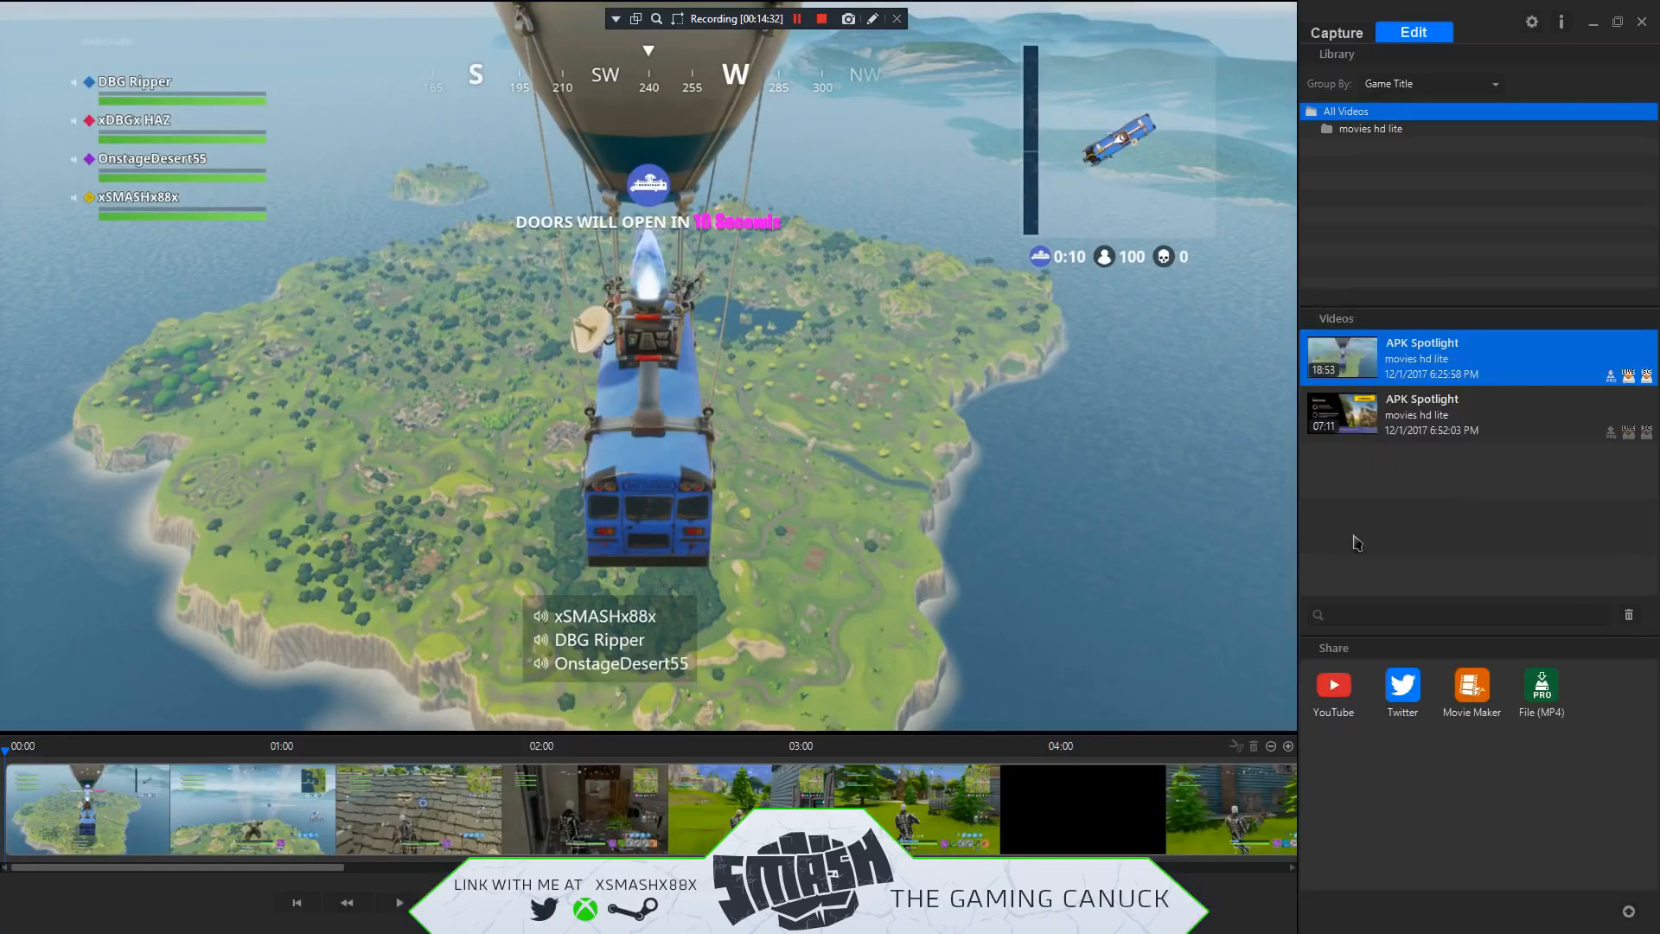
# Step: Preview the 18:53 APK Spotlight recording, then close Elgato Game Capture HD
pyautogui.click(266, 868)
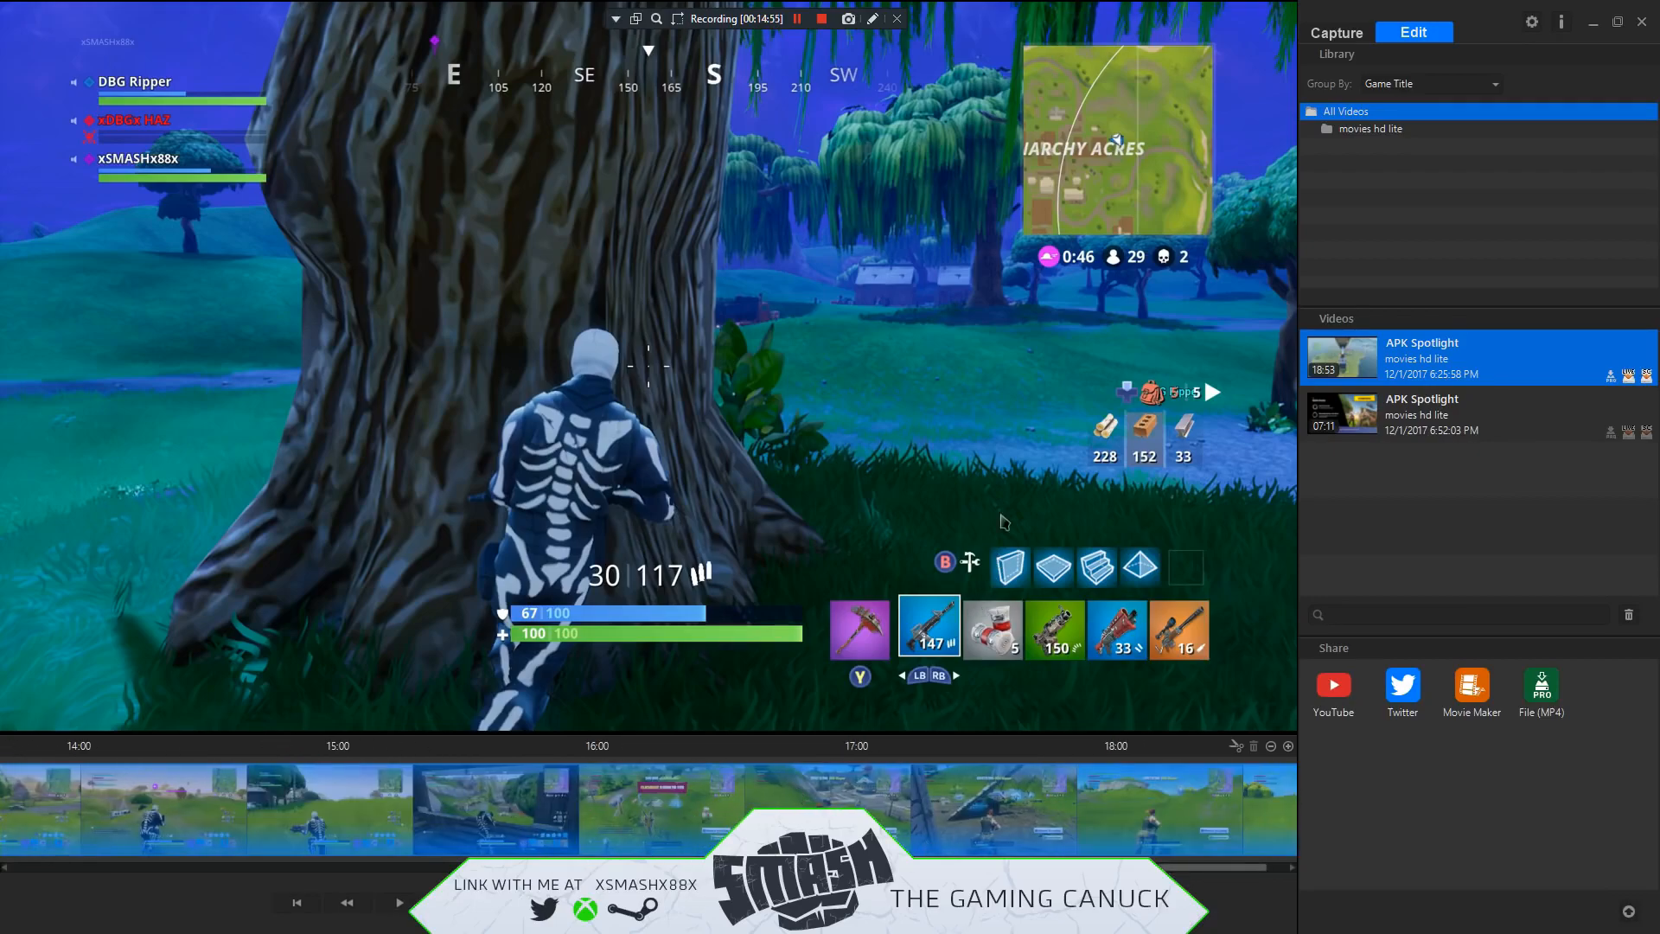
pyautogui.moveTo(1067, 475)
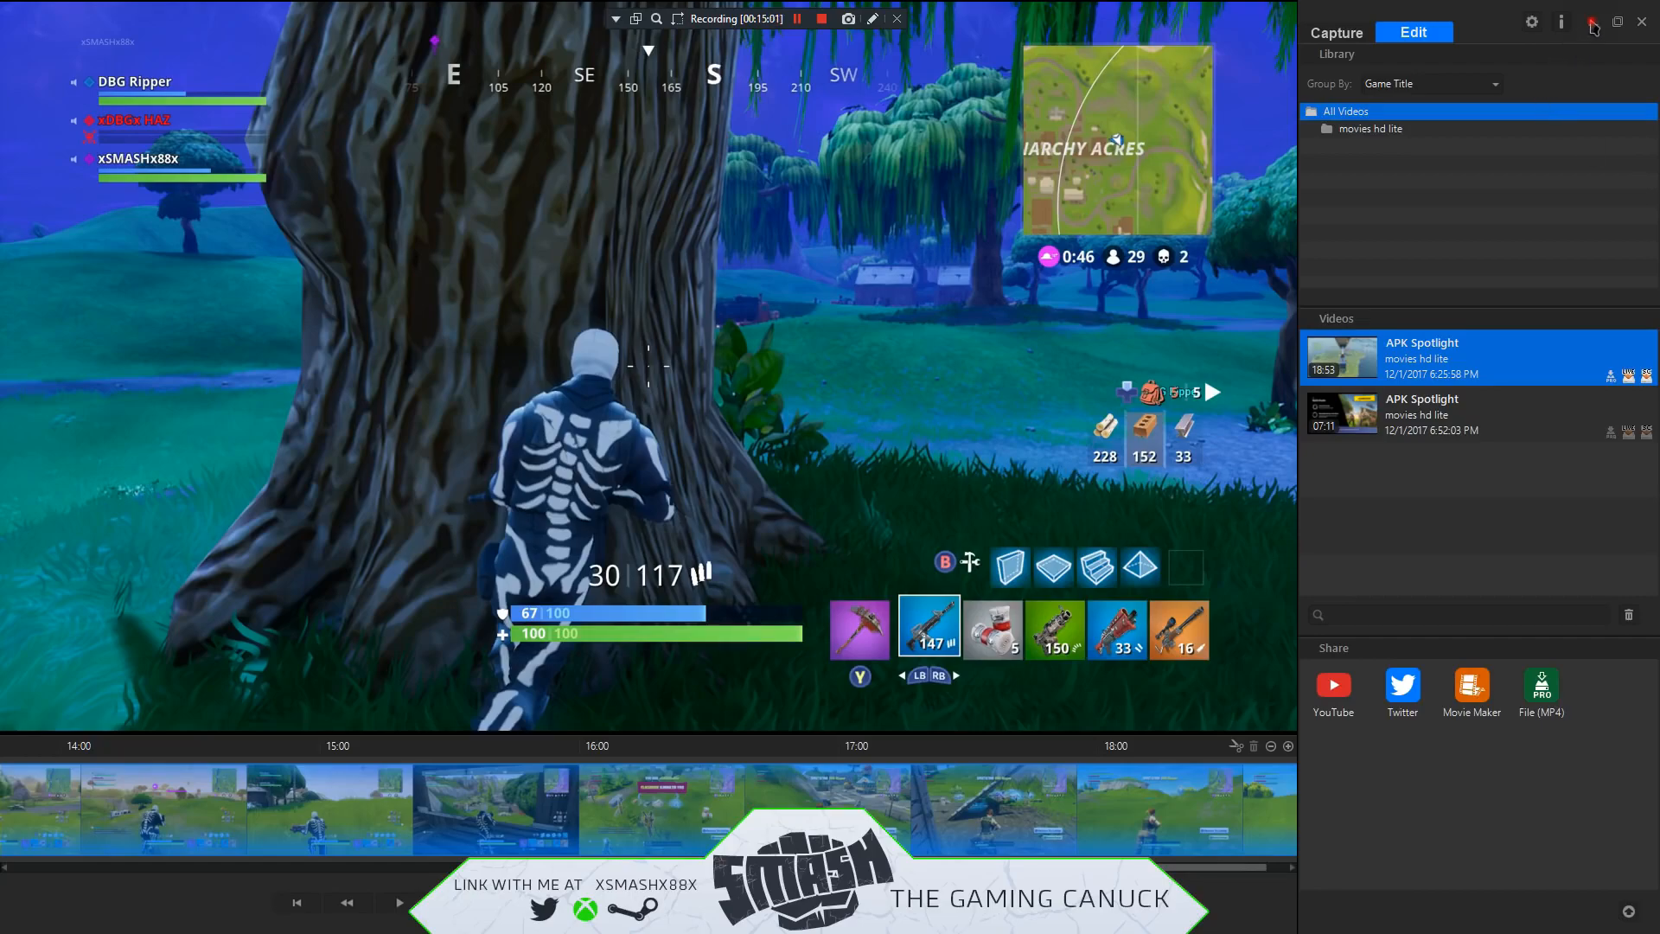
pyautogui.click(821, 19)
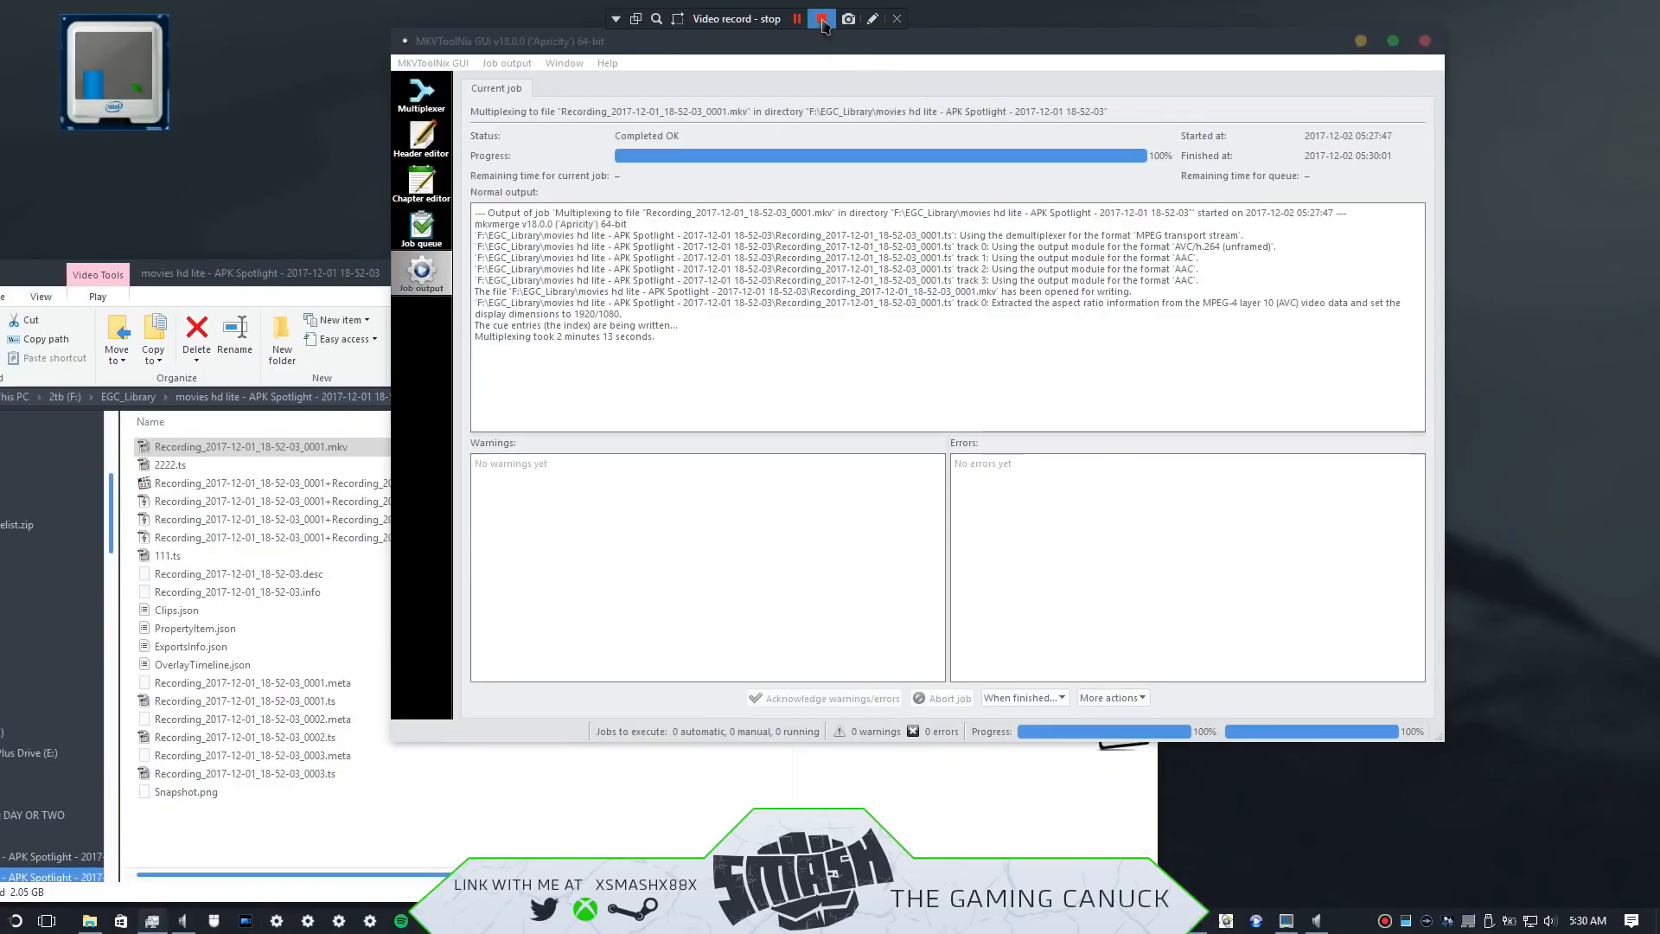